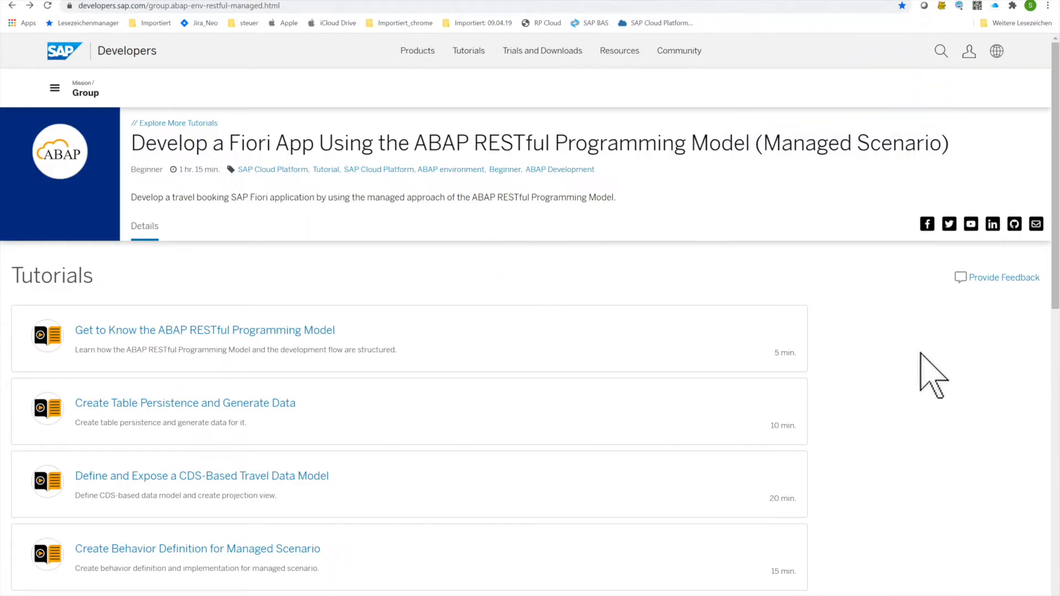
Locate and follow the 'Create and Deploy HTML5 and SAP Fiori Launchpad Site Modules' tutorial link
scroll("down", 3)
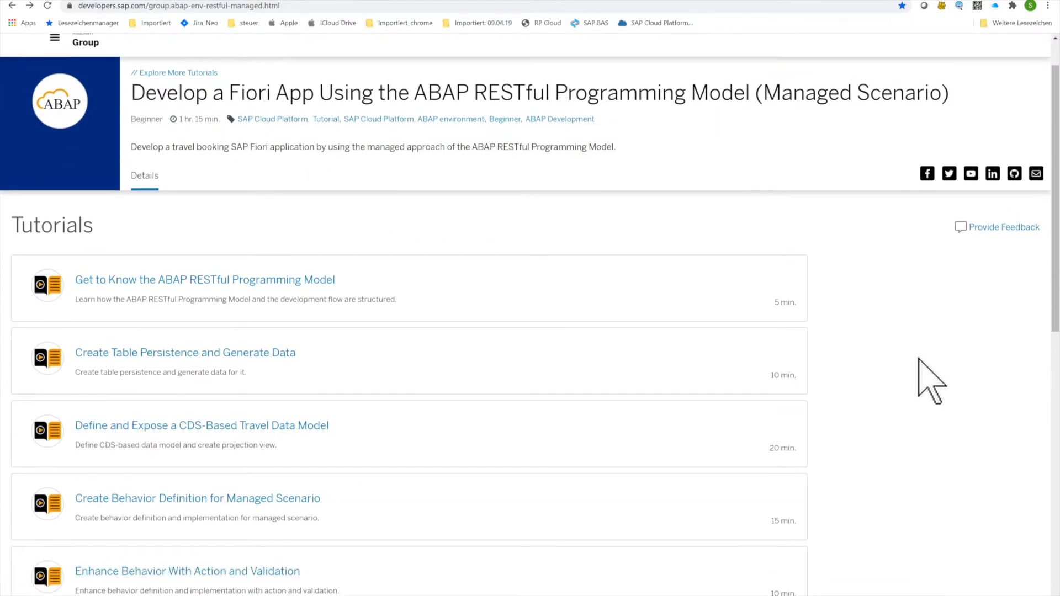
scroll("down", 3)
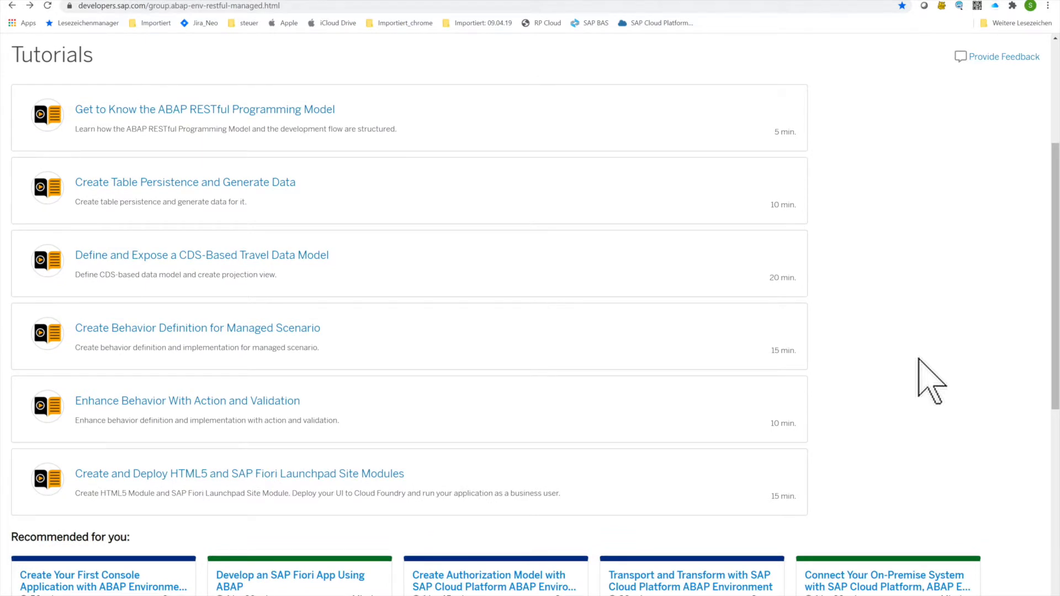
mouse_move(933, 534)
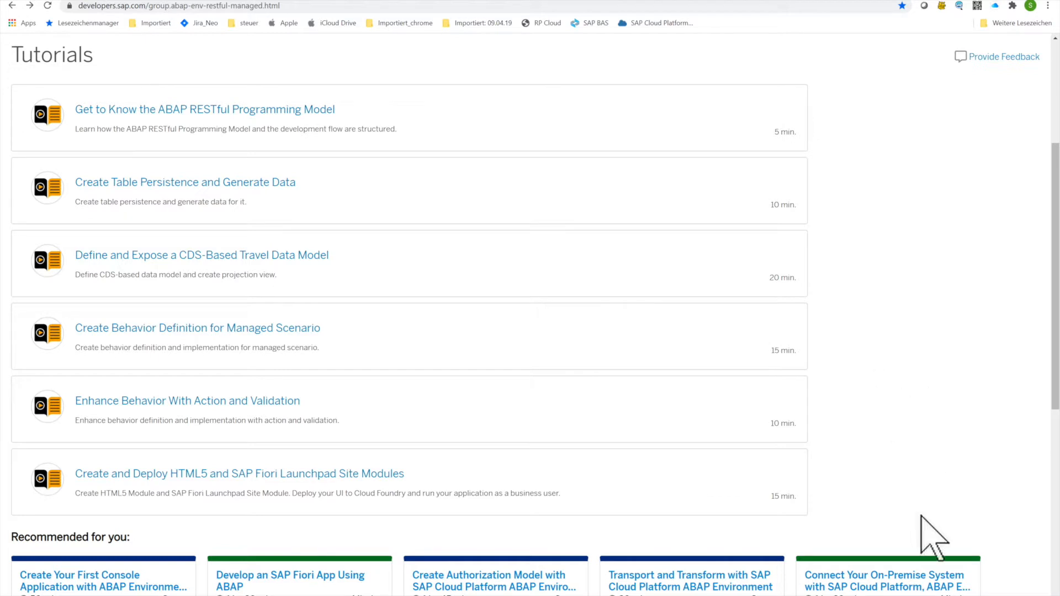
mouse_move(685, 523)
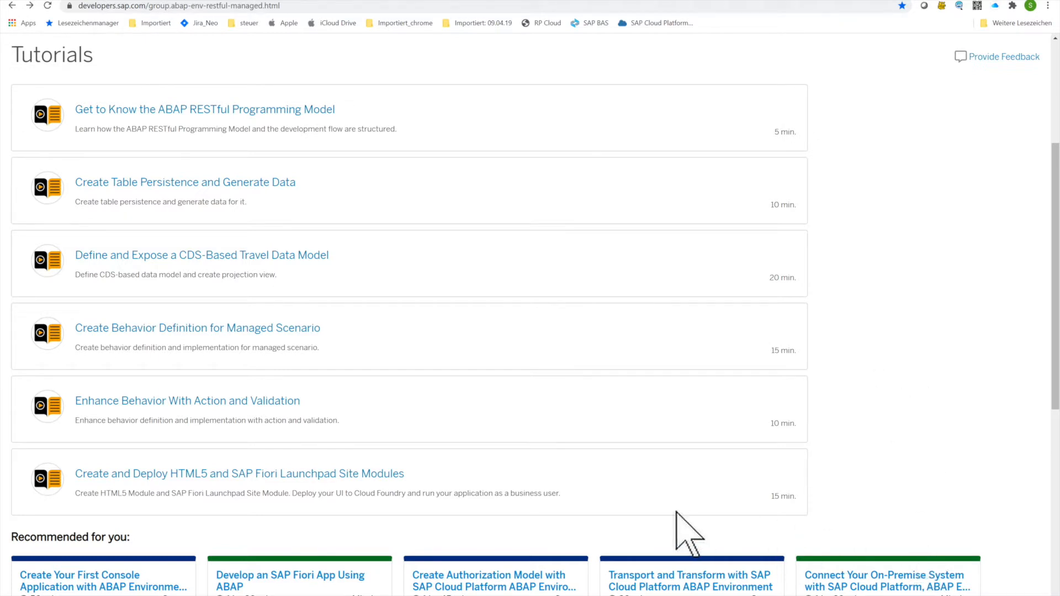
mouse_move(442, 487)
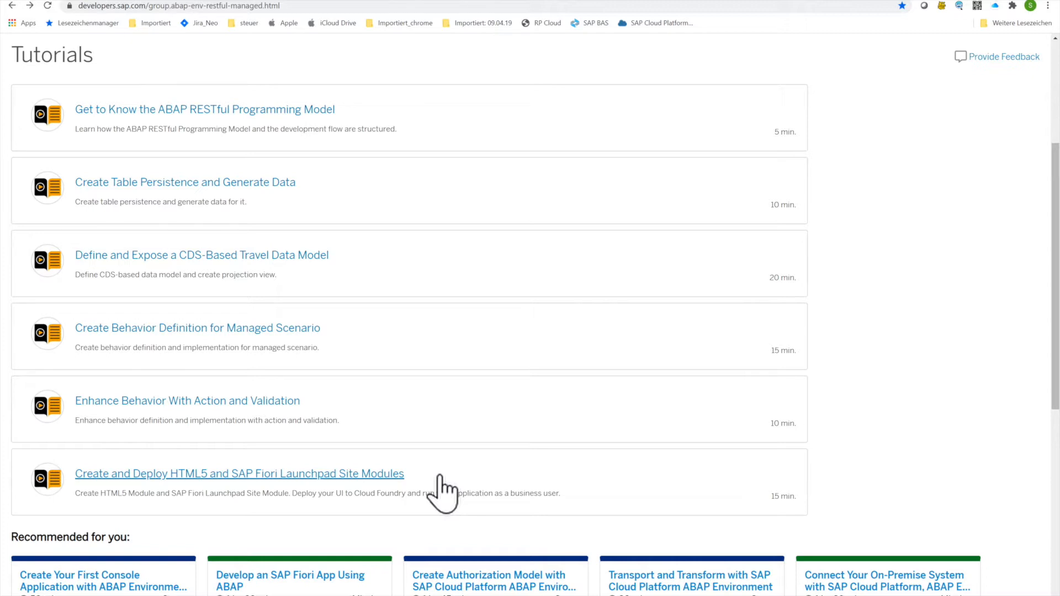
mouse_move(366, 493)
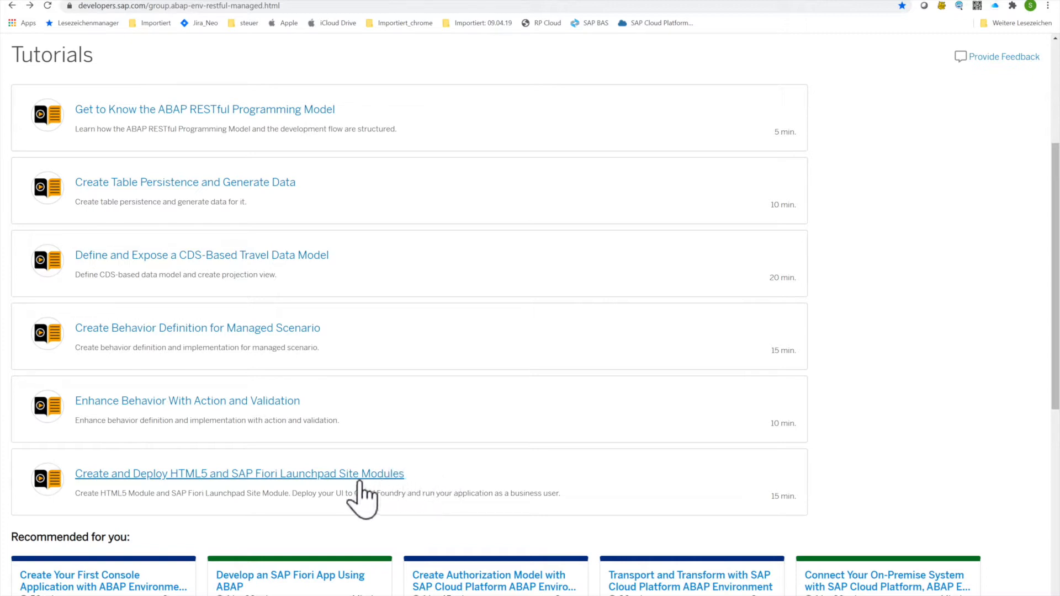
left_click(239, 474)
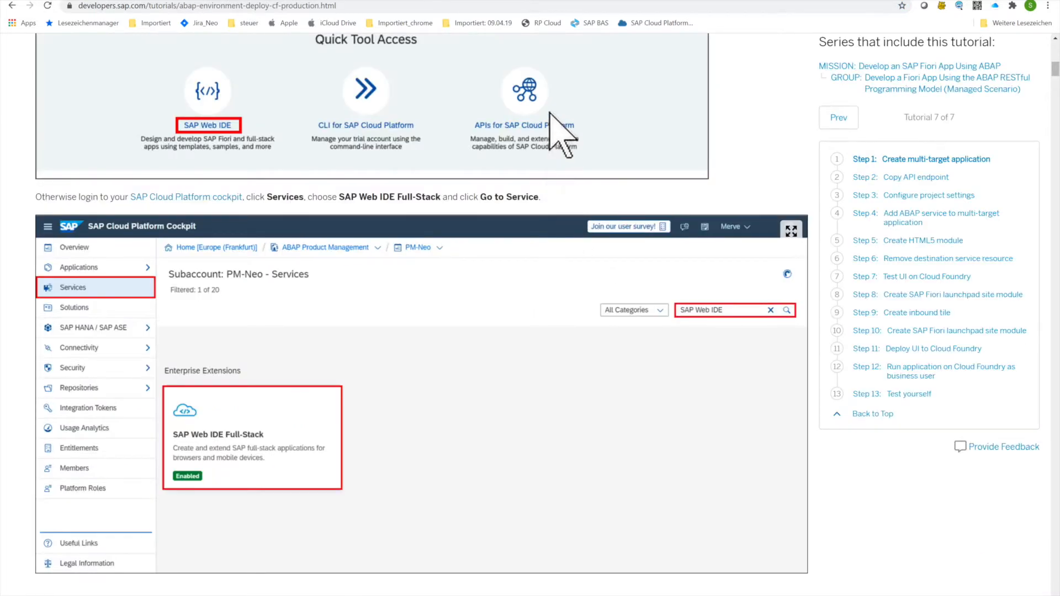
left_click(468, 49)
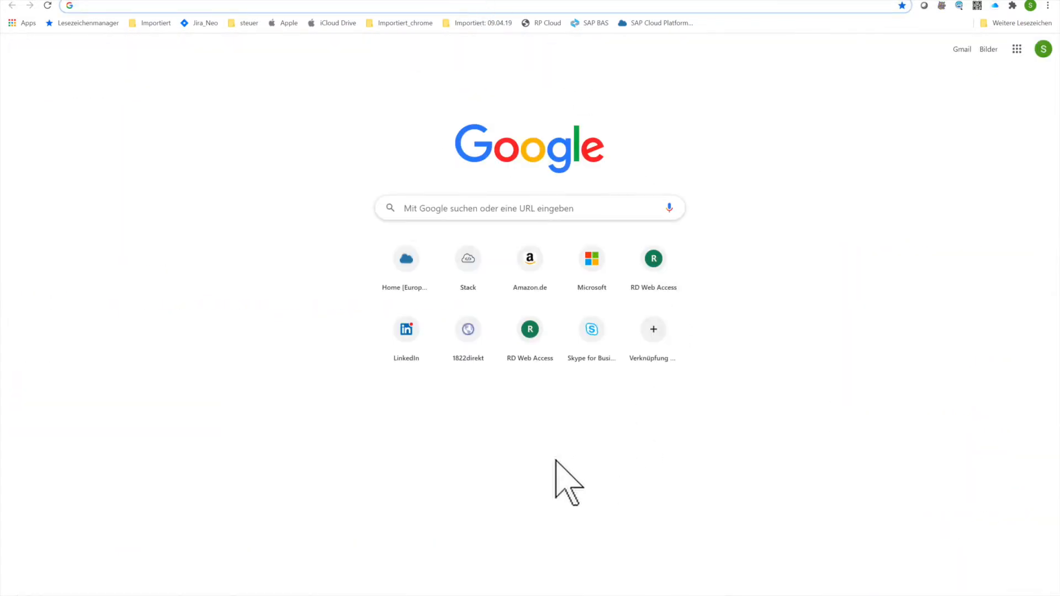
mouse_move(397, 411)
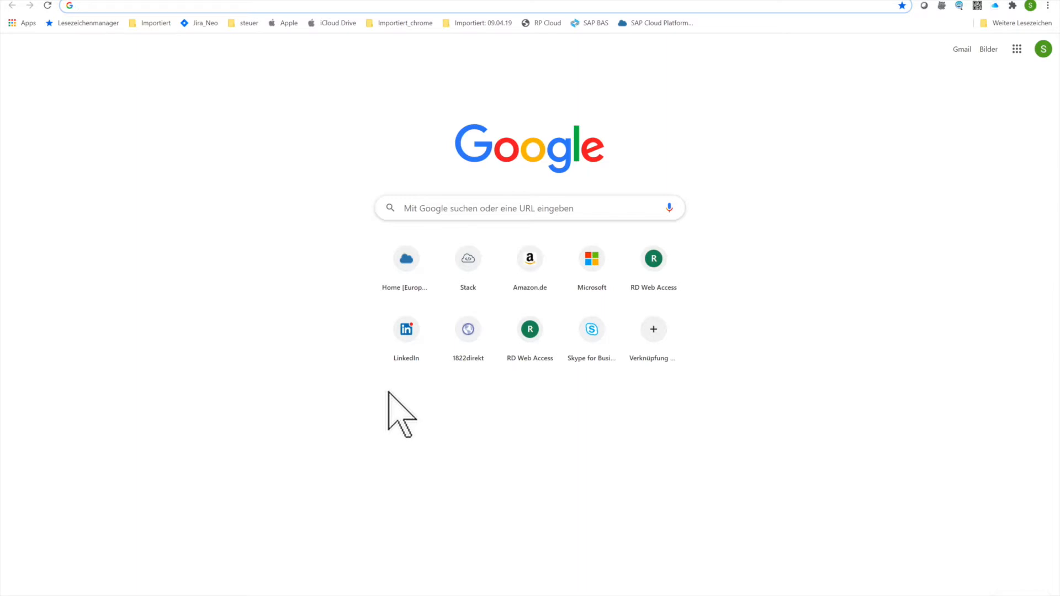
mouse_move(724, 426)
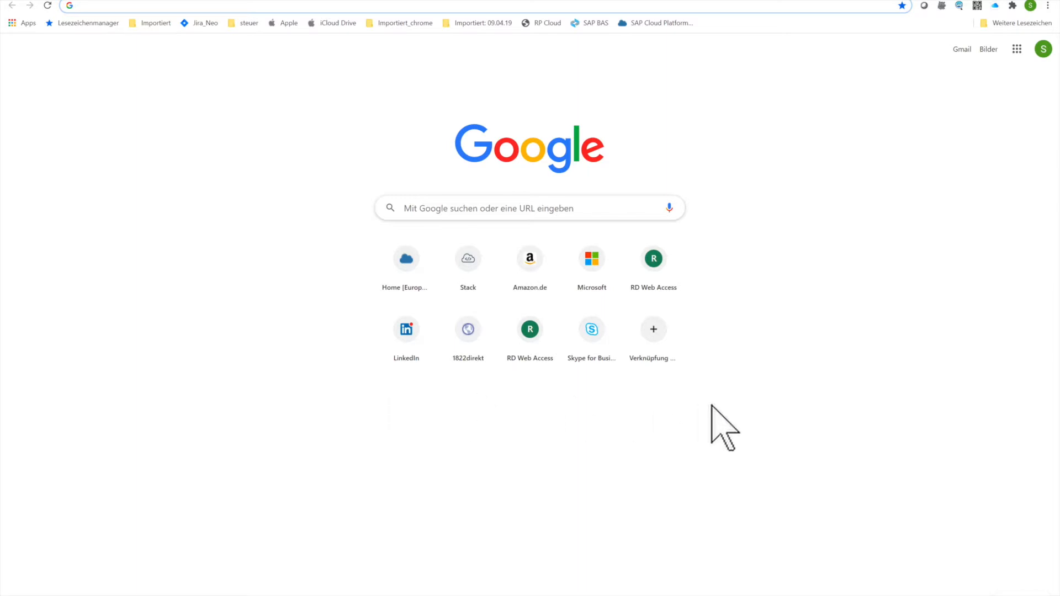
mouse_move(674, 81)
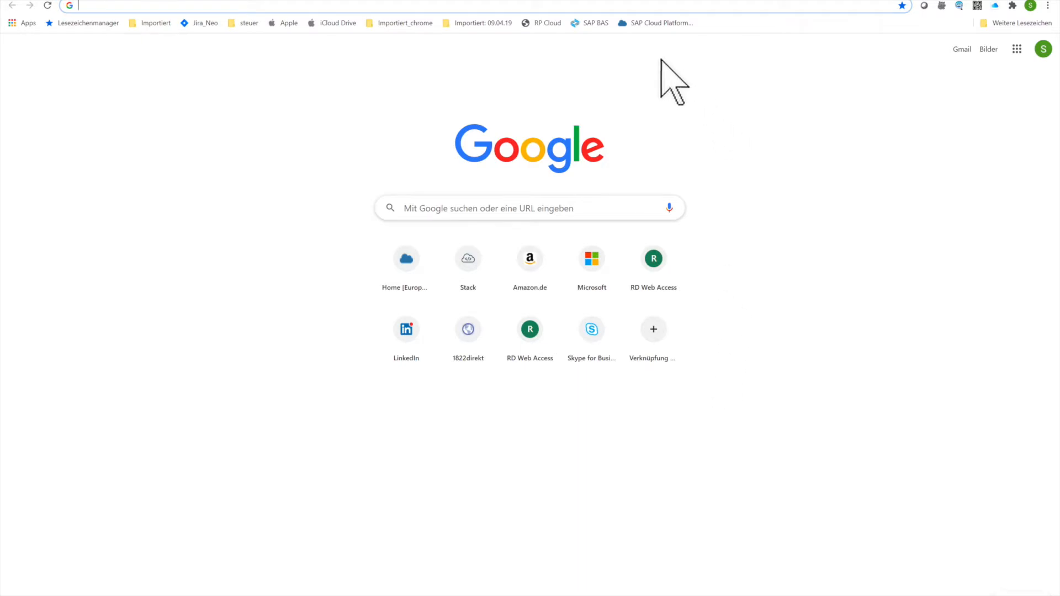
Reach the trial cockpit home and launch SAP Web IDE from Quick Tool Access
left_click(660, 22)
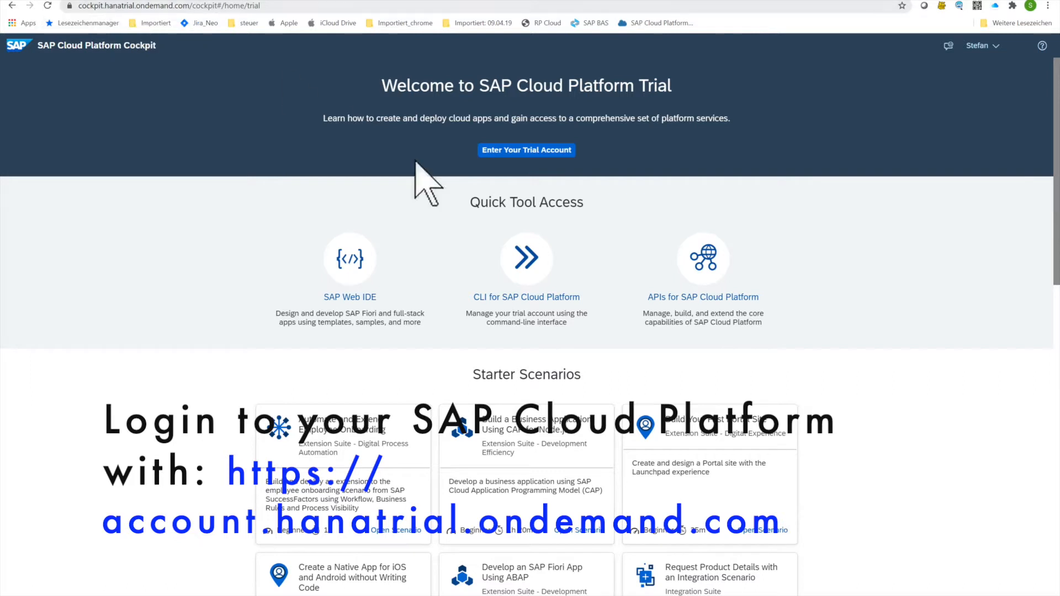
mouse_move(395, 322)
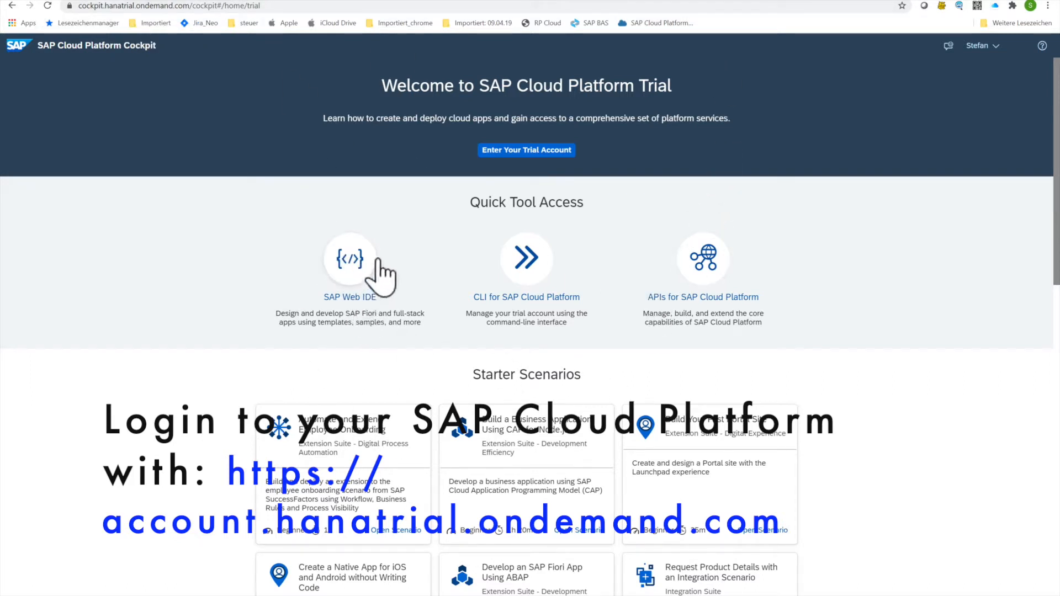
left_click(350, 258)
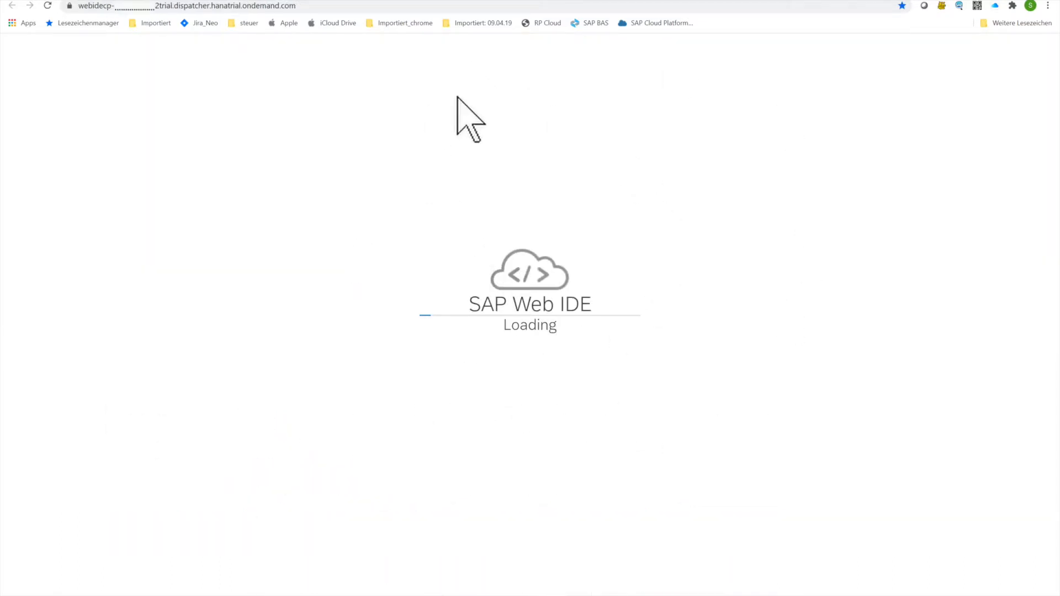
mouse_move(763, 466)
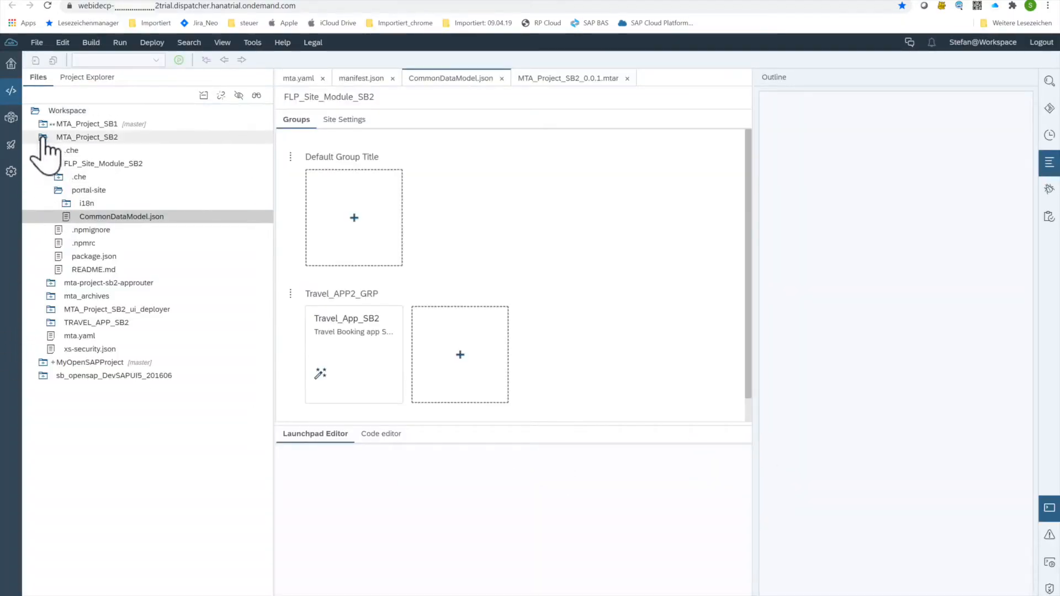
Collapse the MTA_Project_SB2 folder in the Files tree and head to the File menu
left_click(43, 137)
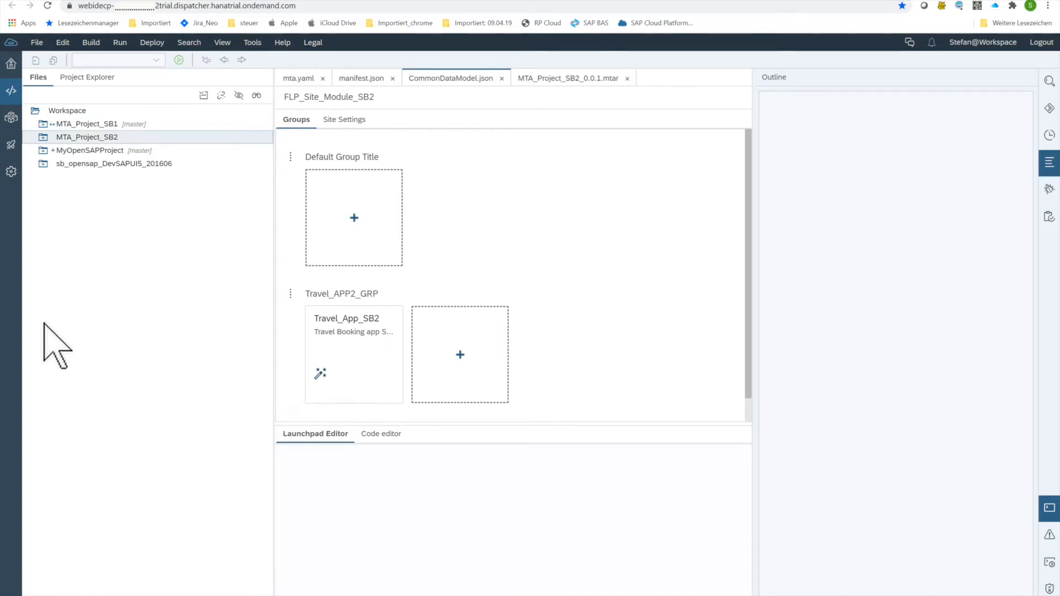
mouse_move(144, 264)
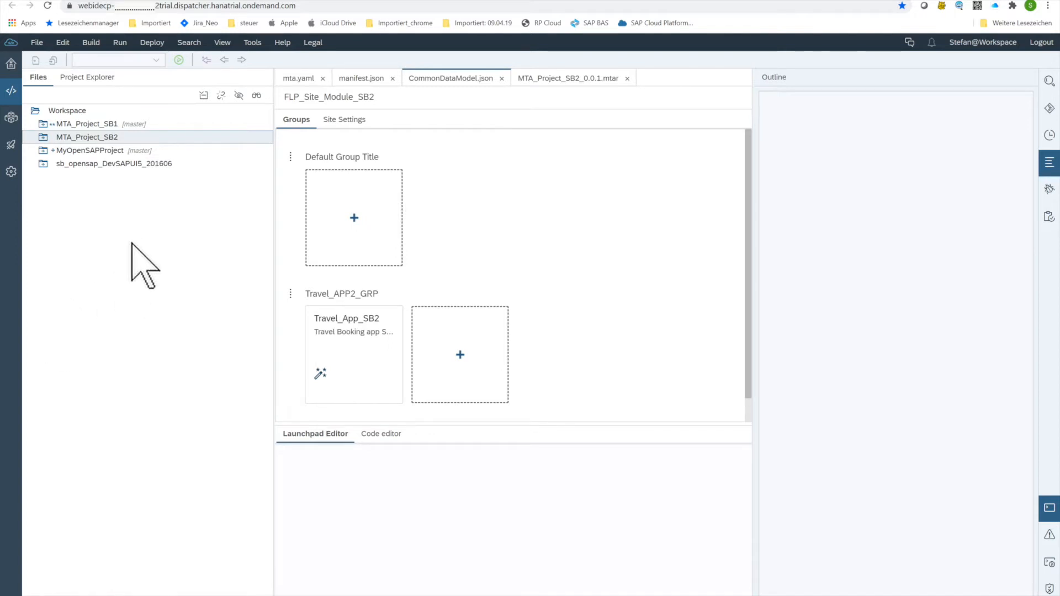
left_click(37, 42)
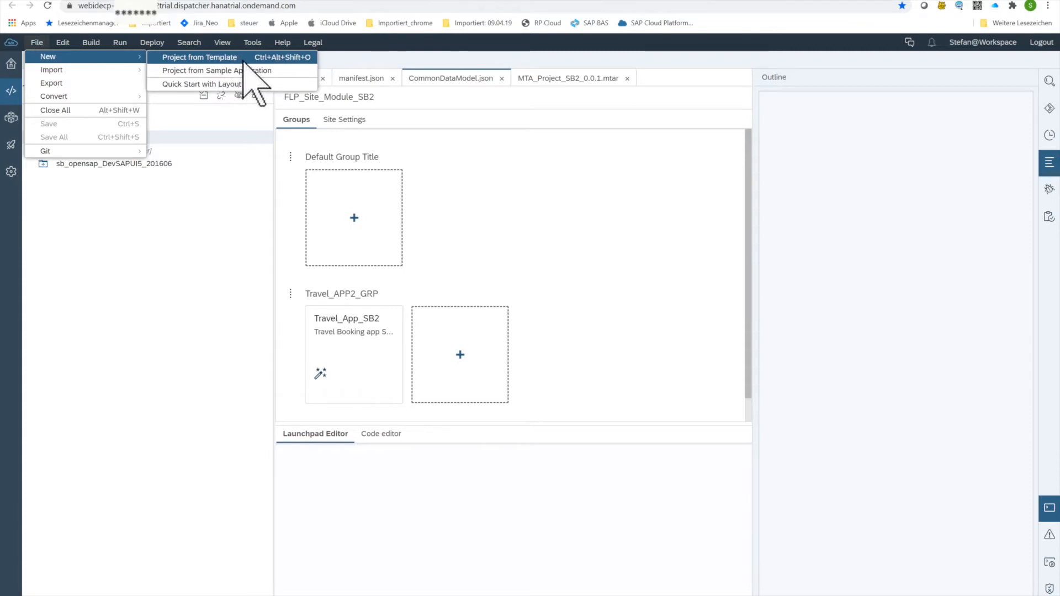
Start a Multi-Target Application from template and name it MTA_Project_SB3
left_click(200, 56)
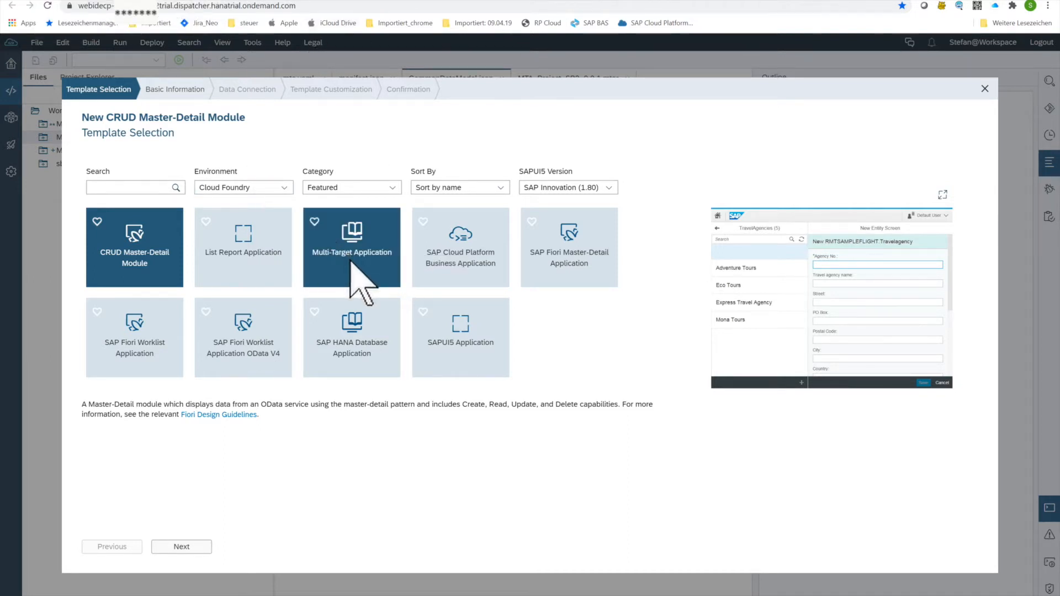
left_click(351, 246)
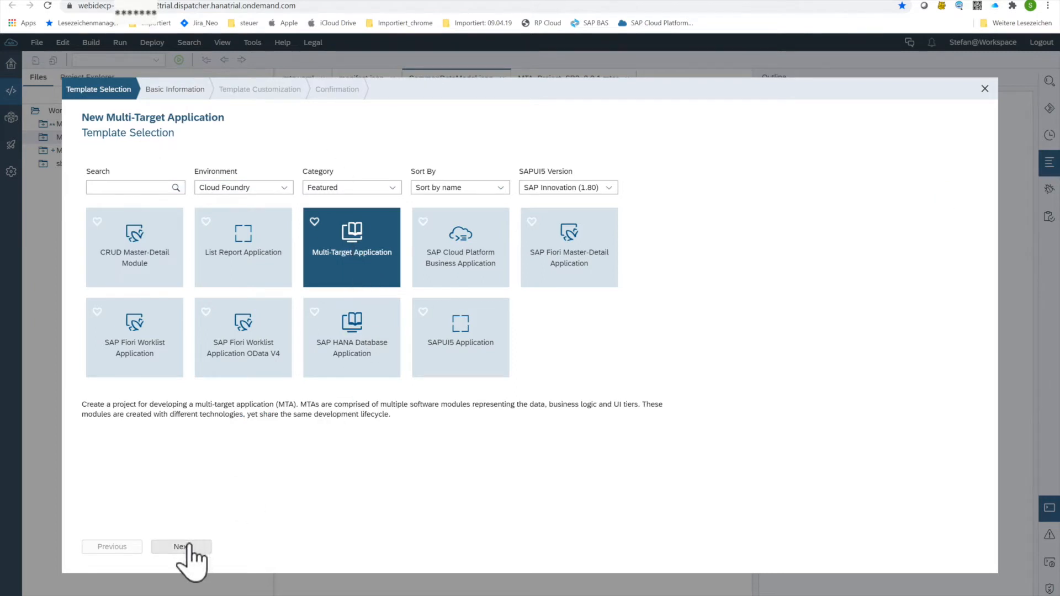
left_click(180, 547)
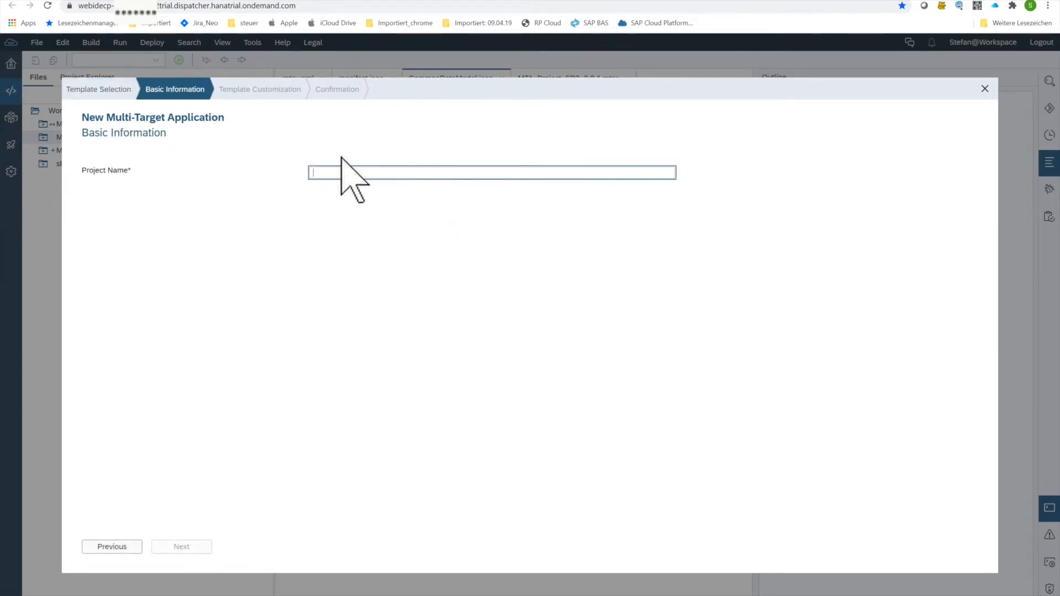
type("MTA_Proj")
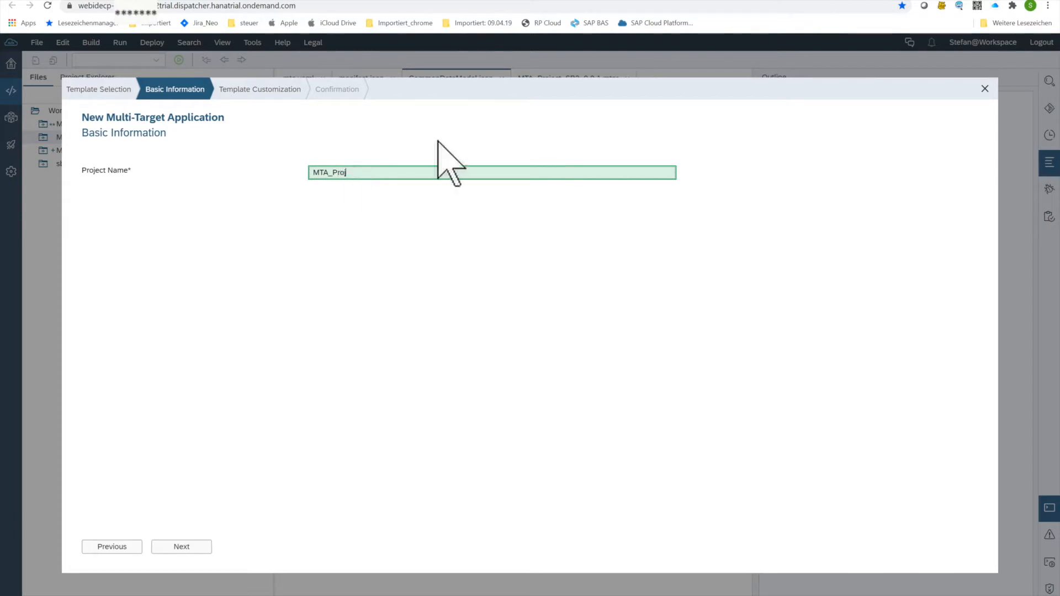
type("ect_SB3")
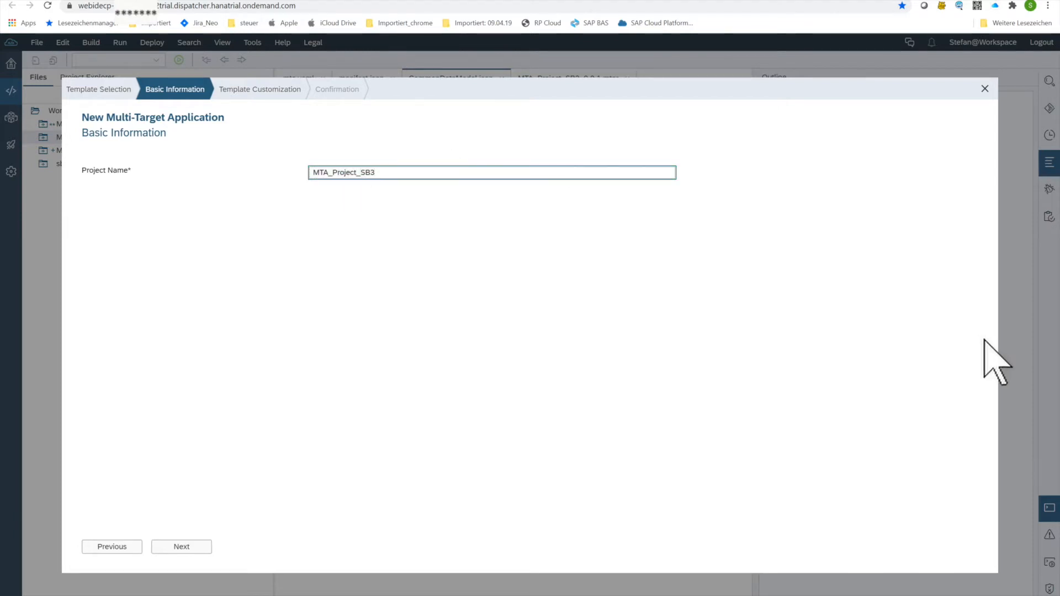
mouse_move(181, 546)
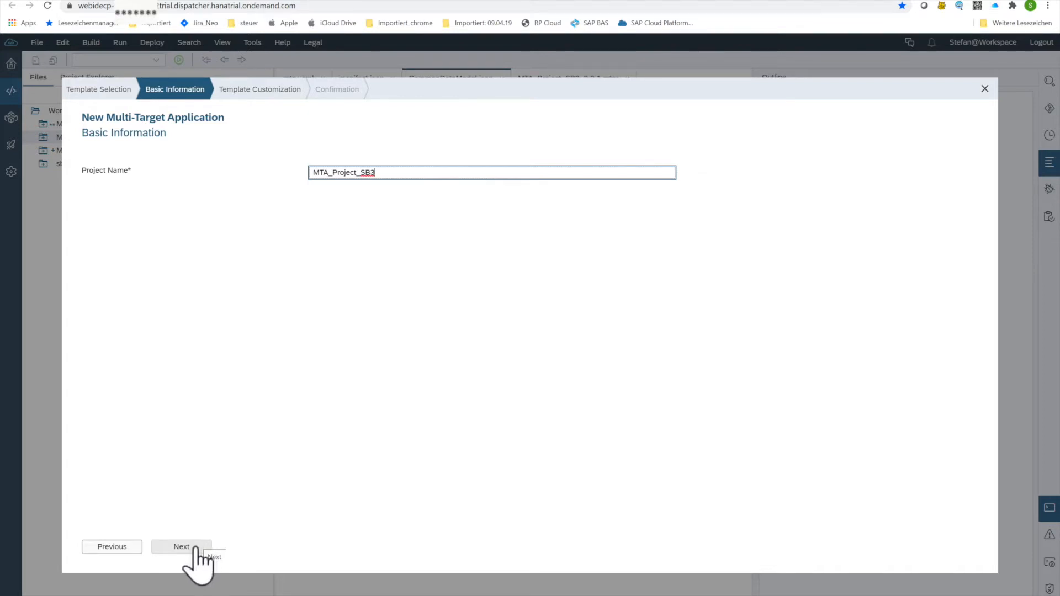
Enable Use HTML5 Application Repository and finish creating MTA_Project_SB3
left_click(181, 546)
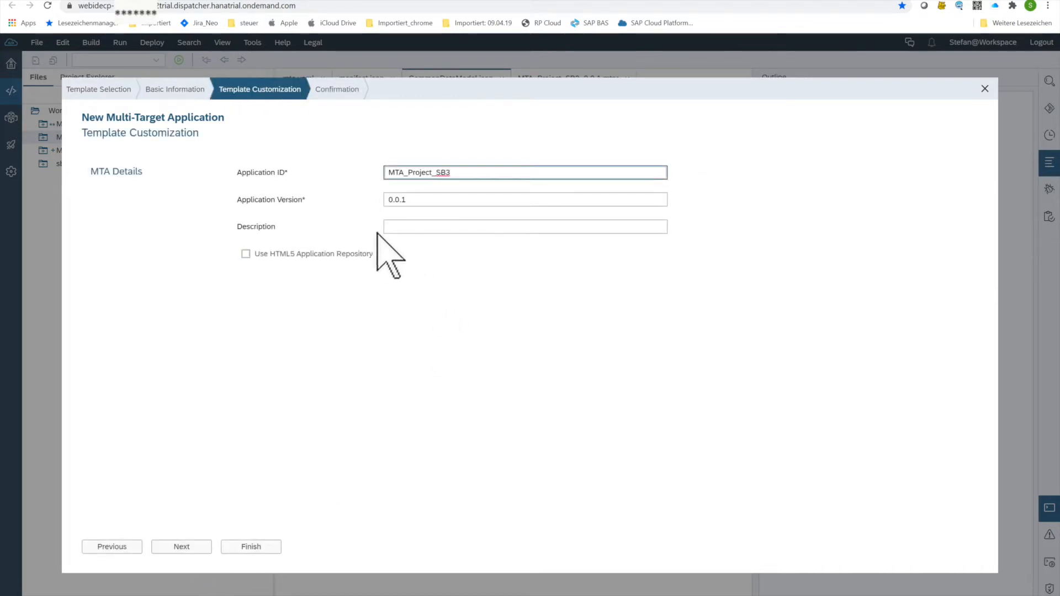
left_click(524, 226)
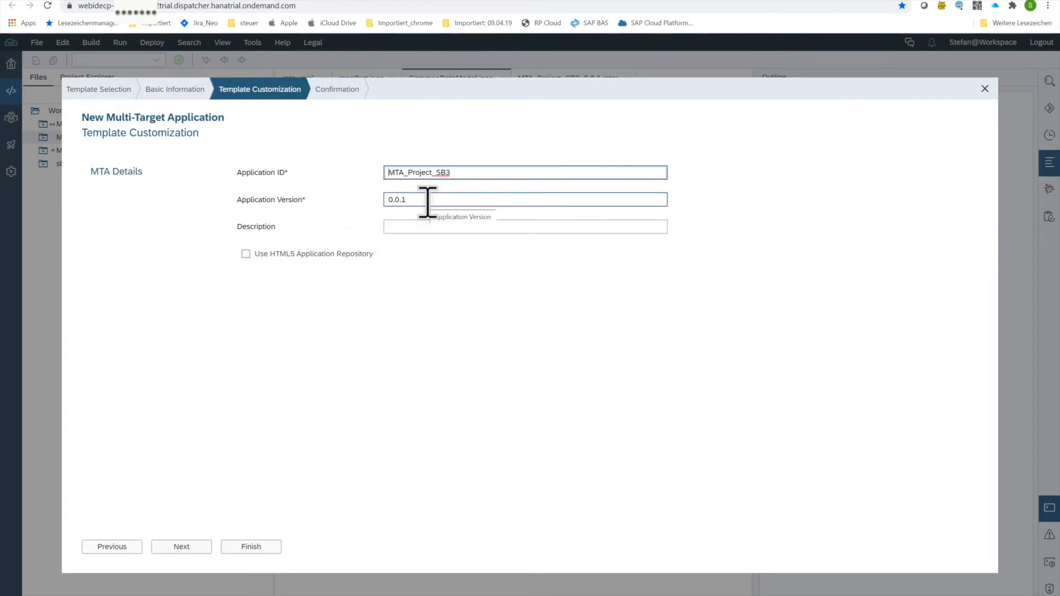
left_click(247, 254)
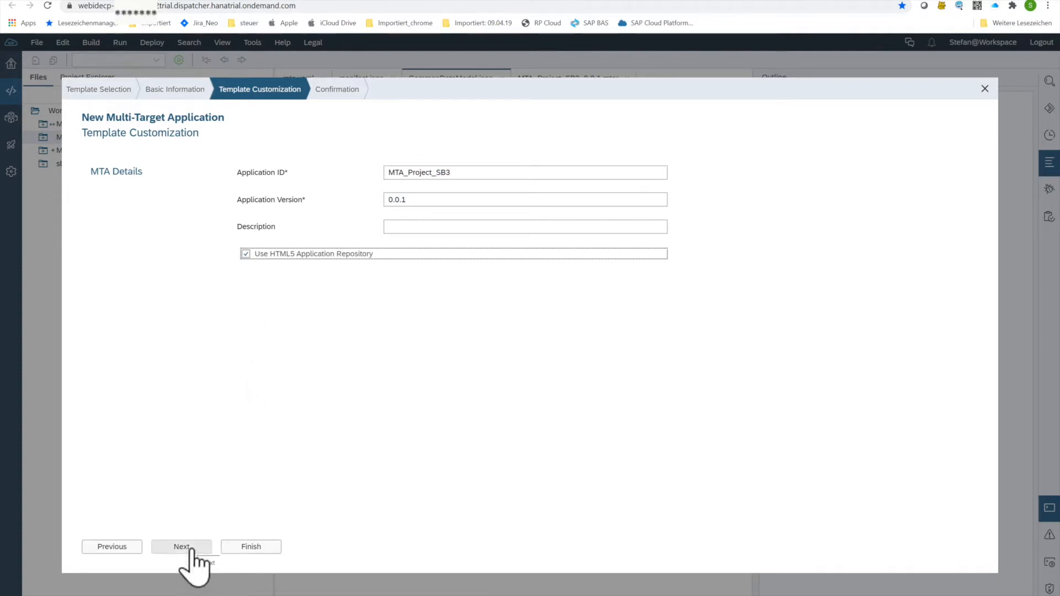
mouse_move(251, 546)
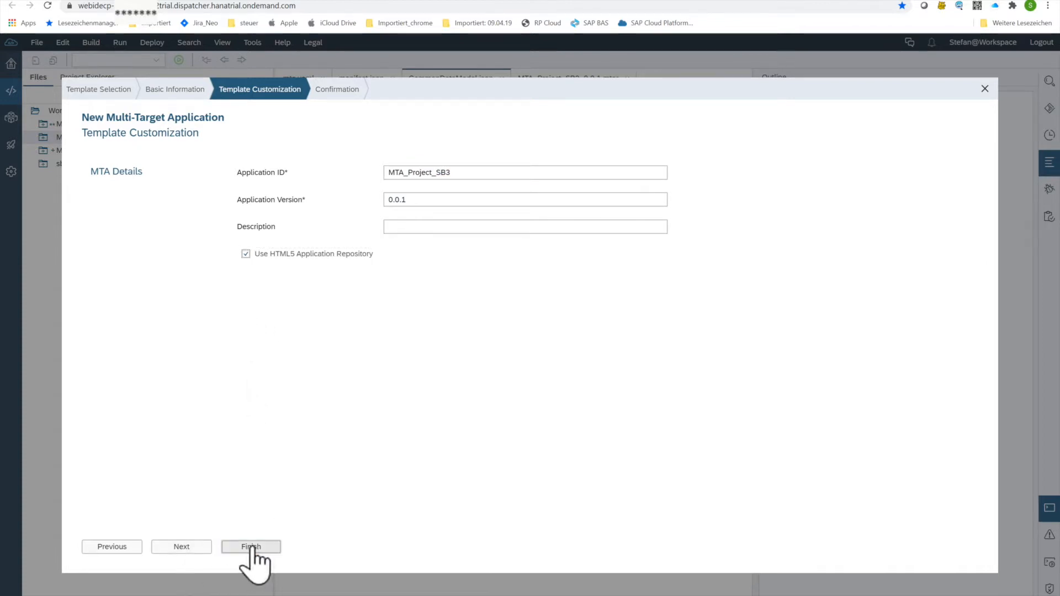
left_click(251, 547)
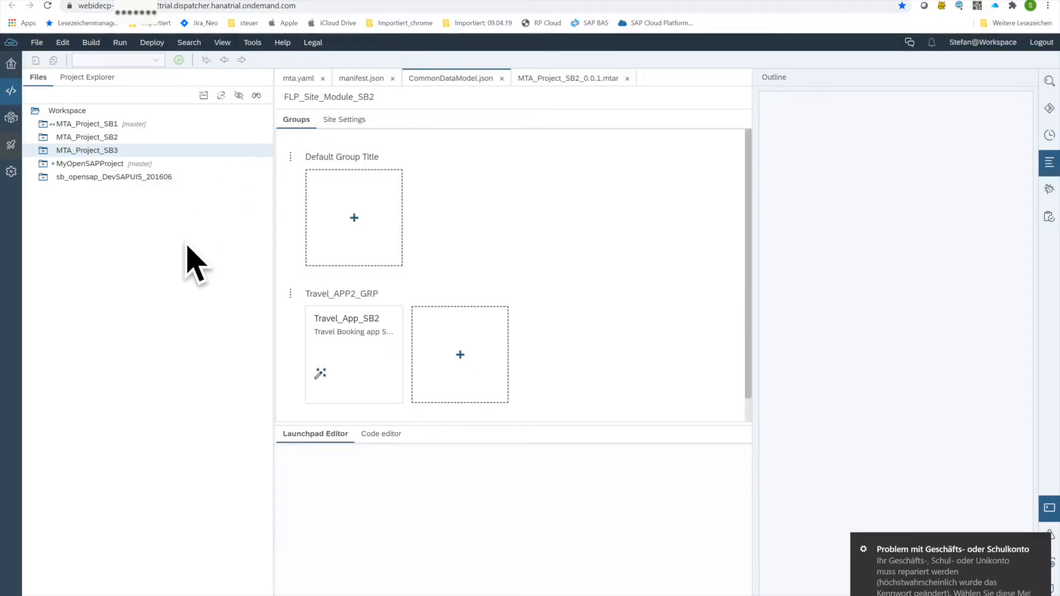
mouse_move(17, 189)
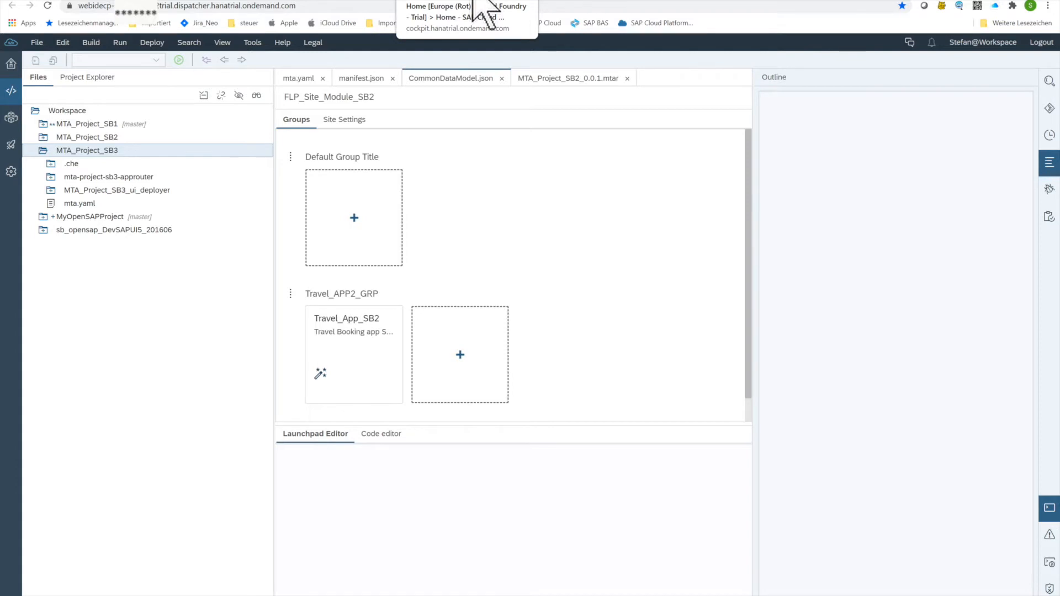
mouse_move(473, 12)
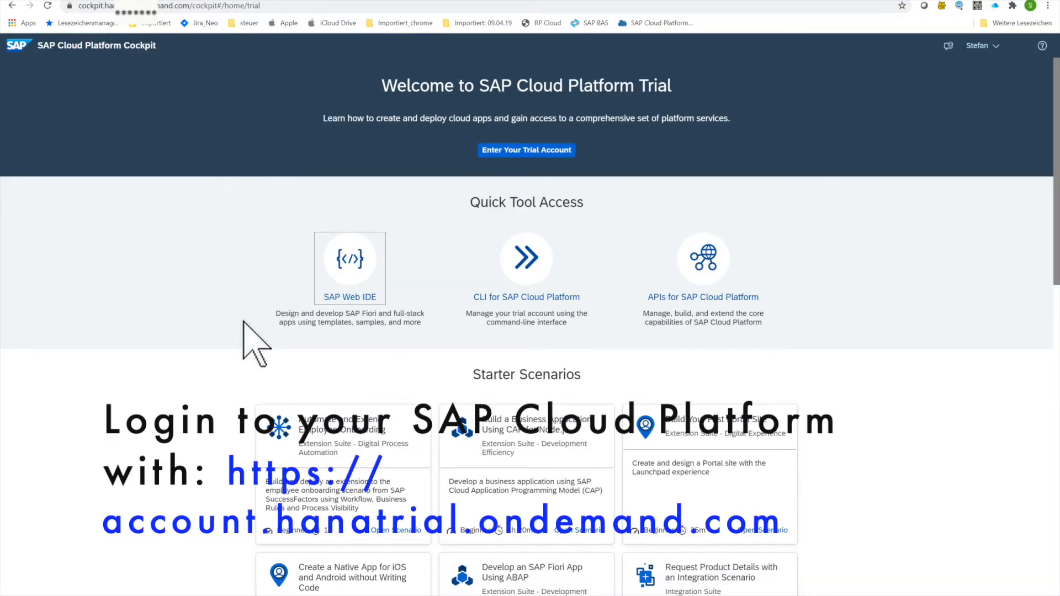
Log on to the trial account and open the 'trial' subaccount overview
left_click(526, 149)
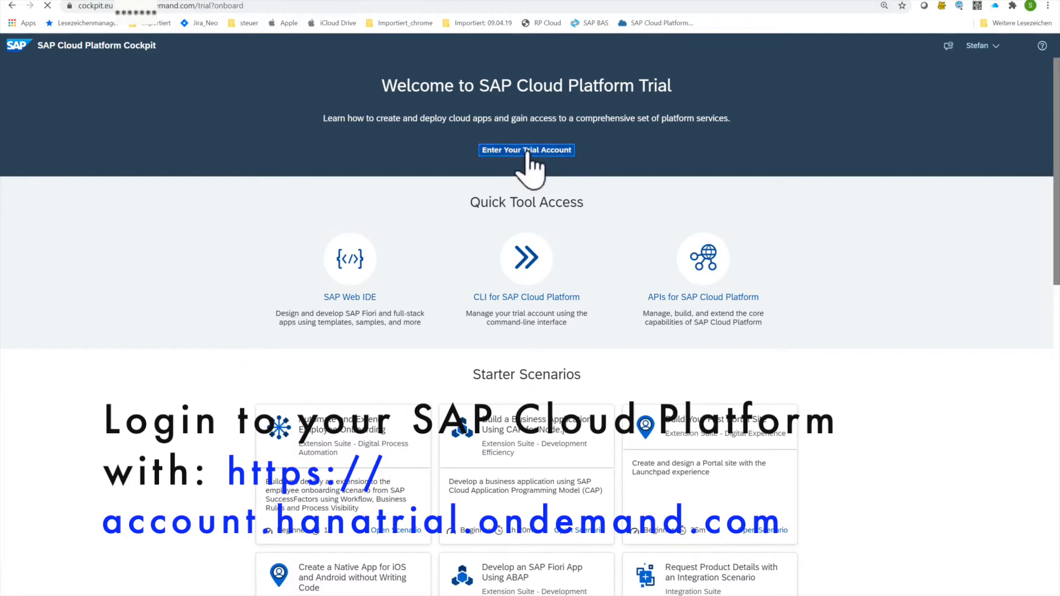
left_click(526, 150)
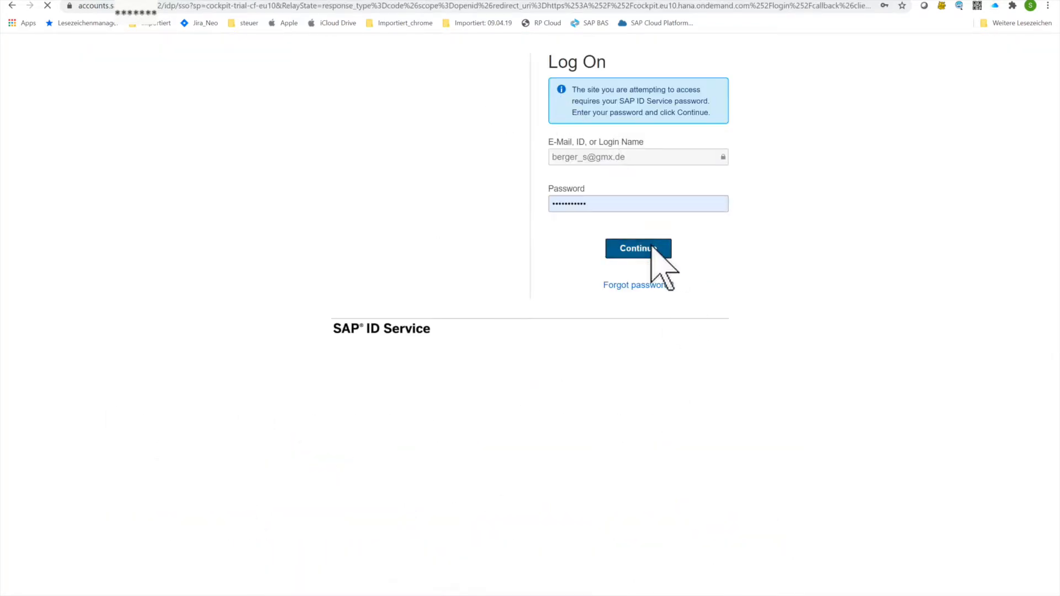
left_click(637, 249)
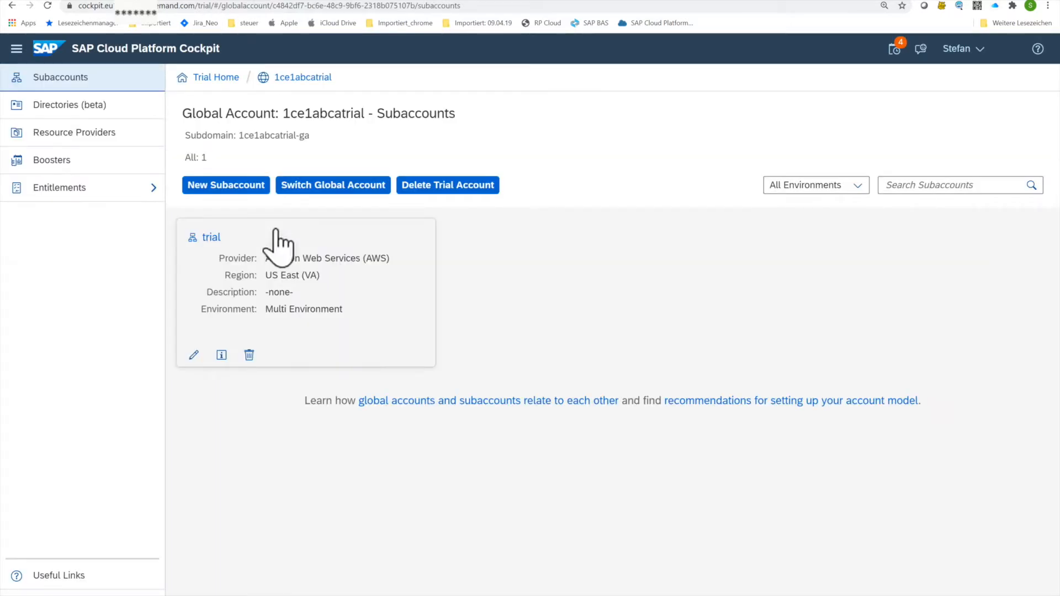
mouse_move(251, 369)
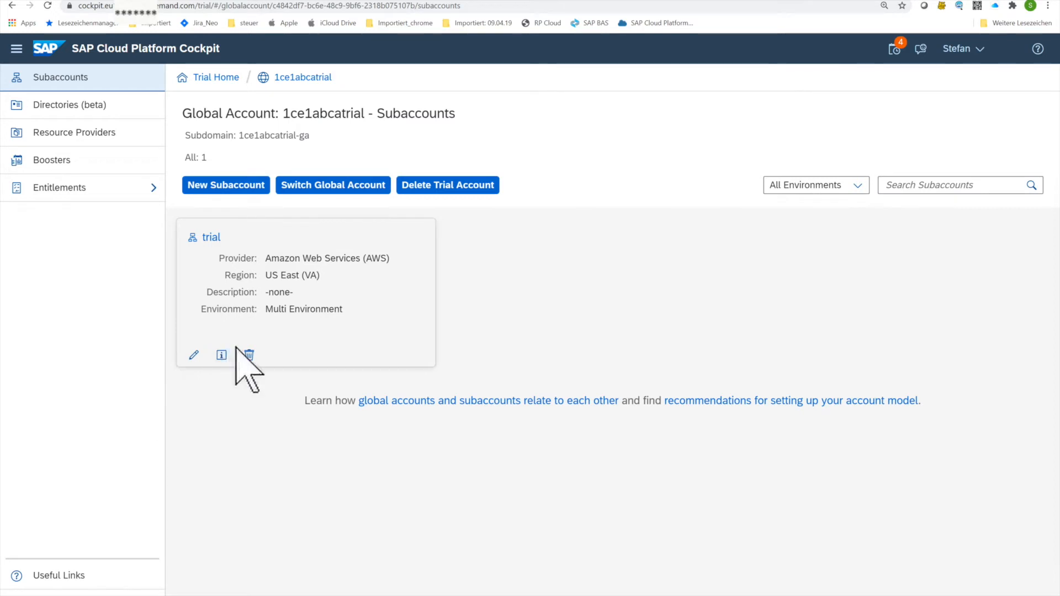
mouse_move(459, 318)
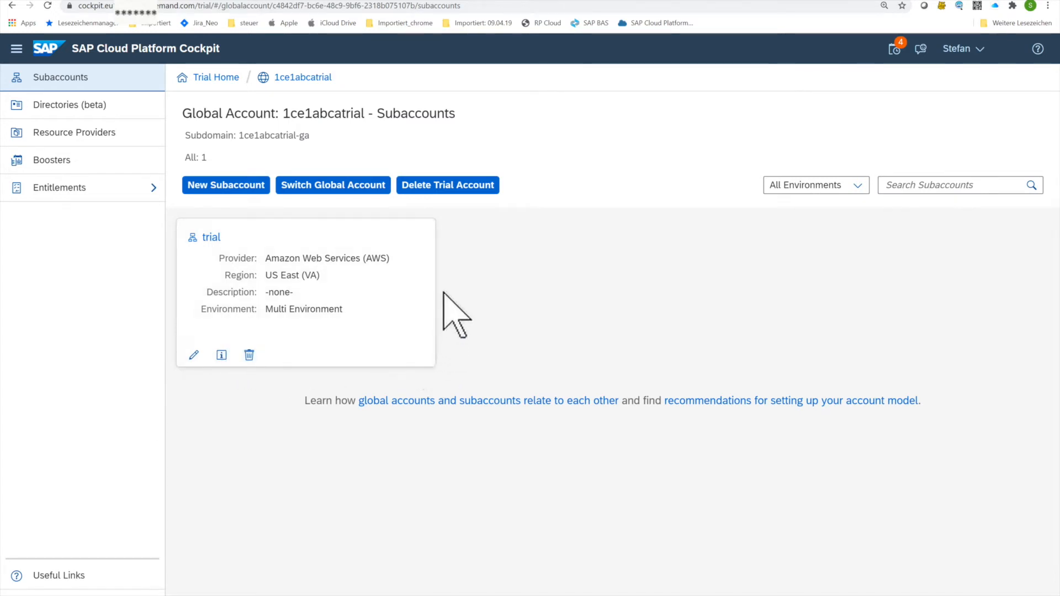
mouse_move(466, 267)
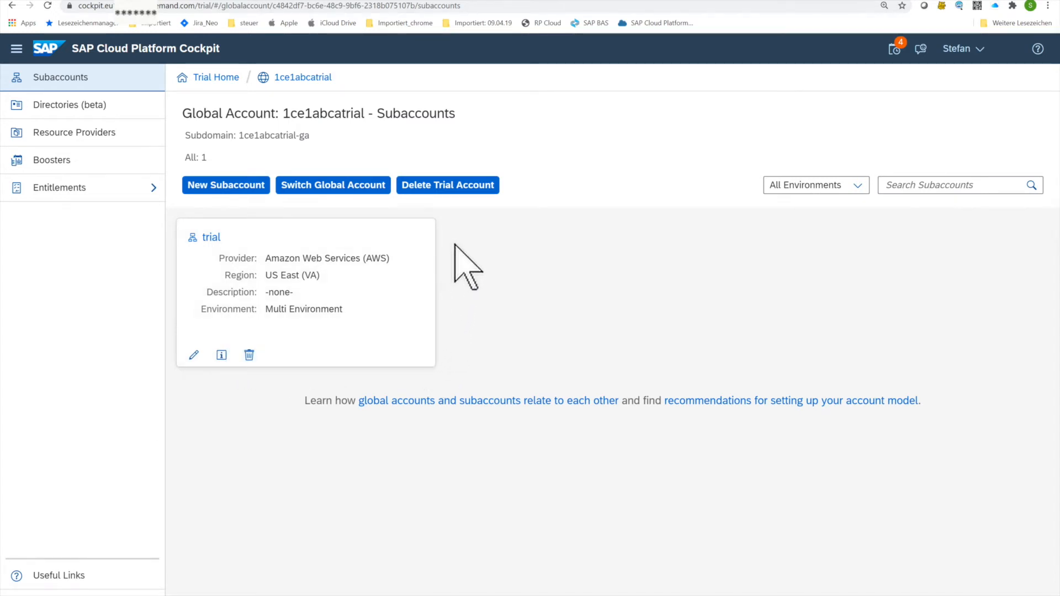
mouse_move(450, 243)
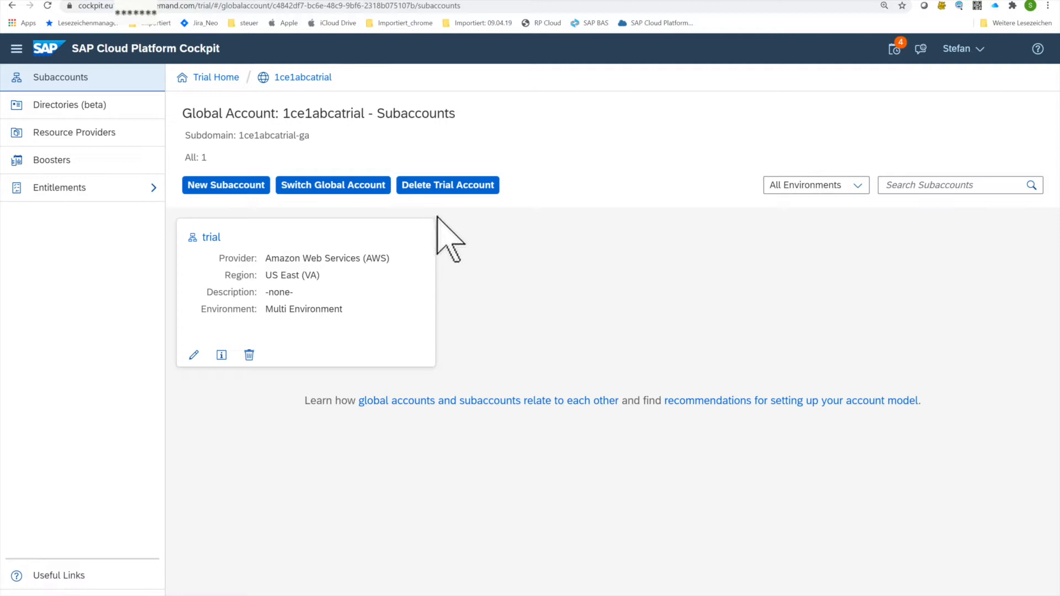
mouse_move(185, 402)
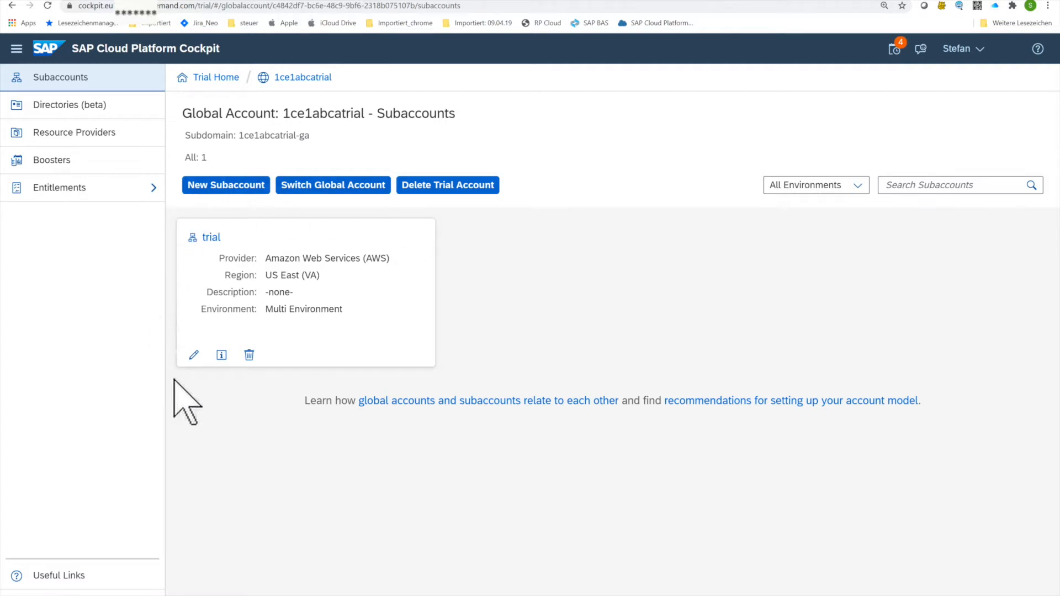
mouse_move(465, 323)
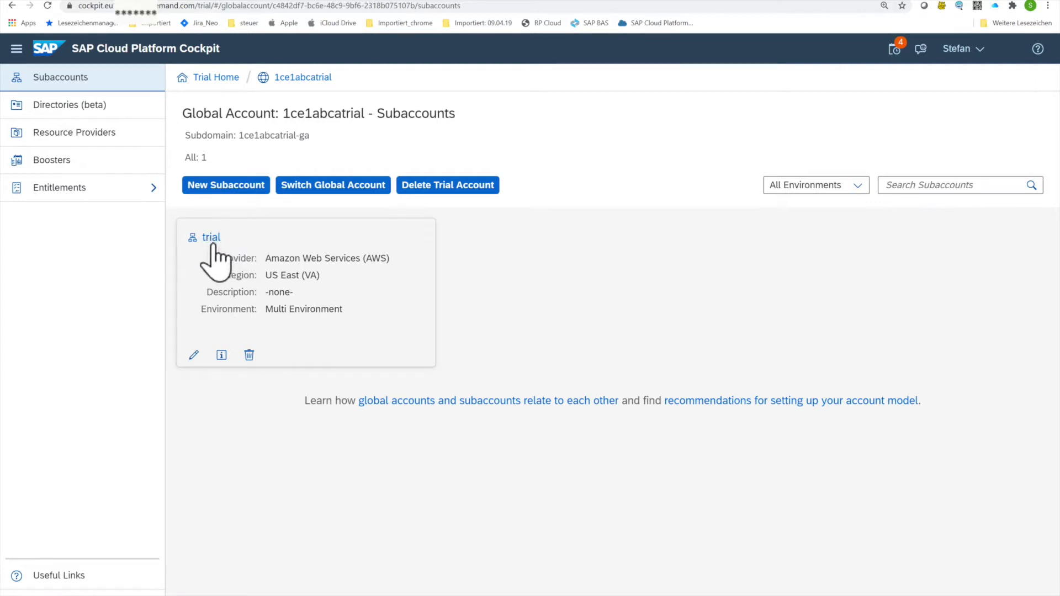
left_click(211, 236)
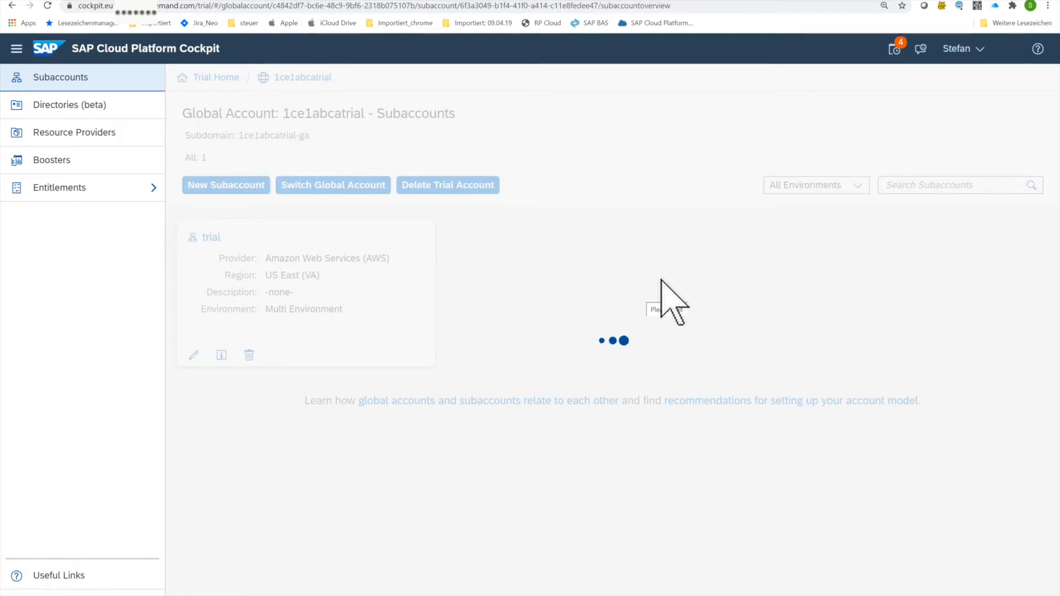
left_click(211, 237)
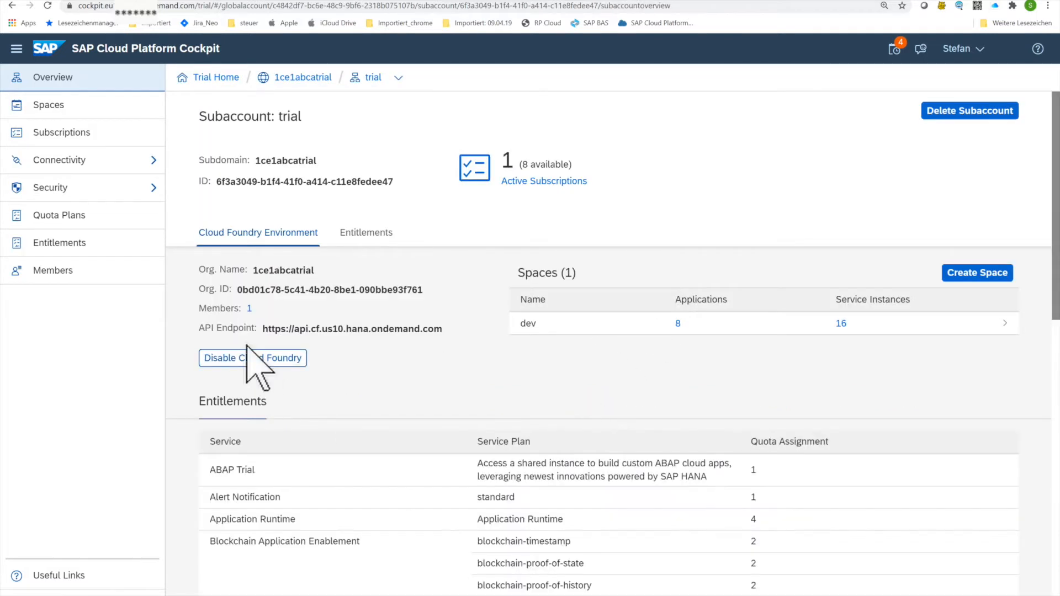
mouse_move(268, 329)
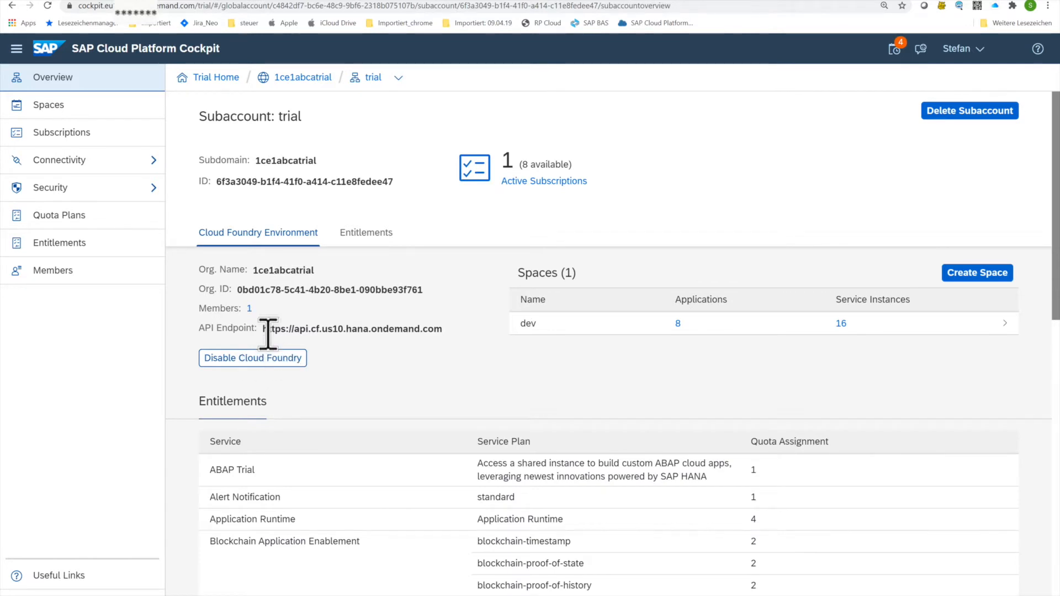
Select the Cloud Foundry API endpoint URL on the trial subaccount overview
double_click(271, 329)
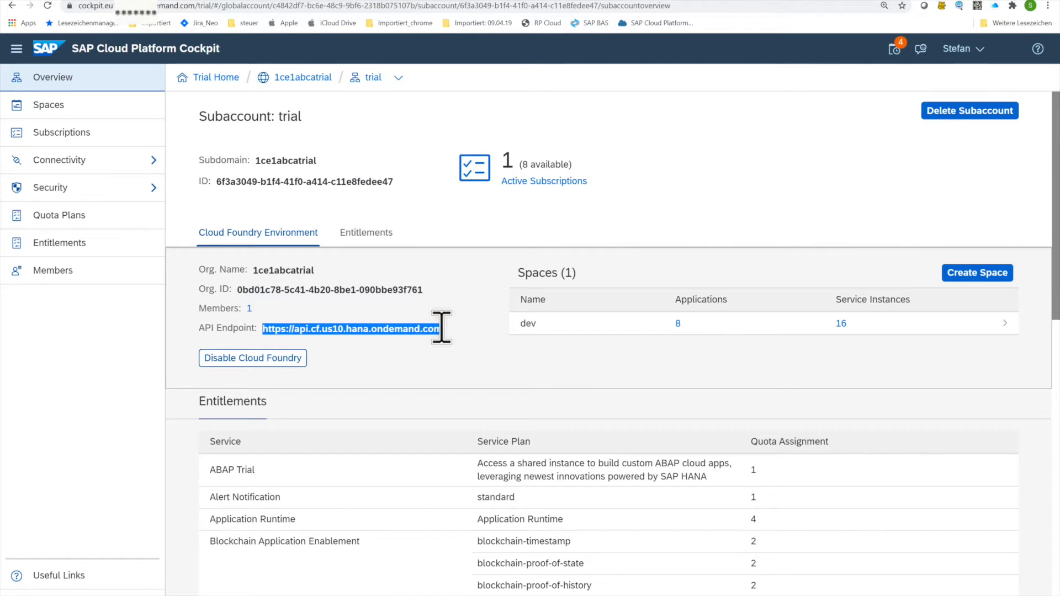
mouse_move(592, 12)
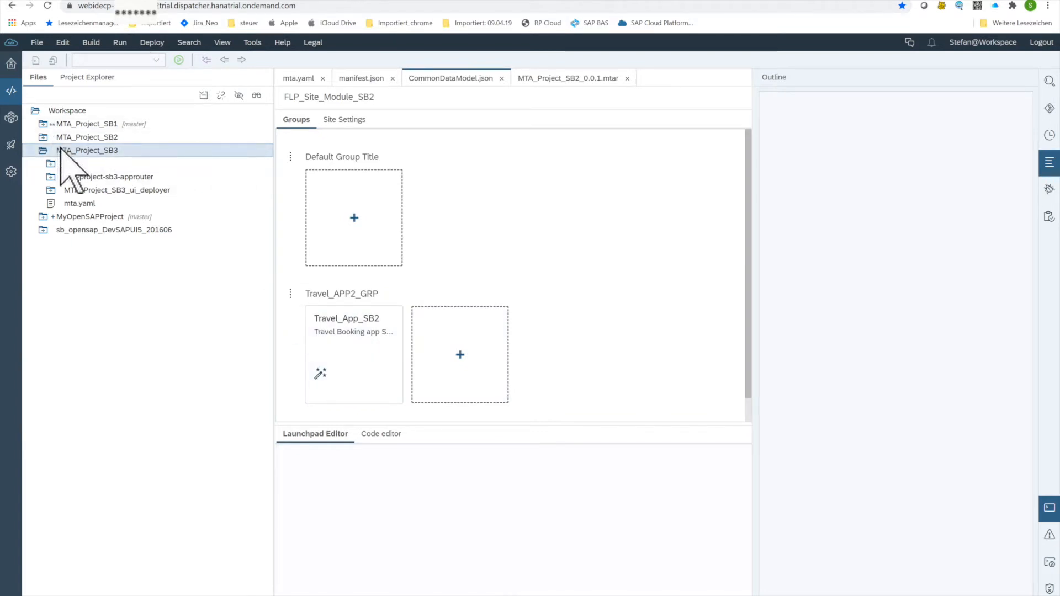
Save MTA_Project_SB3's own Cloud Foundry settings with the trial endpoint, org 1ce1abcatrial and space dev
right_click(86, 150)
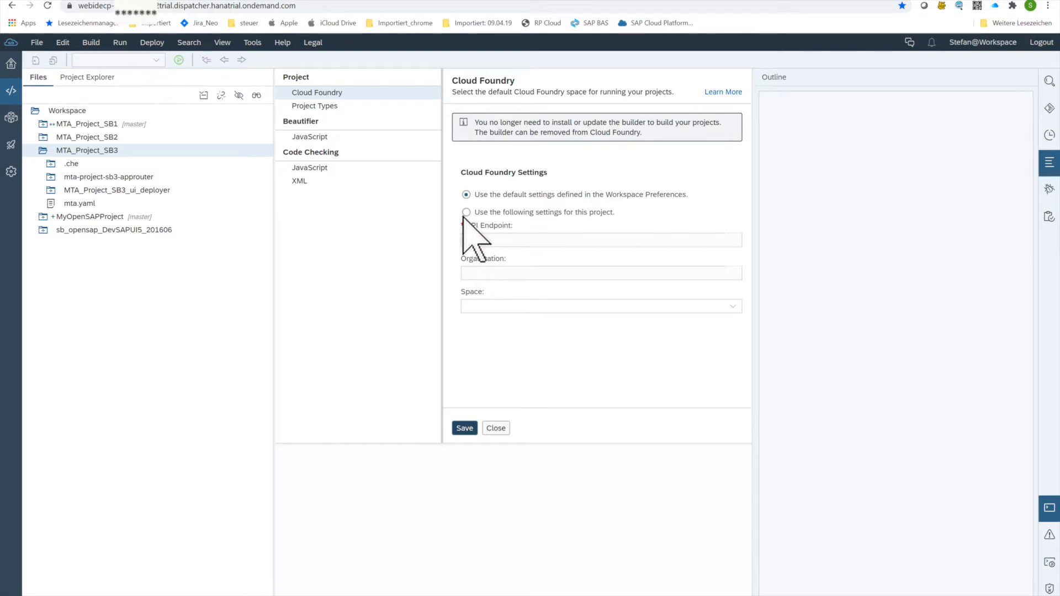
left_click(466, 212)
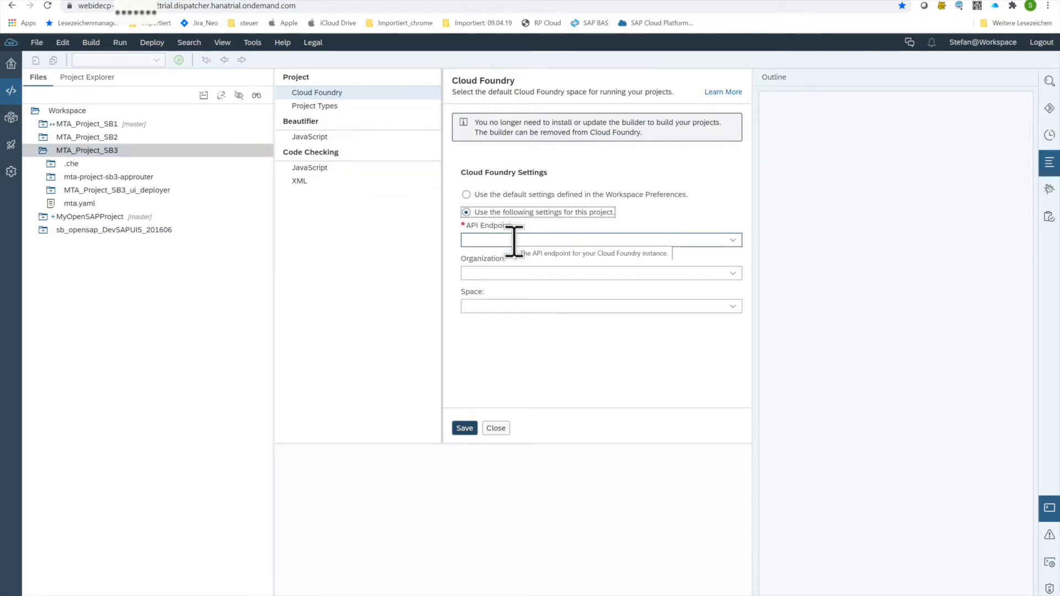
mouse_move(838, 172)
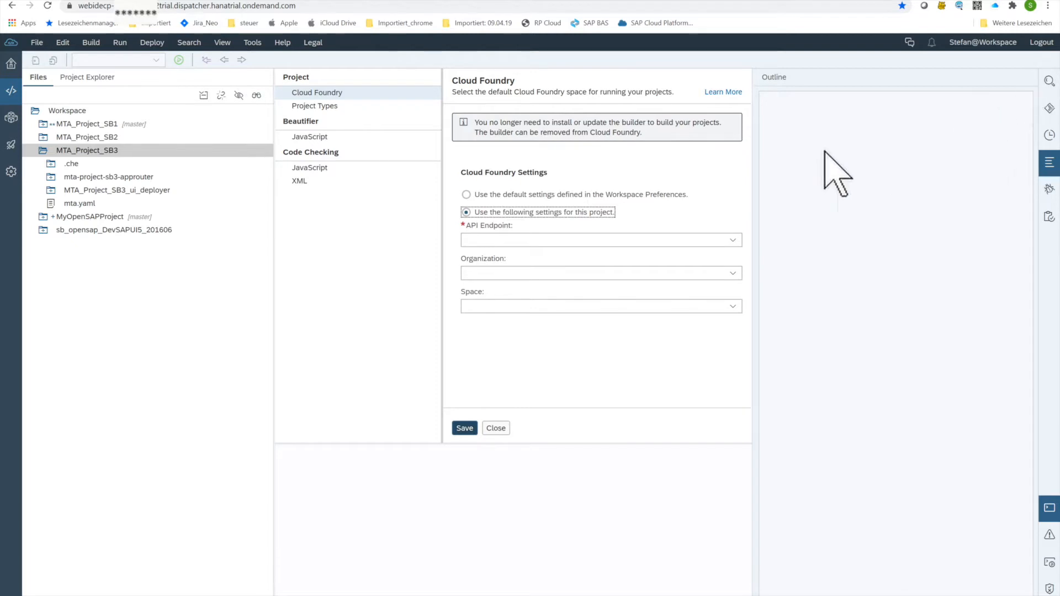
mouse_move(940, 217)
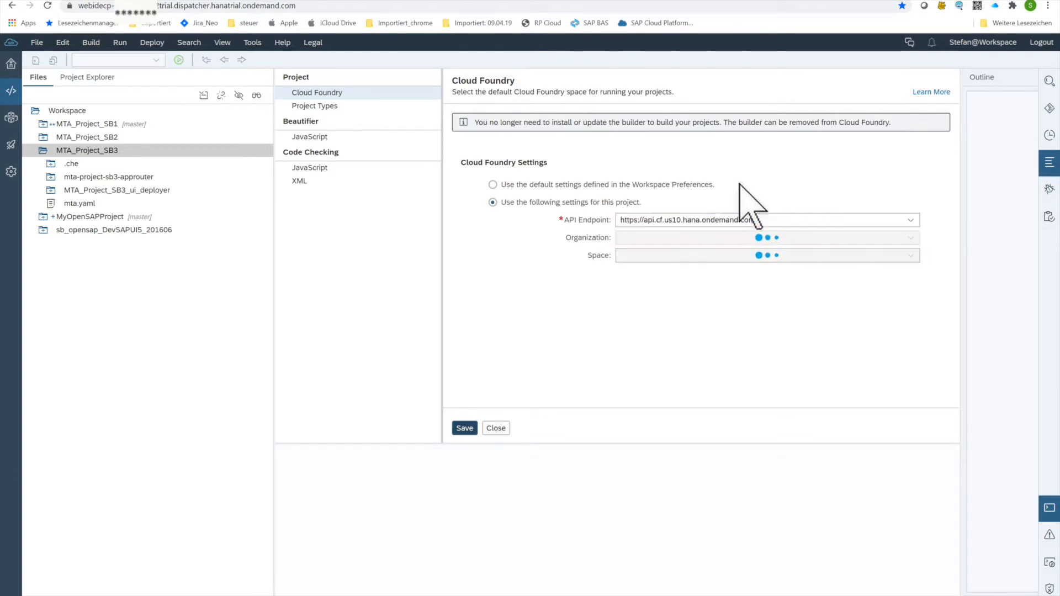
mouse_move(618, 284)
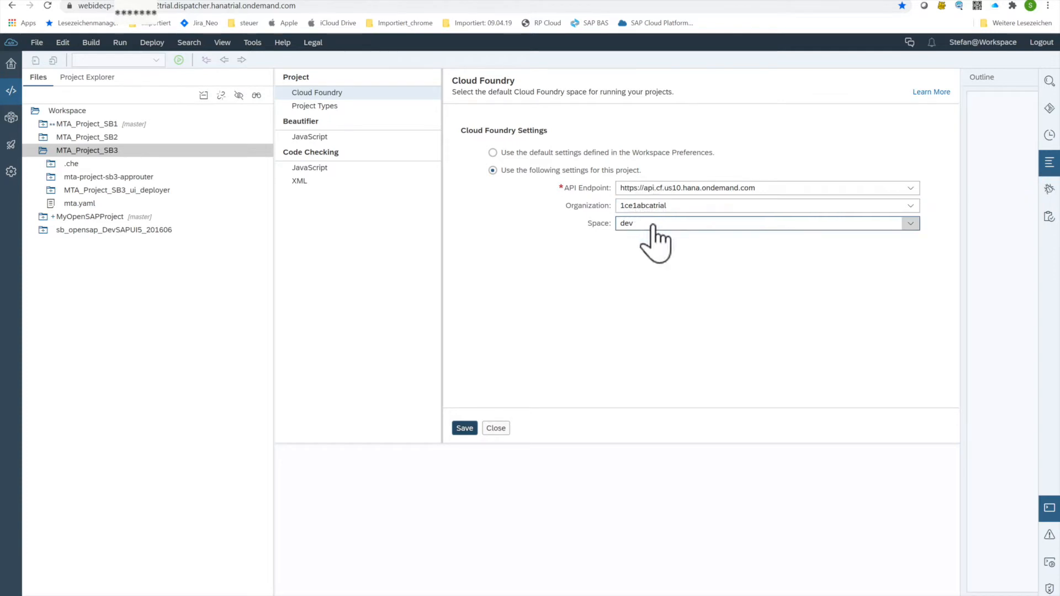
mouse_move(663, 230)
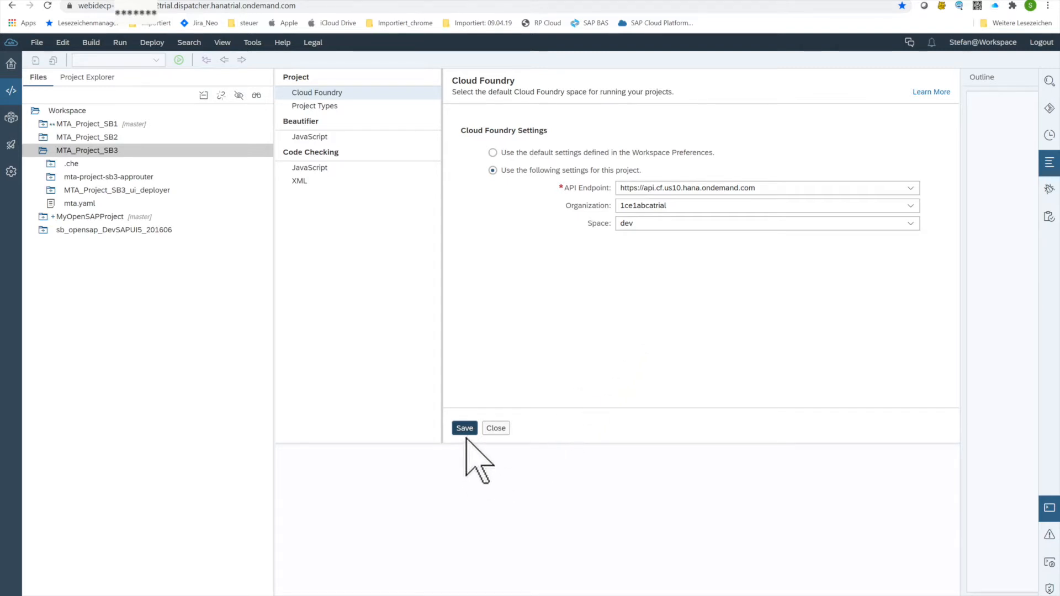
left_click(465, 428)
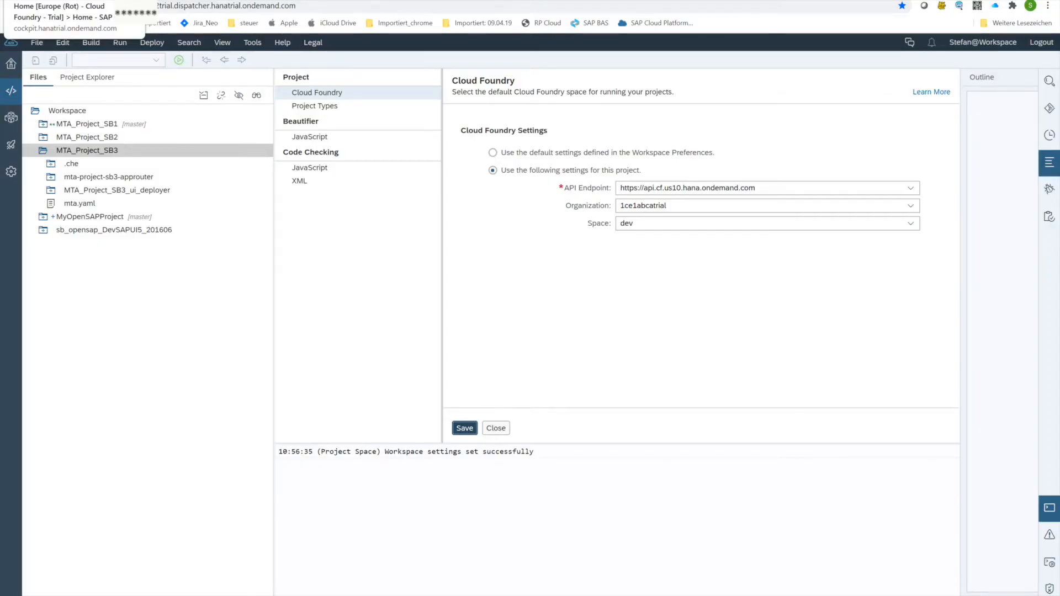
mouse_move(318, 281)
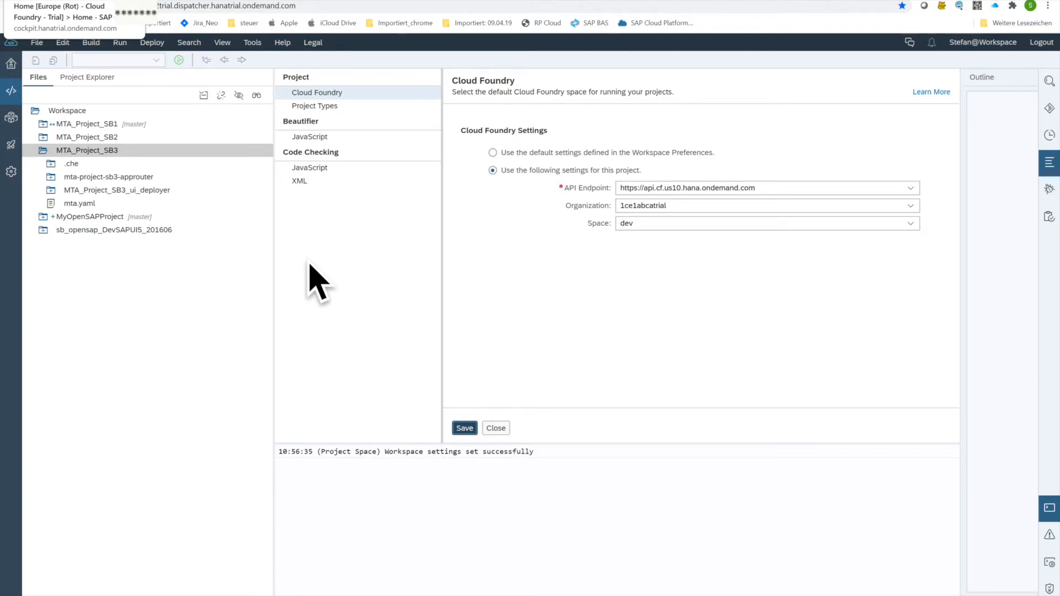
mouse_move(10, 270)
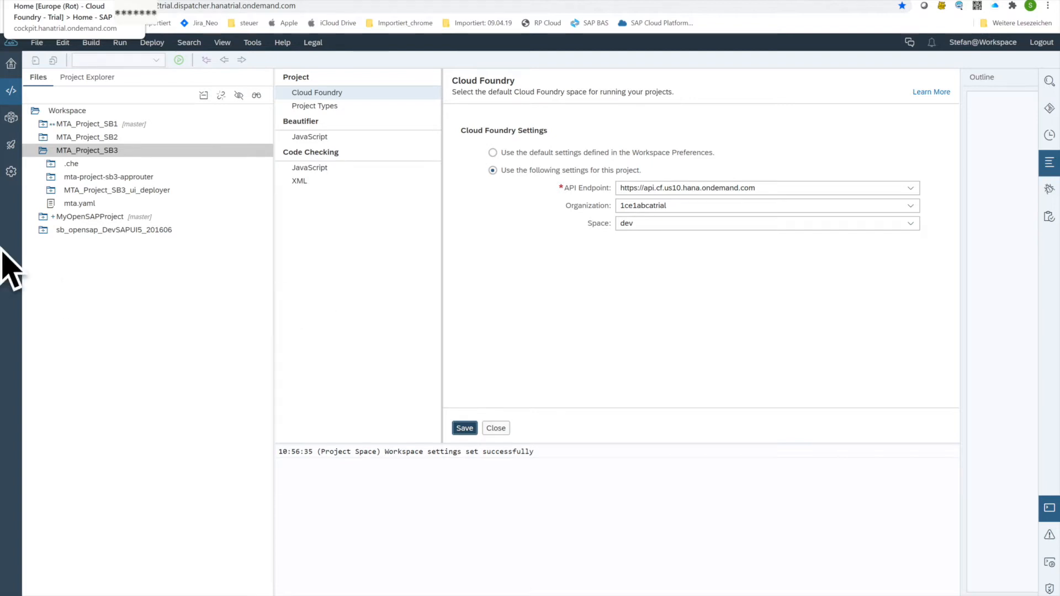
mouse_move(81, 169)
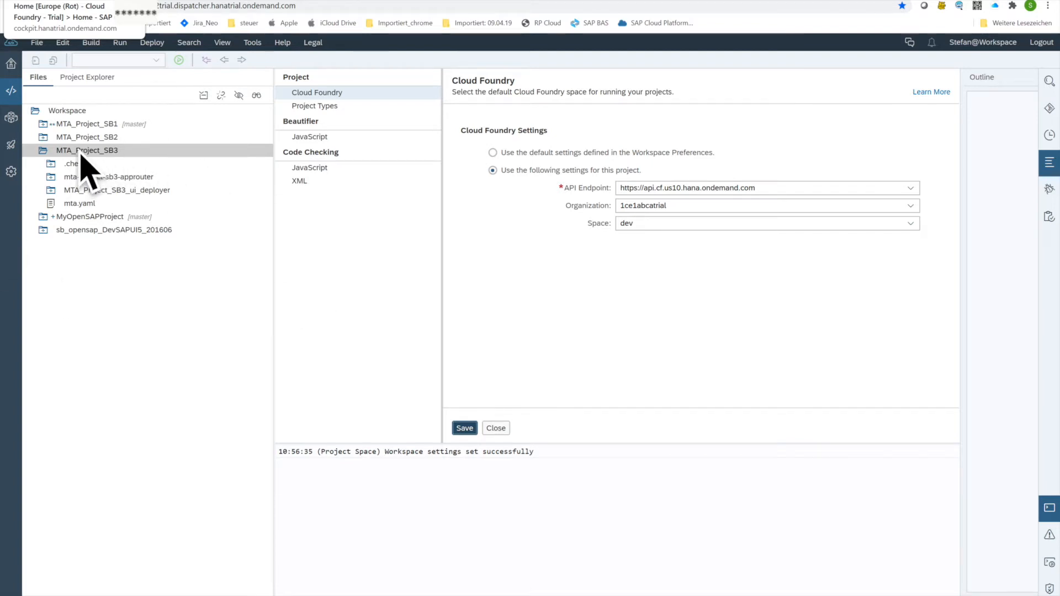
Start adding an SAP Cloud Platform service, filter by 'abap' and select the abap-trial tile
right_click(86, 150)
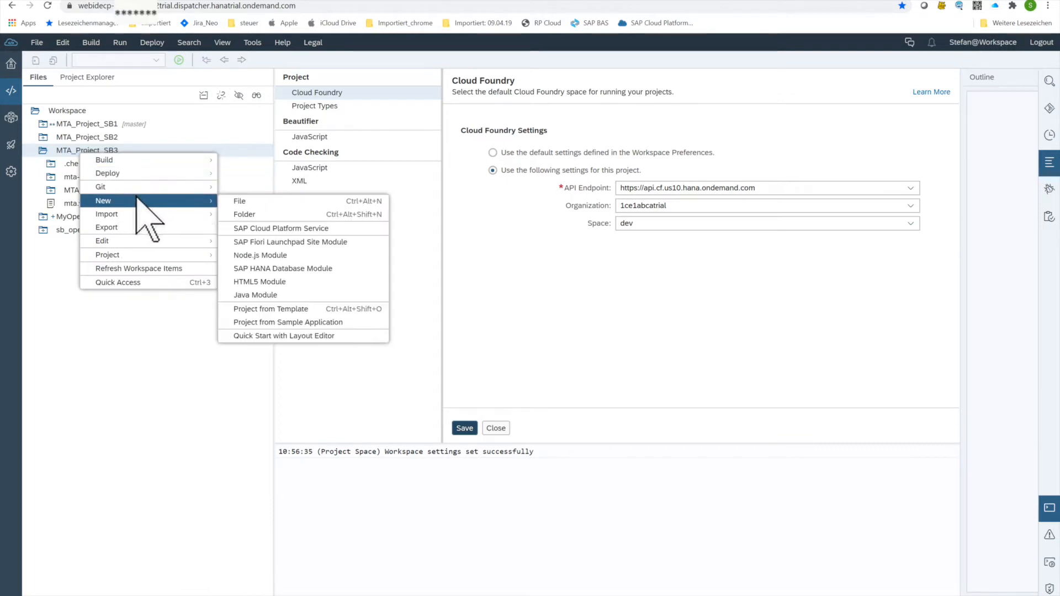
mouse_move(240, 201)
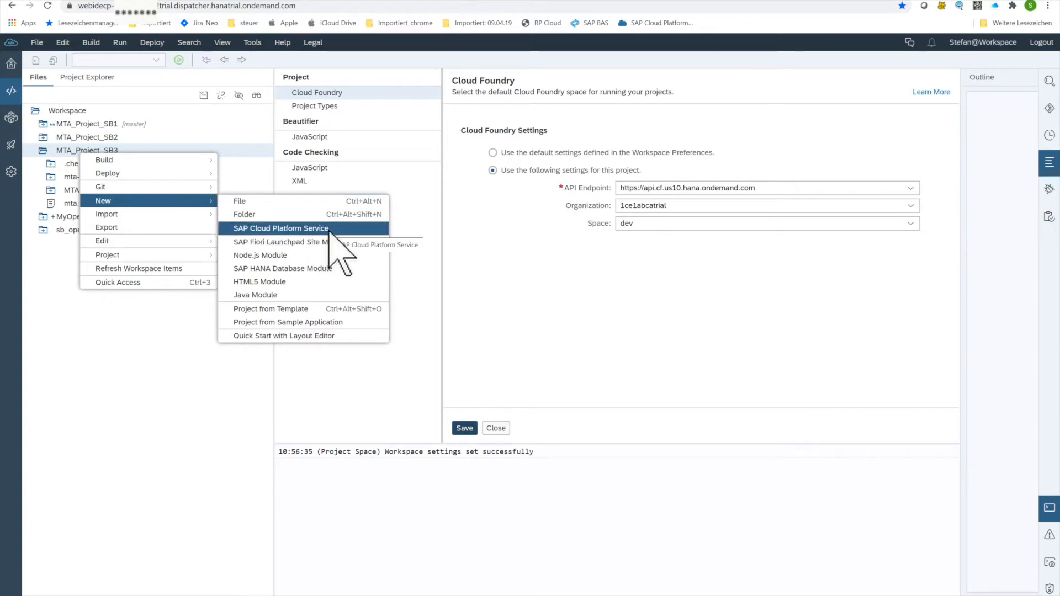
left_click(281, 227)
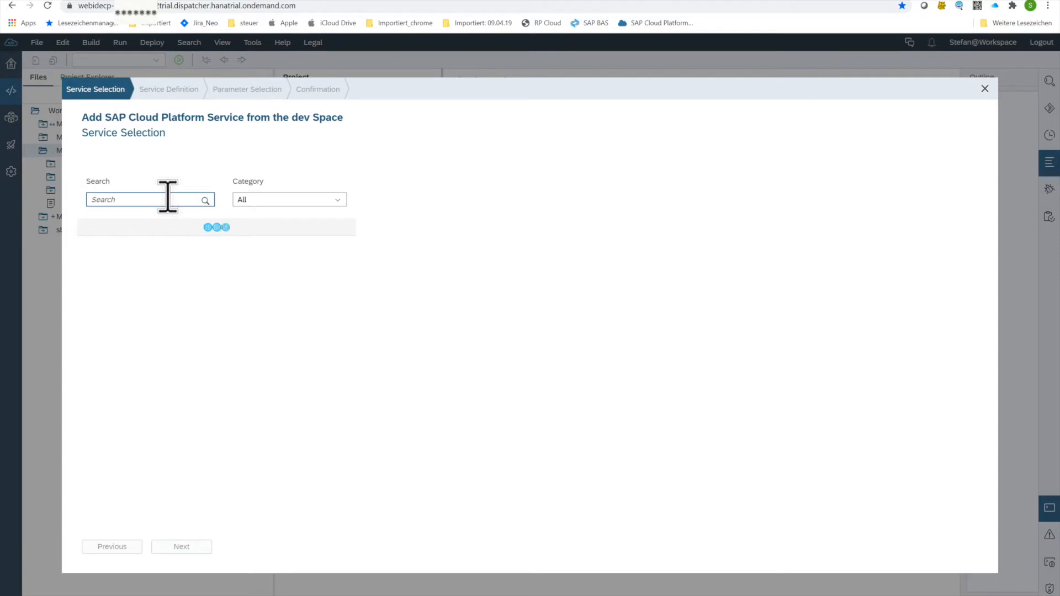
mouse_move(287, 291)
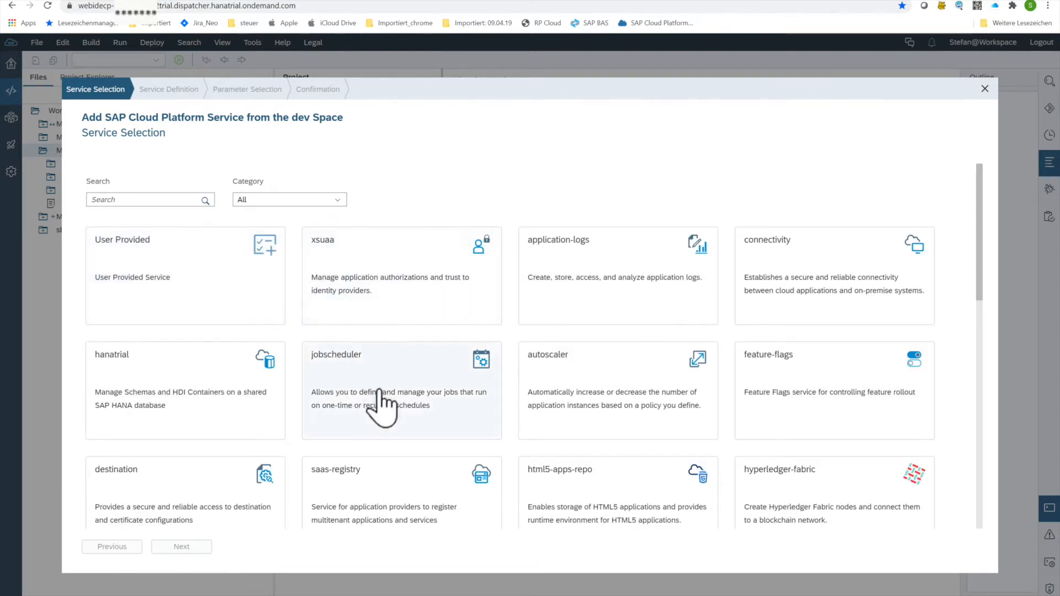
mouse_move(328, 483)
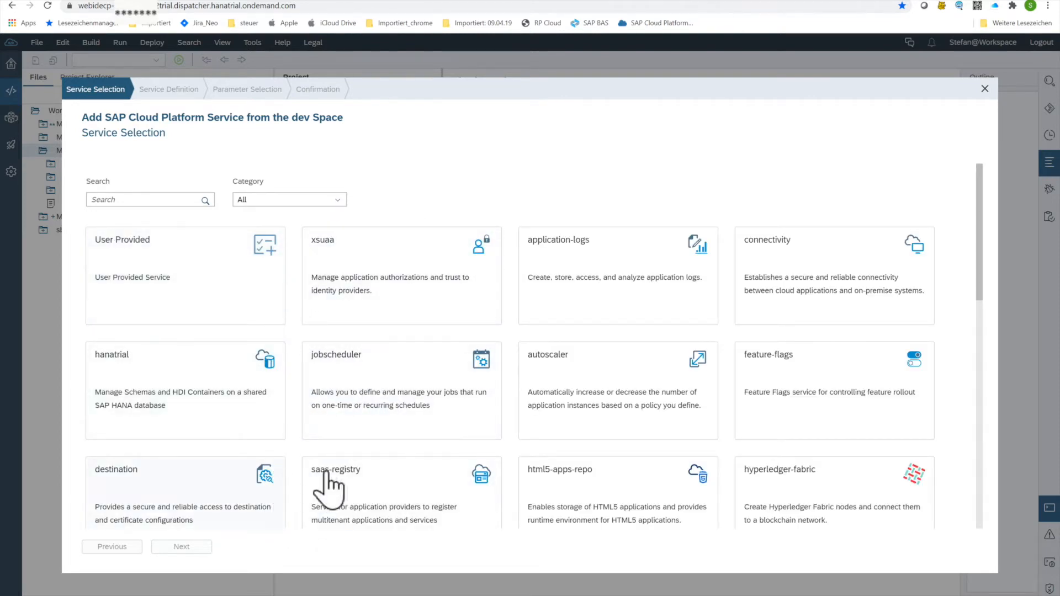
mouse_move(371, 420)
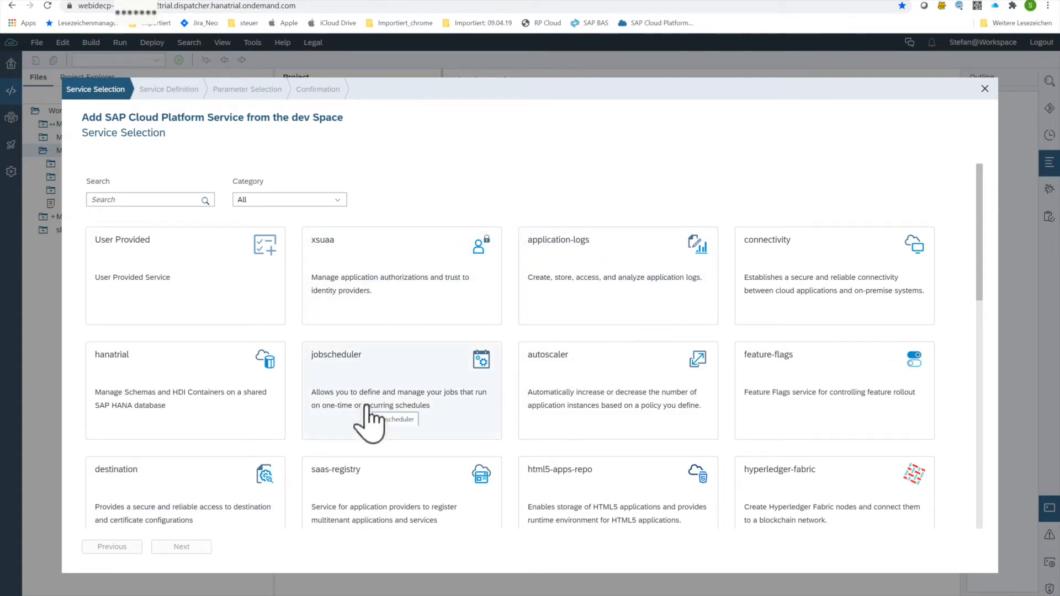
left_click(149, 199)
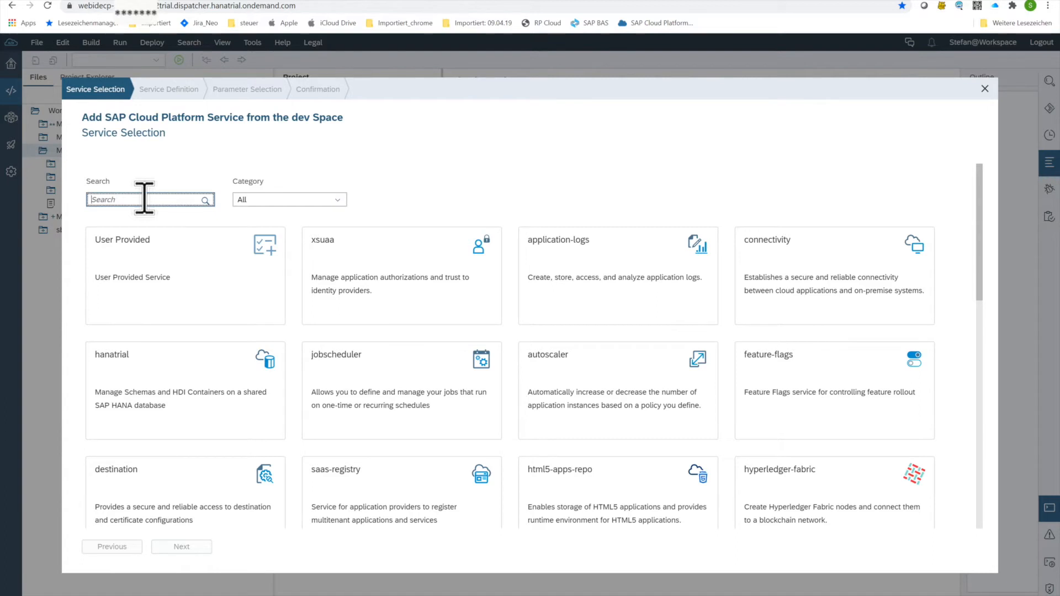
type("abap")
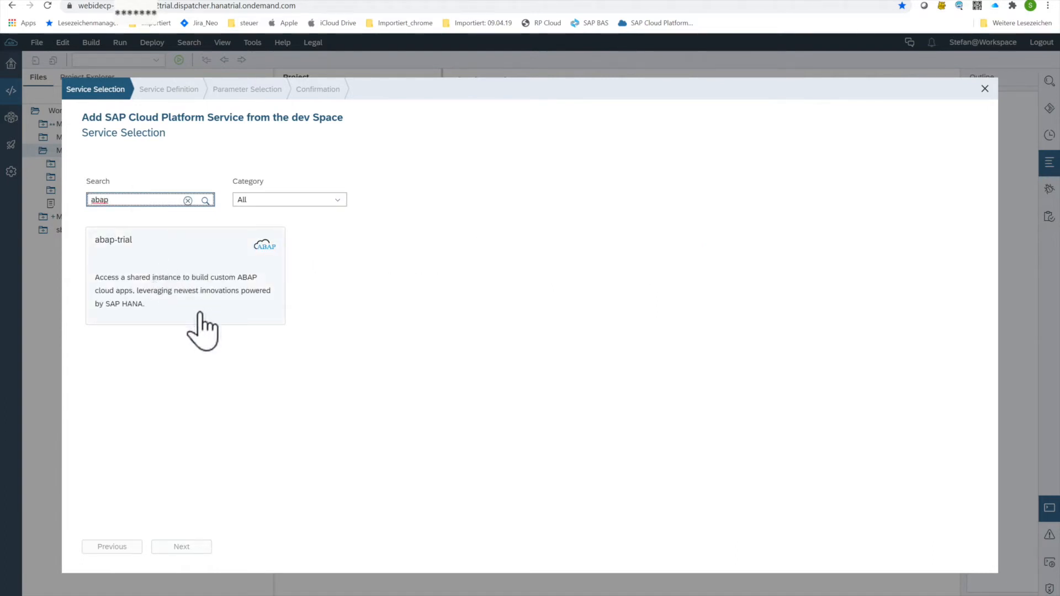
left_click(184, 275)
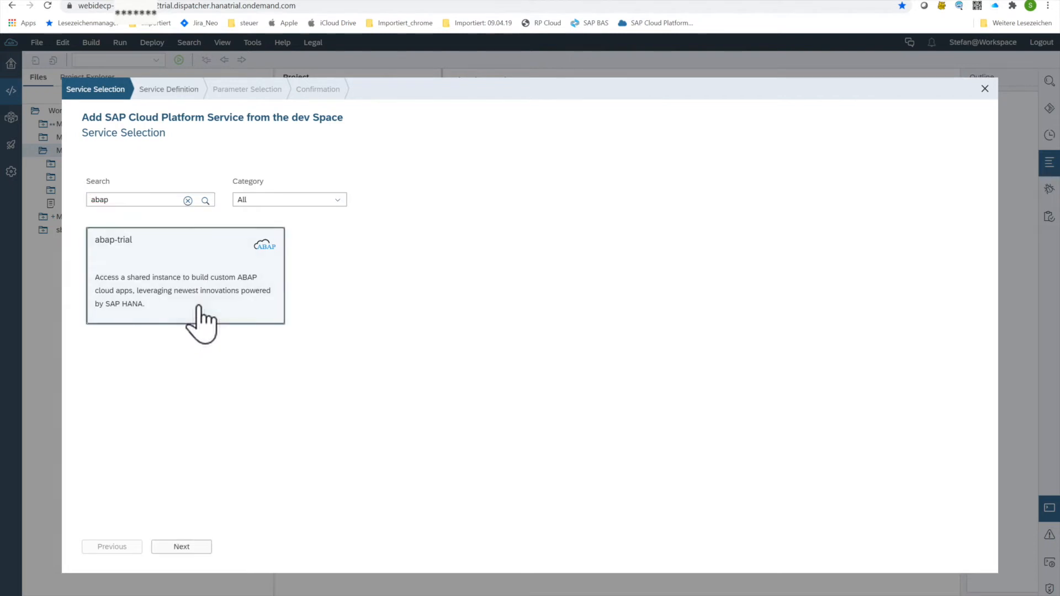
mouse_move(182, 546)
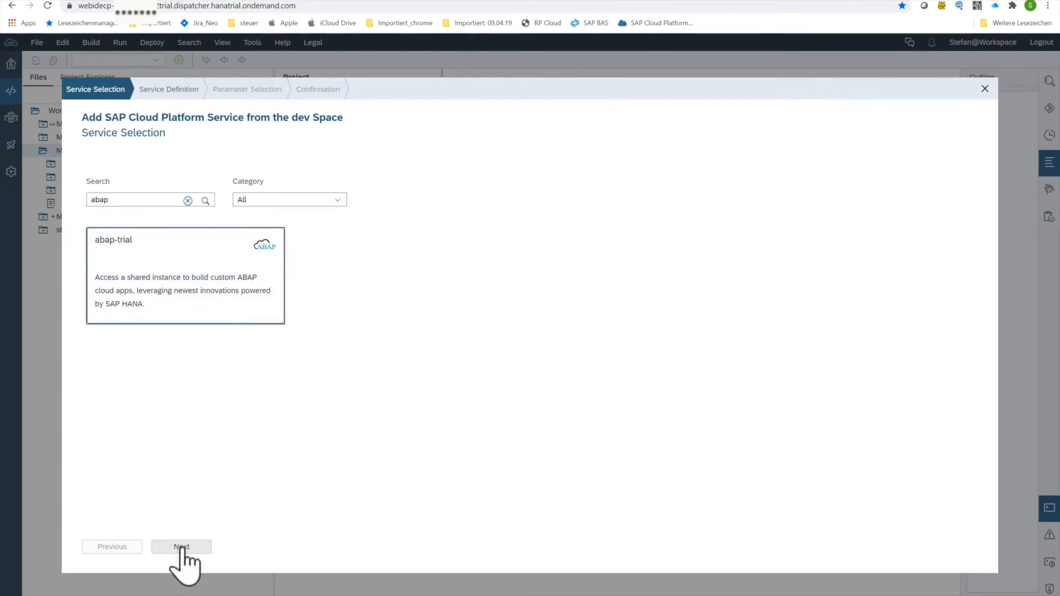
Choose Reuse instance and pick SB_Instance1_ABAP as the ABAP service name
left_click(182, 546)
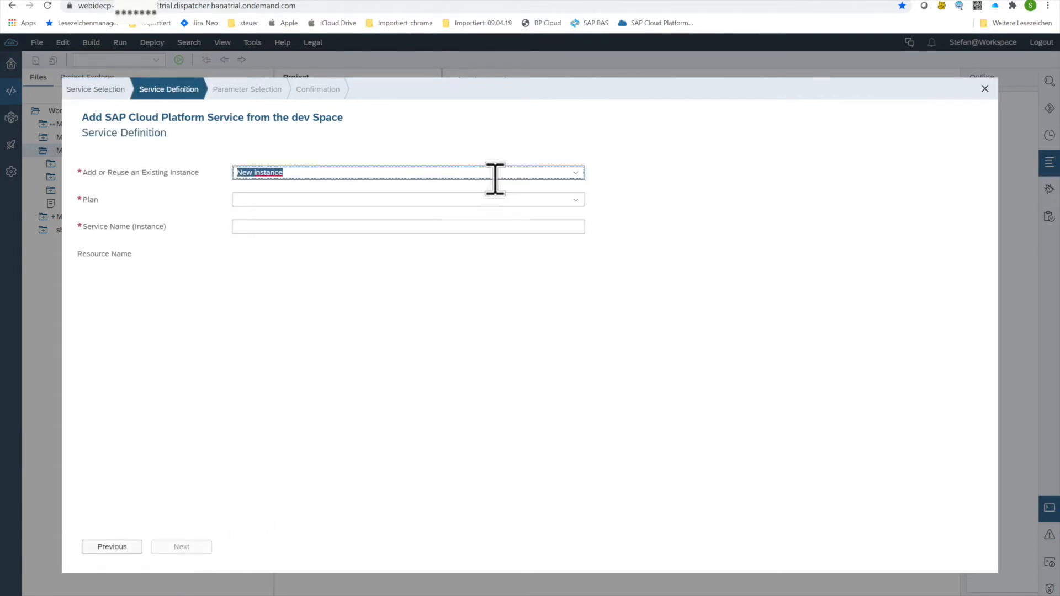
left_click(574, 173)
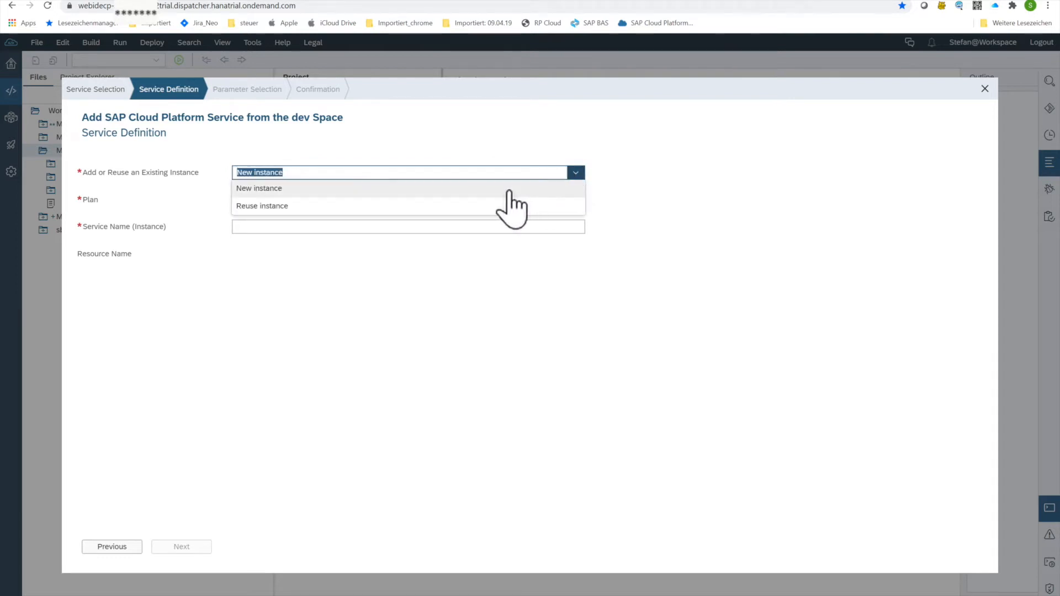
left_click(262, 205)
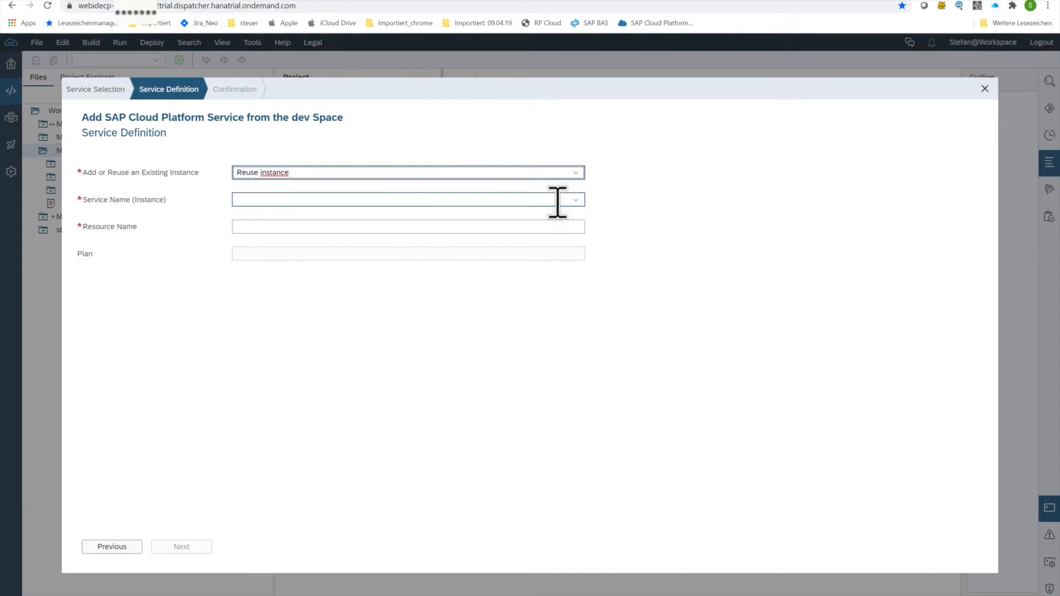
mouse_move(576, 200)
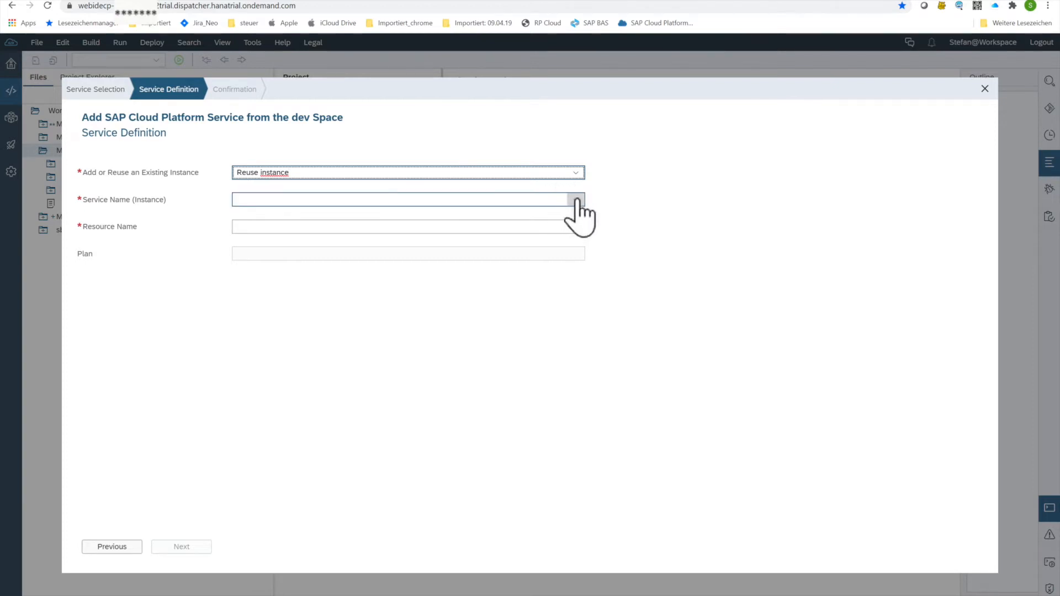
left_click(575, 200)
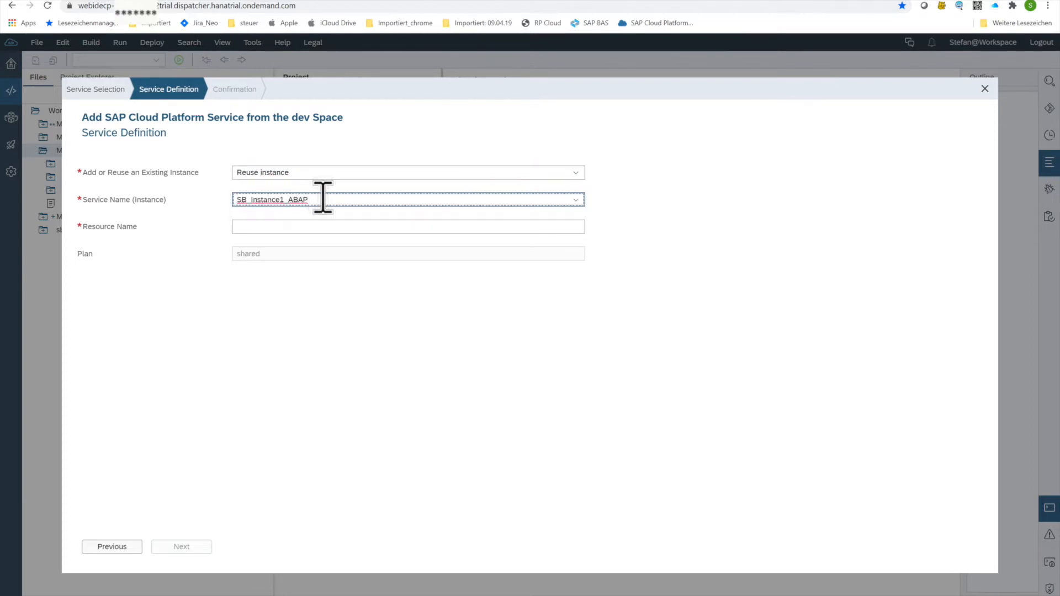
mouse_move(352, 207)
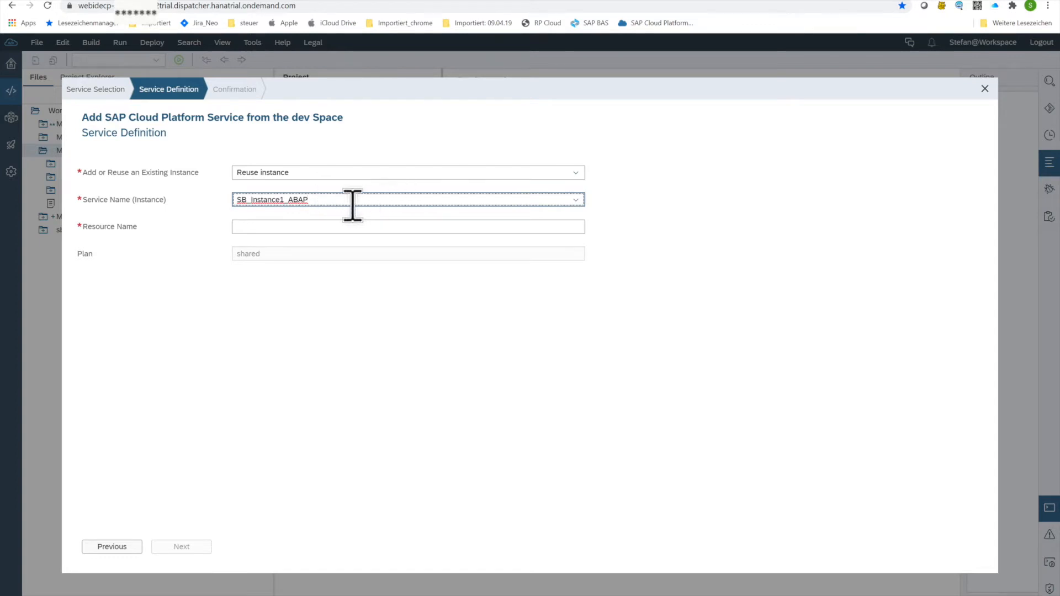
mouse_move(390, 233)
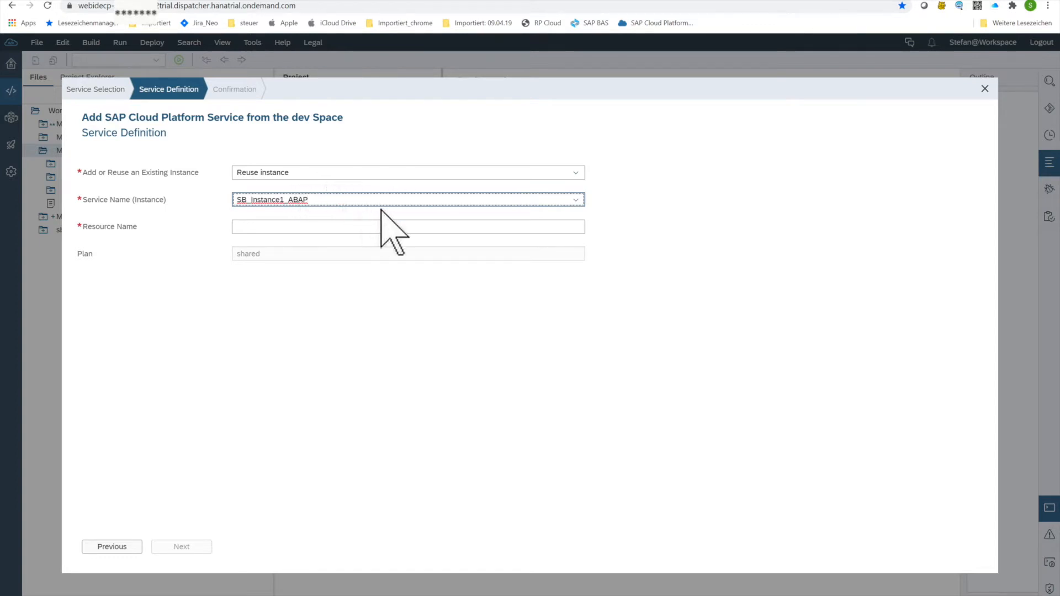
mouse_move(471, 10)
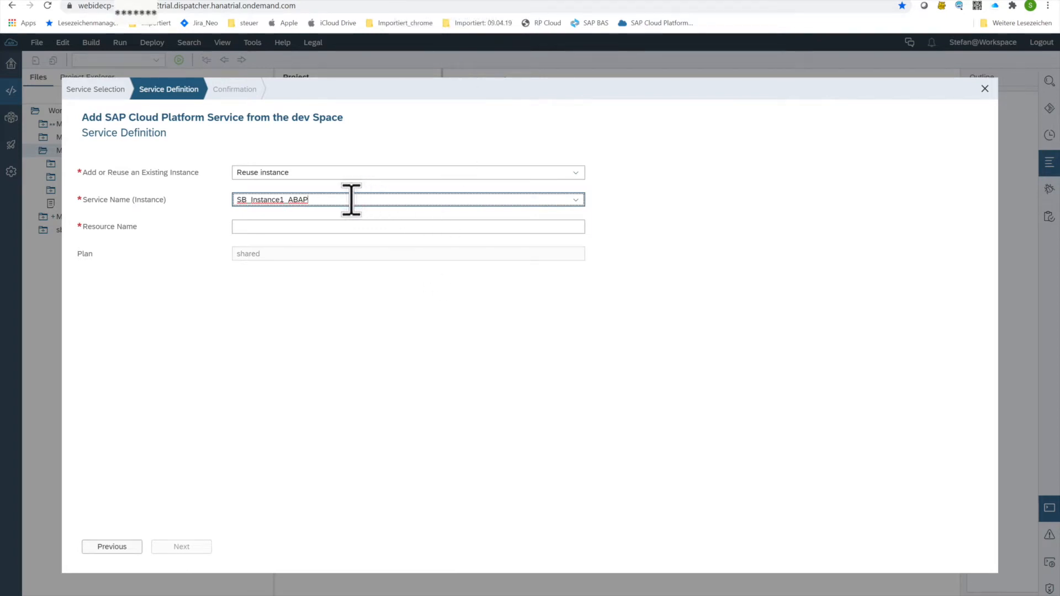
mouse_move(312, 264)
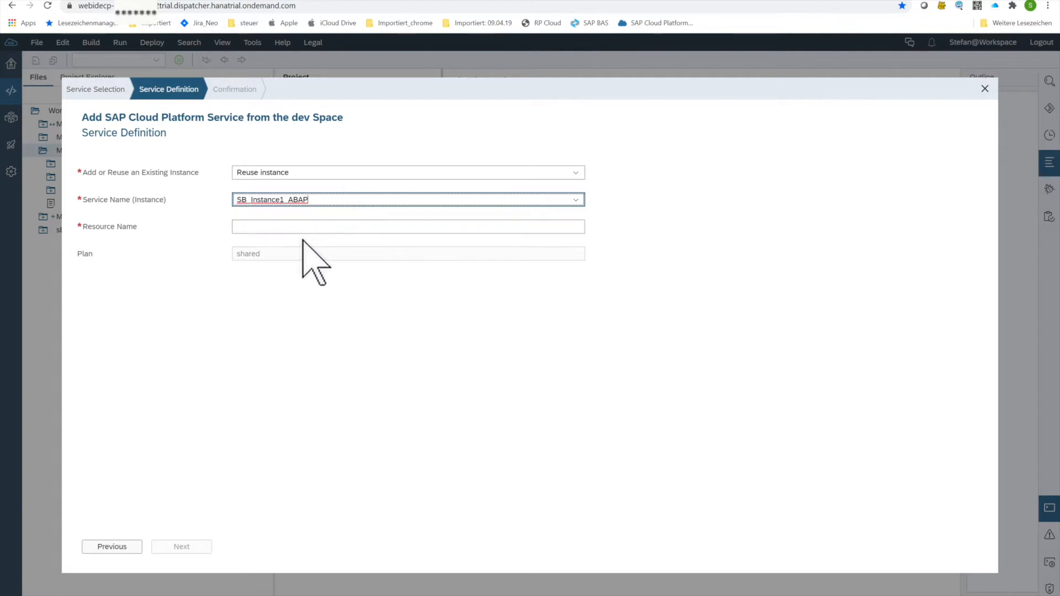
left_click(408, 226)
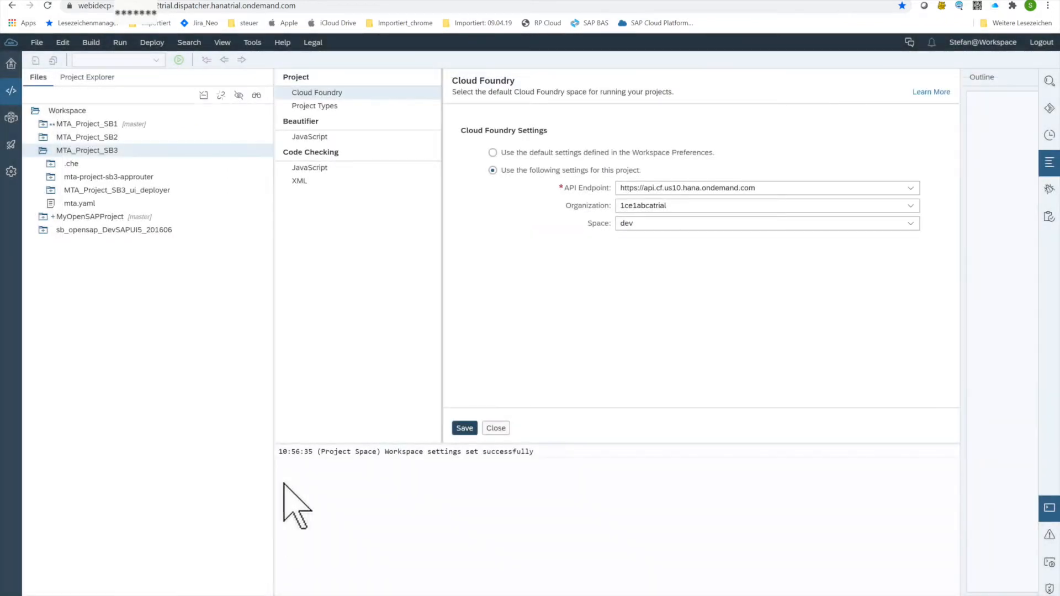
mouse_move(545, 315)
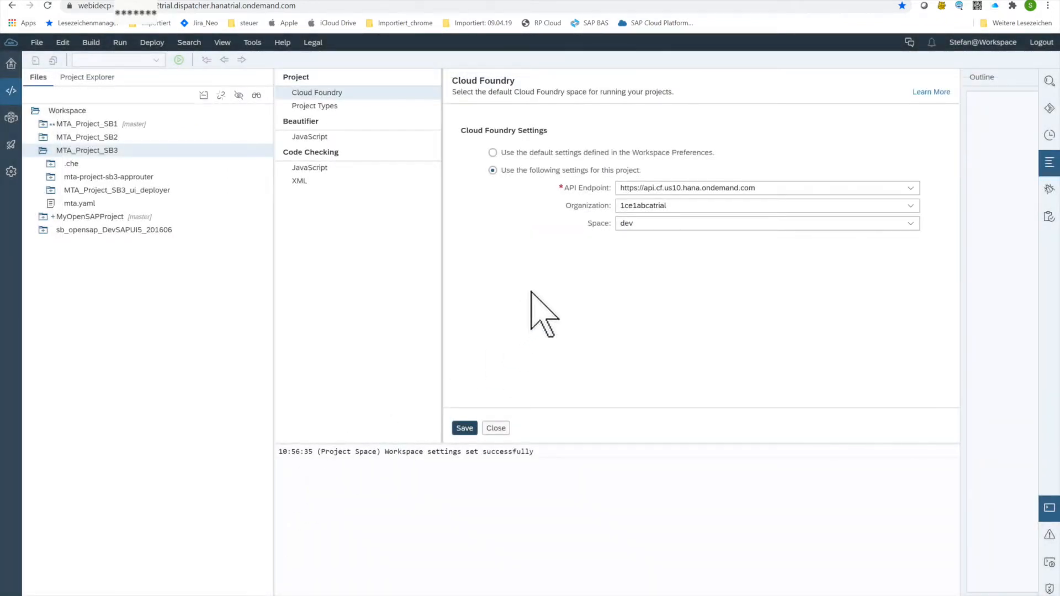
mouse_move(714, 119)
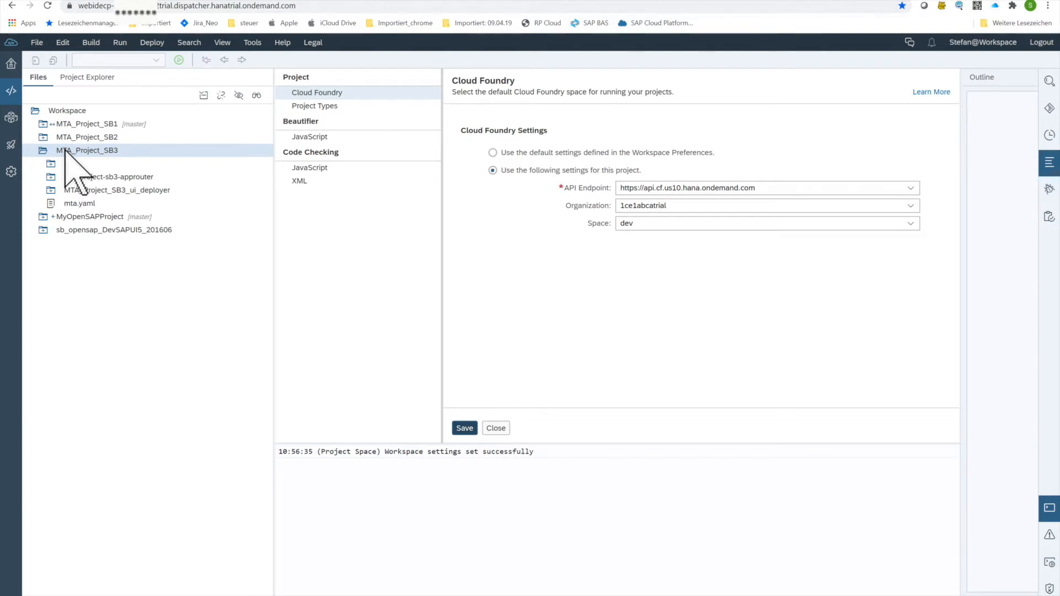
Begin a new HTML5 module for MTA_Project_SB3 using the List Report Application template, reaching Basic Information
right_click(87, 151)
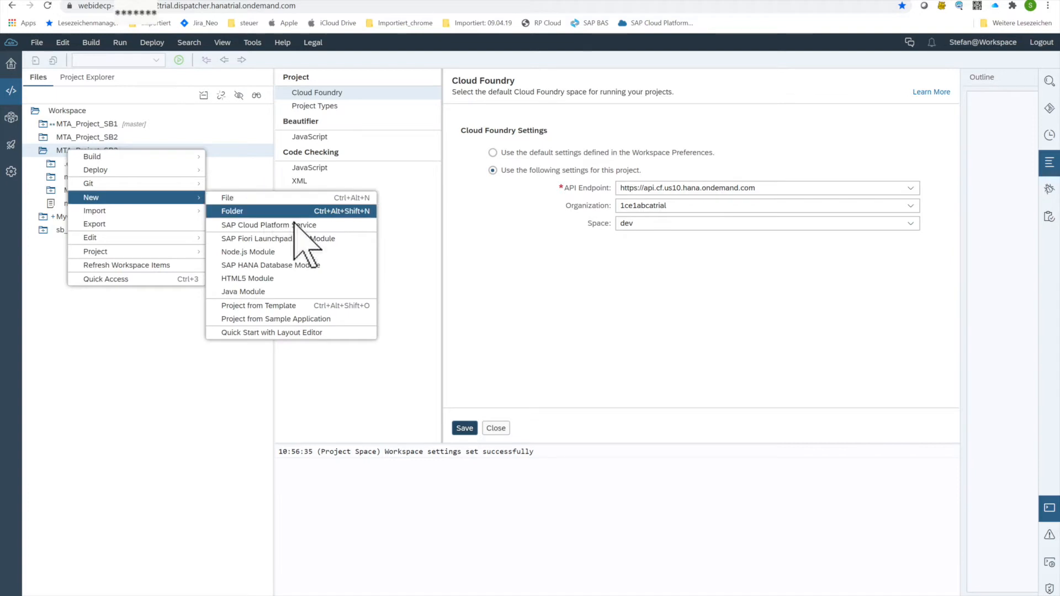
mouse_move(291, 239)
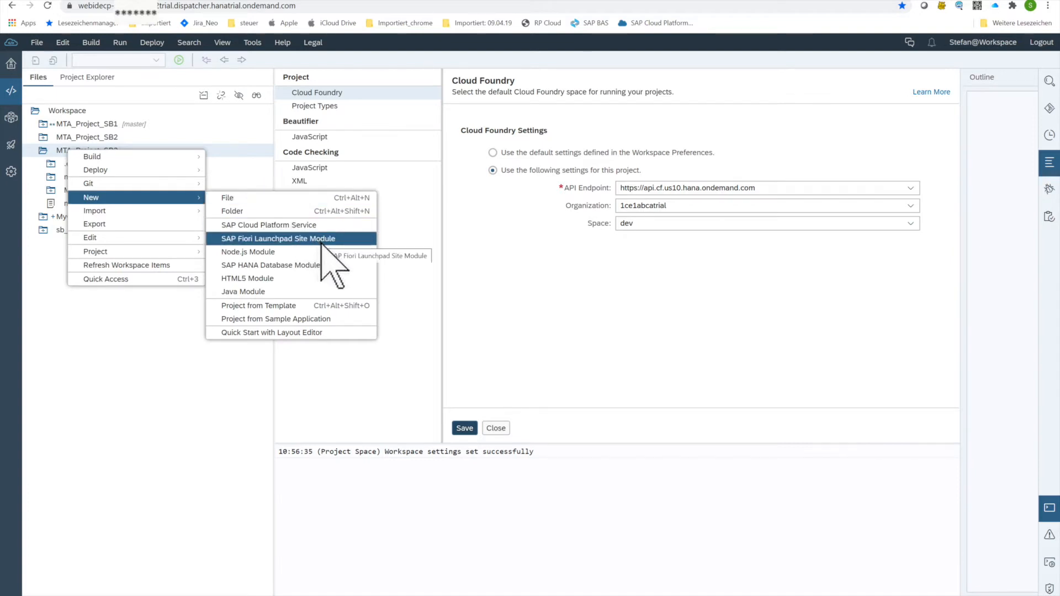
left_click(277, 239)
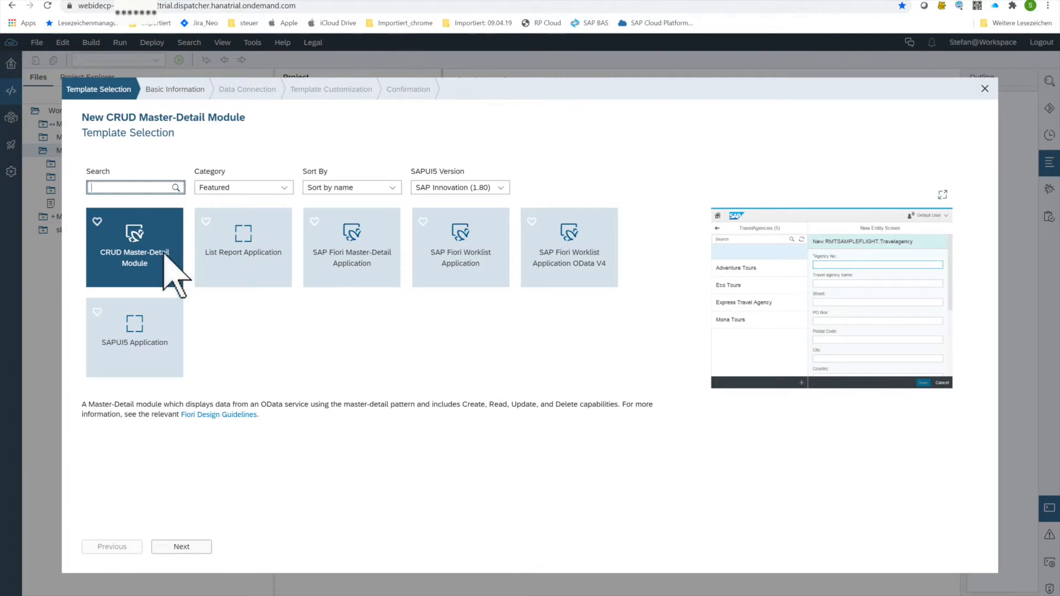
left_click(243, 246)
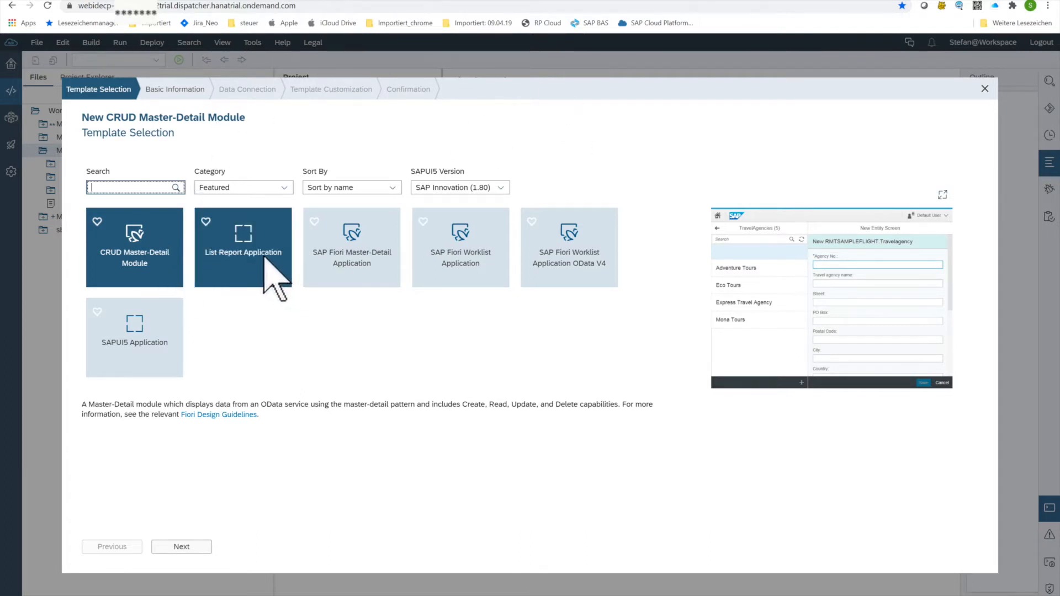
left_click(243, 246)
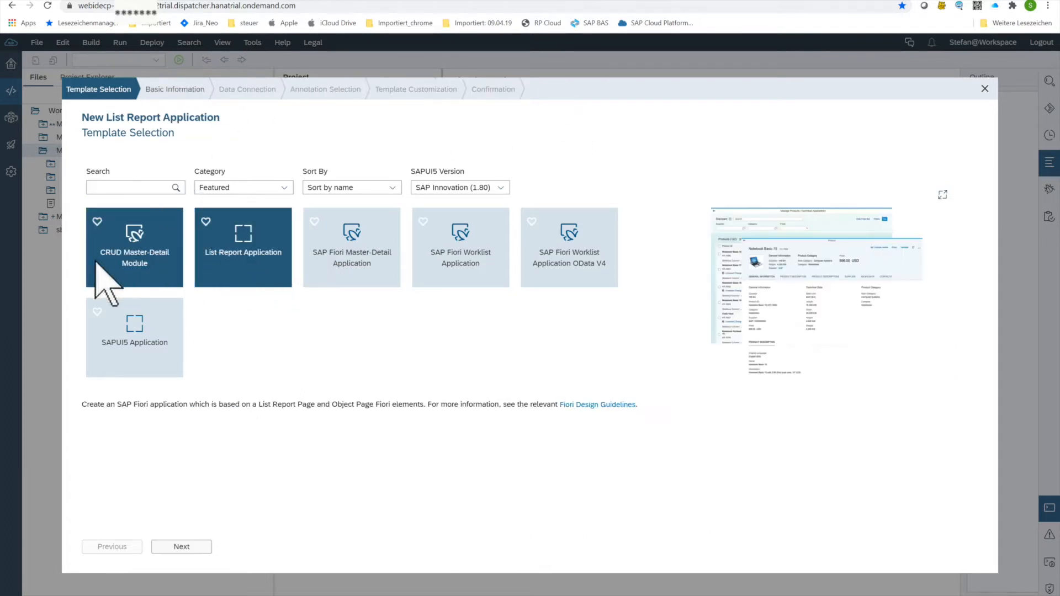
left_click(243, 246)
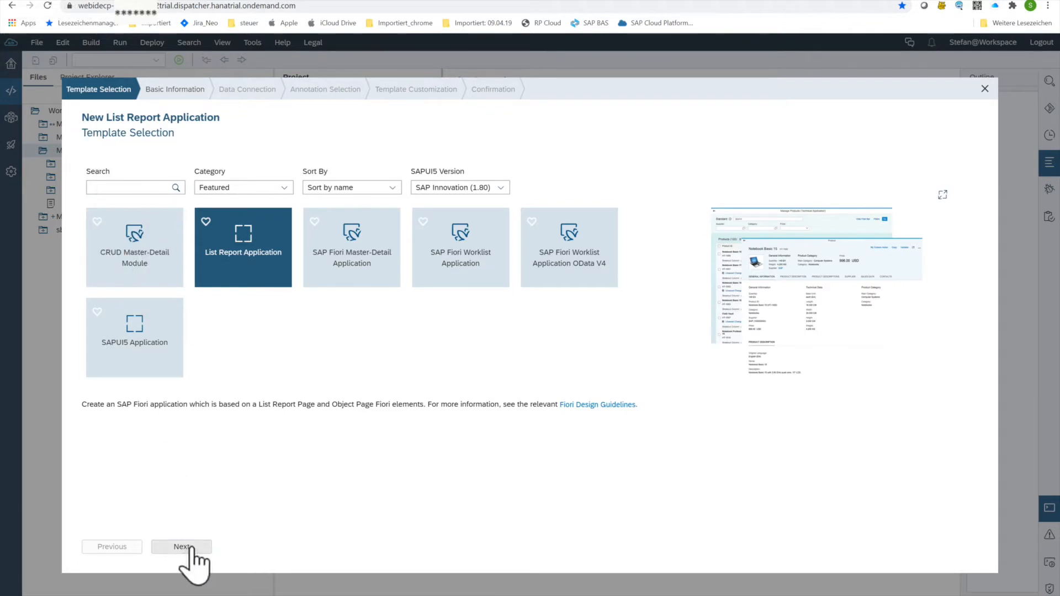
left_click(181, 547)
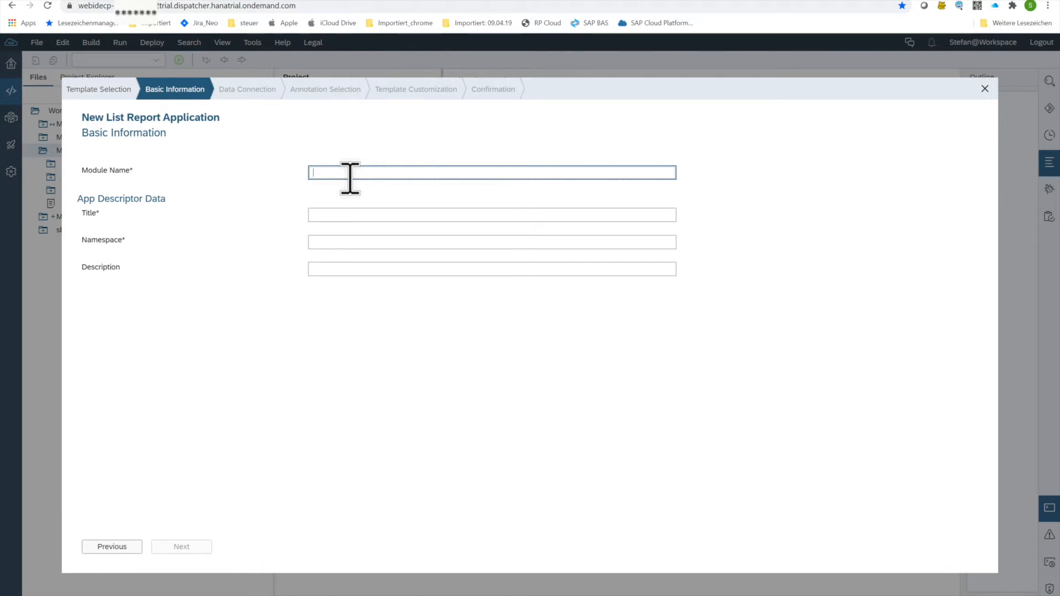
Enter module name TRAVEL_APP_SB3, title Travel App SB3 and the app namespace
type("TRA")
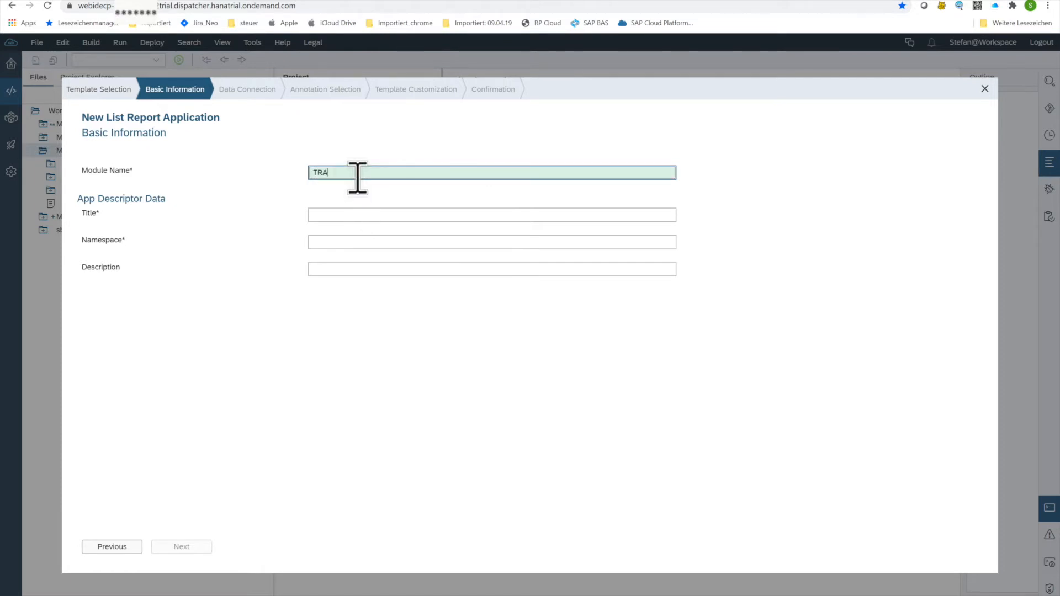
type("VEL_APP_SB3")
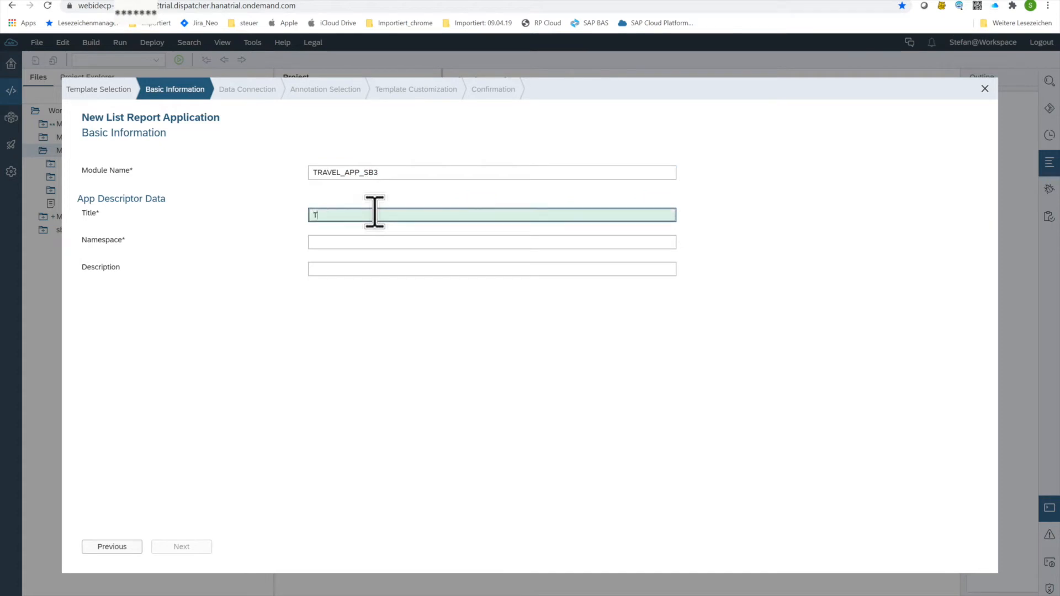
type("Travel App SB3")
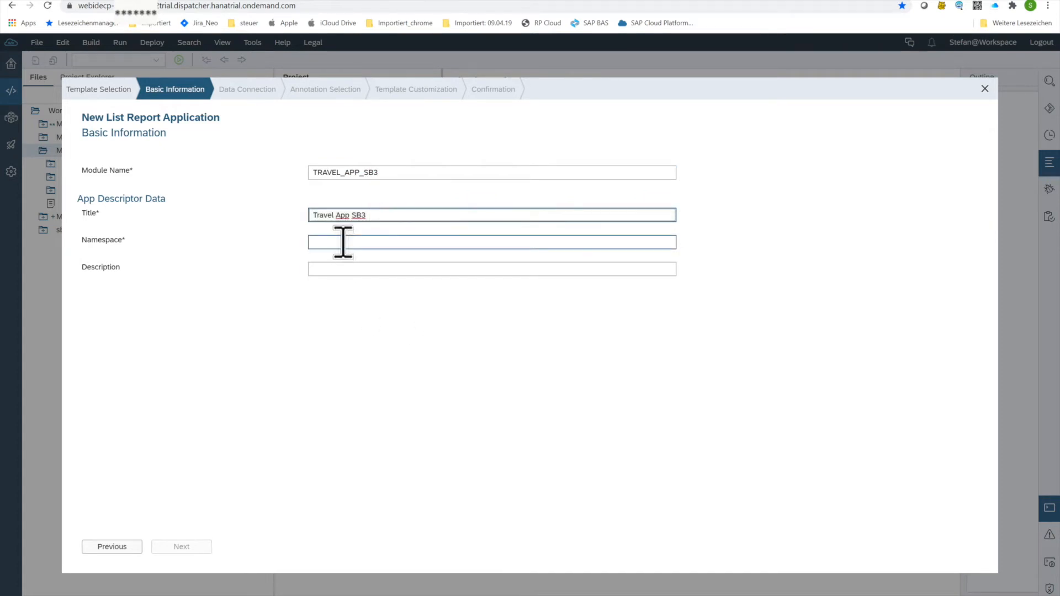
type("n")
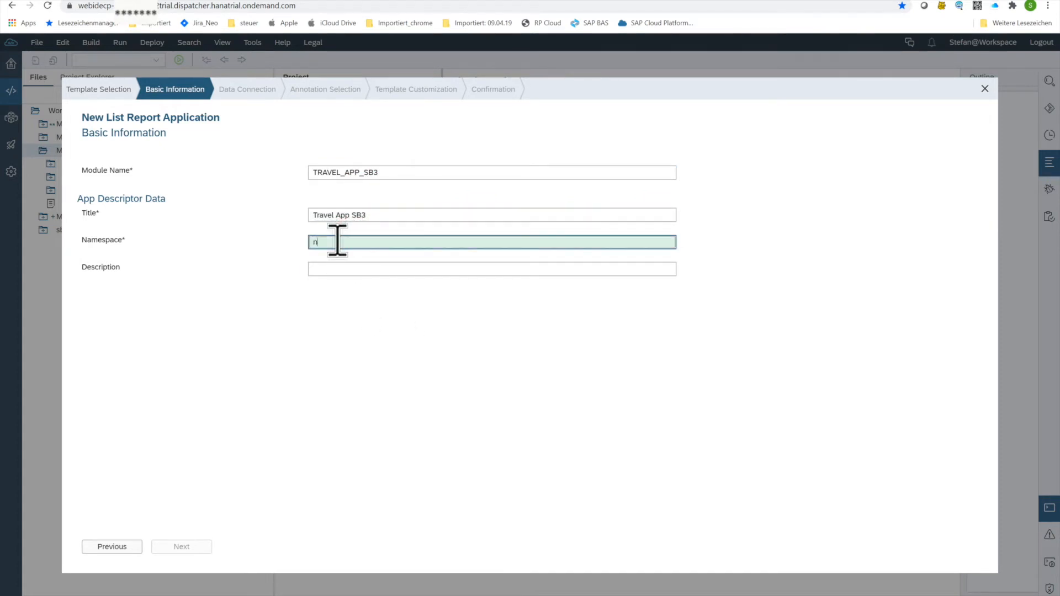
type("amespad")
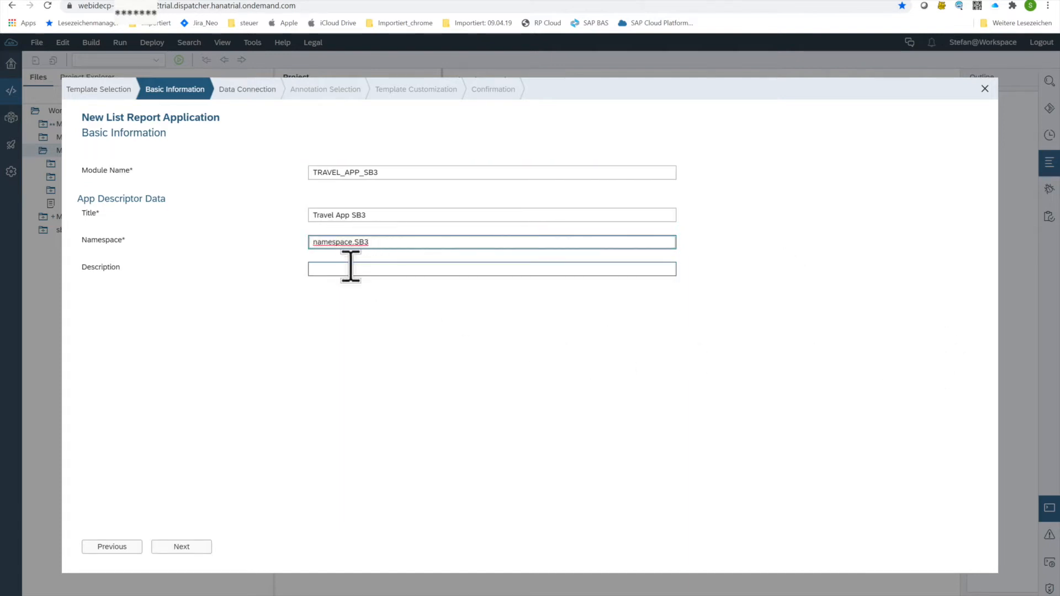
Add description 'test SB3 html5 module' and advance to Data Connection
type("test SB3 htm")
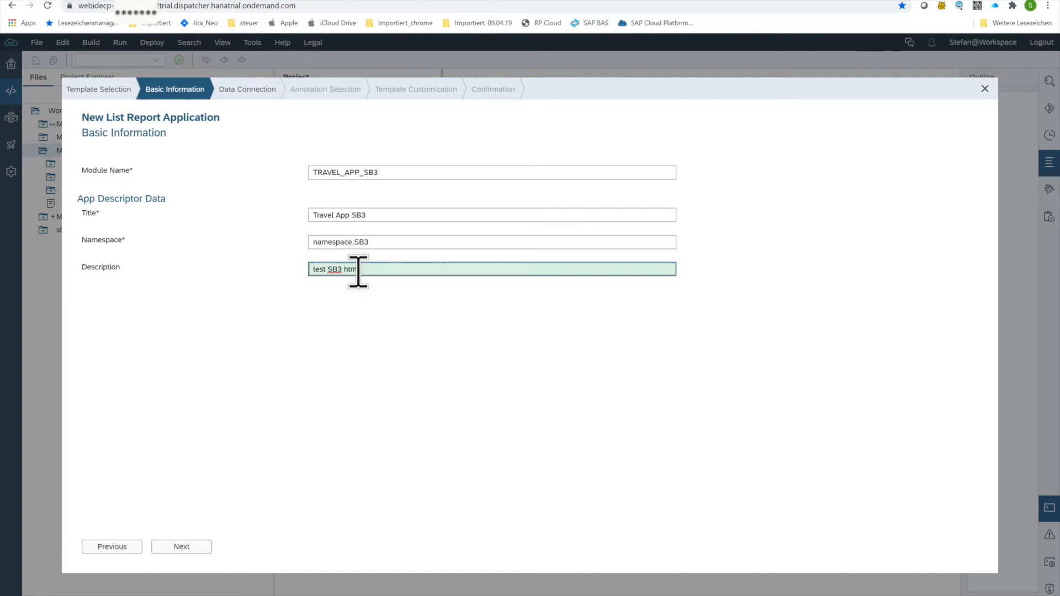
type("l5 module")
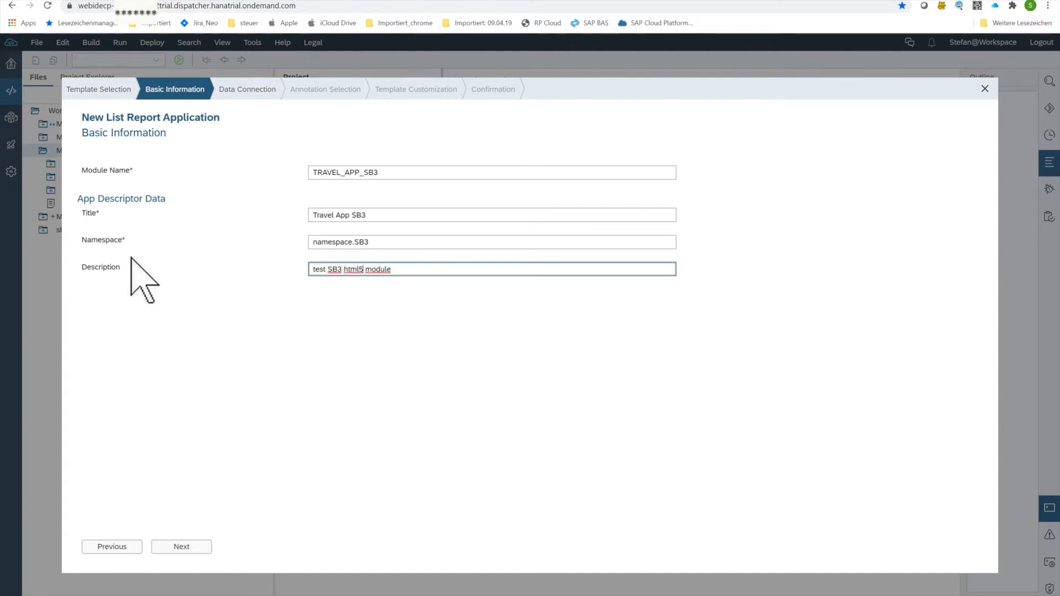
left_click(180, 547)
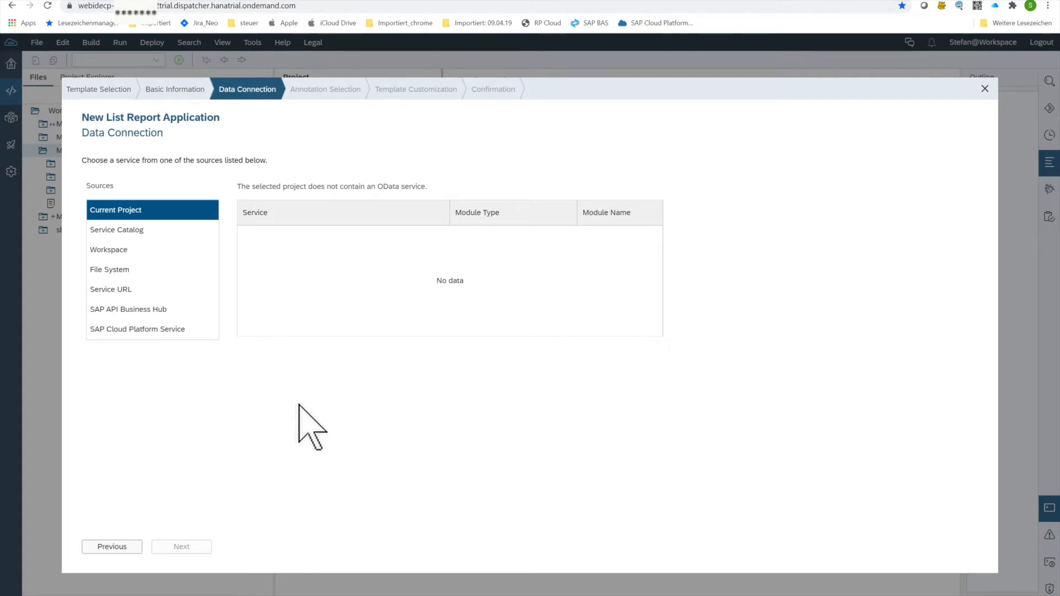
mouse_move(137, 329)
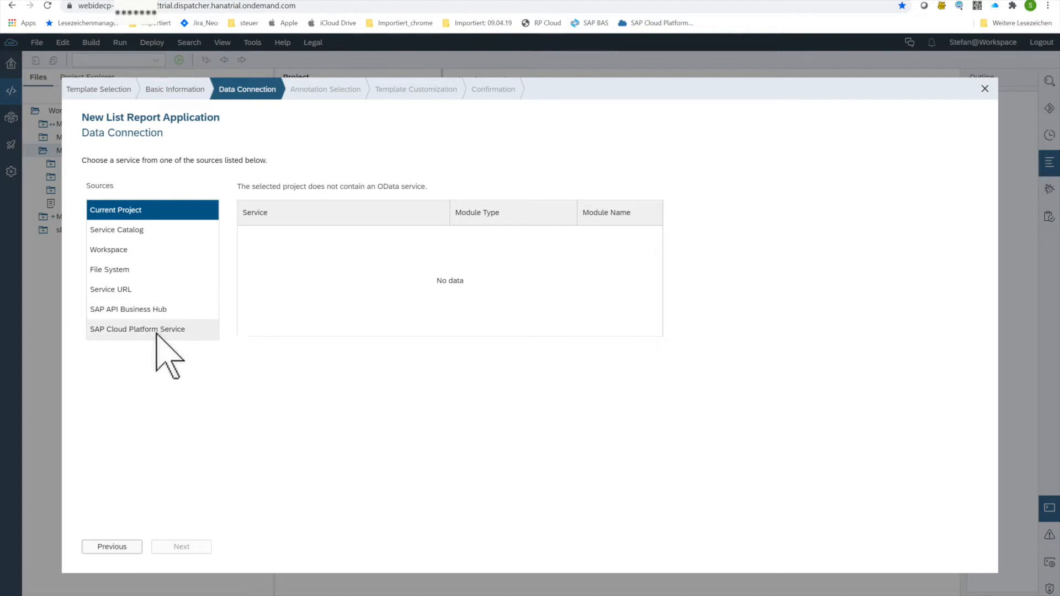
Choose SAP Cloud Platform Service as source and load SB_Instance1_ABAP's services
left_click(137, 329)
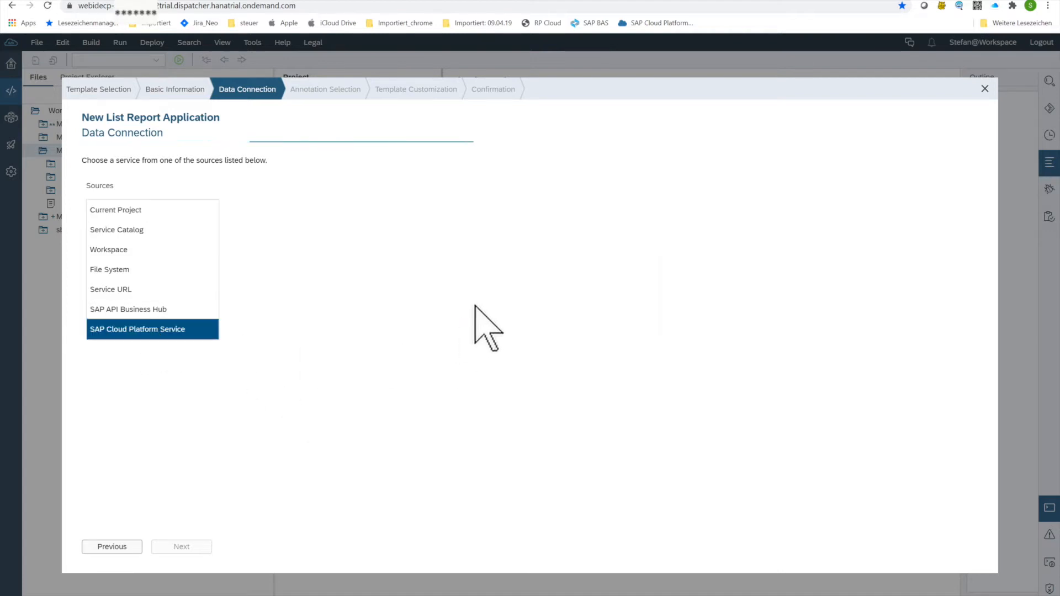
mouse_move(350, 453)
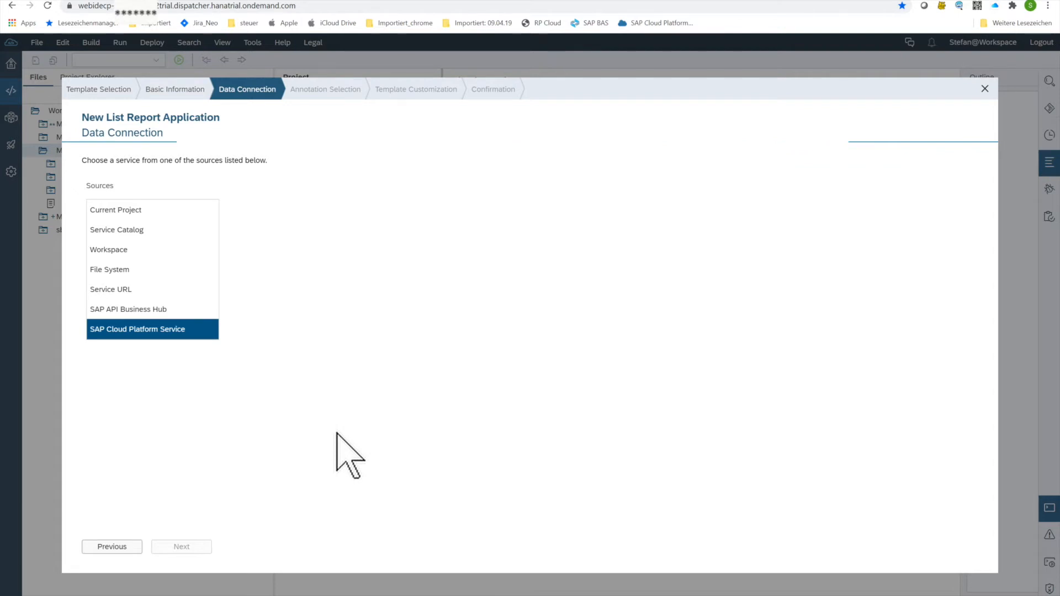
left_click(137, 329)
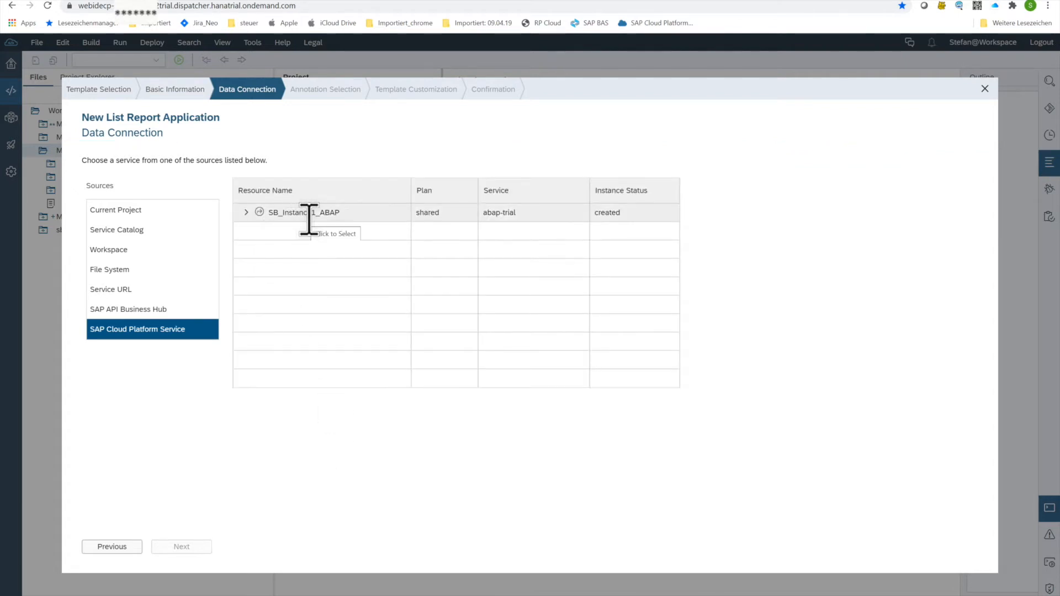
mouse_move(254, 236)
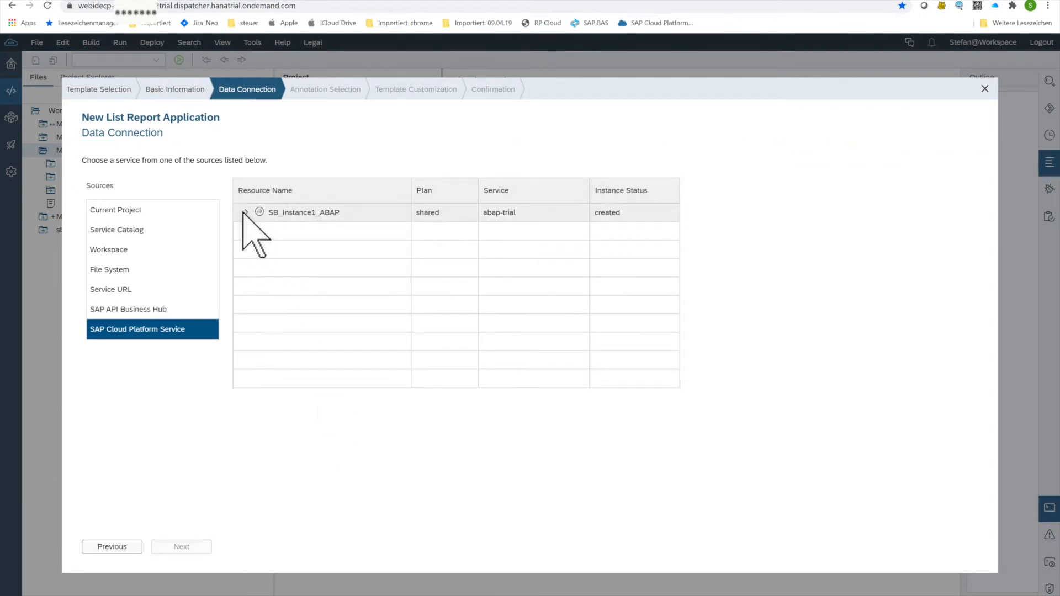
left_click(245, 212)
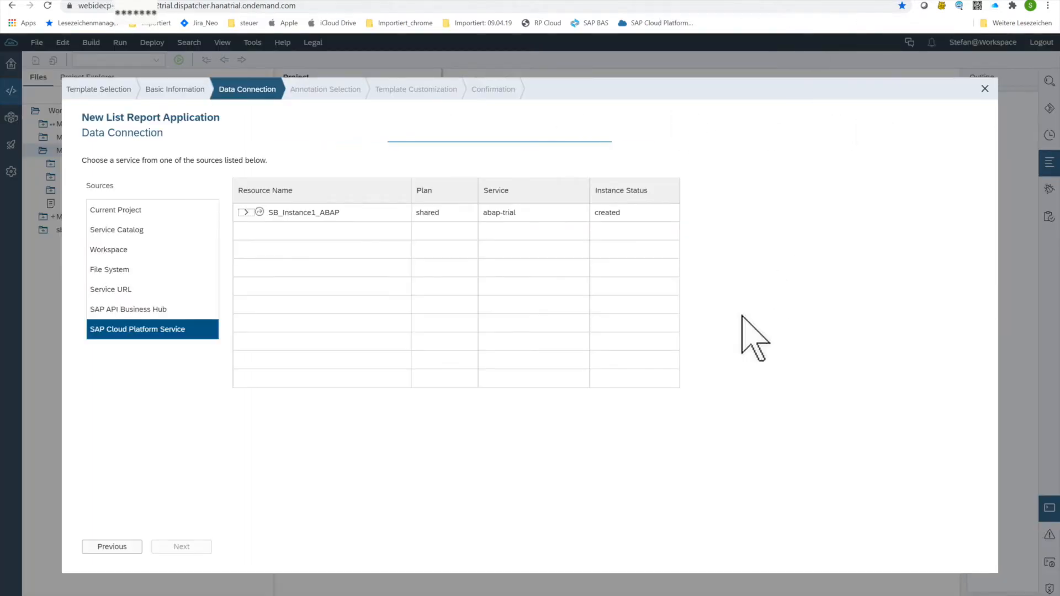
mouse_move(430, 453)
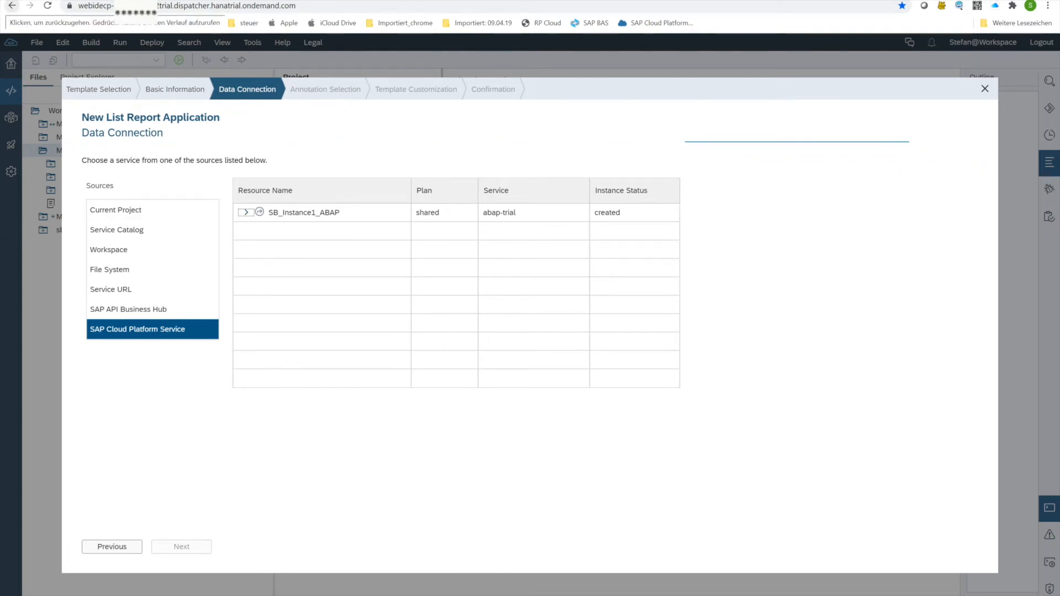
List SB_Instance1_ABAP's service bindings and scroll down to ZUI_C_TRAVEL_M_SB3
left_click(246, 212)
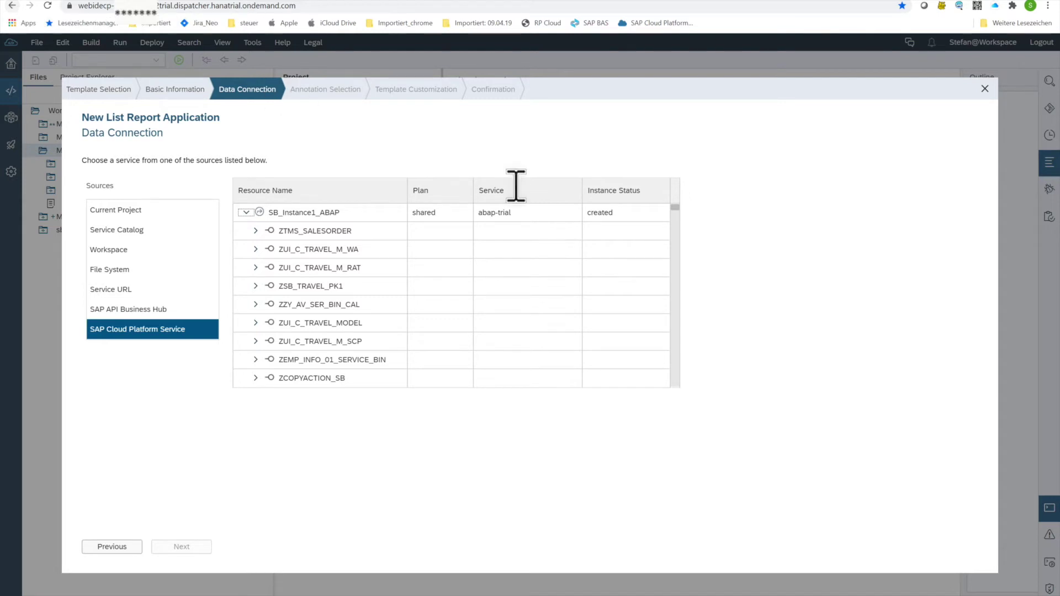
mouse_move(458, 433)
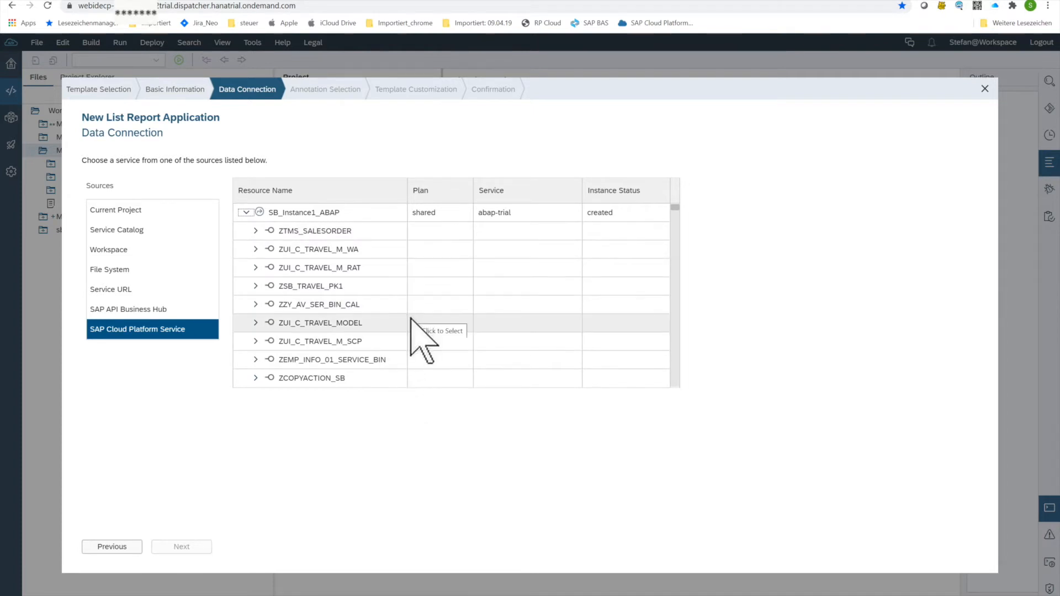
mouse_move(402, 378)
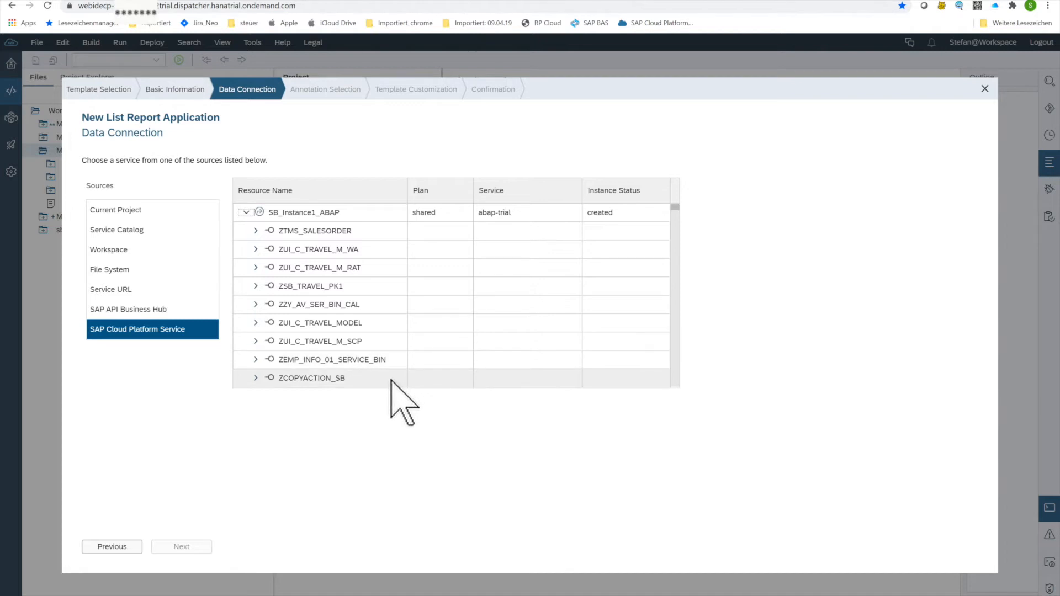
mouse_move(554, 420)
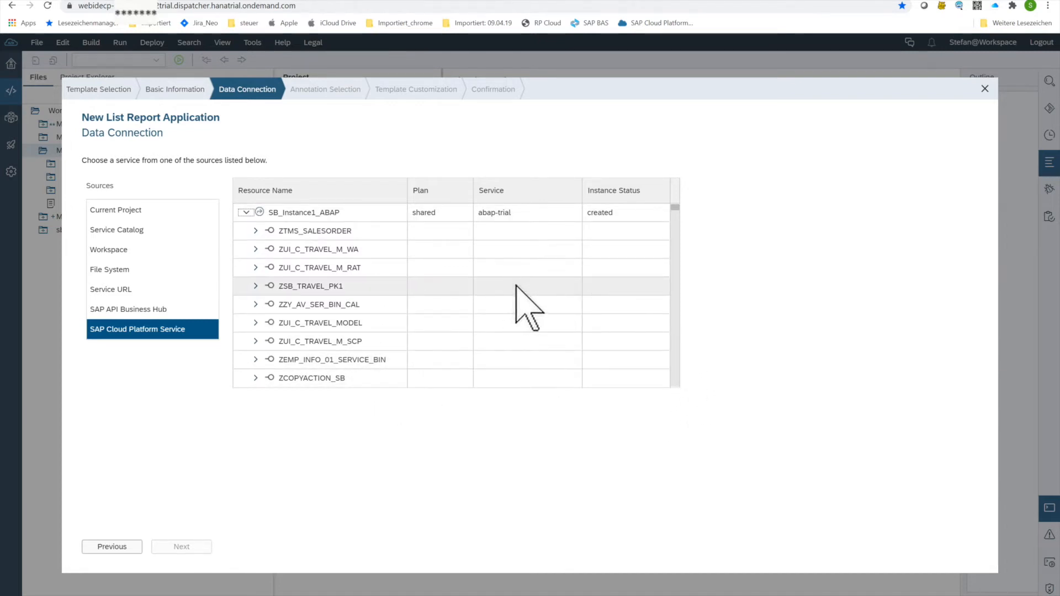
mouse_move(466, 359)
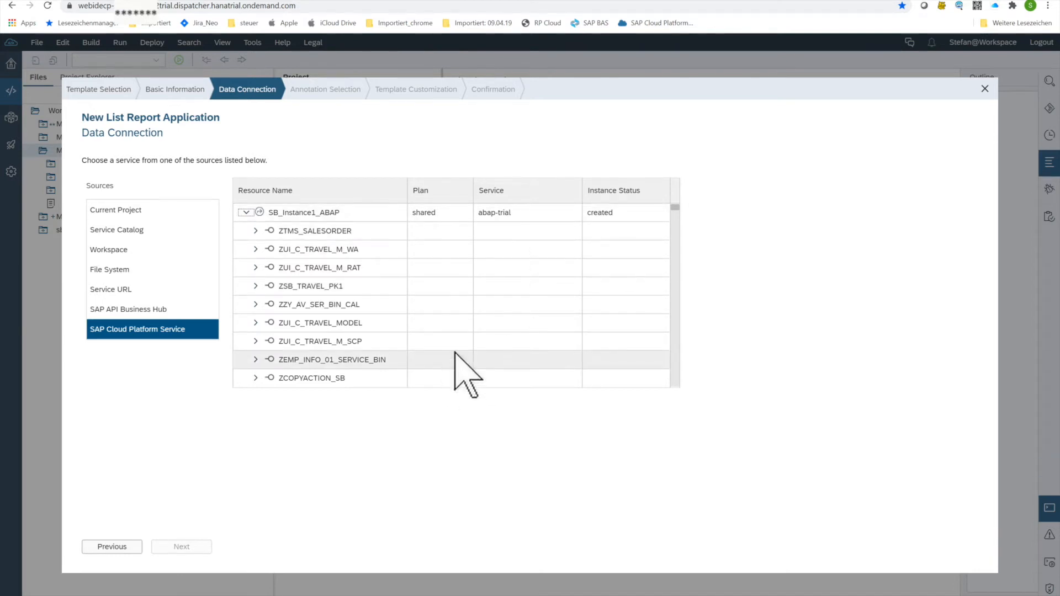
mouse_move(331, 197)
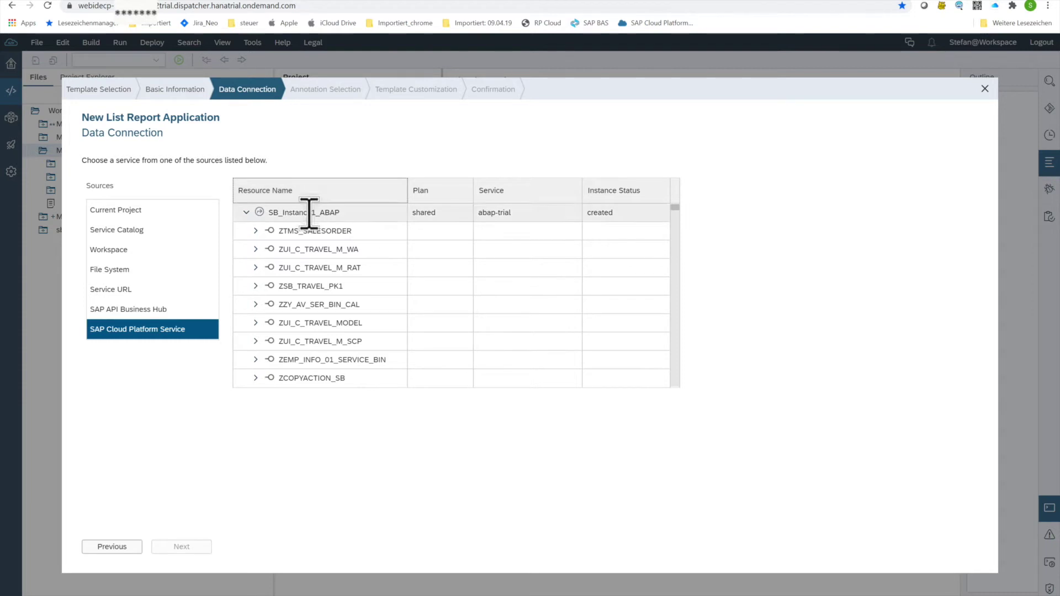
mouse_move(688, 271)
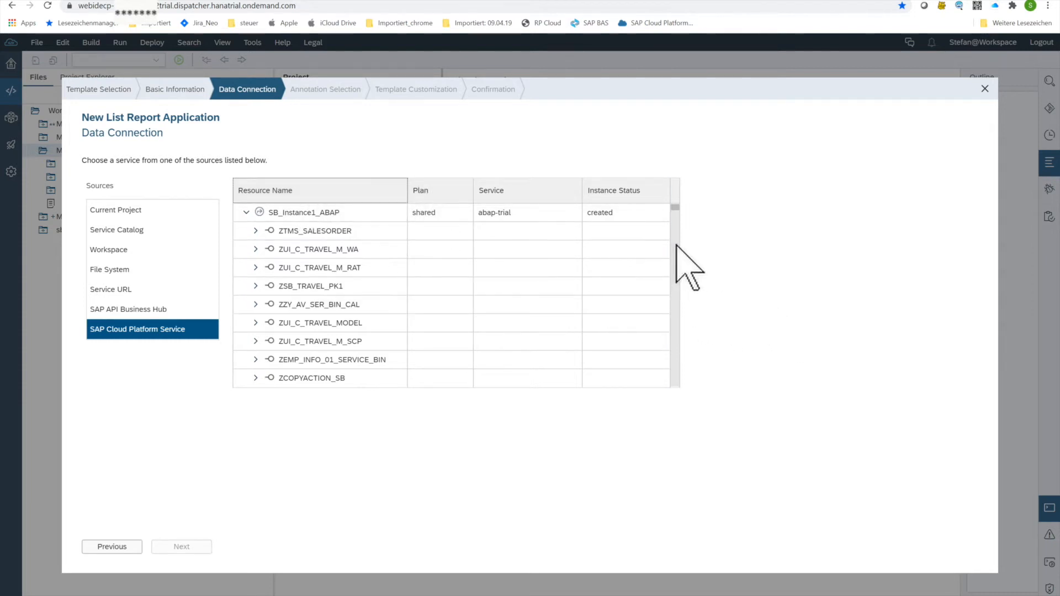
mouse_move(688, 236)
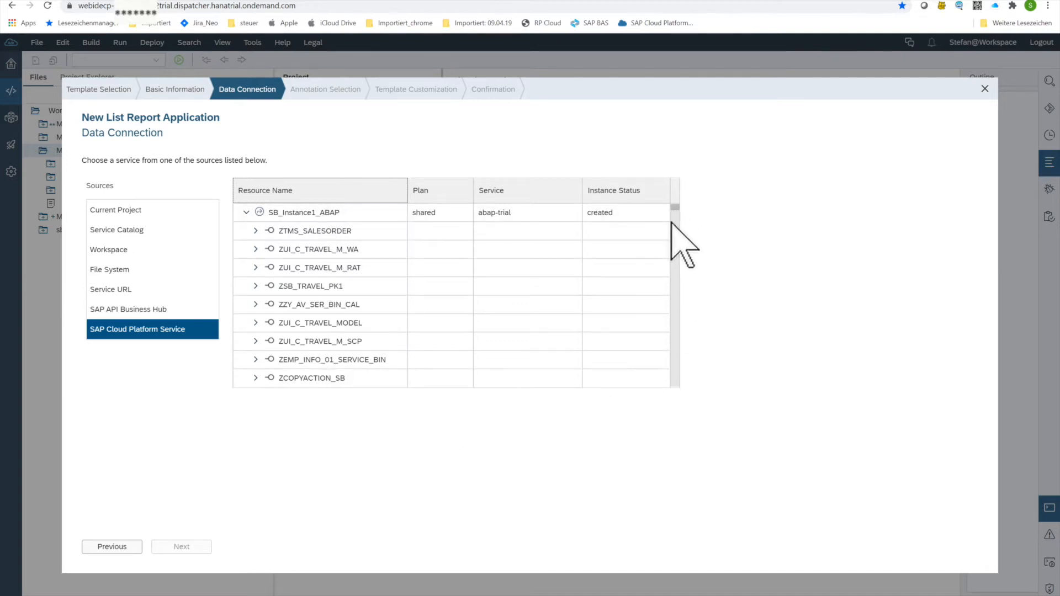
scroll("down", 3)
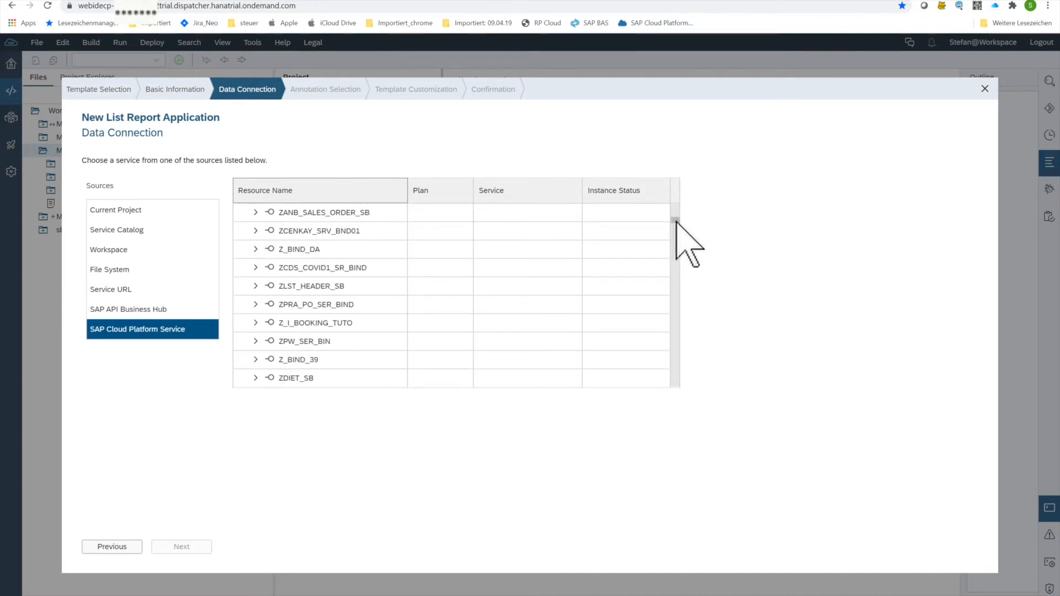
scroll("down", 3)
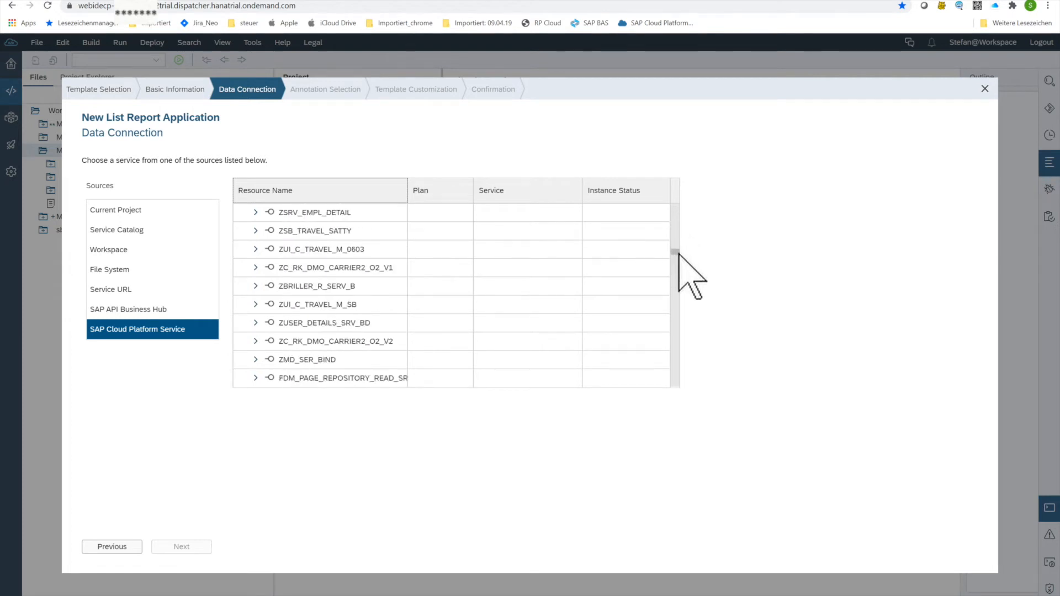
scroll("down", 3)
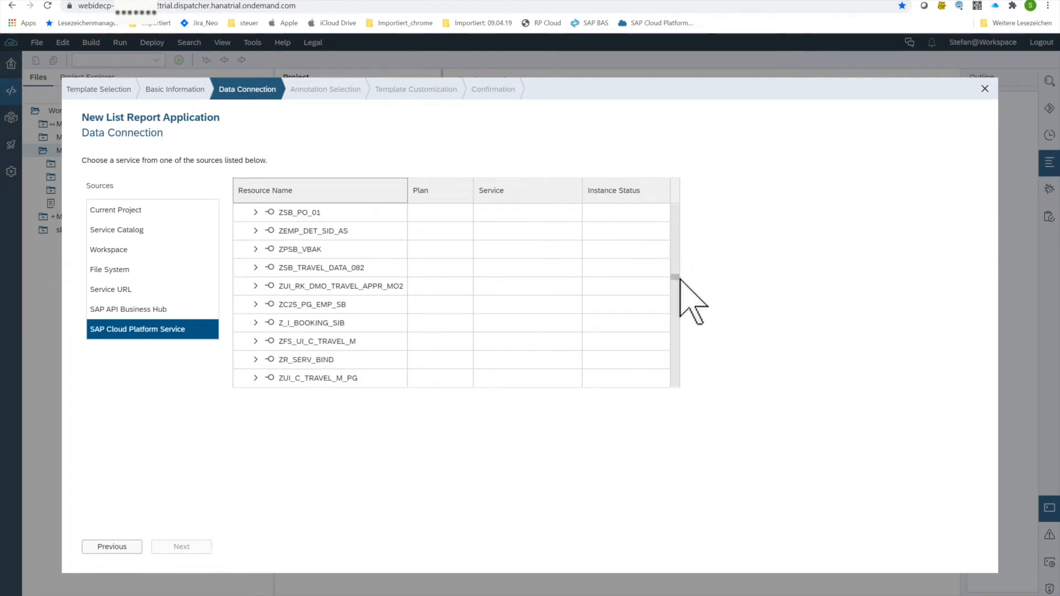
scroll("down", 3)
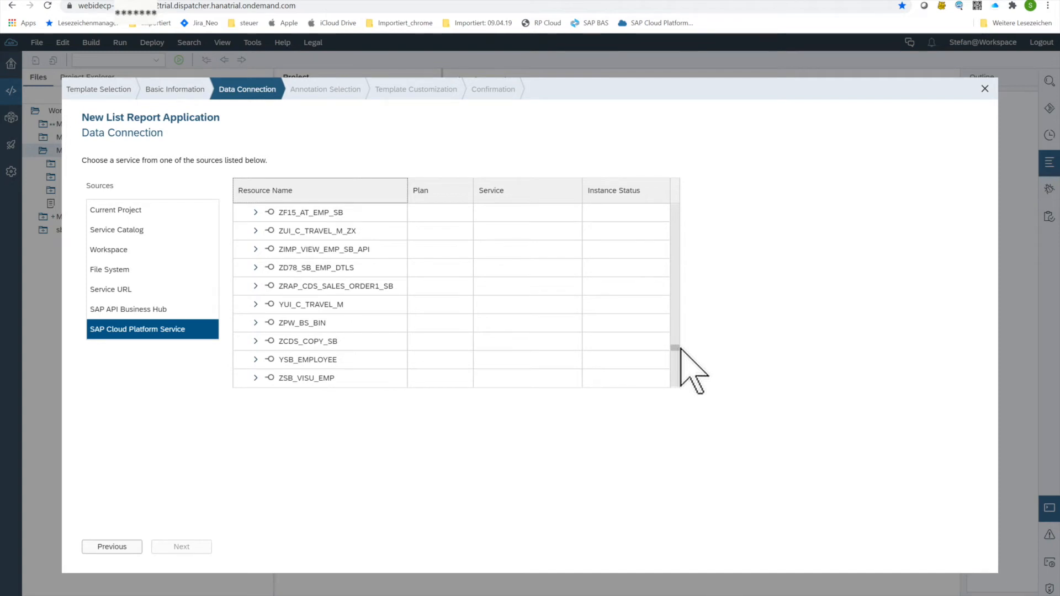
scroll("down", 3)
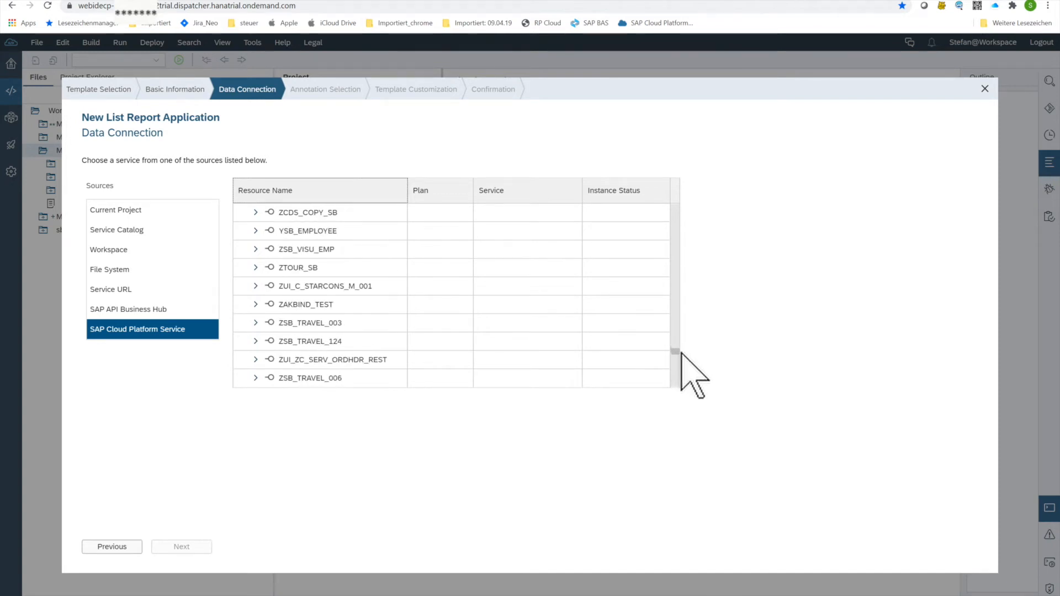
scroll("down", 3)
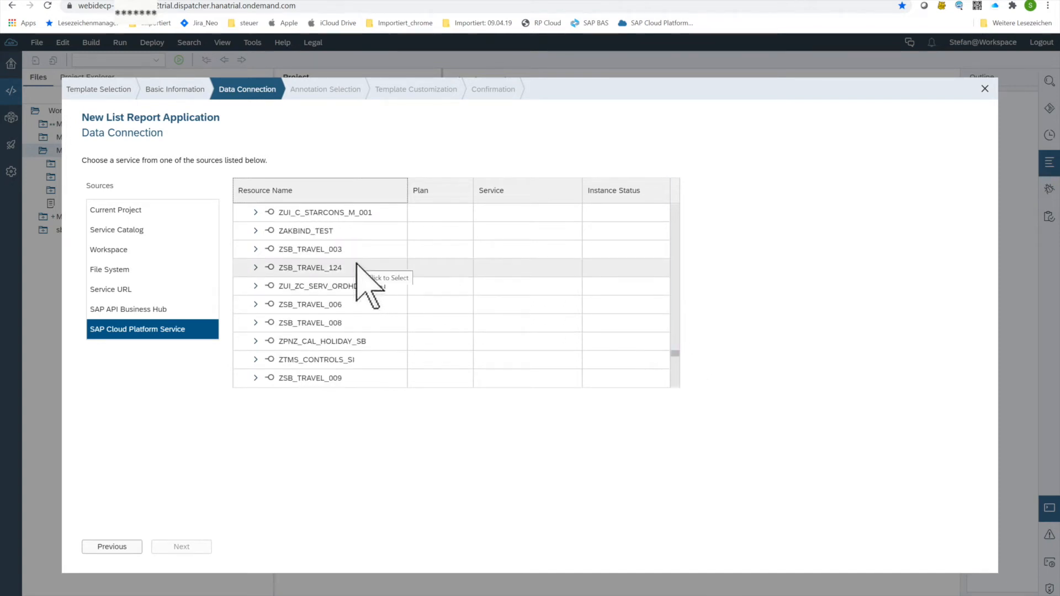
scroll("down", 3)
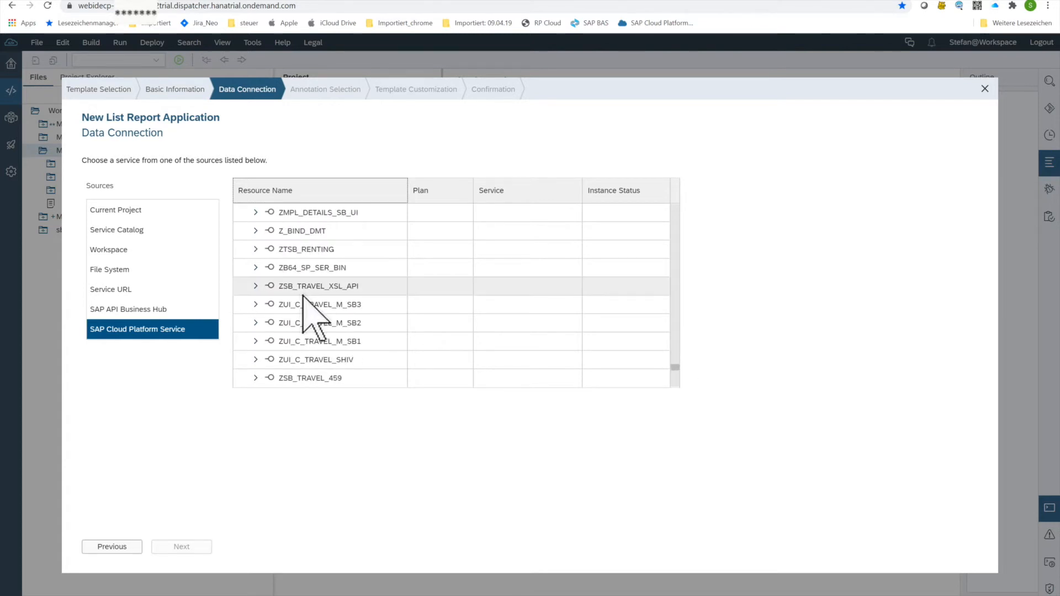
mouse_move(379, 332)
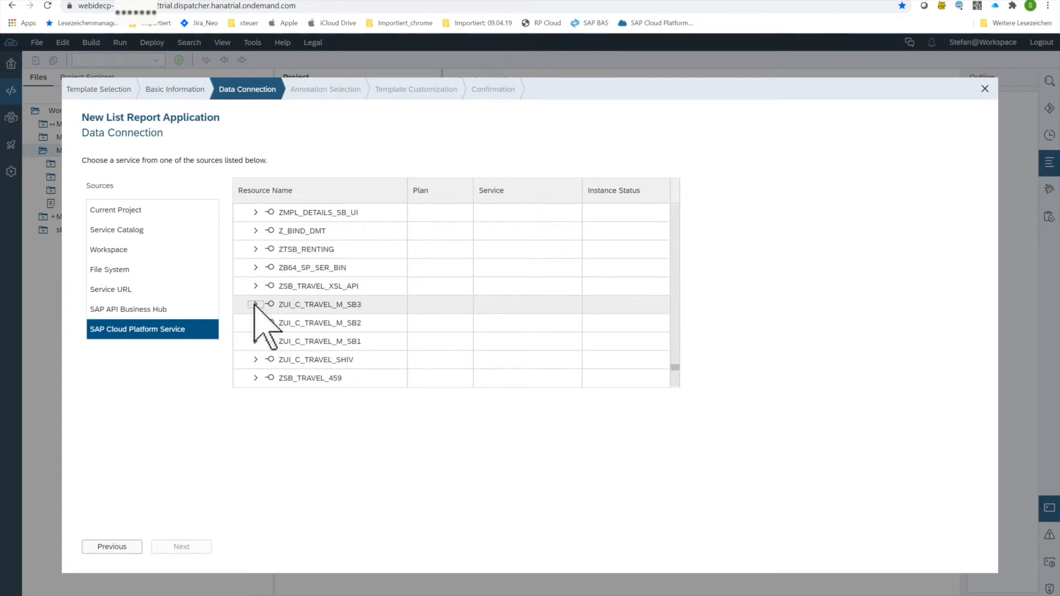
Select the ZUI_C_TRAVEL_M_SB3 service as data source and advance to Annotation Selection
left_click(255, 305)
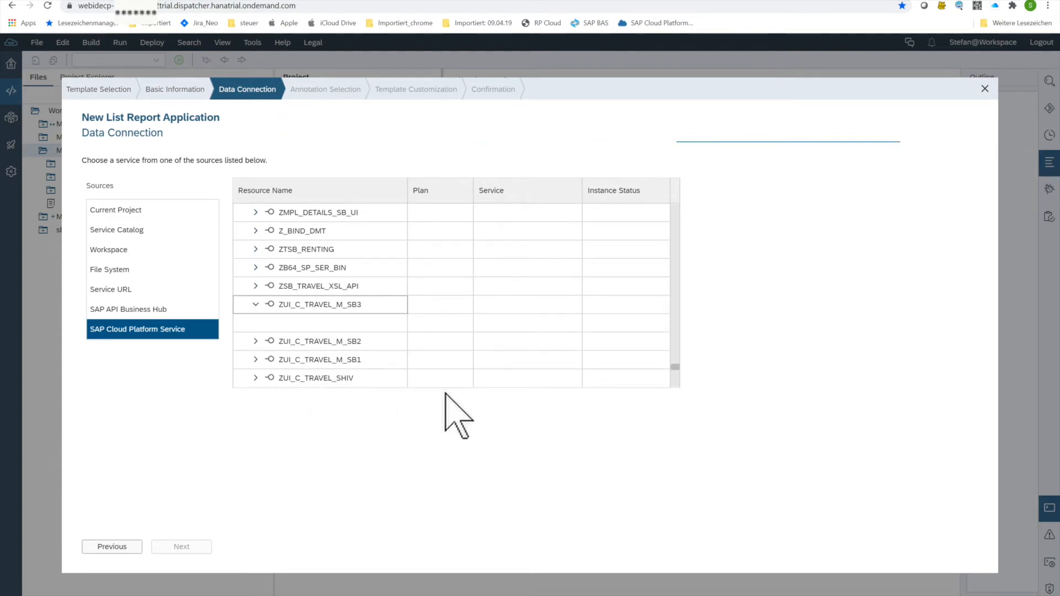
mouse_move(554, 345)
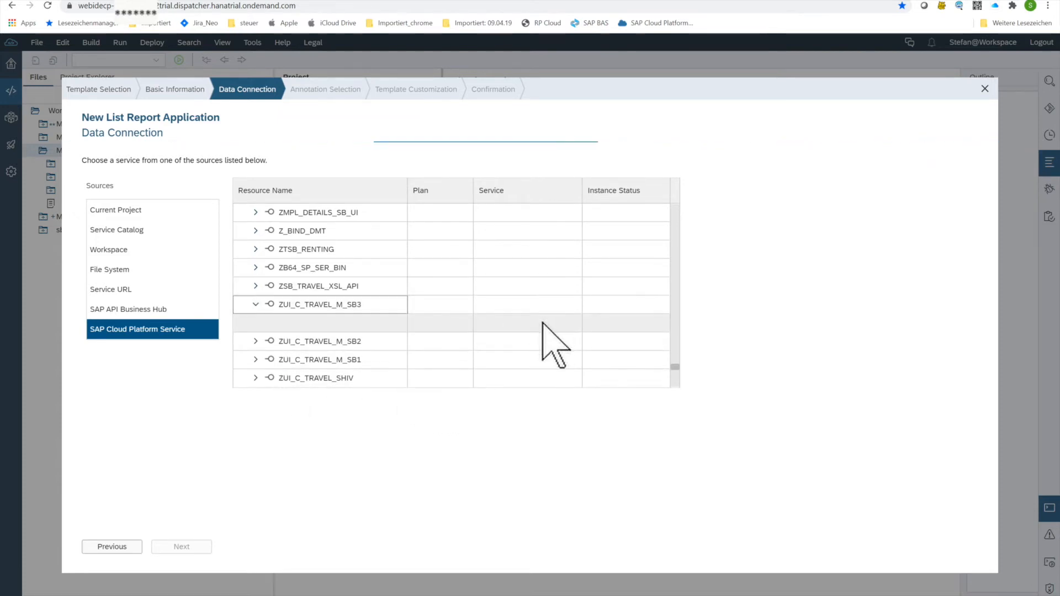
mouse_move(399, 351)
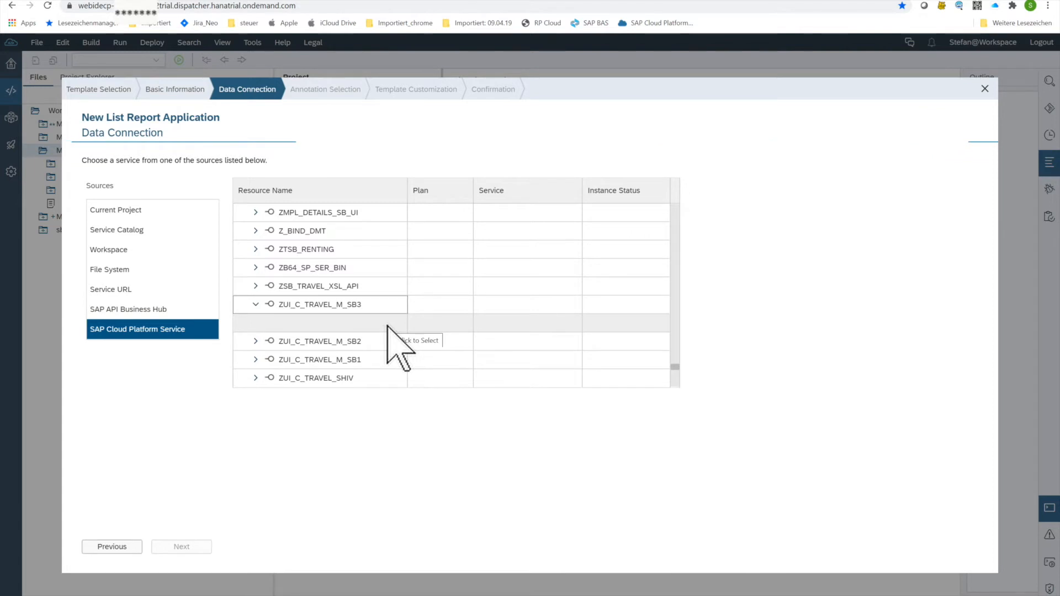
mouse_move(439, 366)
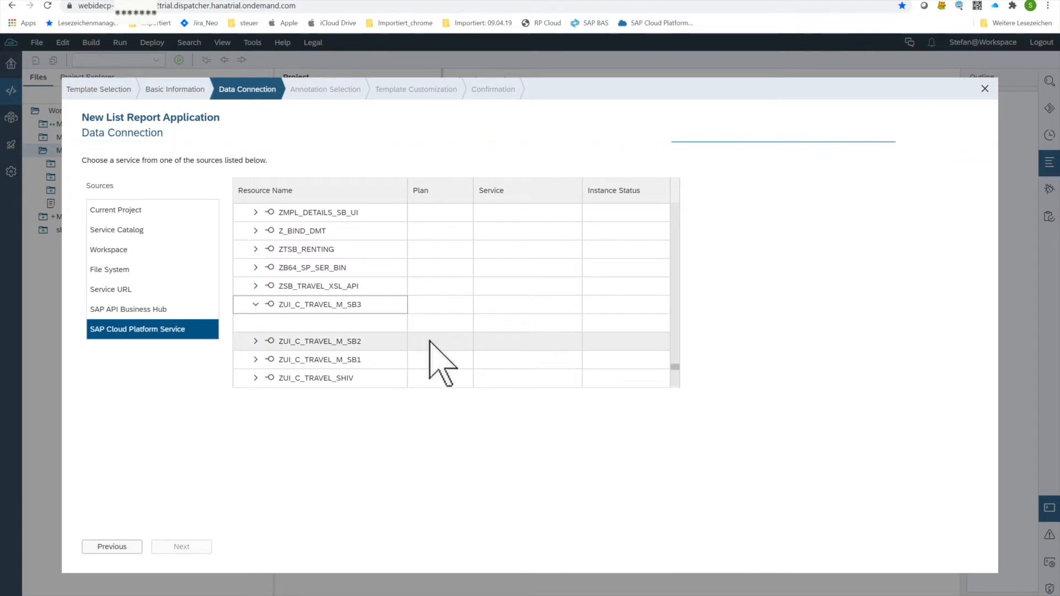
mouse_move(453, 348)
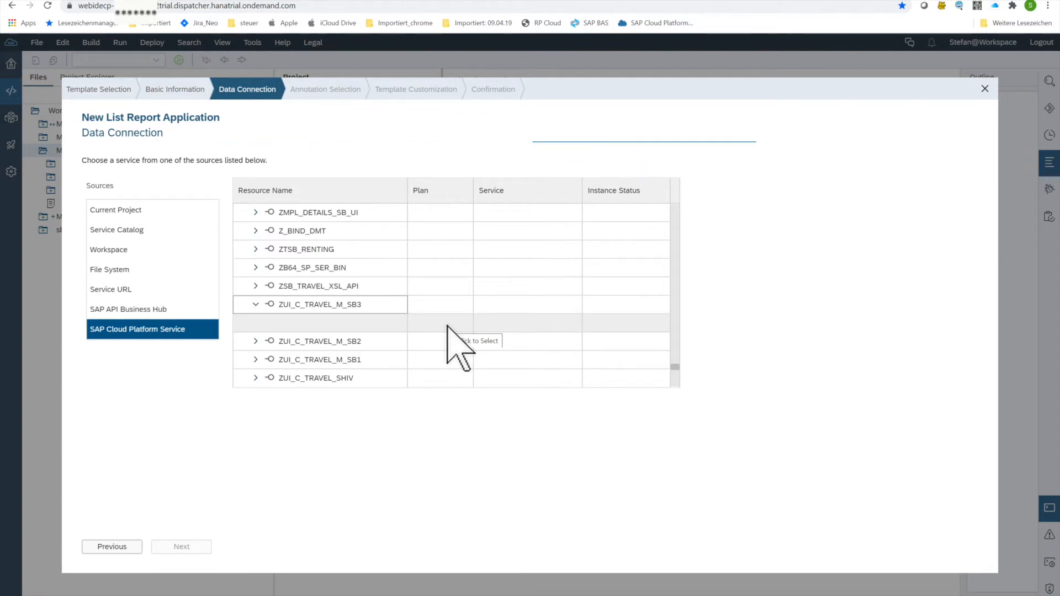
left_click(255, 305)
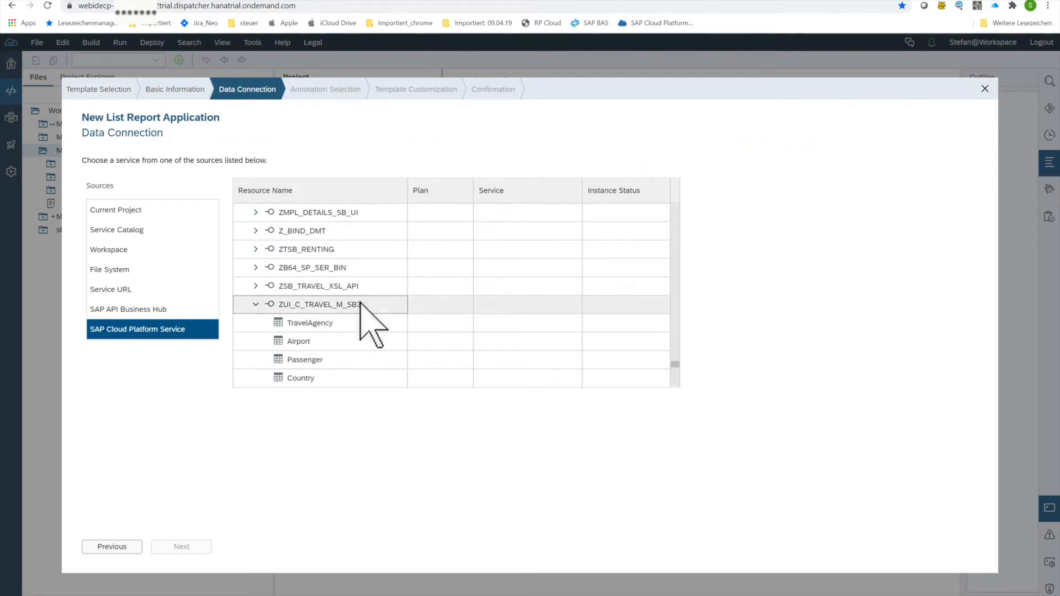
mouse_move(405, 362)
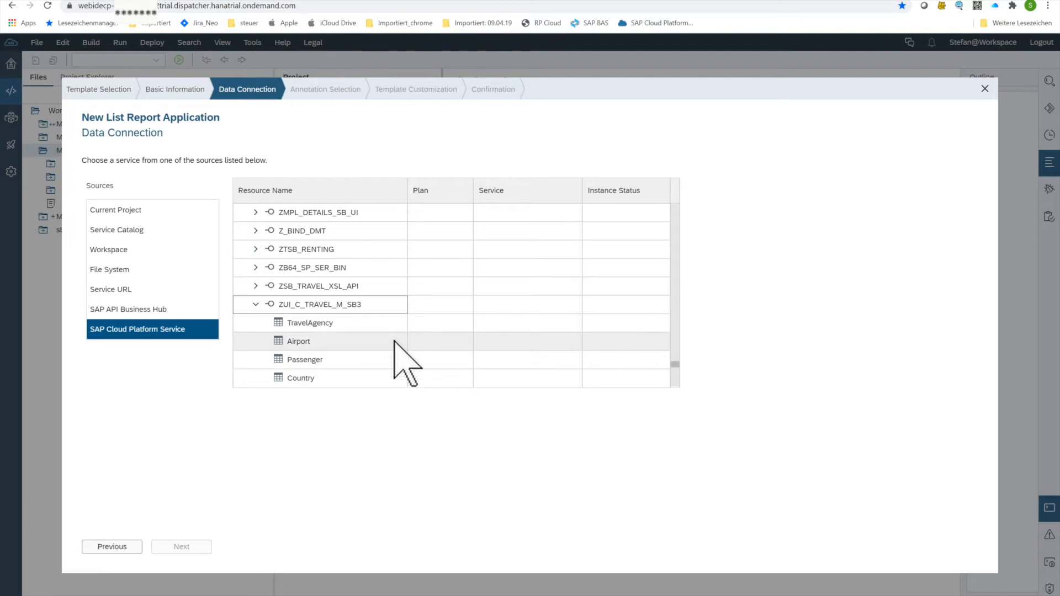
scroll("down", 3)
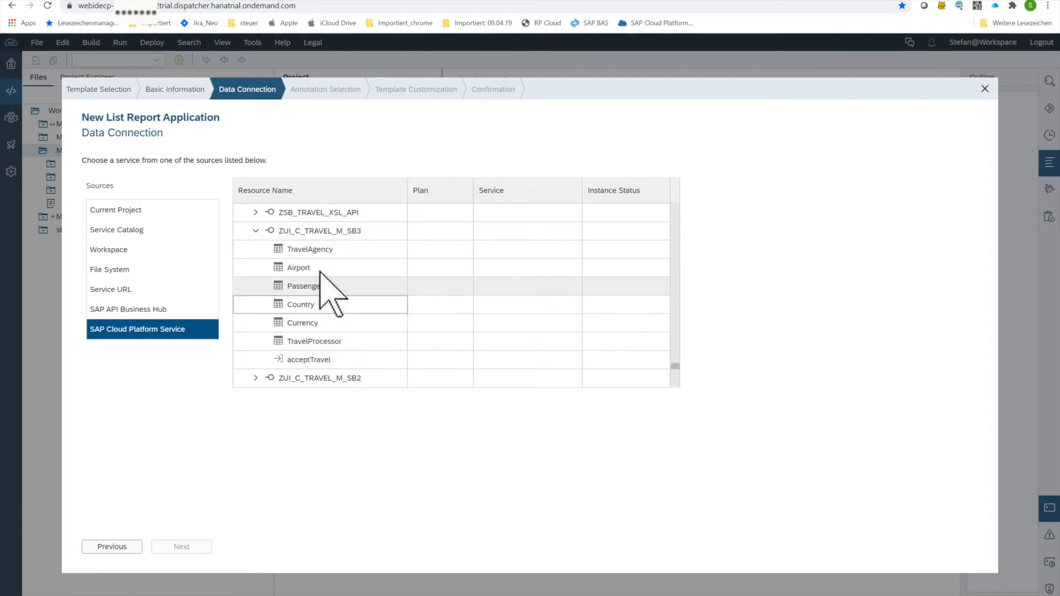
mouse_move(327, 341)
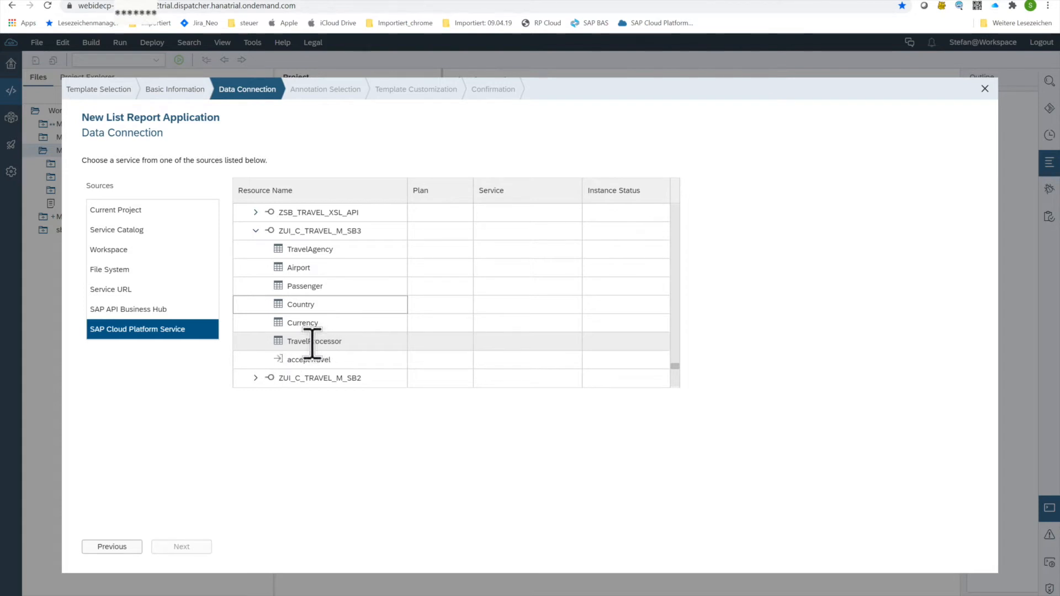
mouse_move(371, 371)
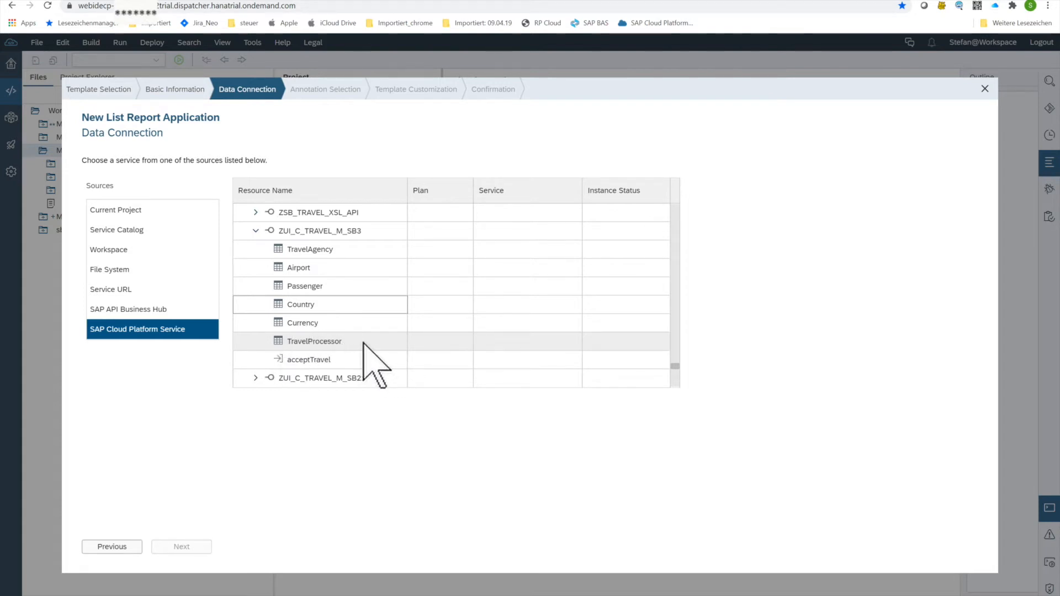
mouse_move(318, 285)
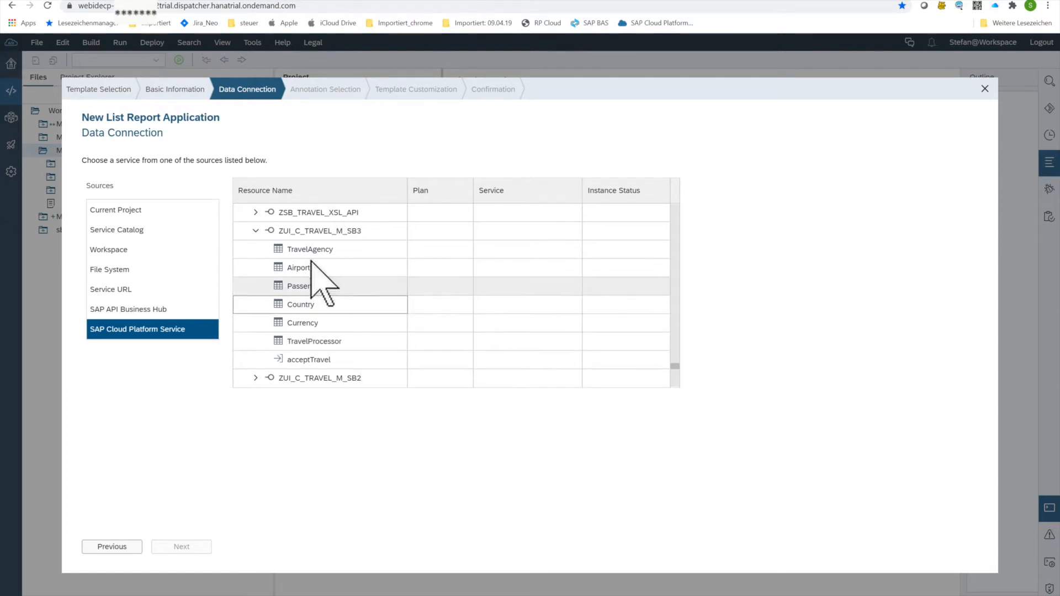
left_click(320, 231)
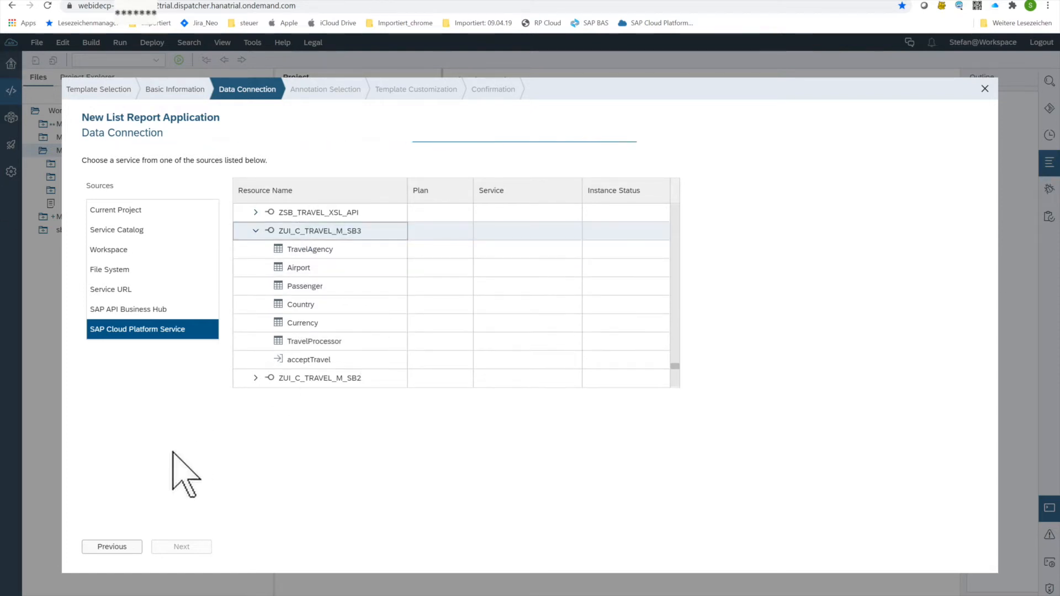
mouse_move(246, 474)
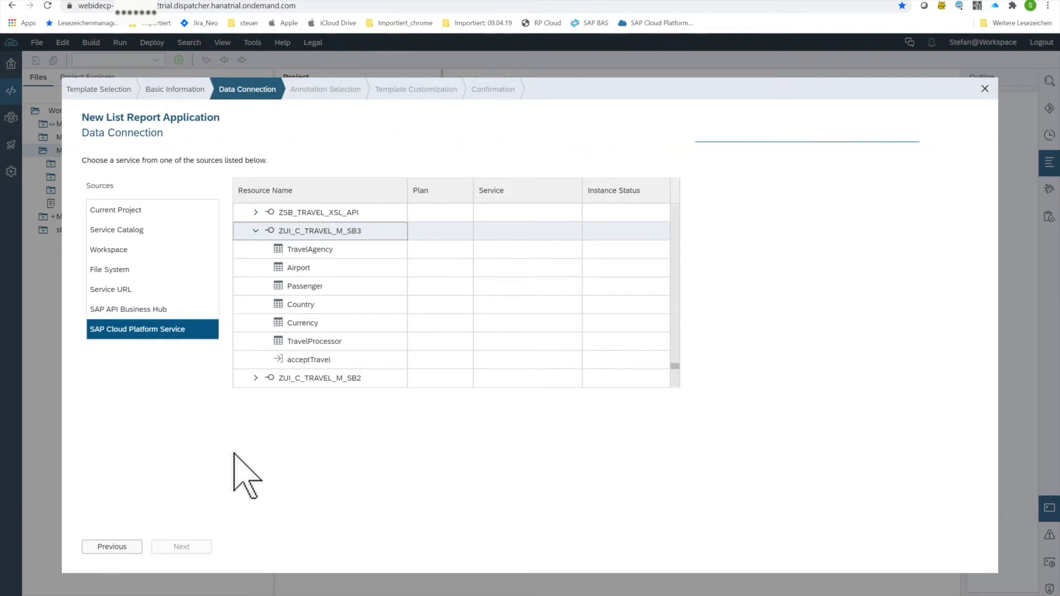
mouse_move(439, 163)
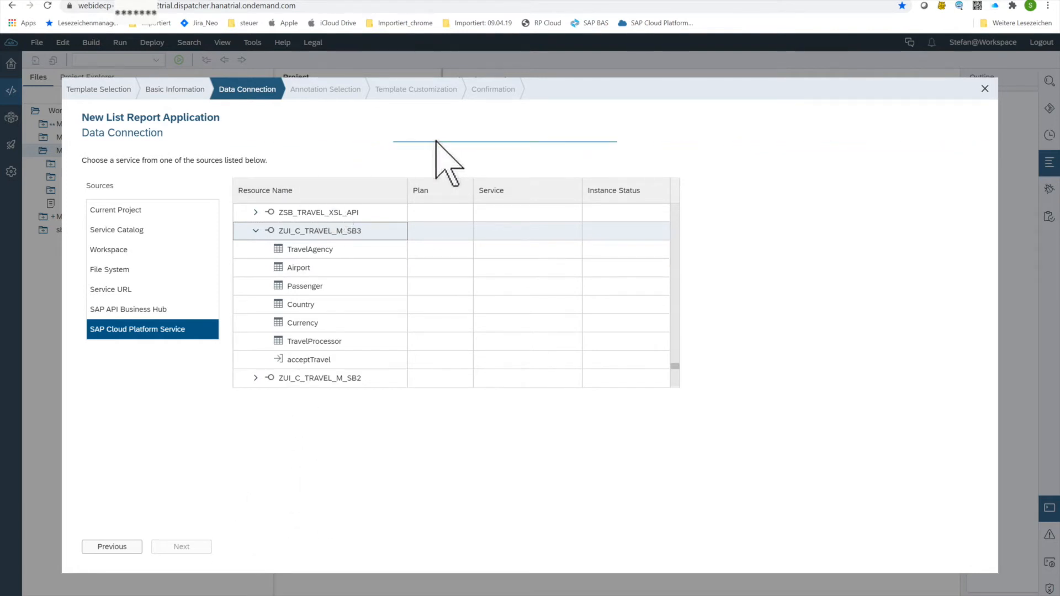
mouse_move(251, 557)
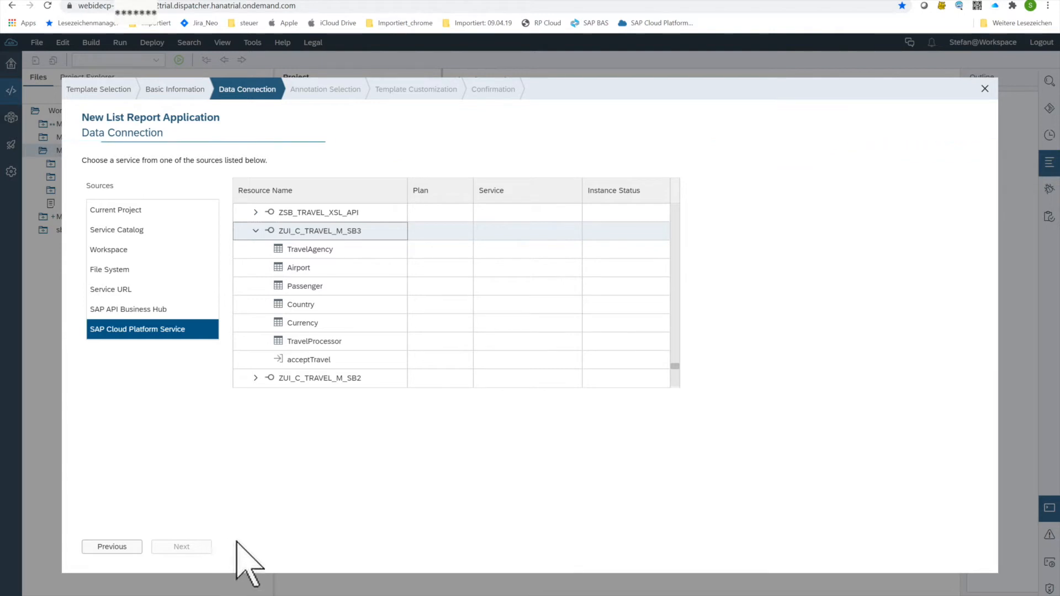
left_click(320, 231)
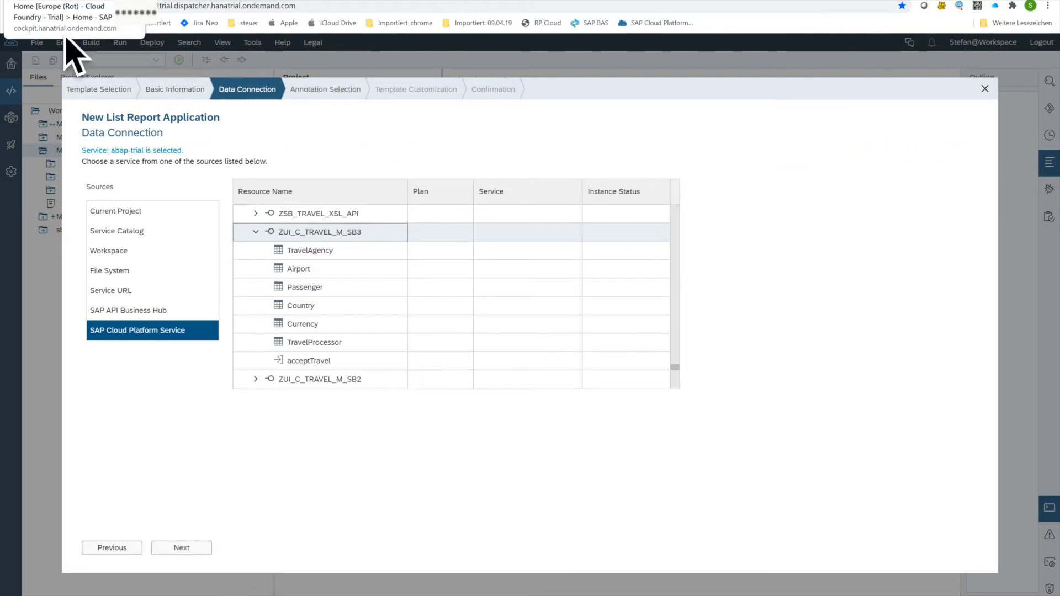
left_click(180, 548)
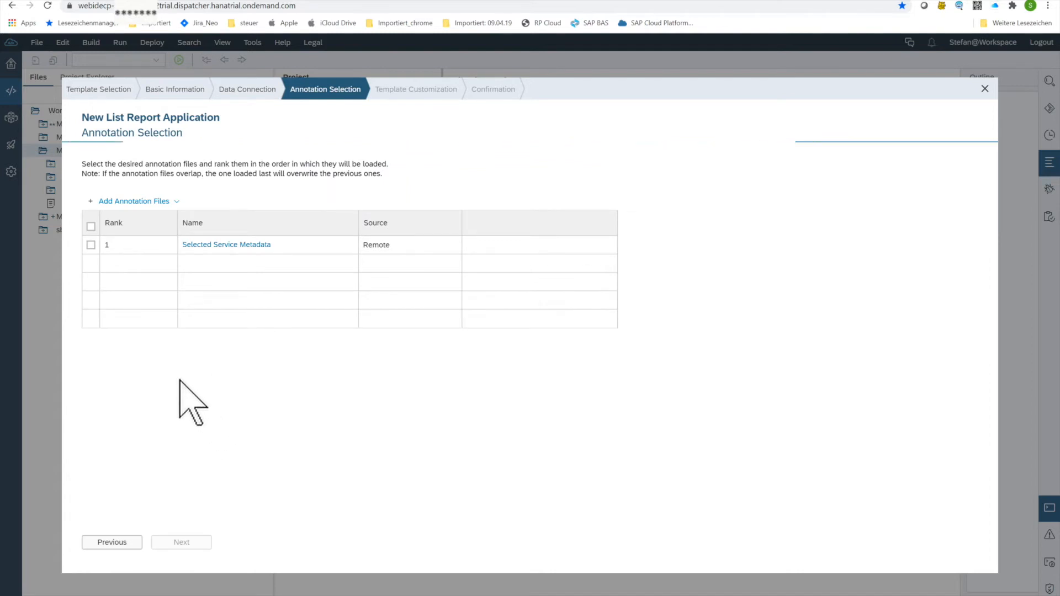
Check Selected Service Metadata and the ZUI_C_TRAVEL_M_SB3_VAN annotation file
left_click(91, 245)
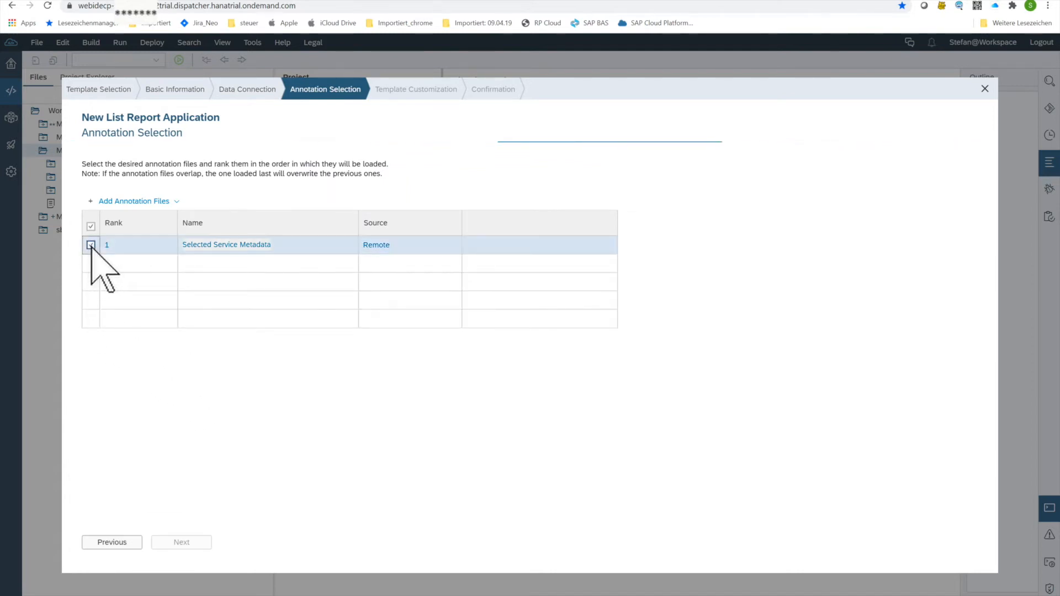
left_click(91, 245)
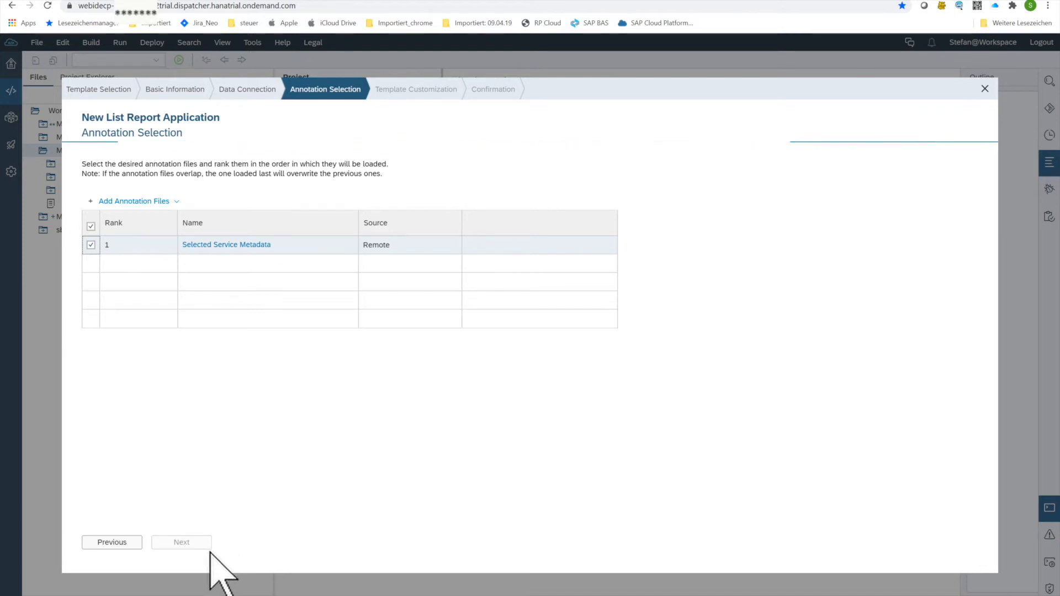
mouse_move(688, 162)
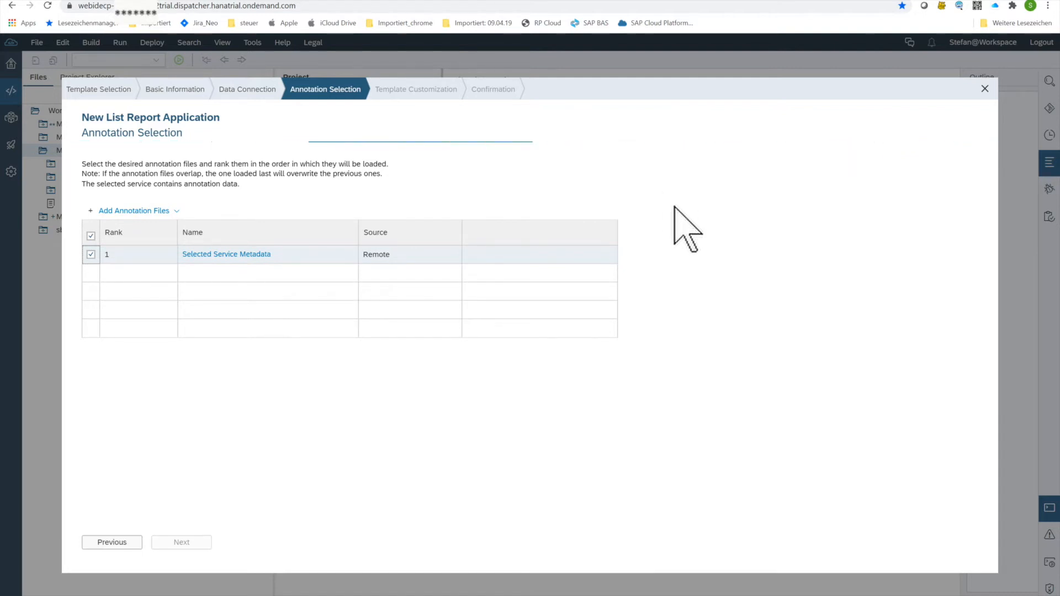
left_click(133, 209)
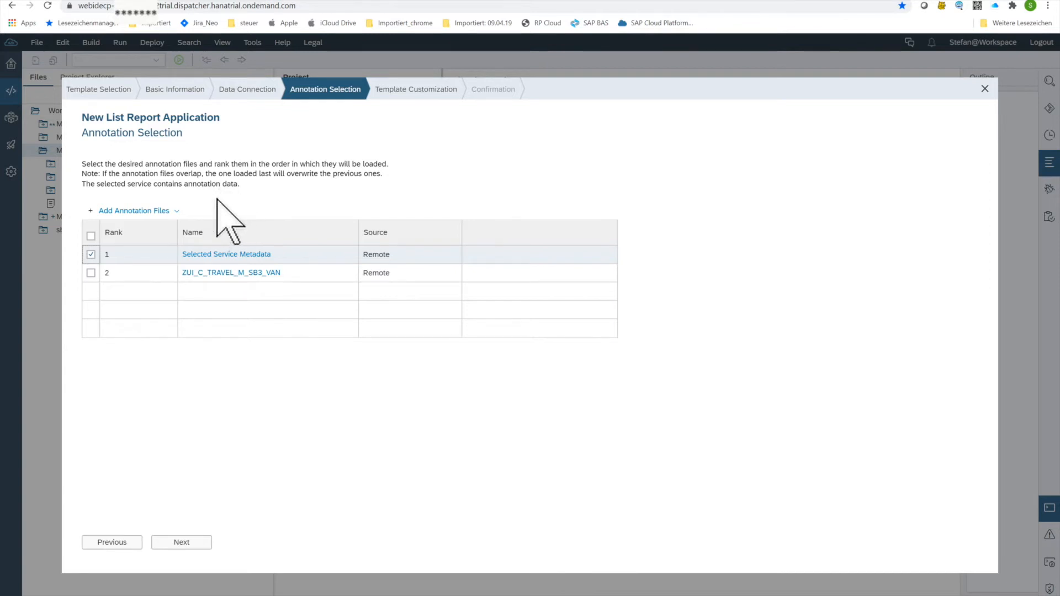
mouse_move(686, 183)
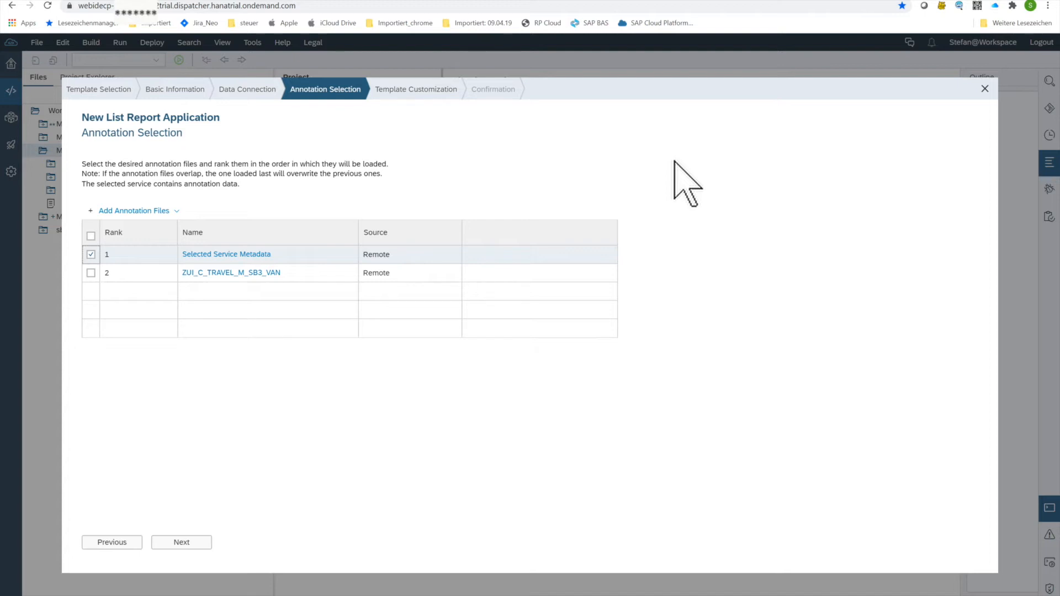
mouse_move(685, 274)
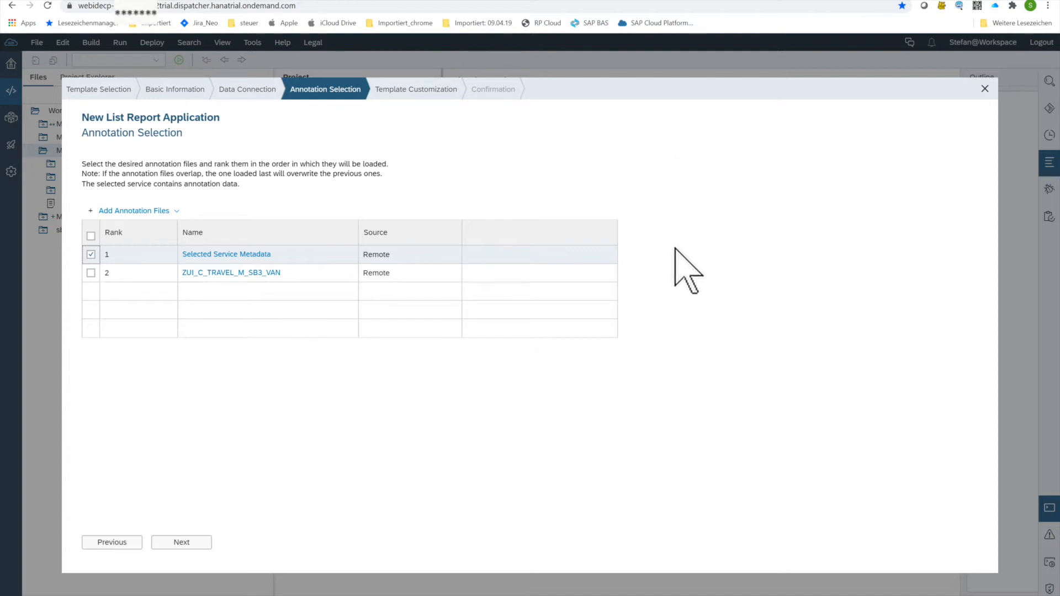
mouse_move(200, 375)
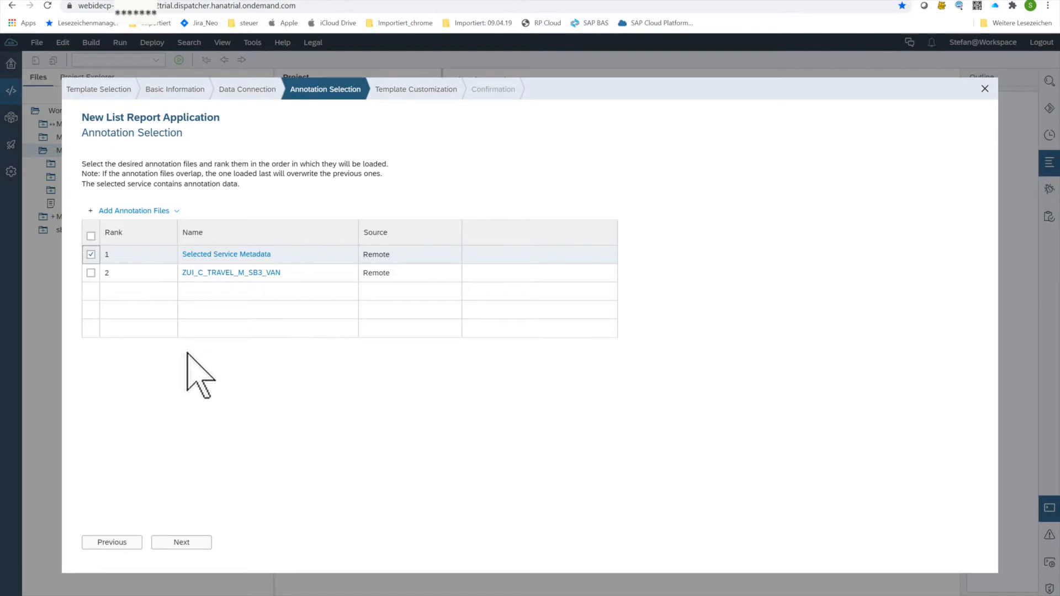
mouse_move(197, 378)
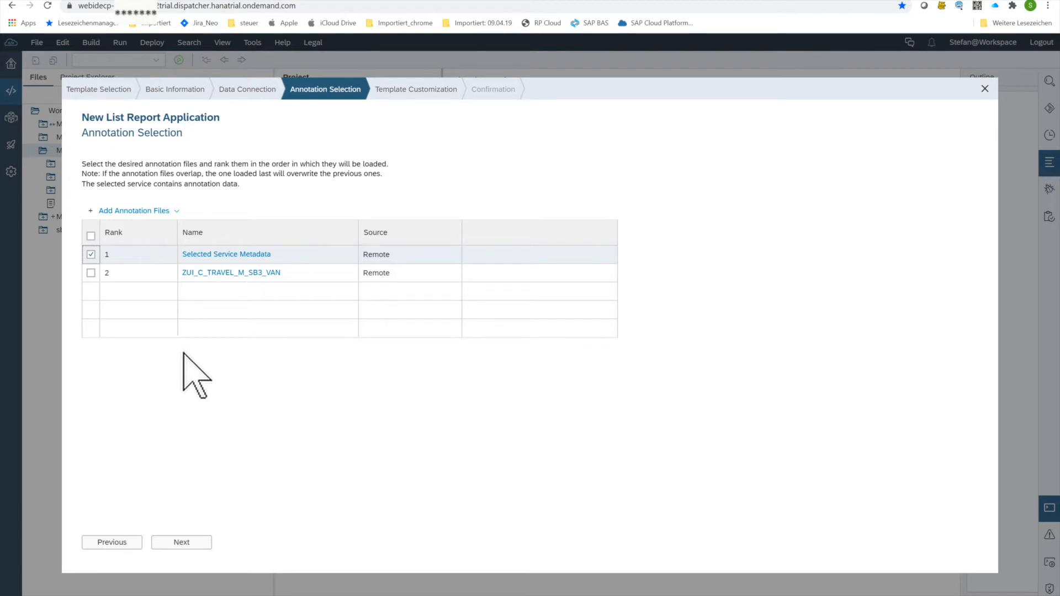
mouse_move(207, 308)
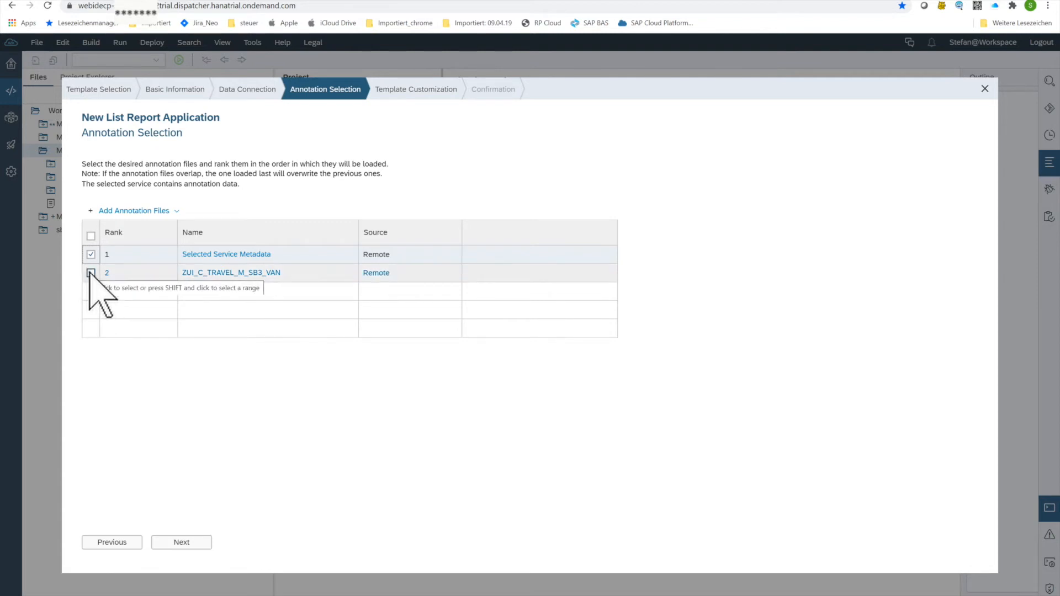
left_click(91, 273)
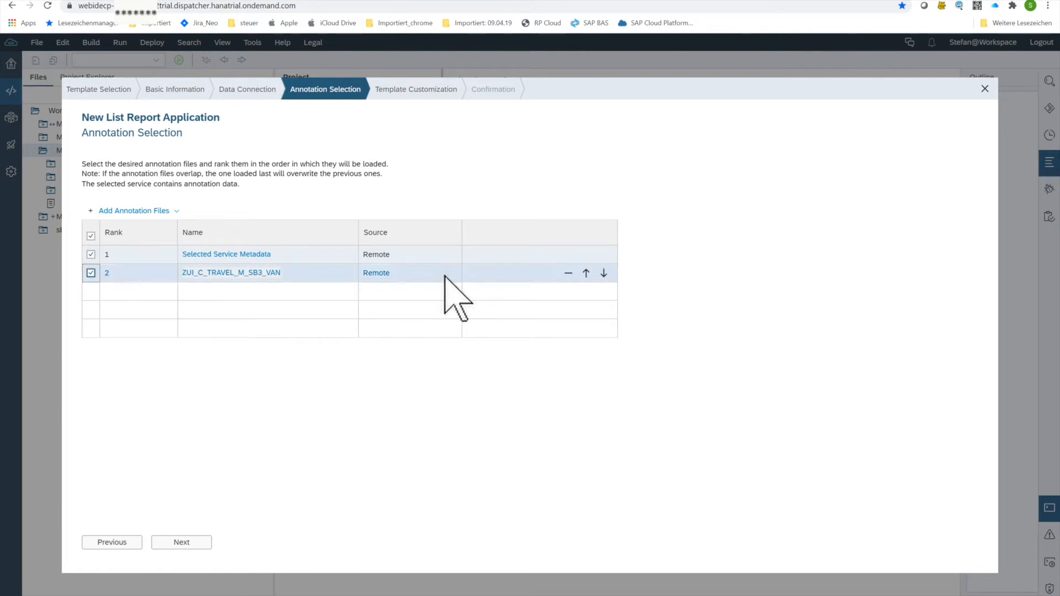
mouse_move(358, 449)
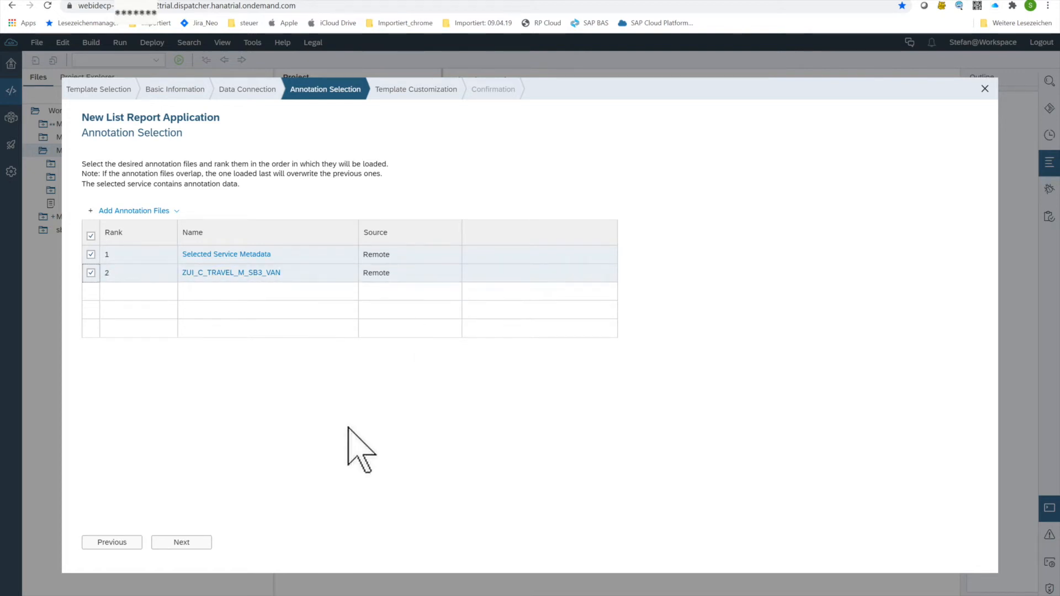
mouse_move(181, 543)
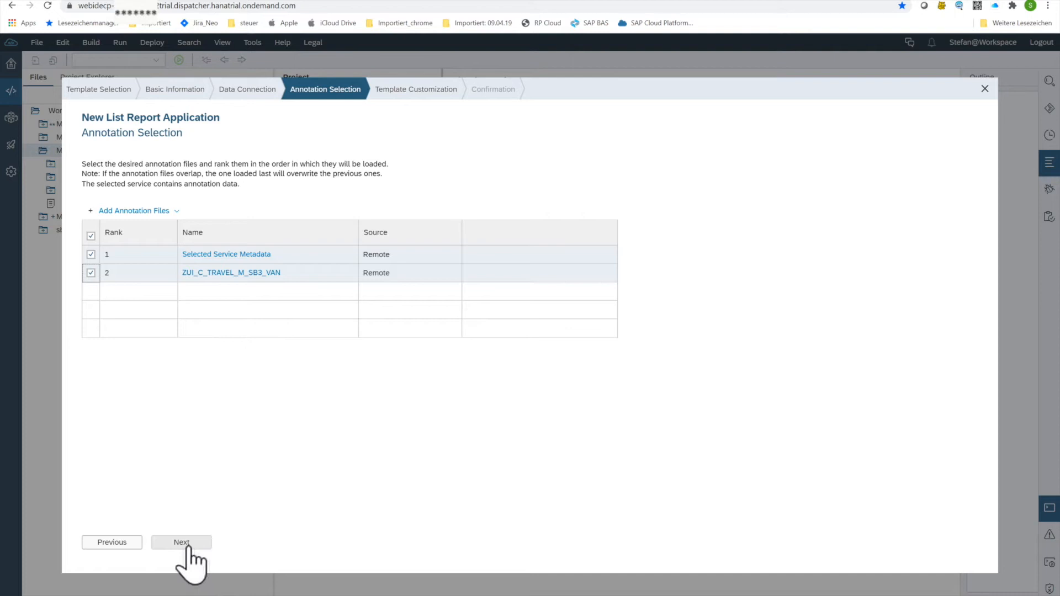
Set TravelProcessor as the OData collection and finish generating TRAVEL_APP_SB3
left_click(180, 542)
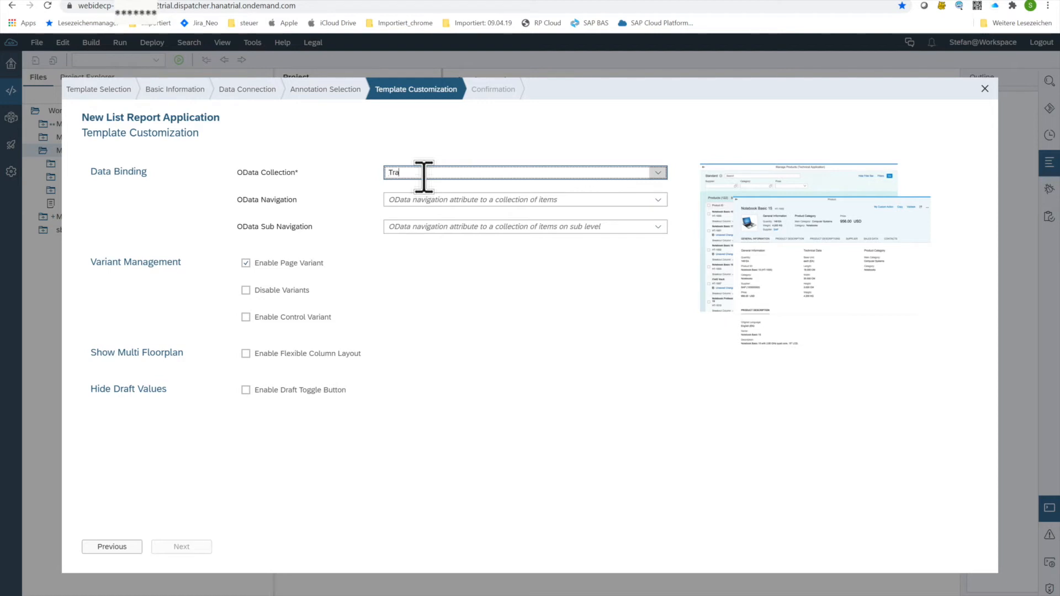
type("TravelProcessor")
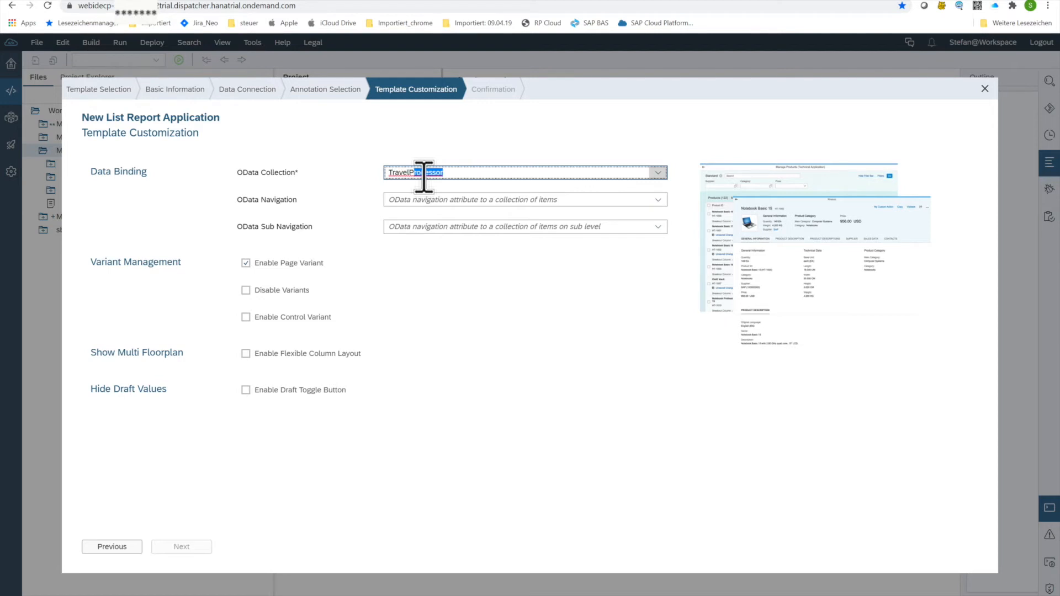
left_click(656, 172)
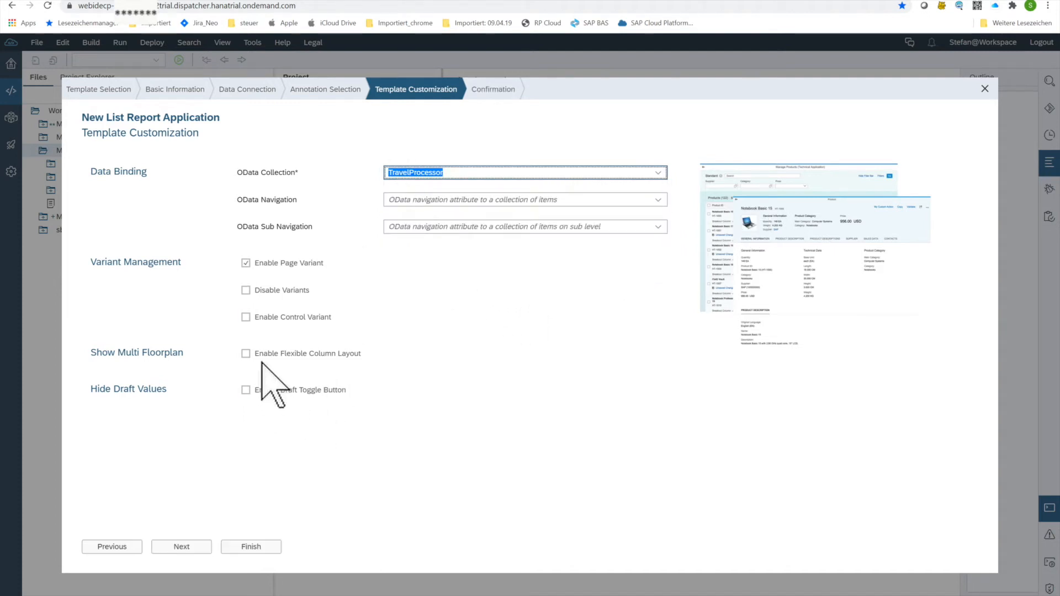
mouse_move(286, 511)
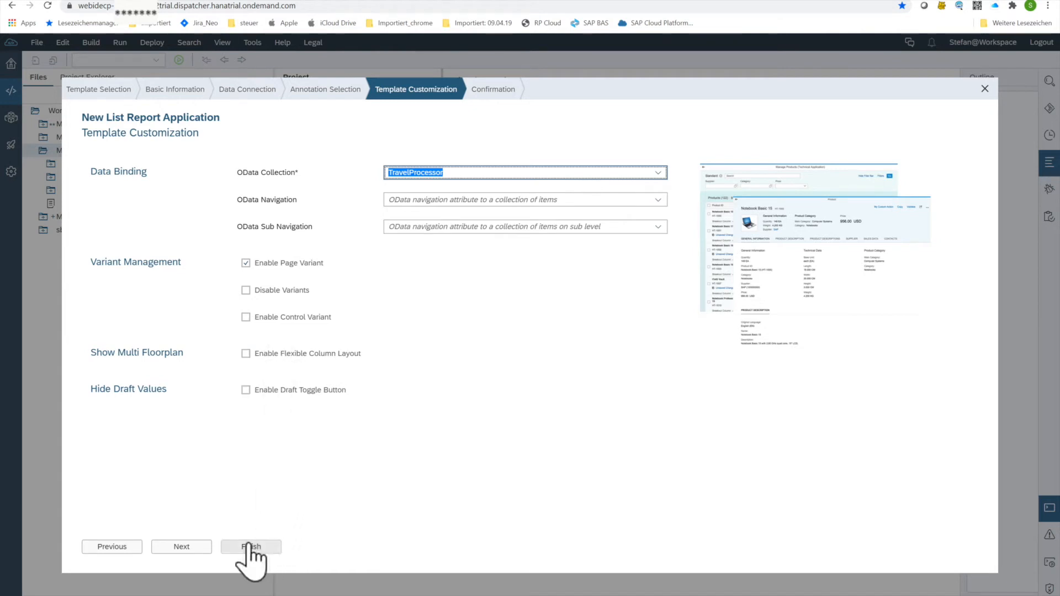
left_click(251, 547)
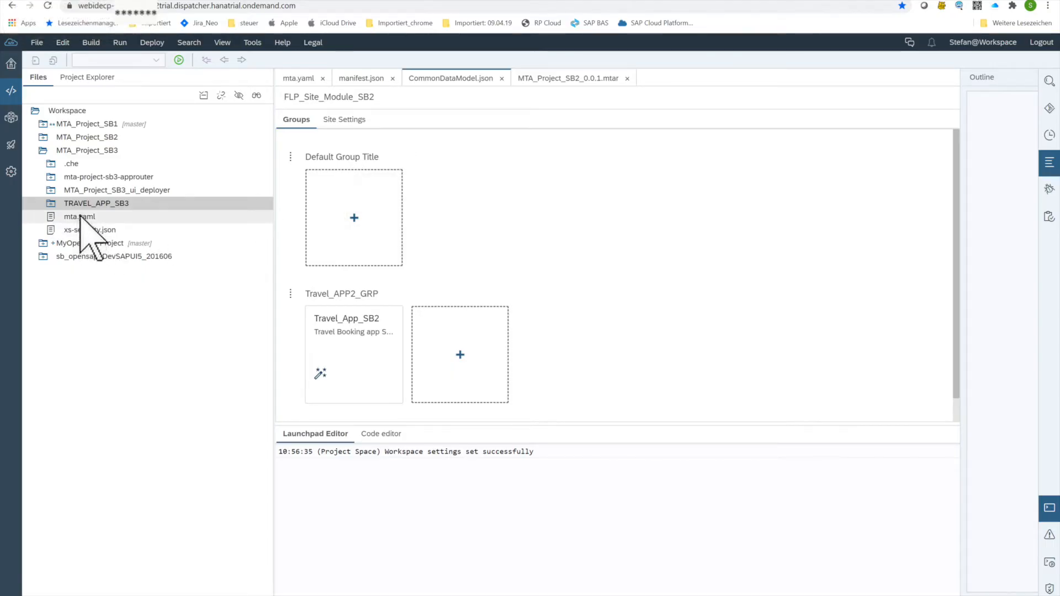
mouse_move(135, 230)
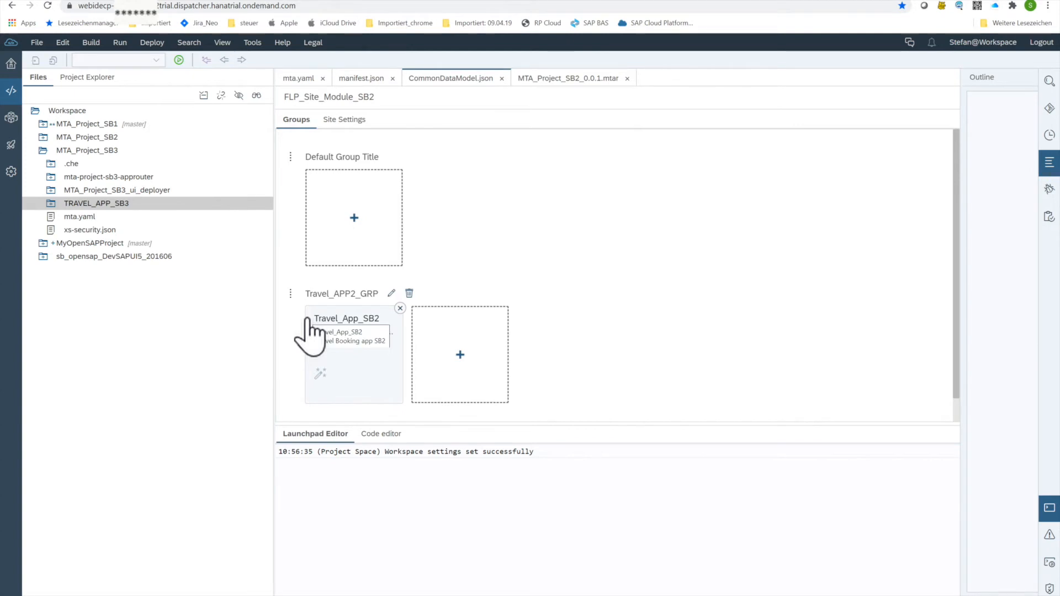
Open MTA_Project_SB3's mta.yaml in the MTA editor and show its Resources list
right_click(96, 204)
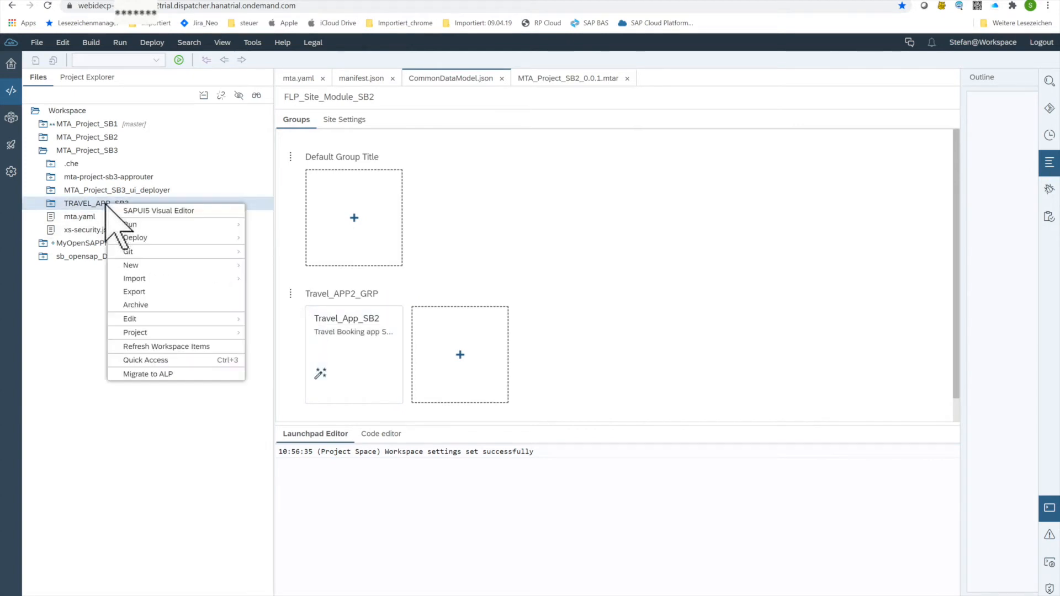
mouse_move(115, 233)
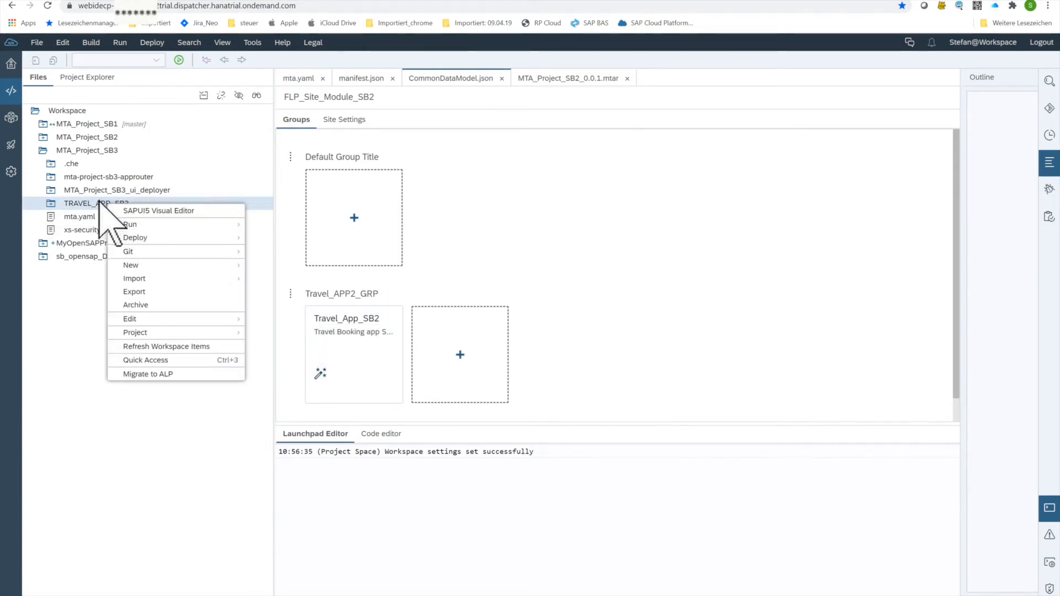
mouse_move(91, 223)
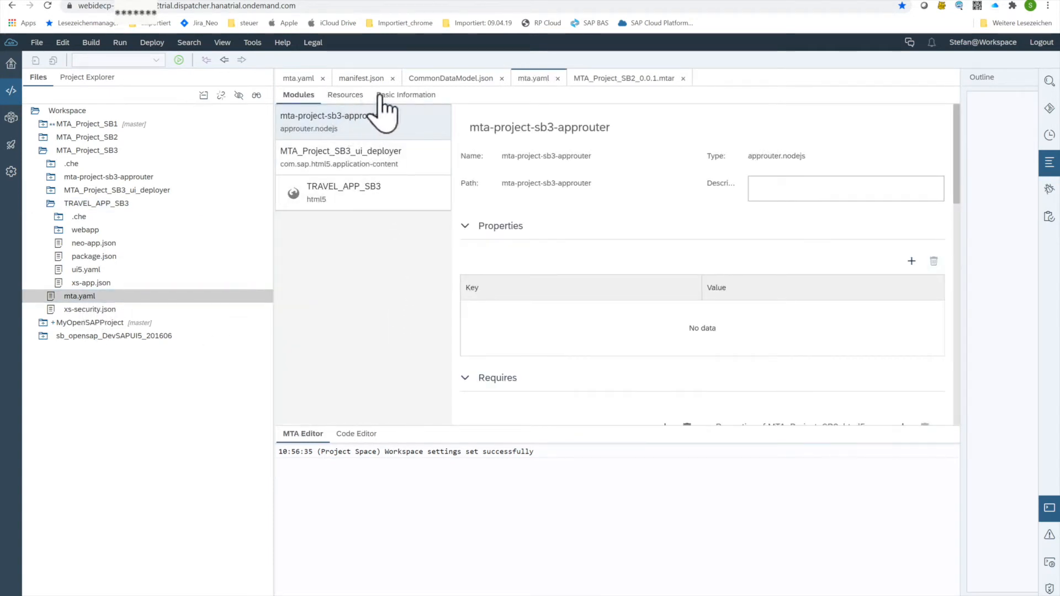
mouse_move(297, 108)
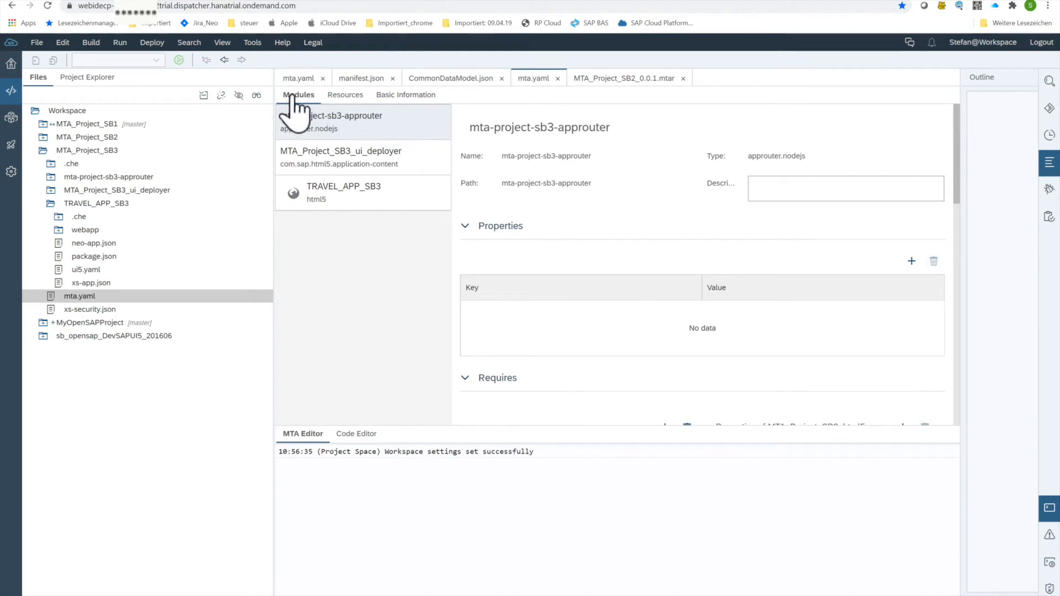
left_click(344, 95)
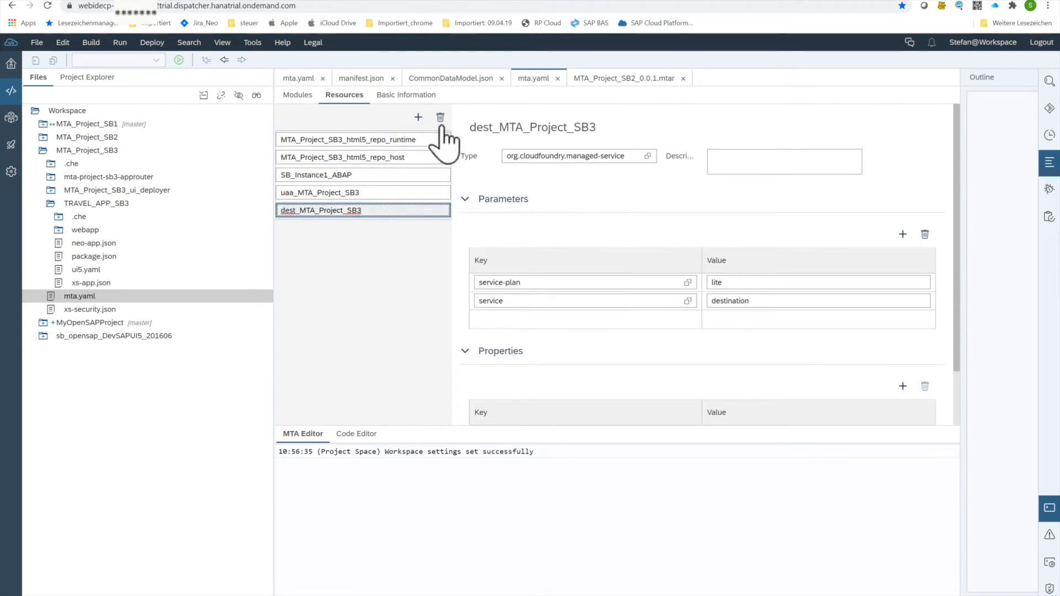
Delete the dest_MTA_Project_SB3 resource and save mta.yaml
left_click(441, 119)
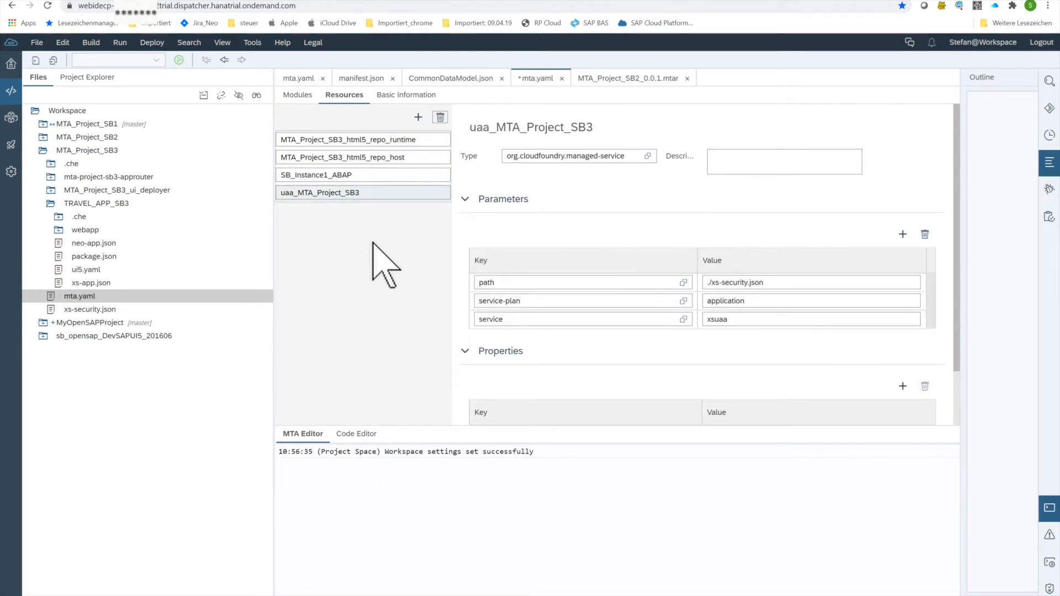
left_click(36, 43)
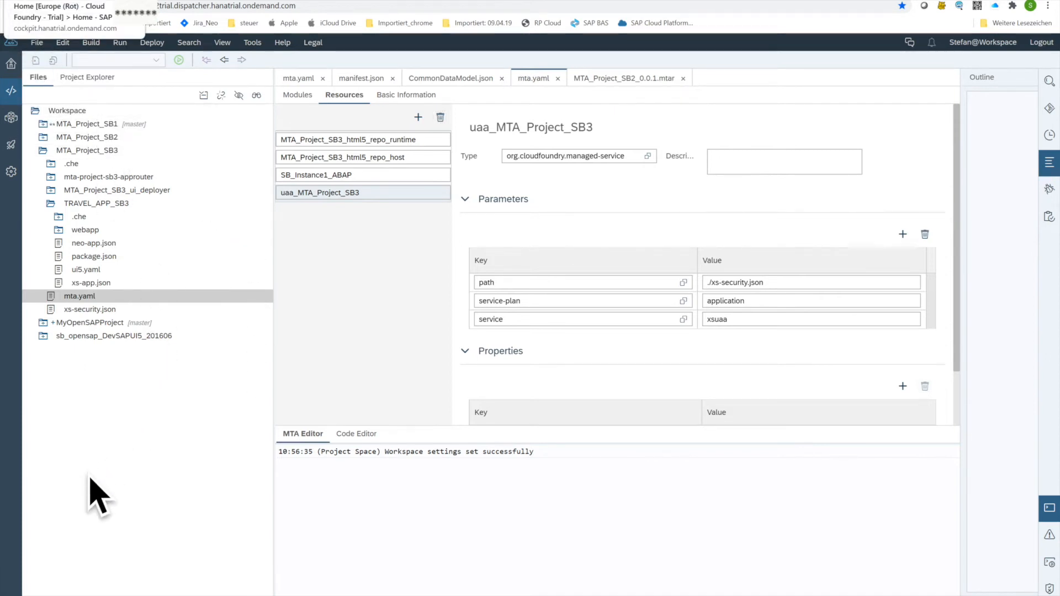
mouse_move(147, 411)
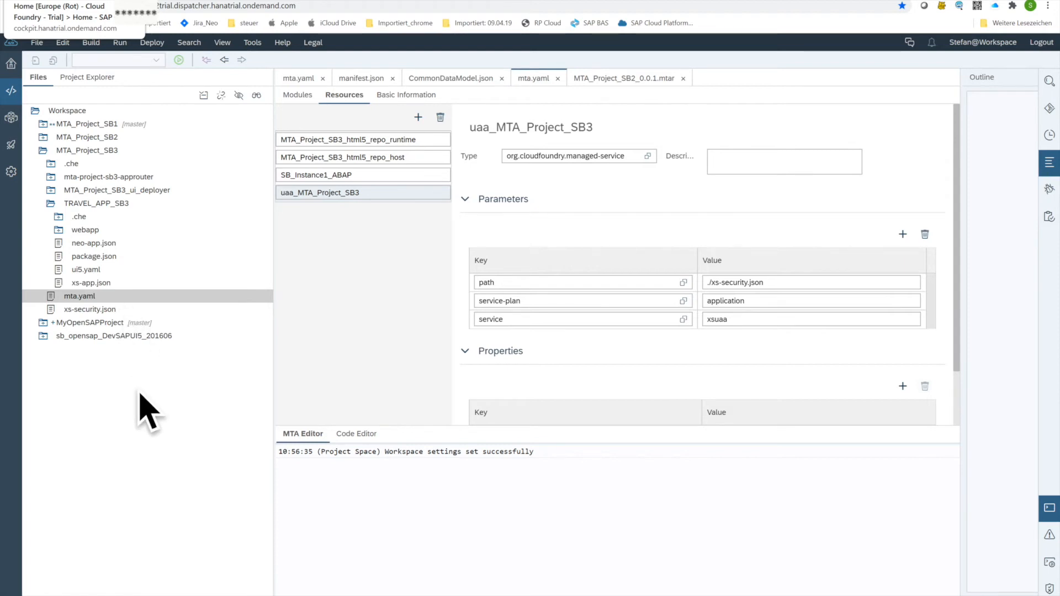
mouse_move(93, 213)
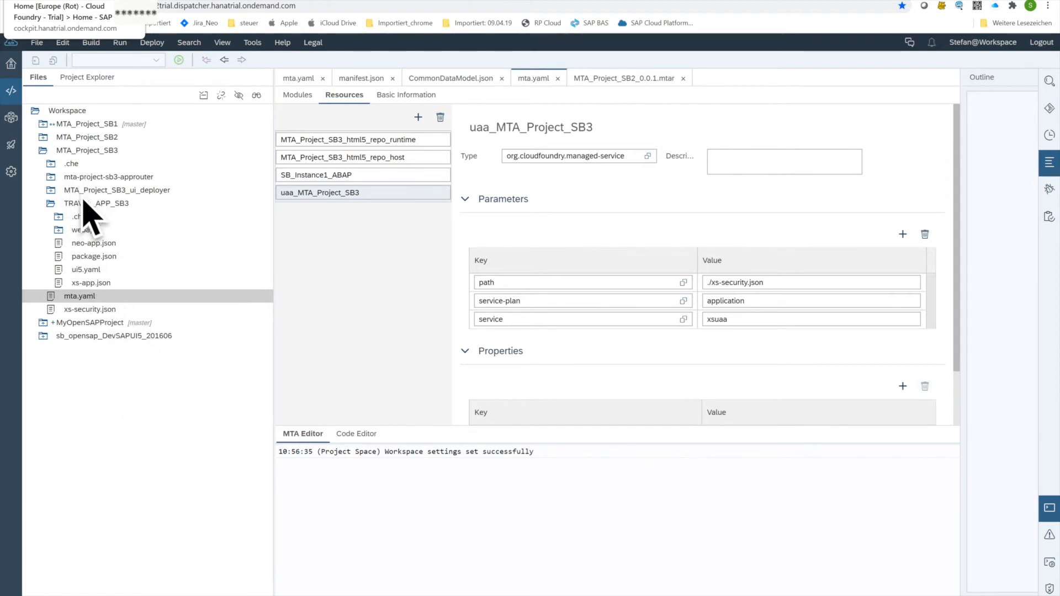
Create a web-application run configuration for TRAVEL_APP_SB3 and list its launchable HTML files
right_click(95, 203)
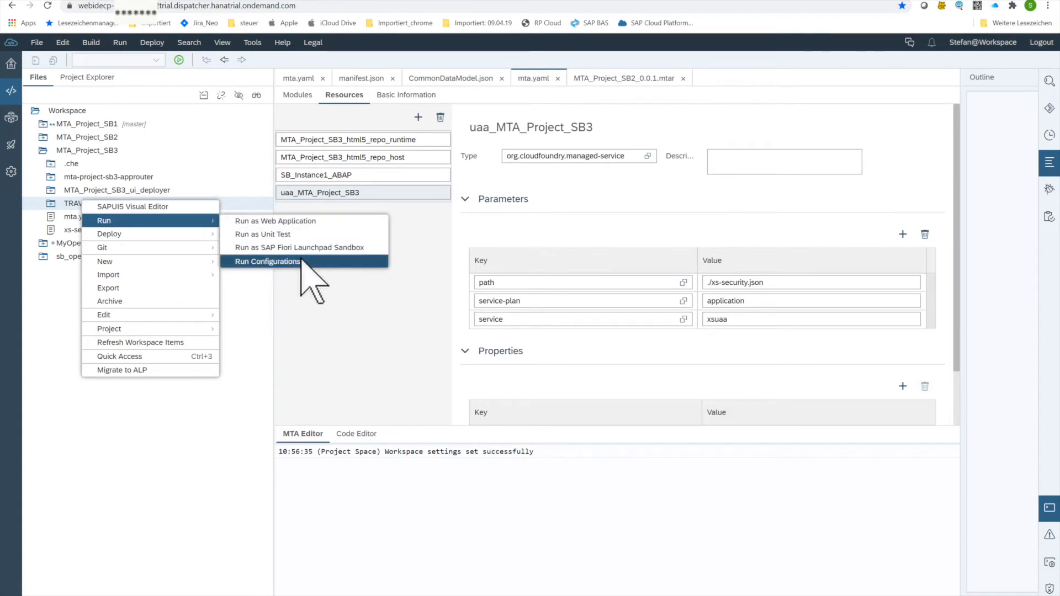
left_click(266, 262)
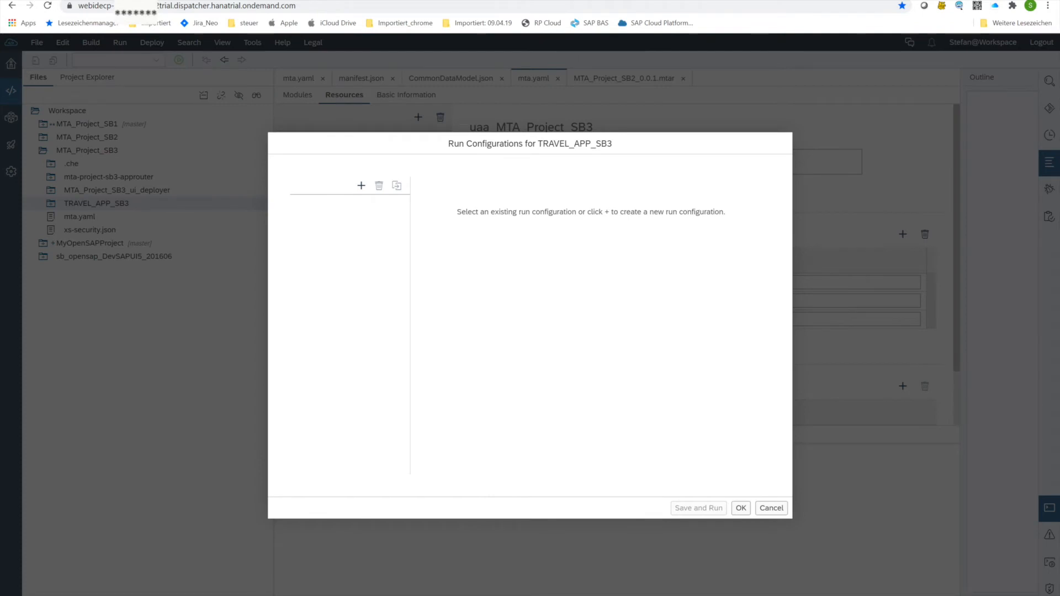
left_click(361, 185)
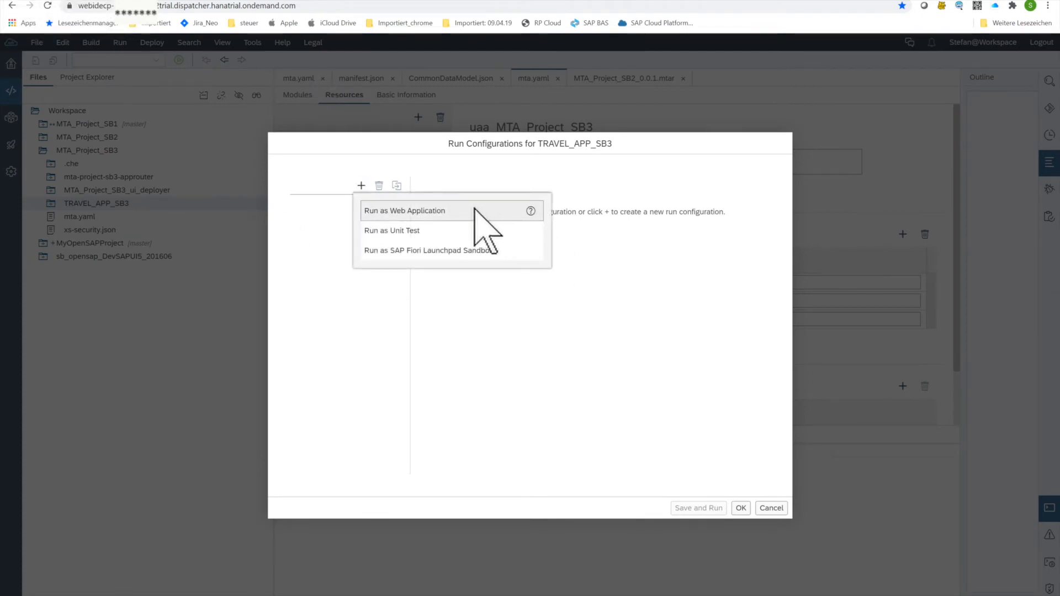
left_click(405, 210)
type("Run Travel App SB3")
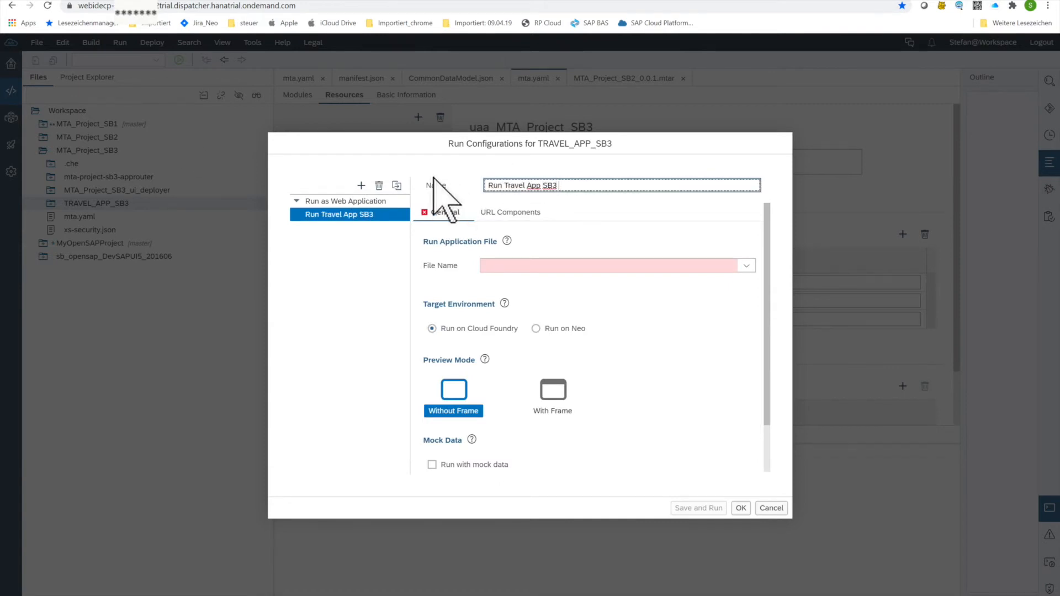
left_click(745, 265)
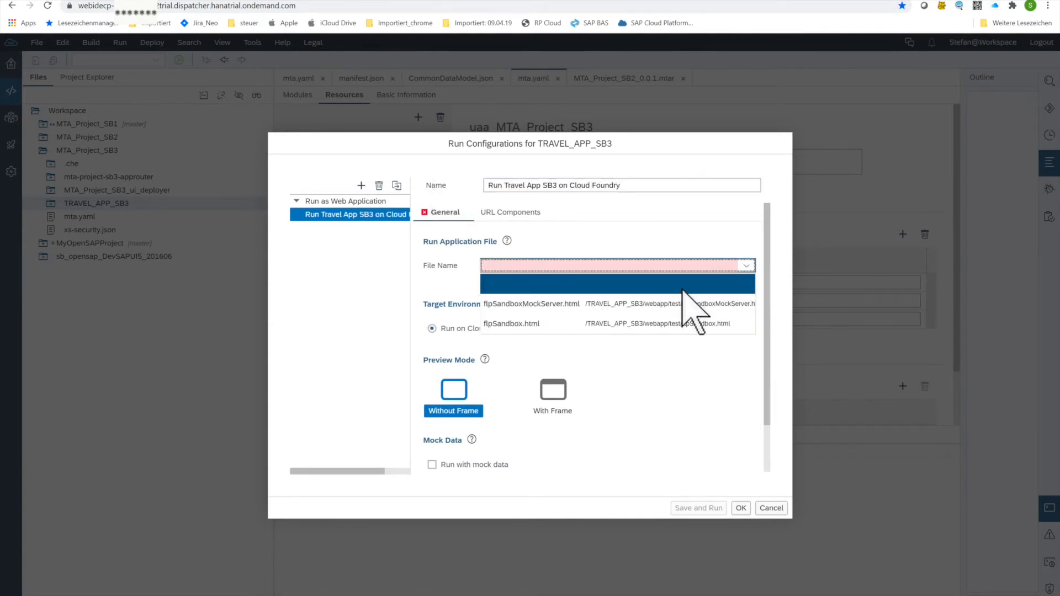
mouse_move(684, 318)
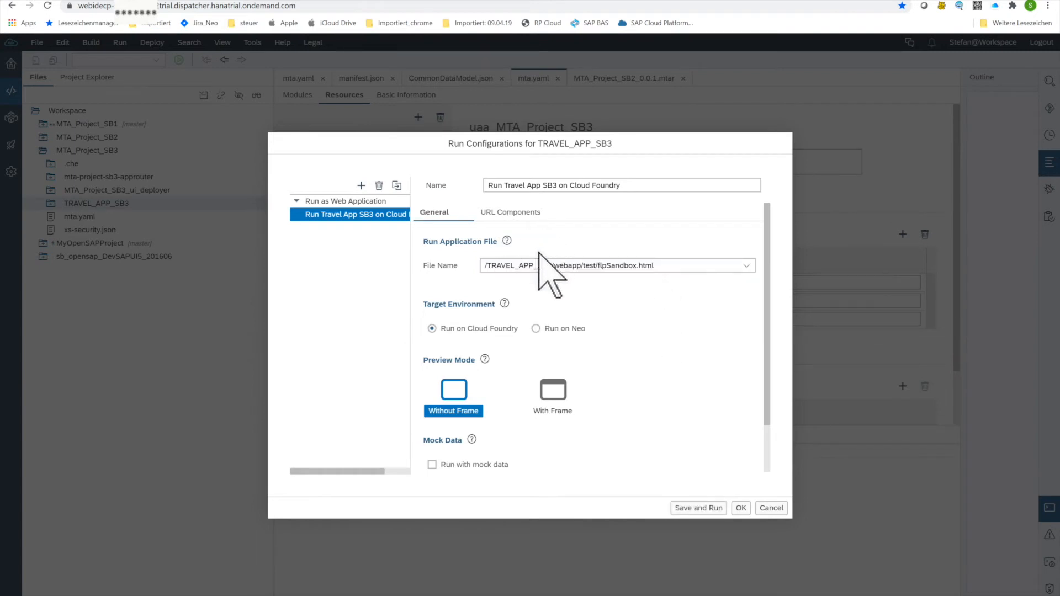
mouse_move(628, 389)
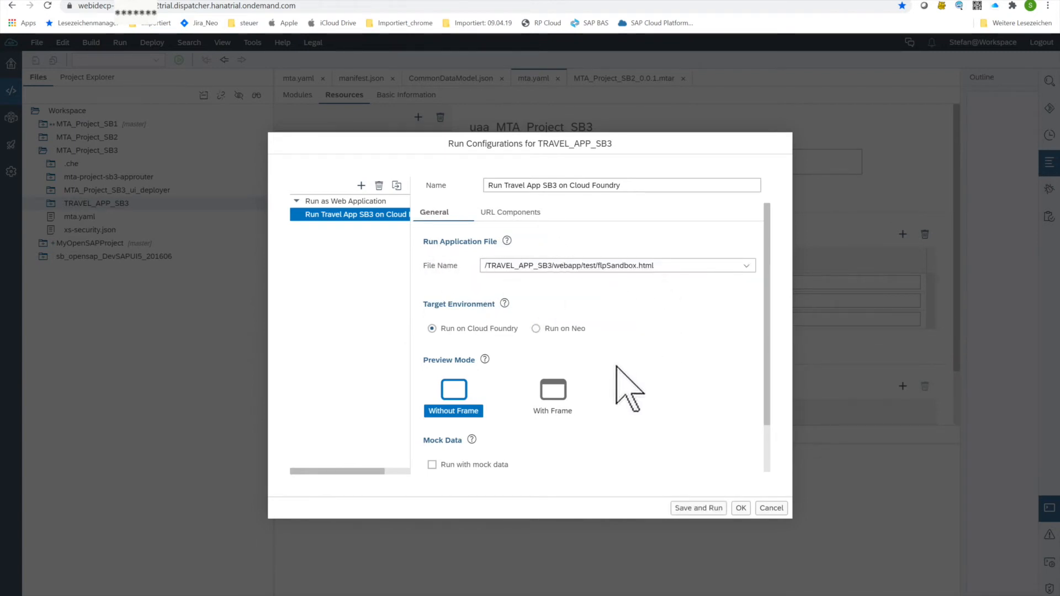
mouse_move(504, 411)
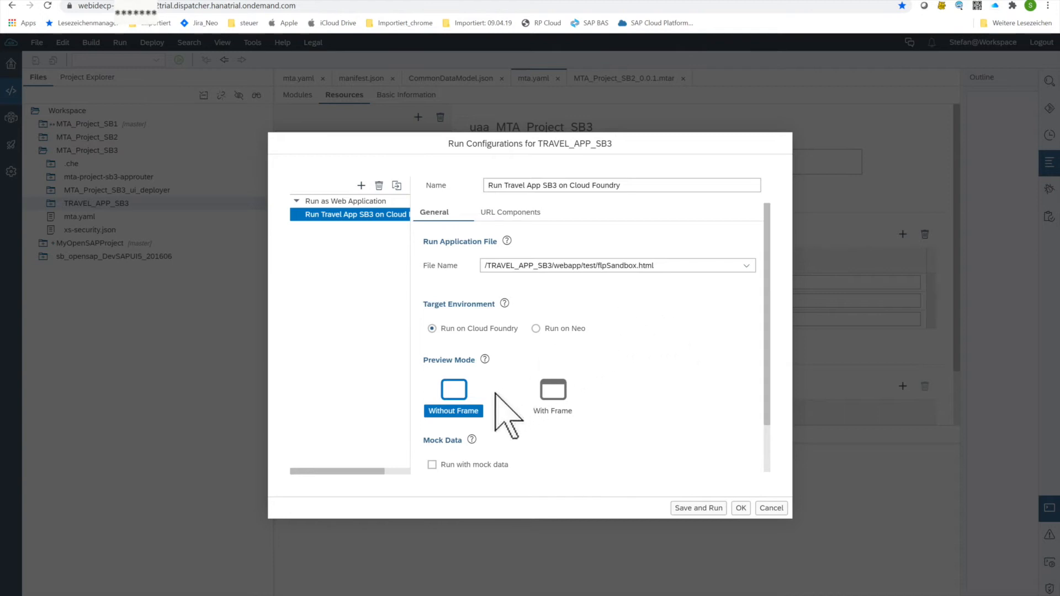
mouse_move(484, 372)
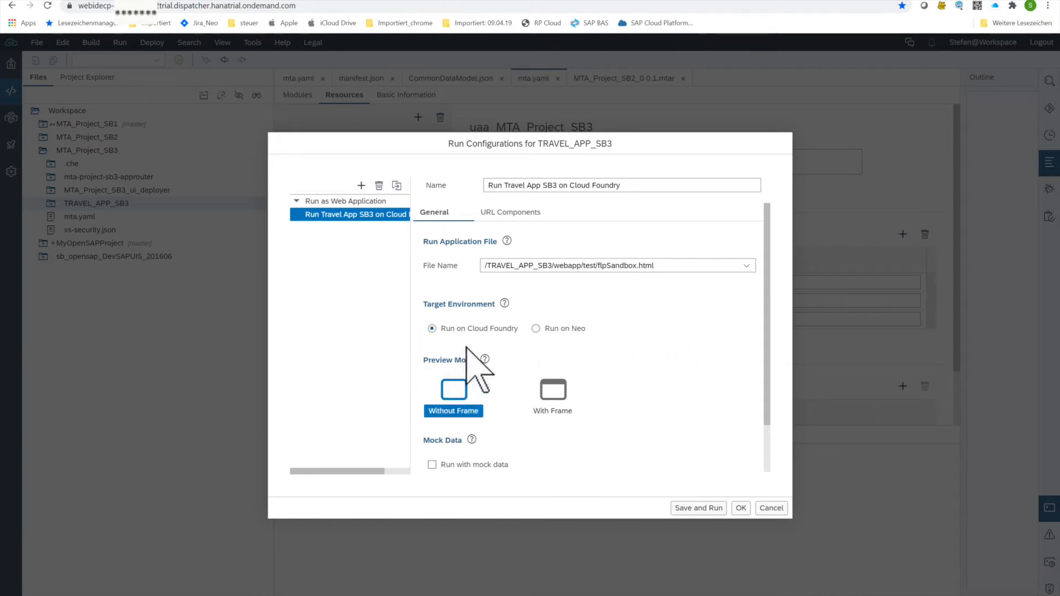
mouse_move(494, 351)
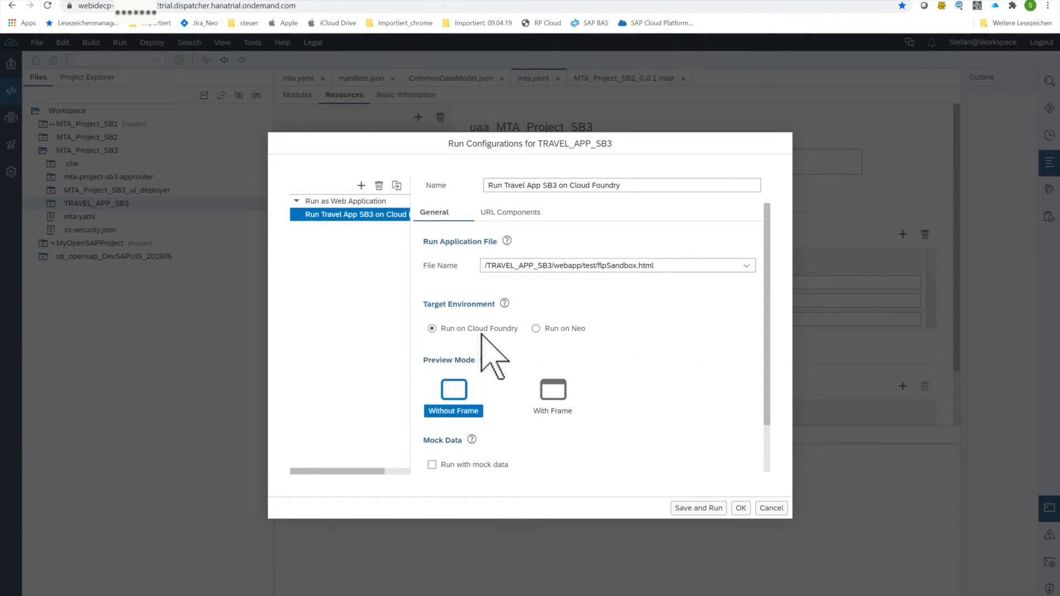
mouse_move(517, 357)
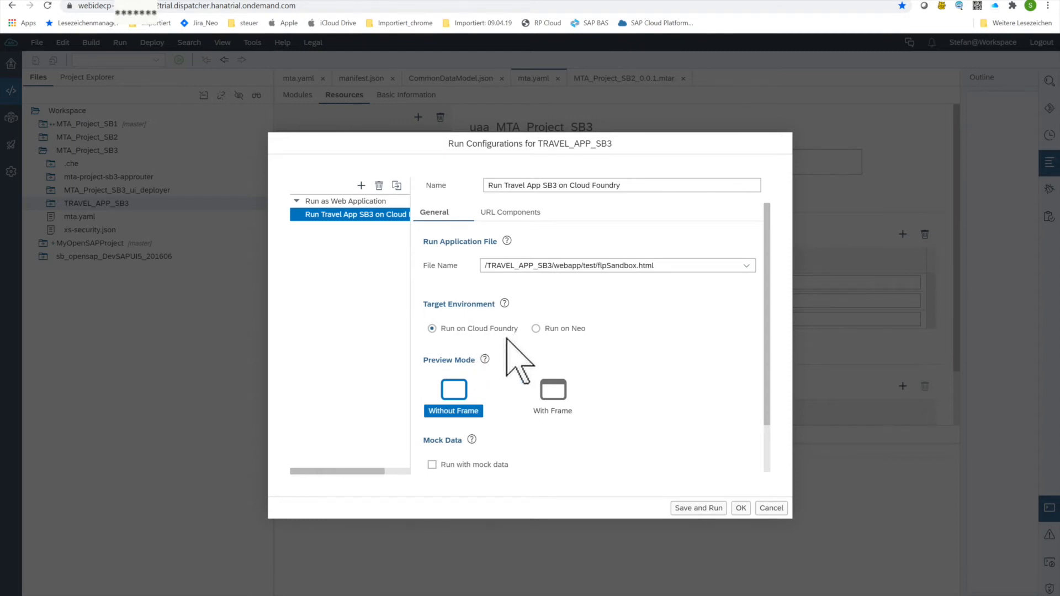
mouse_move(625, 504)
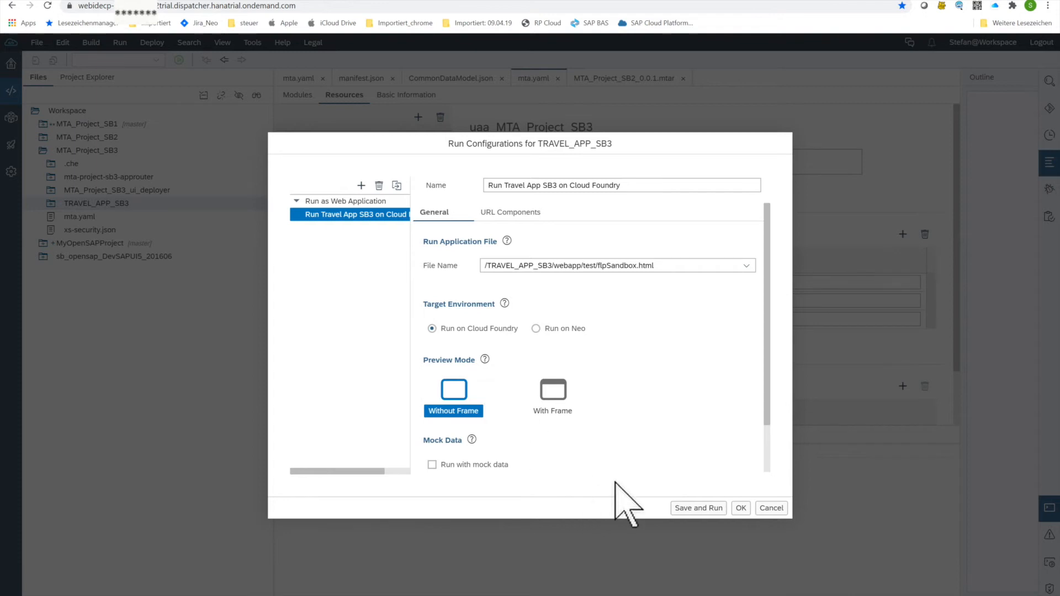
mouse_move(740, 466)
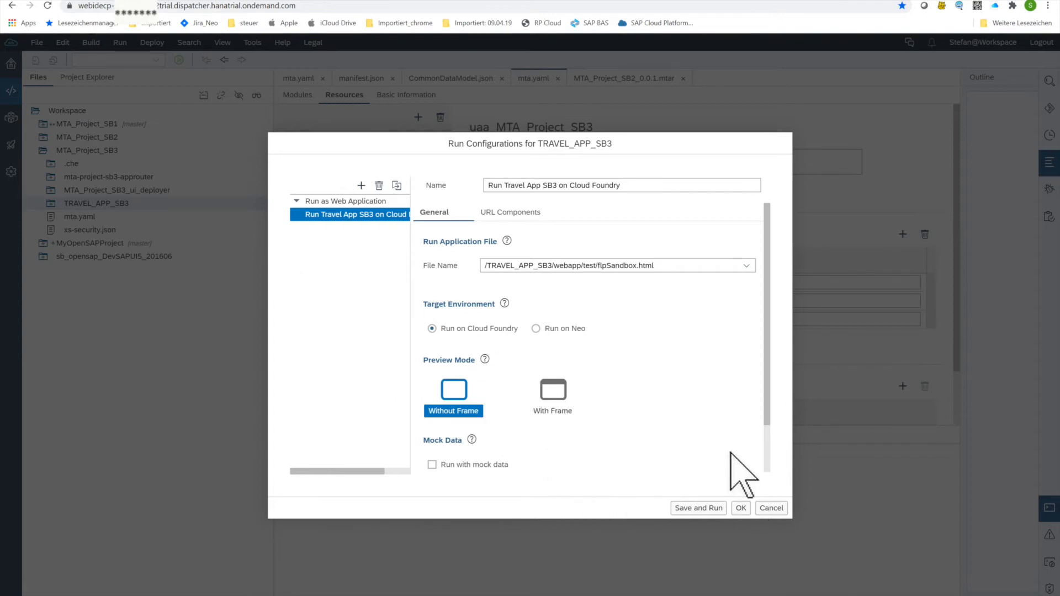
Save the run configuration and run TRAVEL_APP_SB3 on Cloud Foundry
left_click(697, 508)
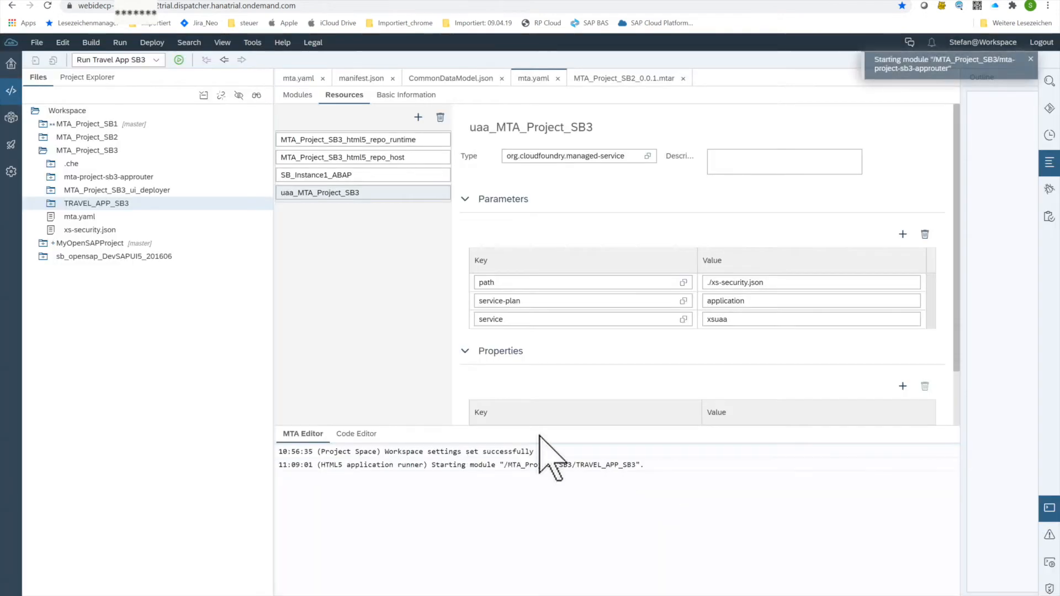
mouse_move(911, 112)
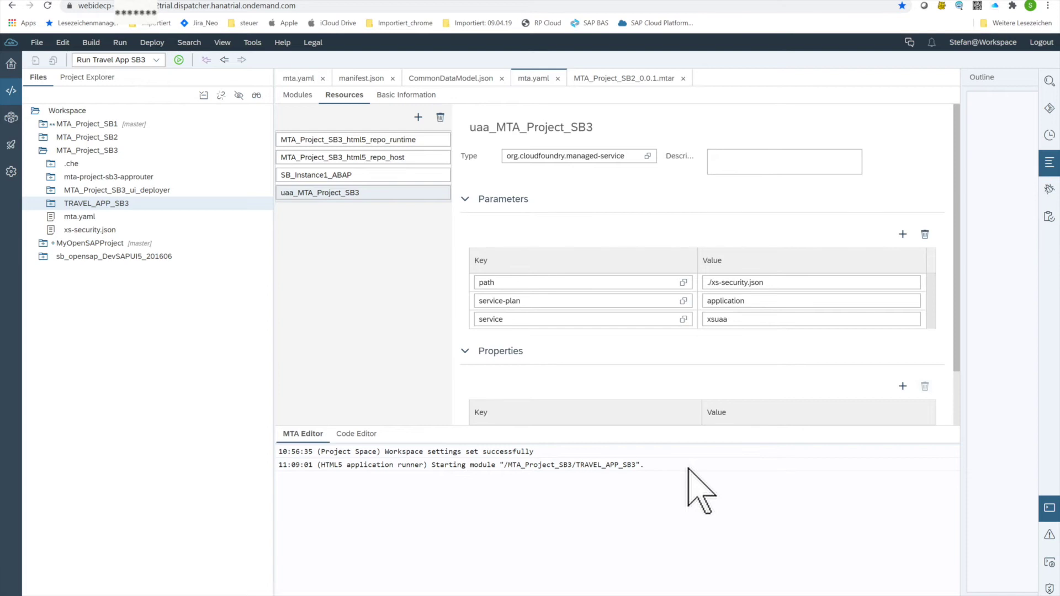
mouse_move(673, 491)
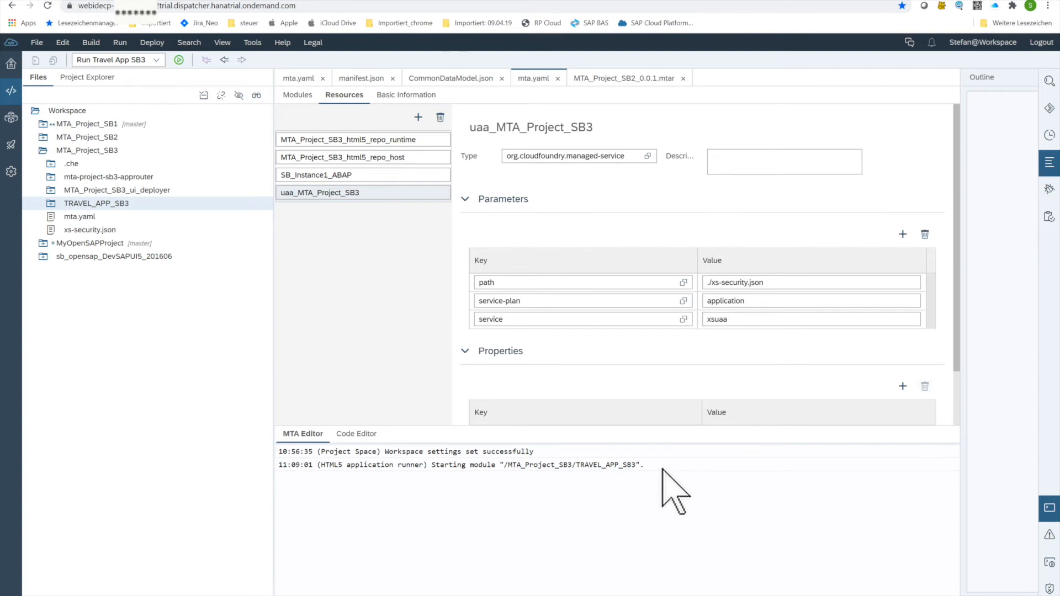
mouse_move(669, 494)
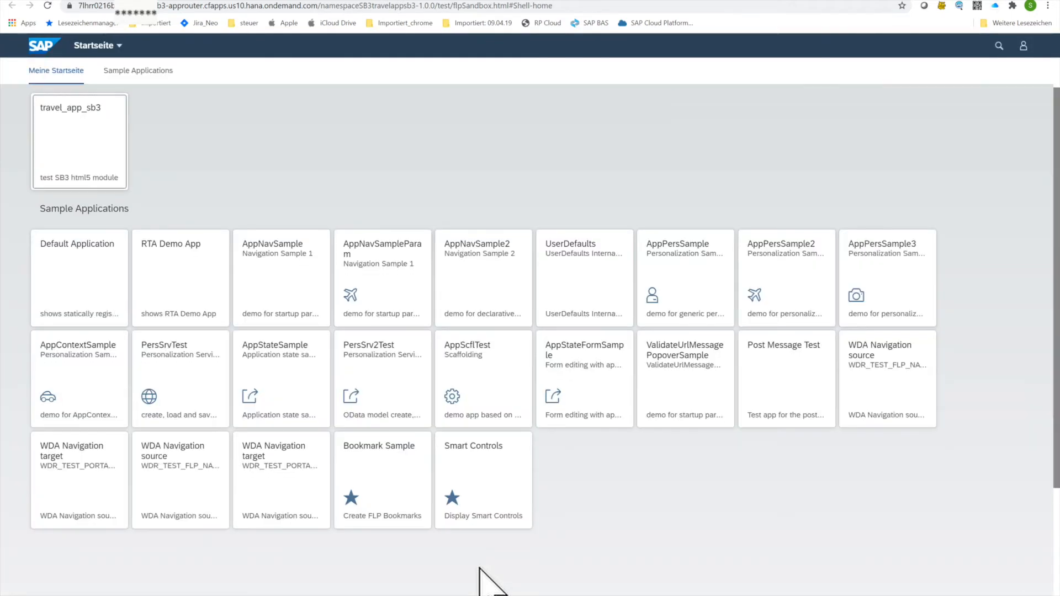
mouse_move(118, 192)
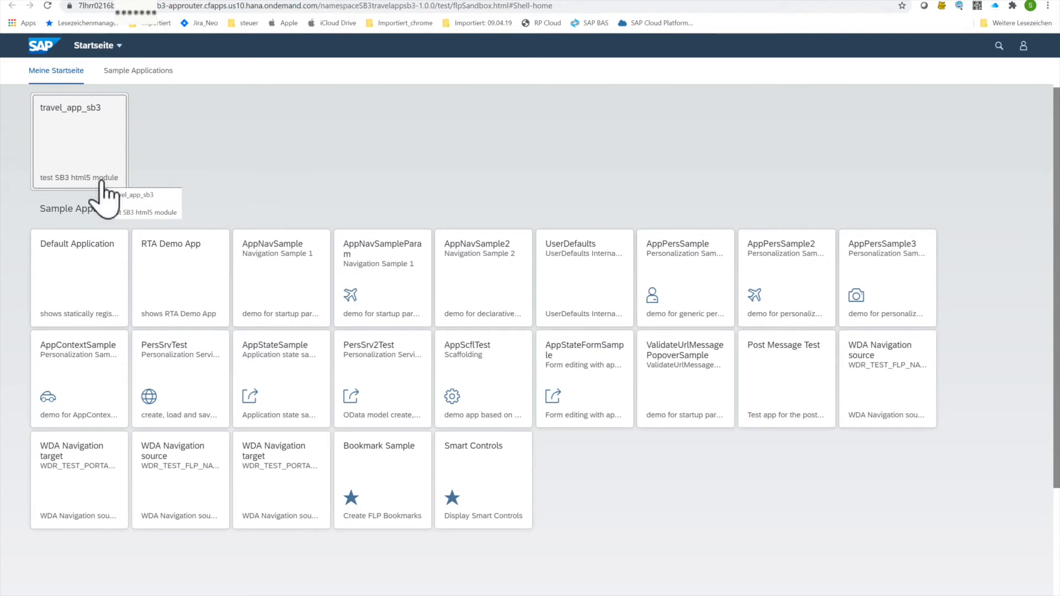
Launch the travel_app_sb3 app from its tile on the sandbox launchpad
left_click(80, 140)
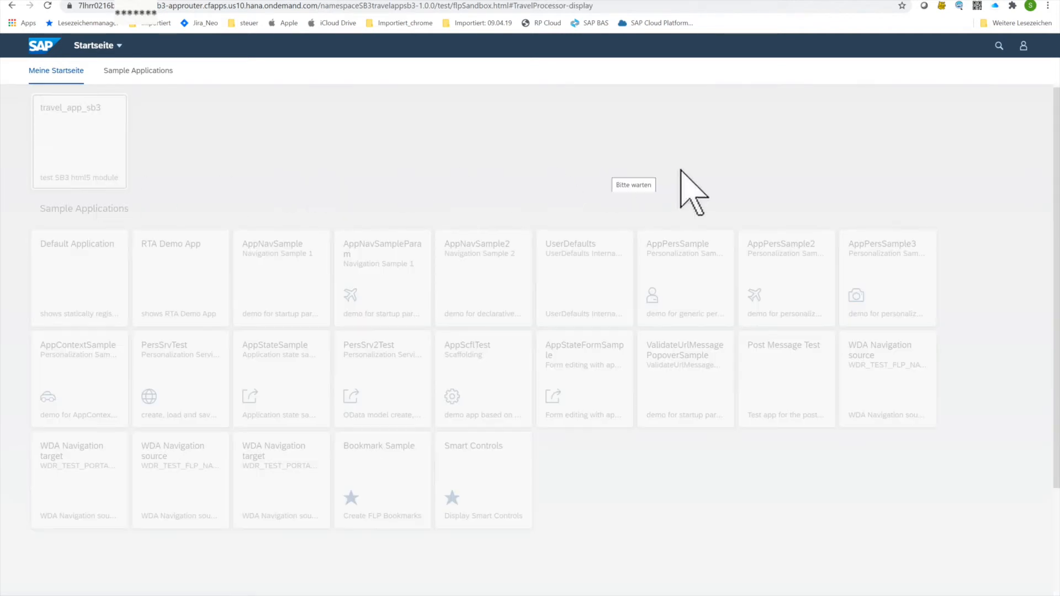
mouse_move(689, 203)
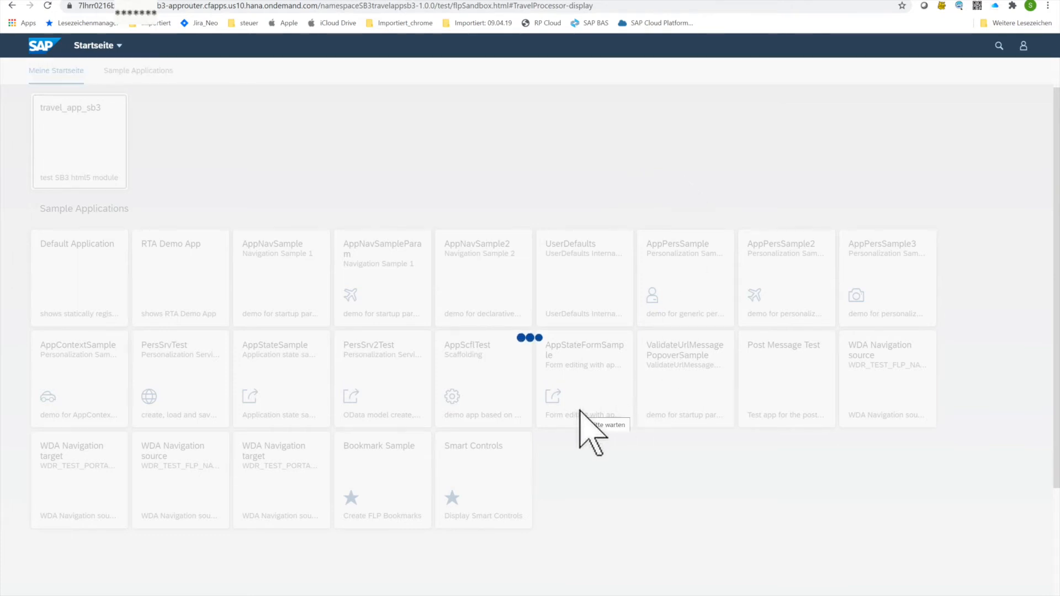
Load the six travels with Start, inspect travel 0 via Bearbeiten, return to the list and try Anlegen
left_click(79, 140)
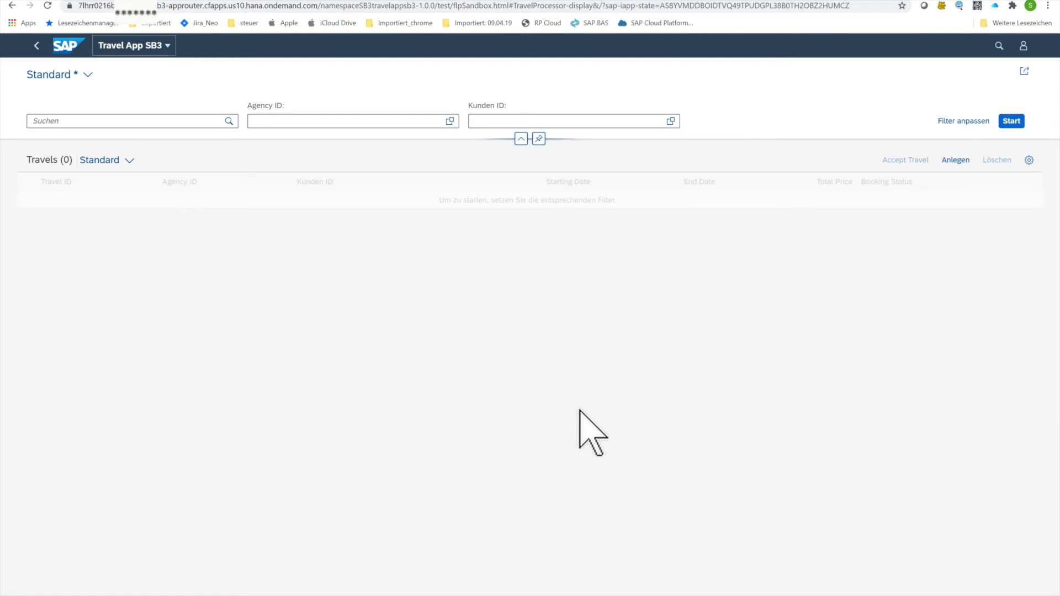
mouse_move(939, 143)
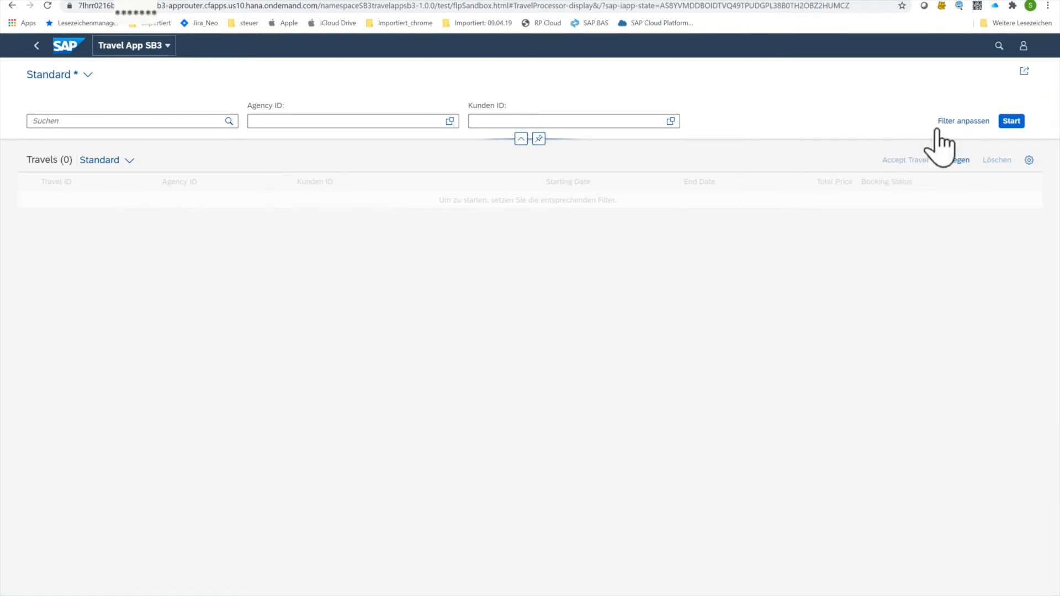
left_click(1010, 121)
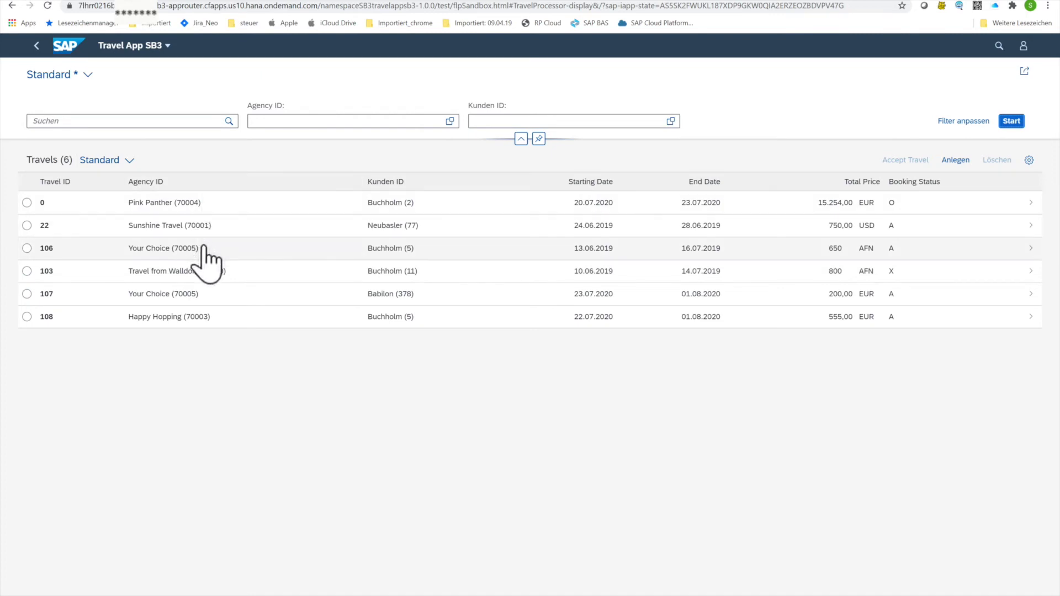
mouse_move(179, 302)
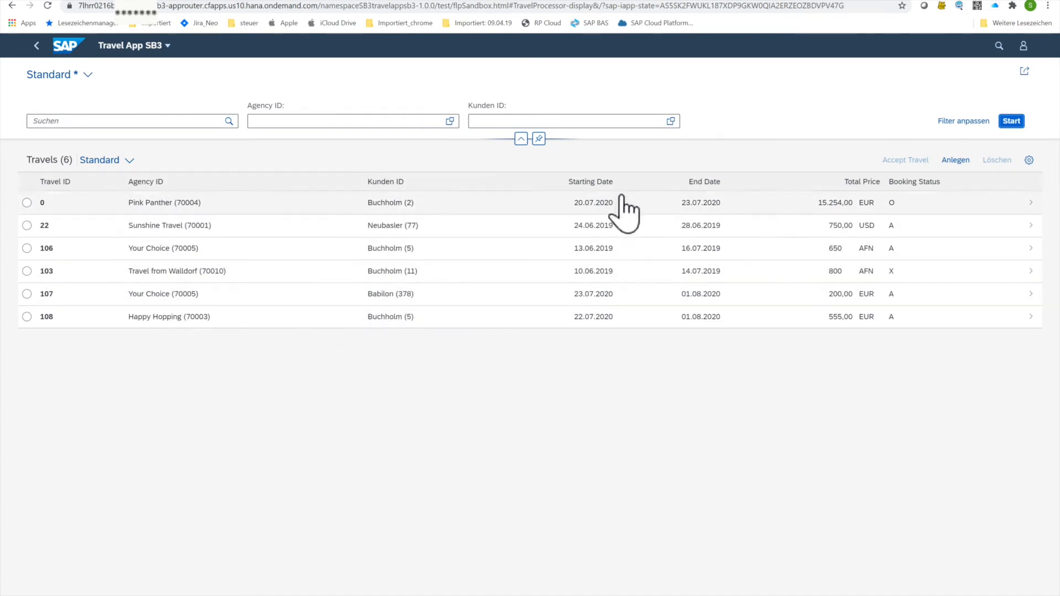
mouse_move(872, 318)
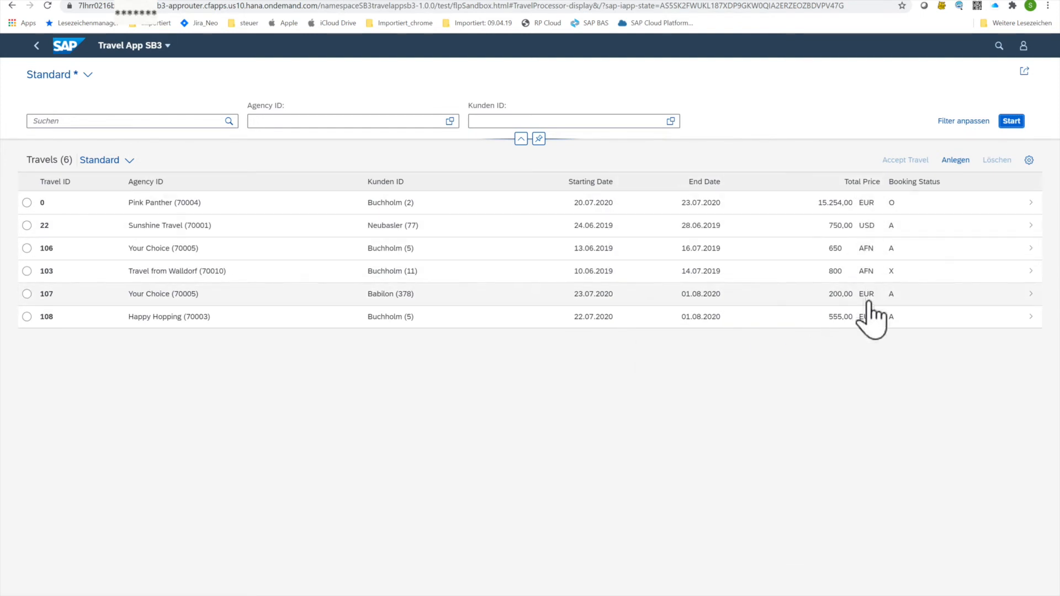
mouse_move(123, 416)
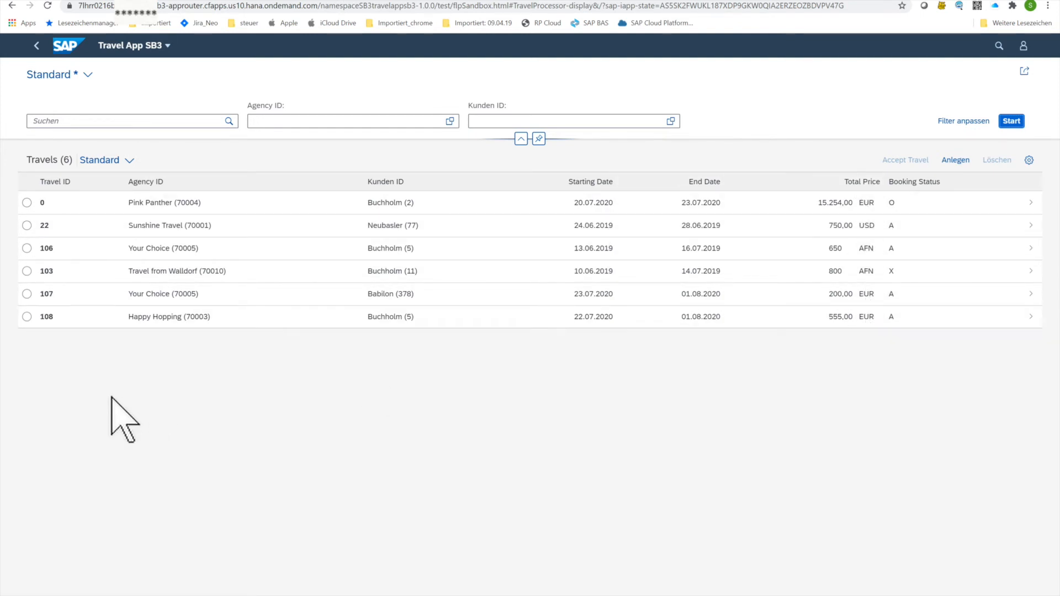
mouse_move(48, 34)
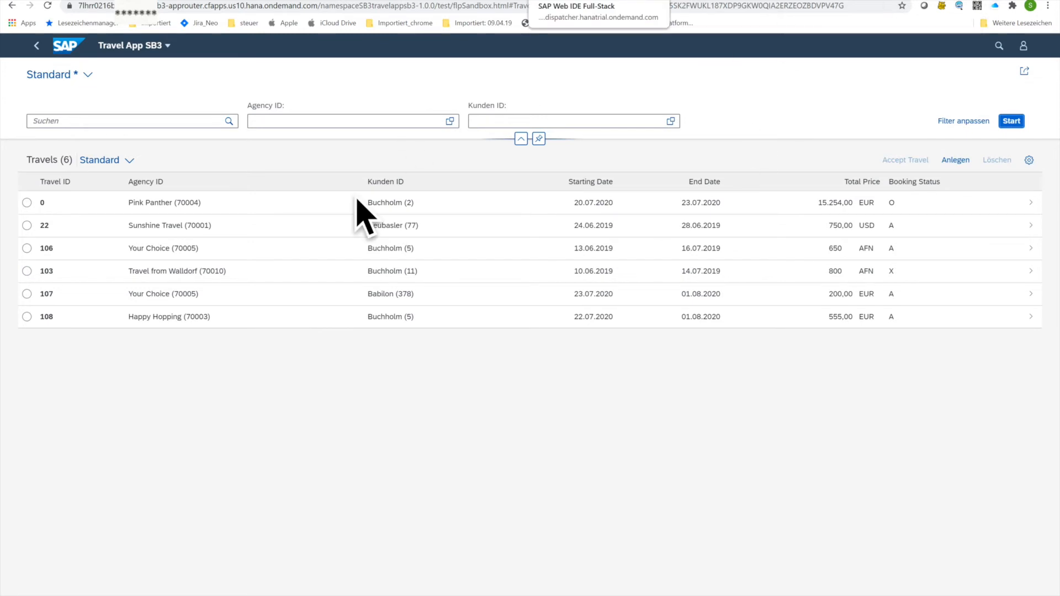
mouse_move(134, 216)
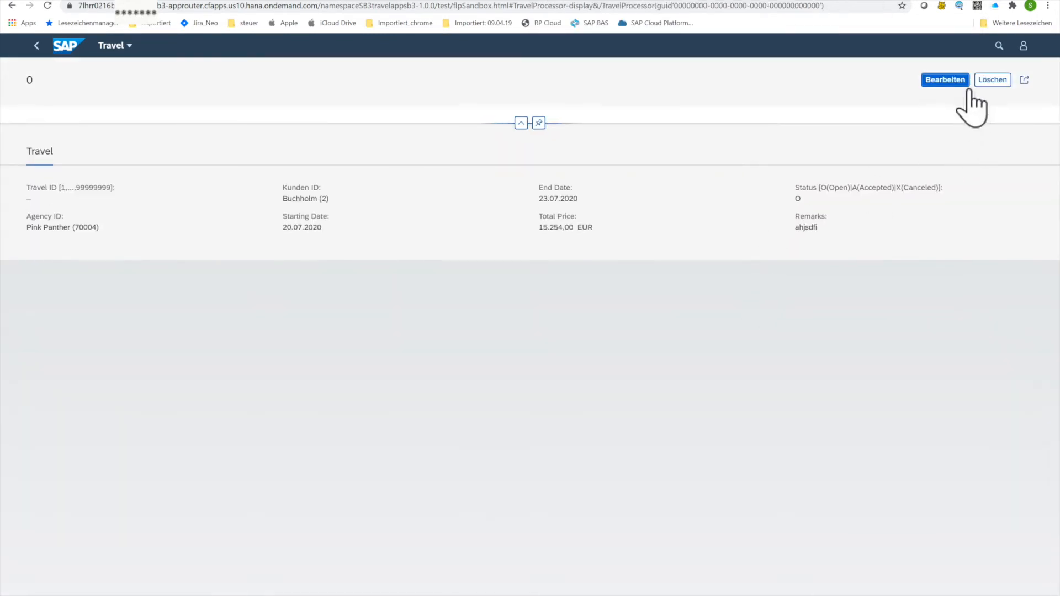
left_click(944, 80)
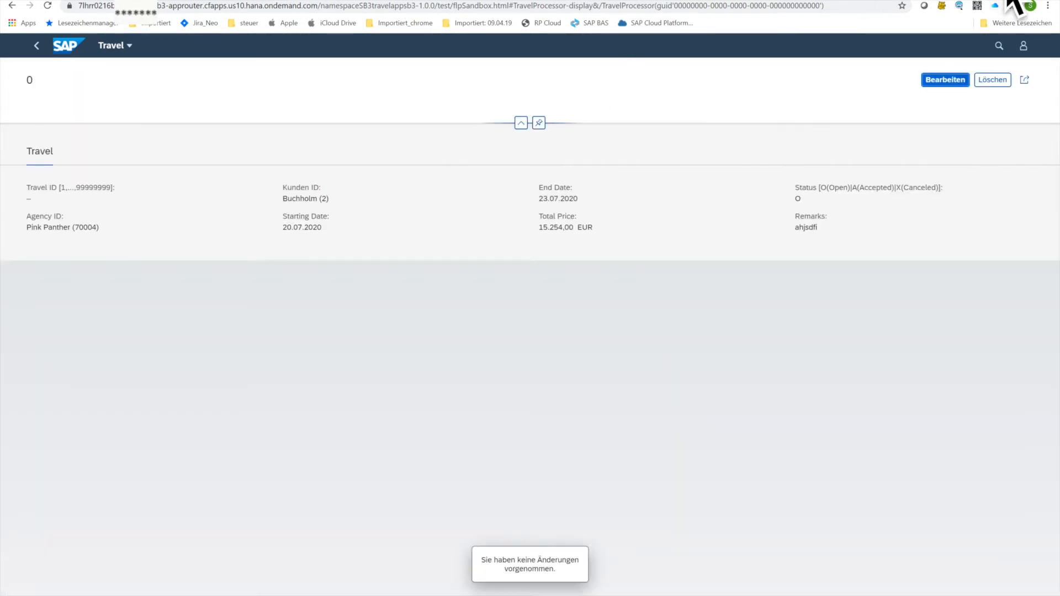
left_click(35, 45)
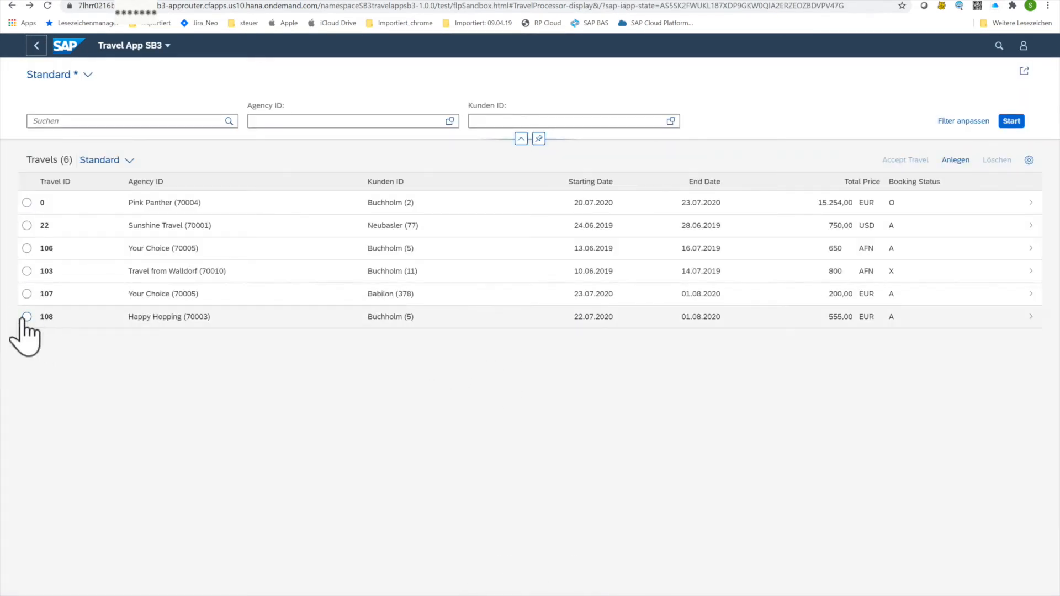
mouse_move(955, 159)
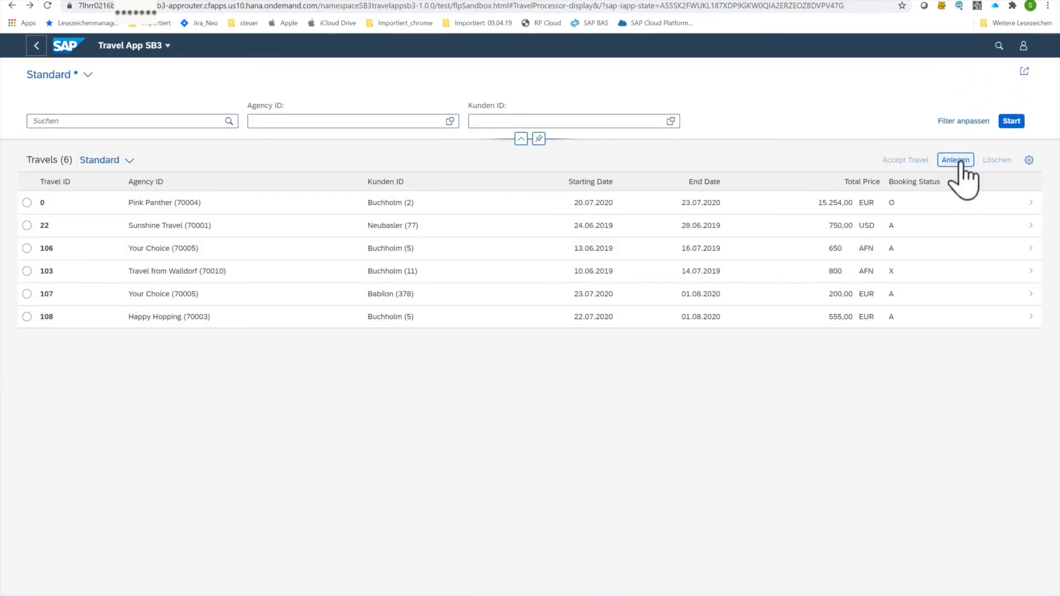
left_click(954, 159)
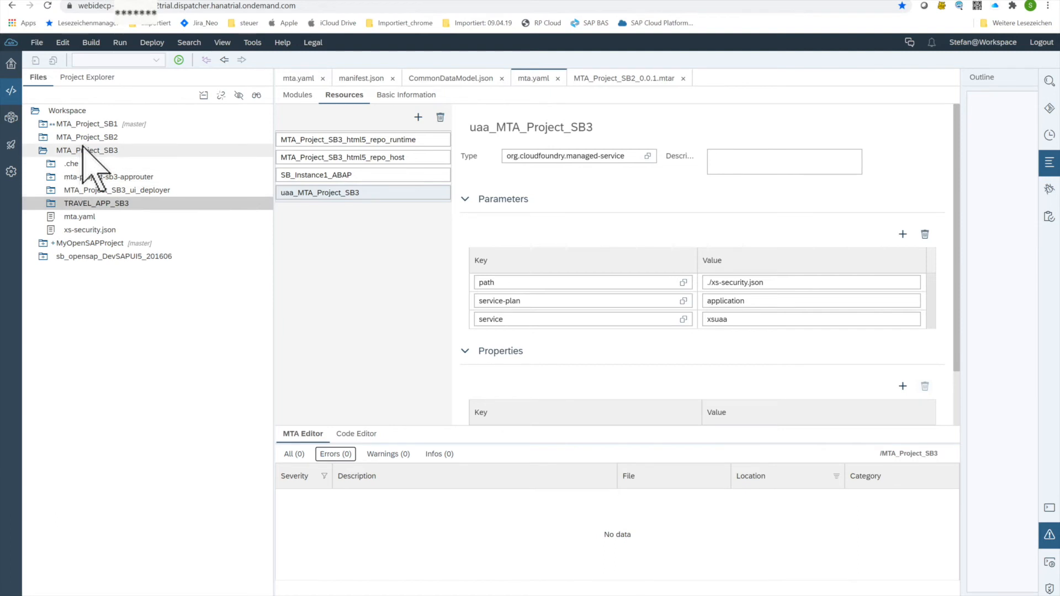
Start a new SAP Fiori Launchpad Site Module under MTA_Project_SB3
right_click(87, 150)
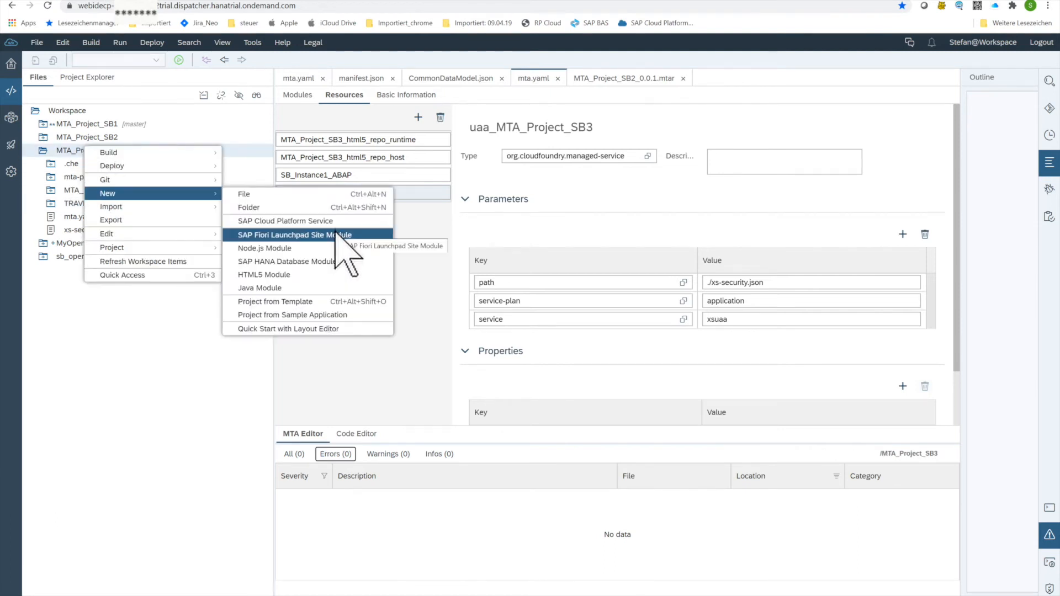
left_click(294, 234)
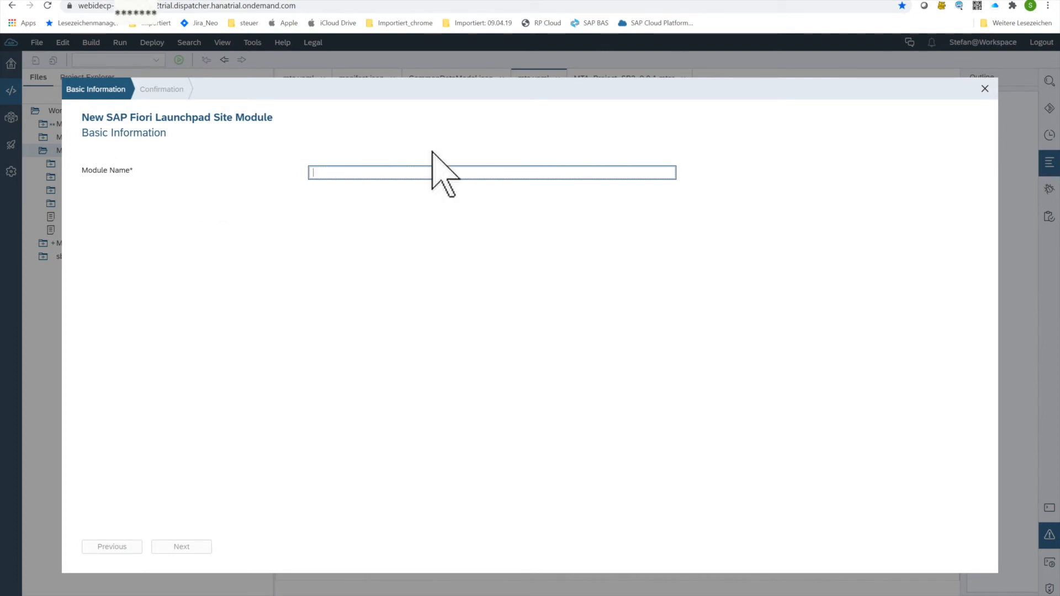
type("FPL")
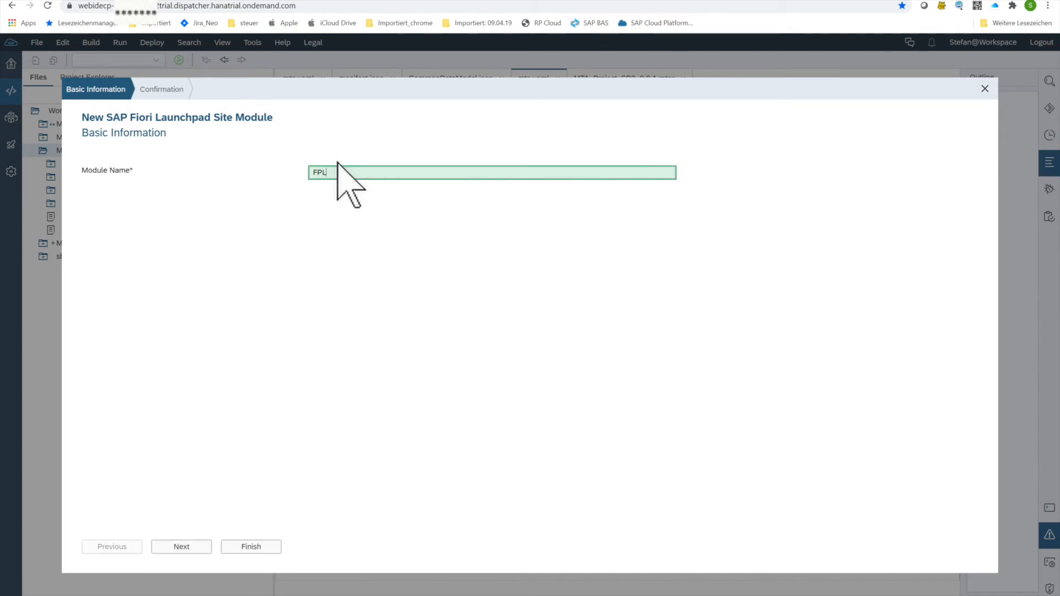
key("Backspace")
type("LP_")
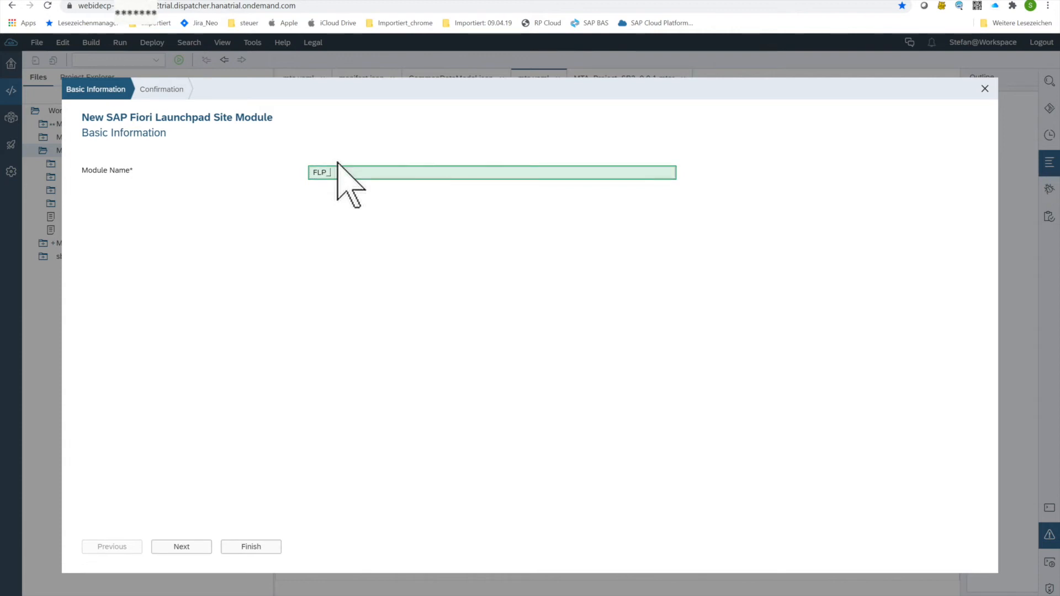
Name the module FLP_Site_Module_SB3 and finish creating it
type("Si")
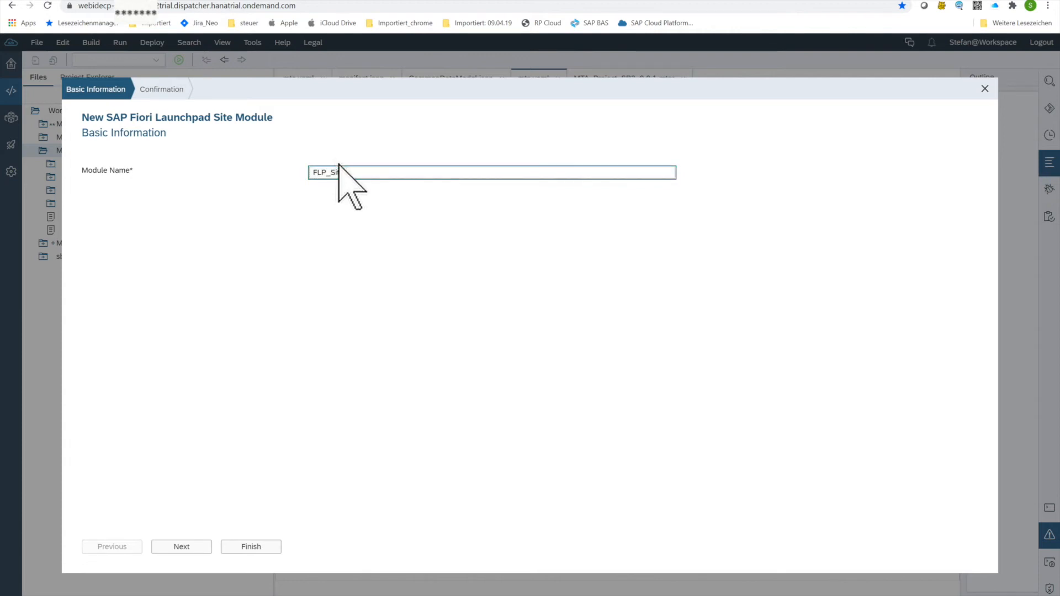
type("te_Module")
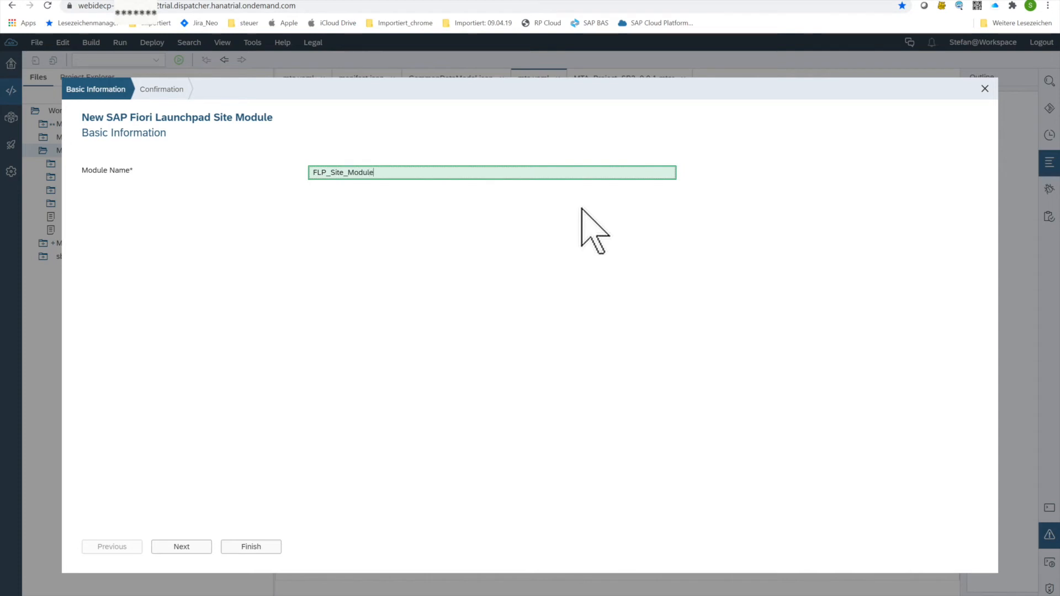
type("_SB")
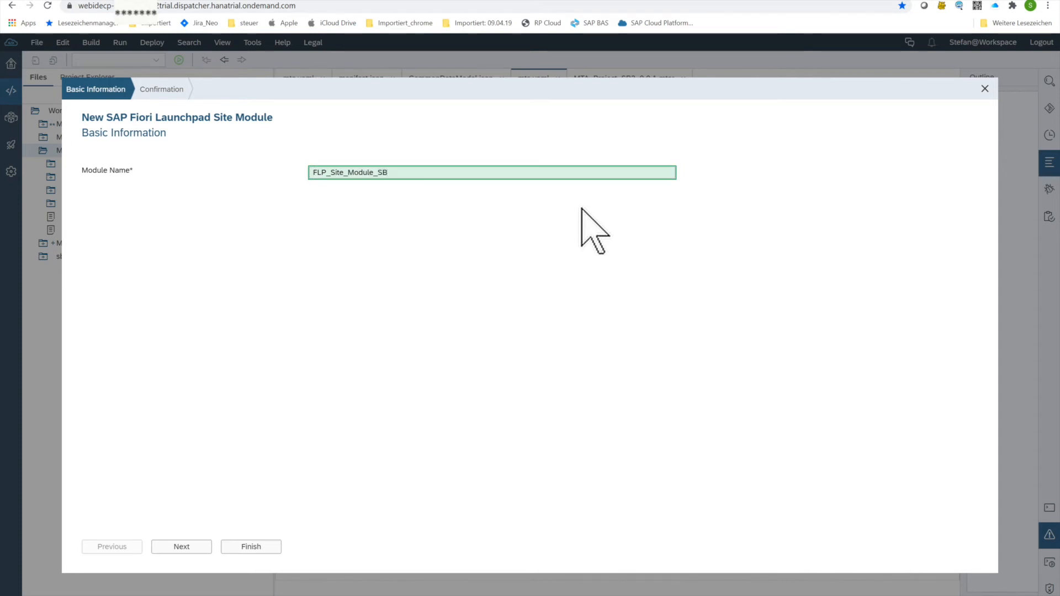
type("3")
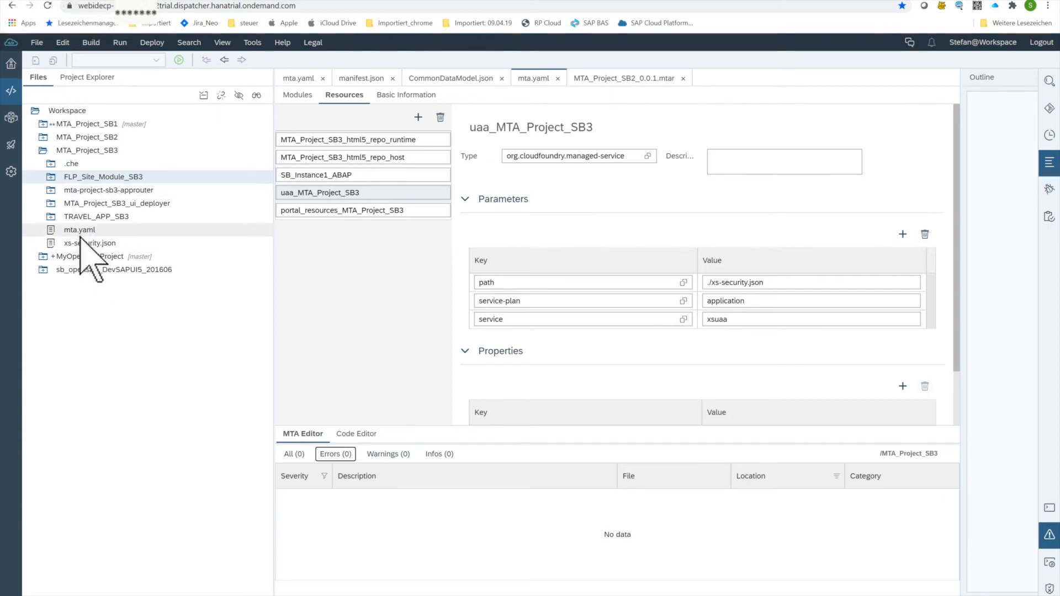
Expand TRAVEL_APP_SB3 > webapp to reach manifest.json
left_click(96, 216)
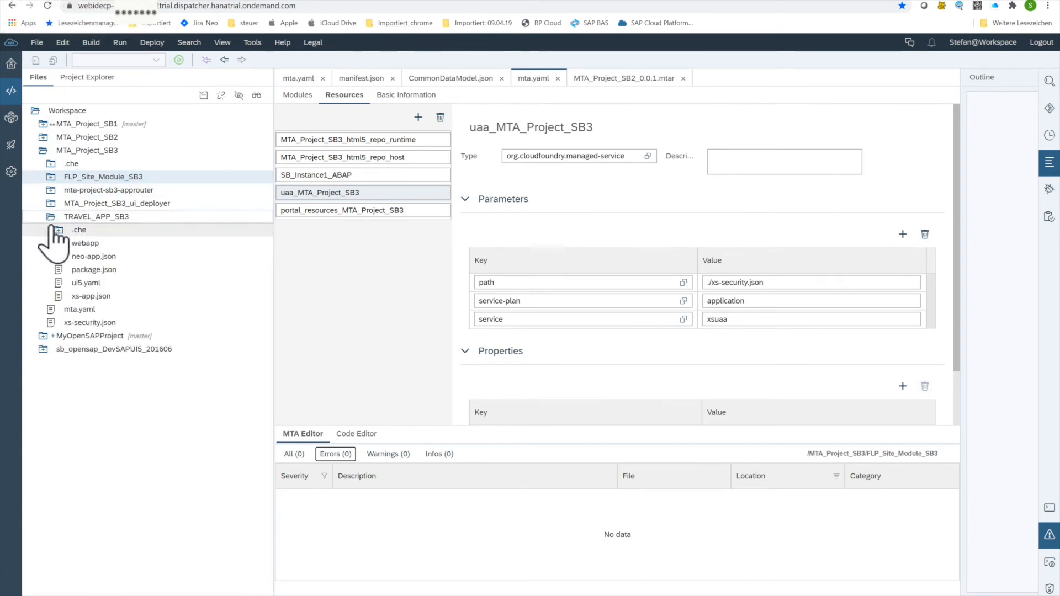
left_click(85, 242)
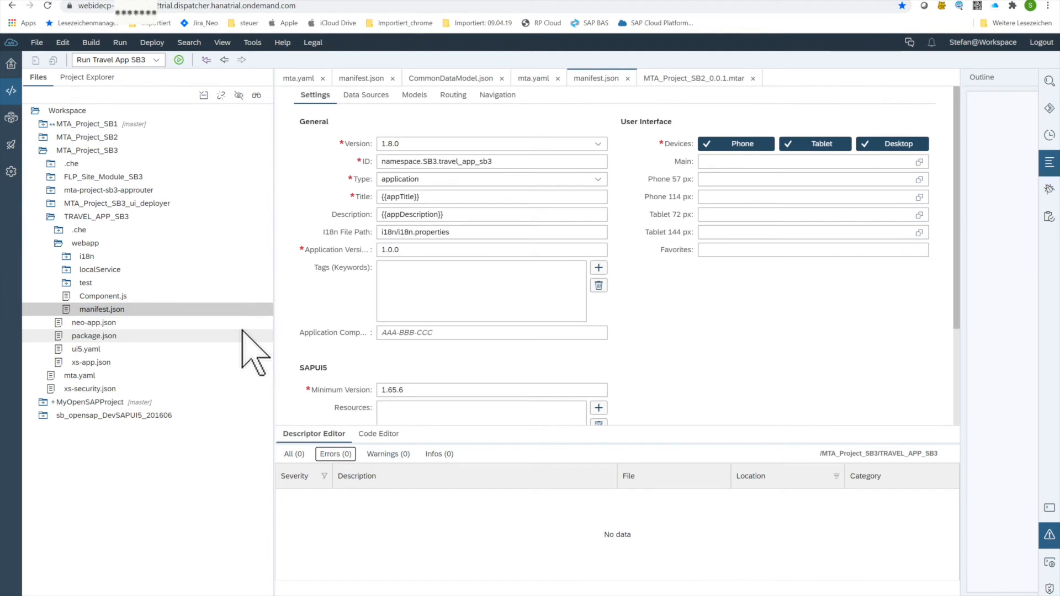
Add an inbound navigation entry with semantic object Travel_APP_SB3 and action display
left_click(497, 95)
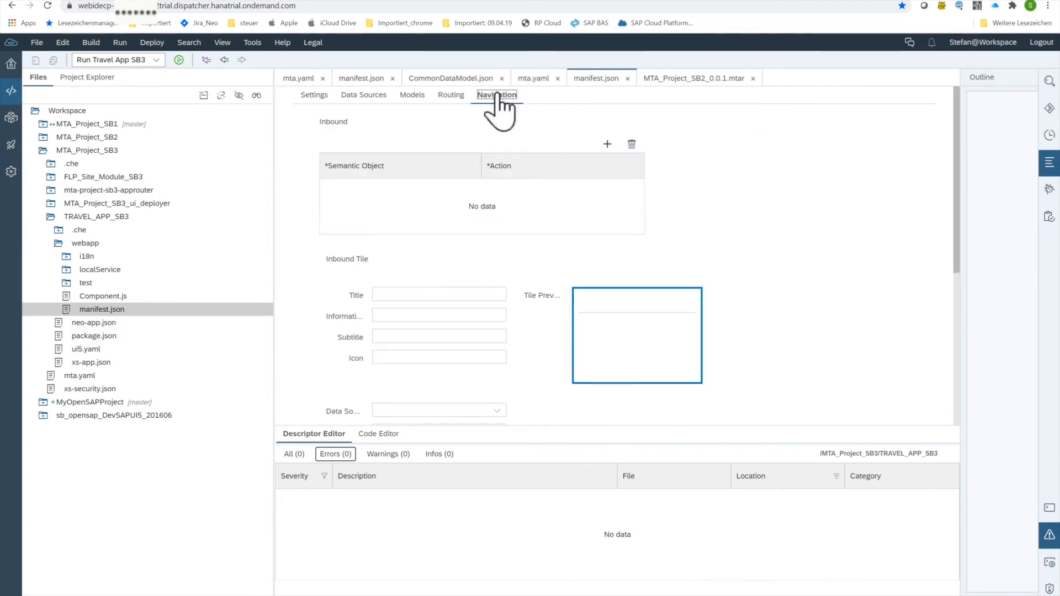
mouse_move(607, 162)
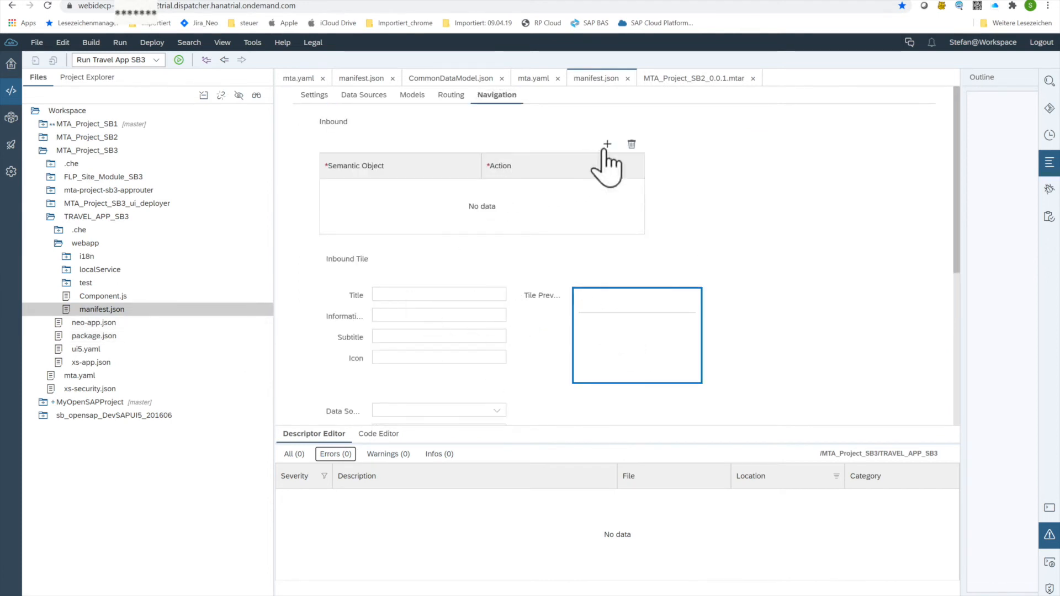
mouse_move(606, 165)
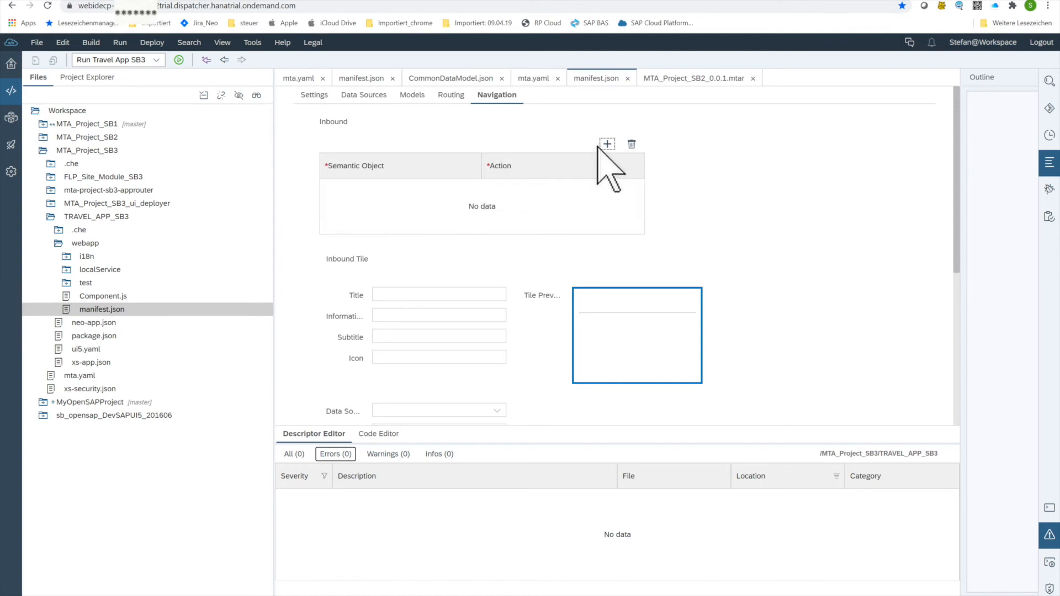
left_click(606, 143)
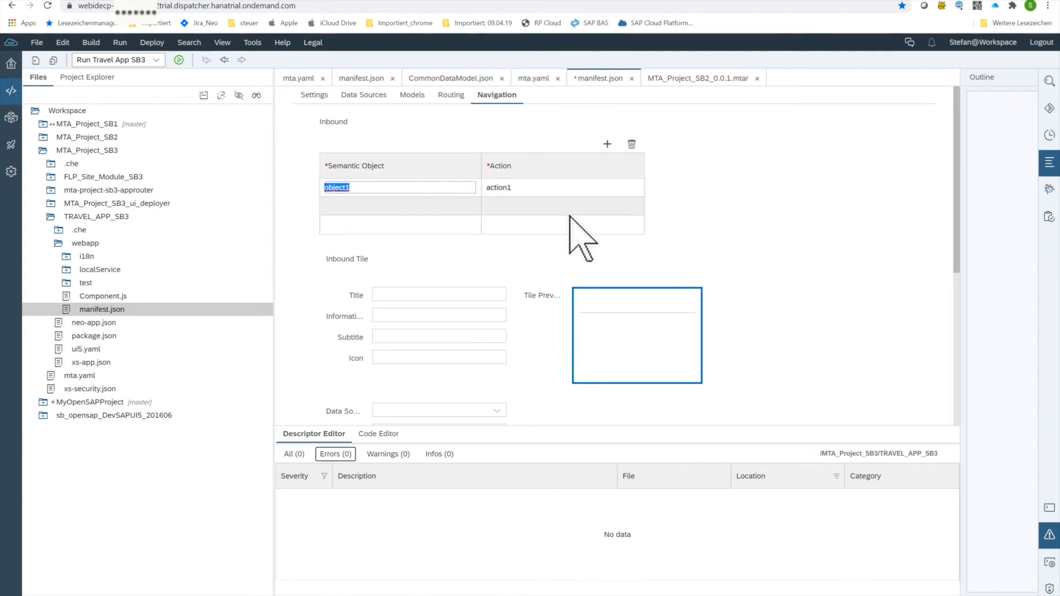
type("Travel_APP_SB3")
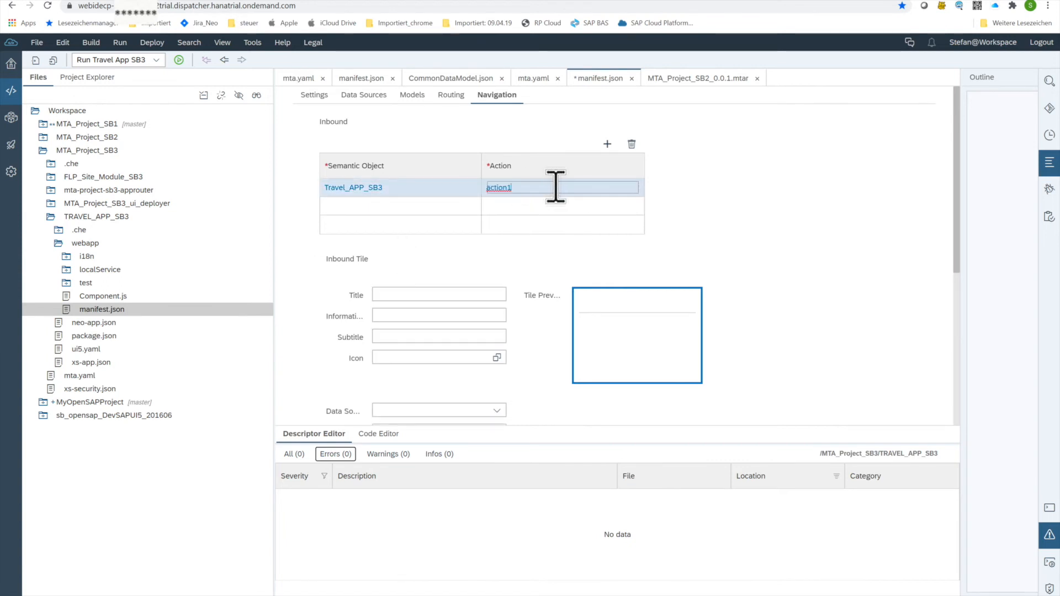
type("display")
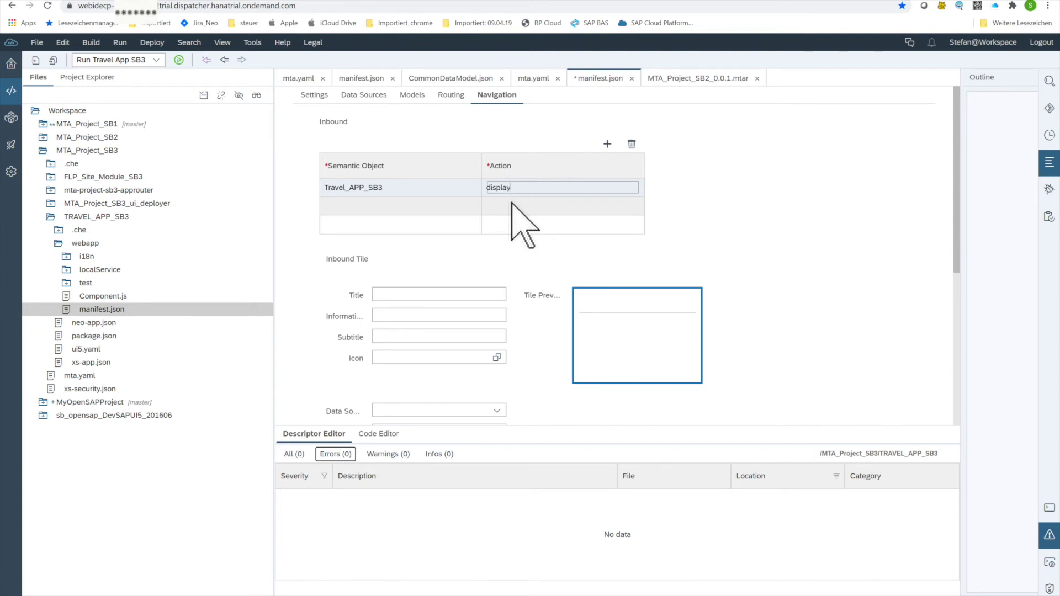
mouse_move(437, 277)
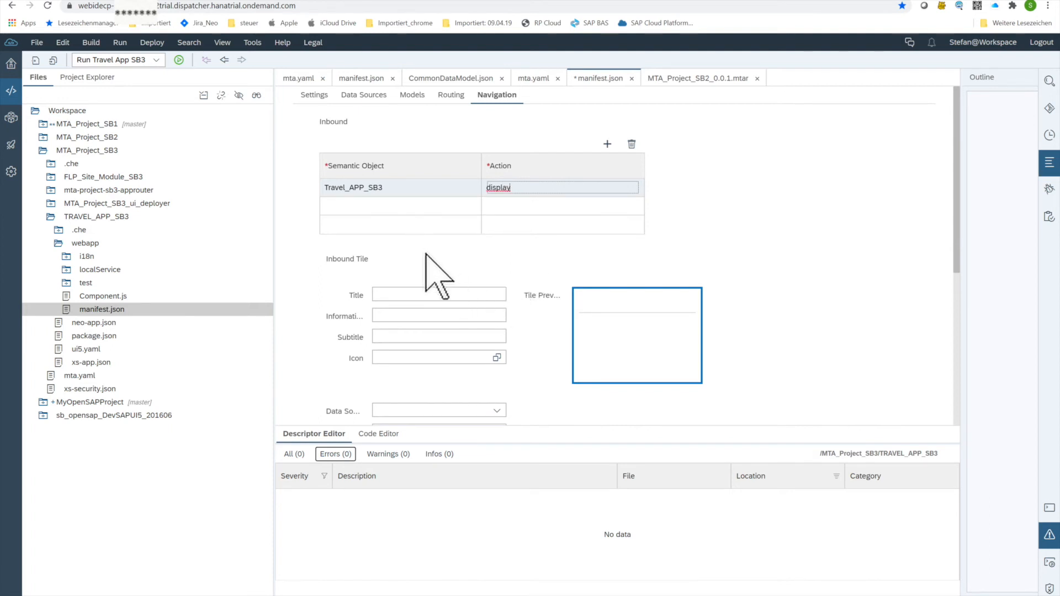
Give the tile title Travel_App_Tile_Sb3 and subtitle Travel Booking app SB3 Subtitle
left_click(438, 294)
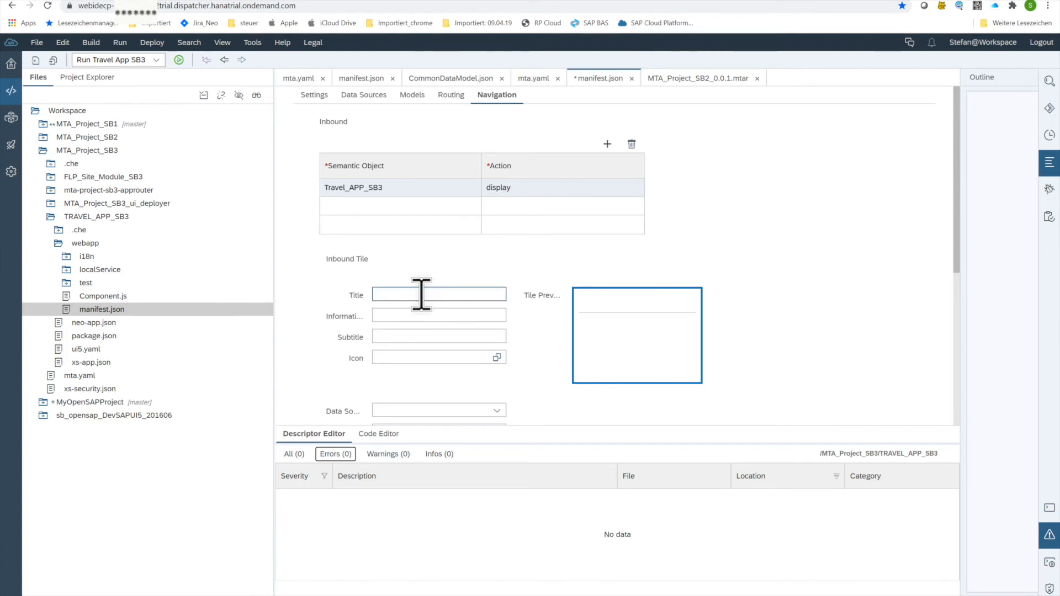
type("Travel_App_SB2")
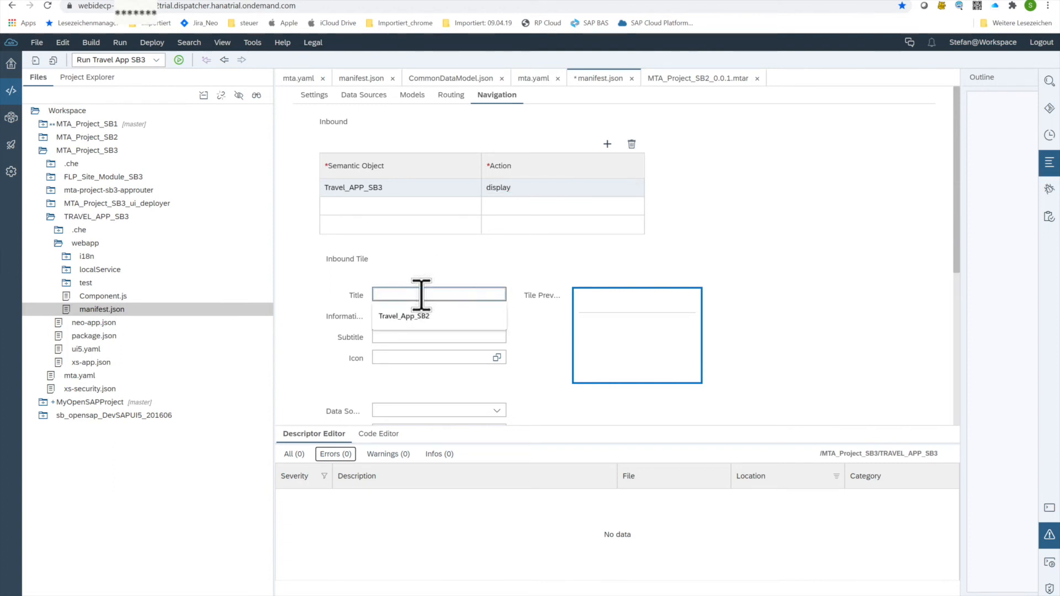
type("Travel_App_Tile_Sb3")
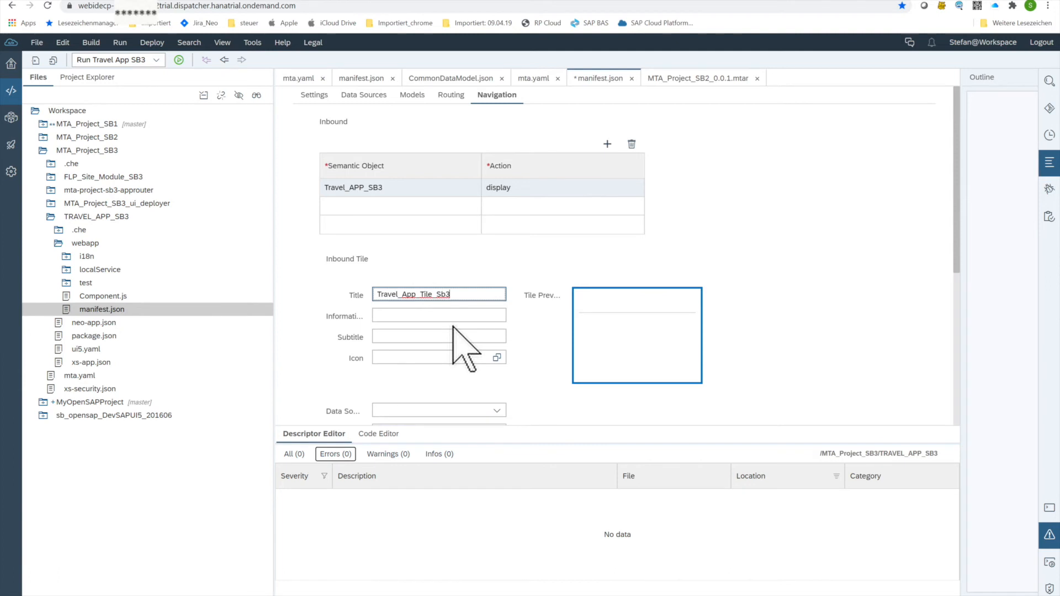
left_click(438, 337)
type("Travel Booking app SB3 Subtitle")
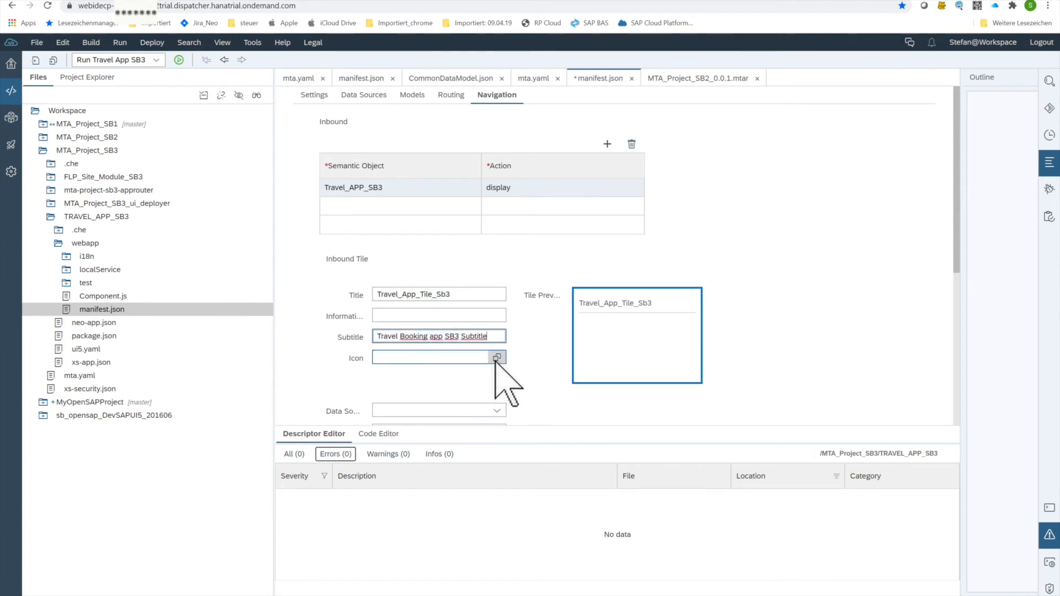
left_click(497, 357)
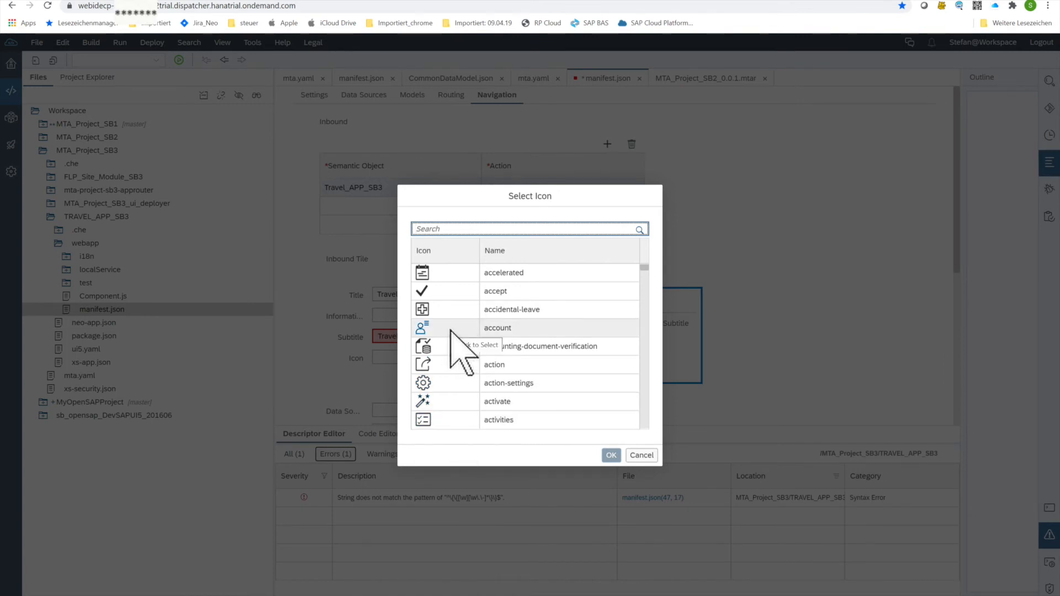
mouse_move(611, 455)
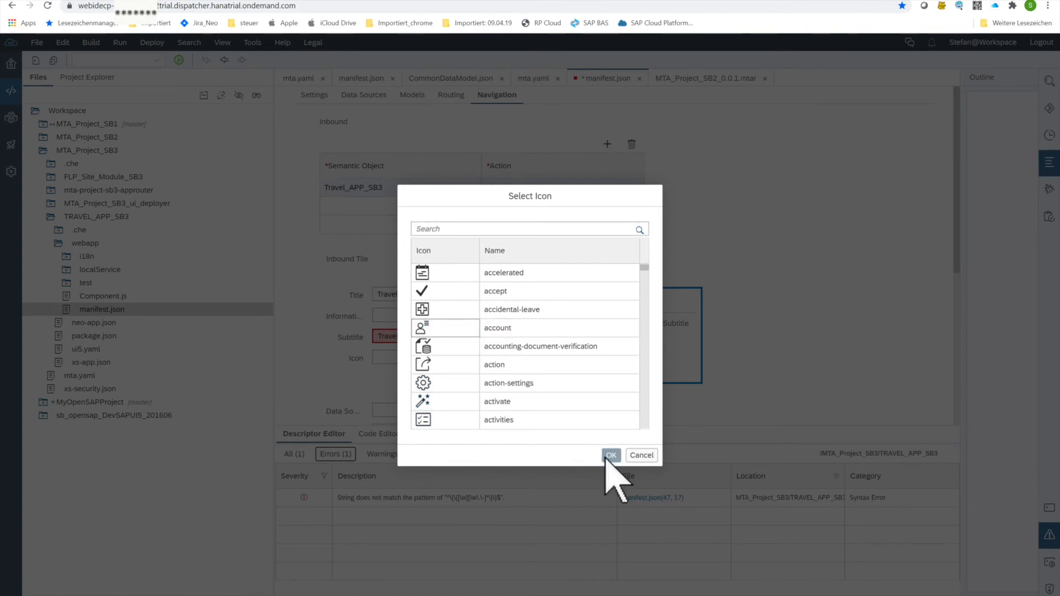
mouse_move(440, 328)
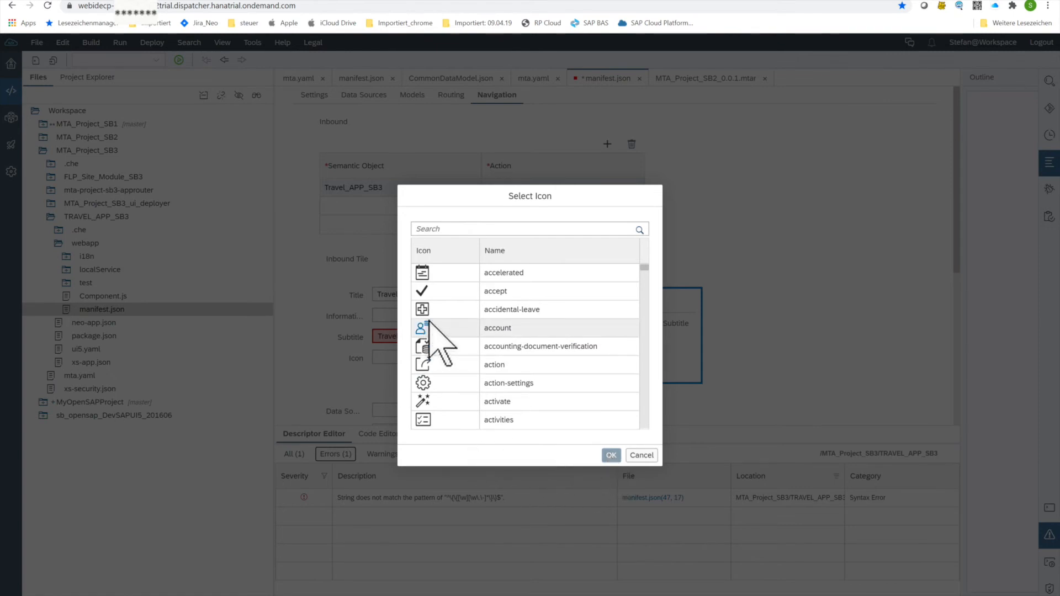
Confirm the account icon for the tile and review it in the tile preview
left_click(609, 455)
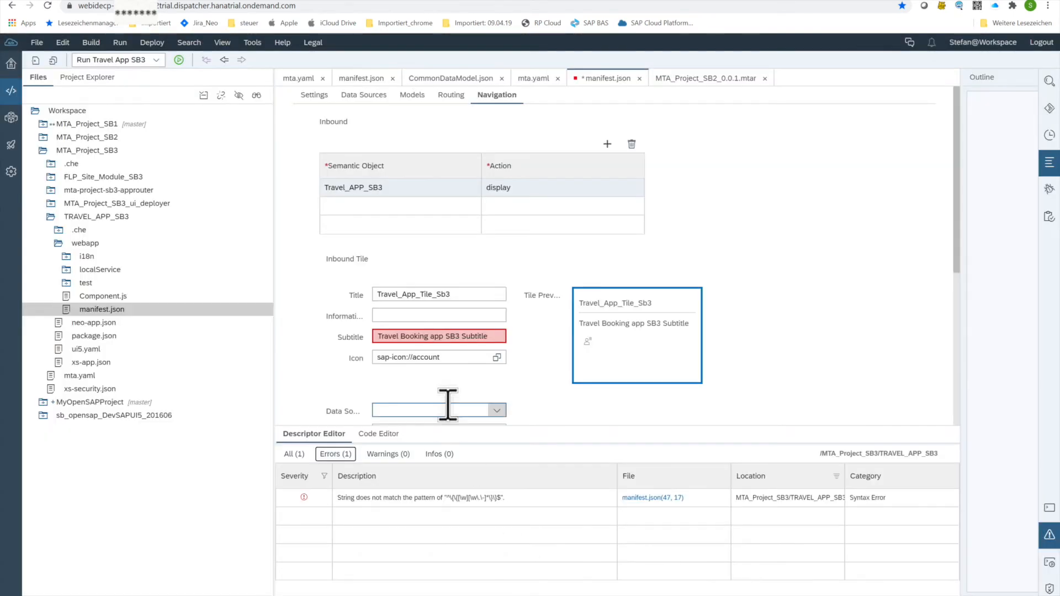
mouse_move(524, 10)
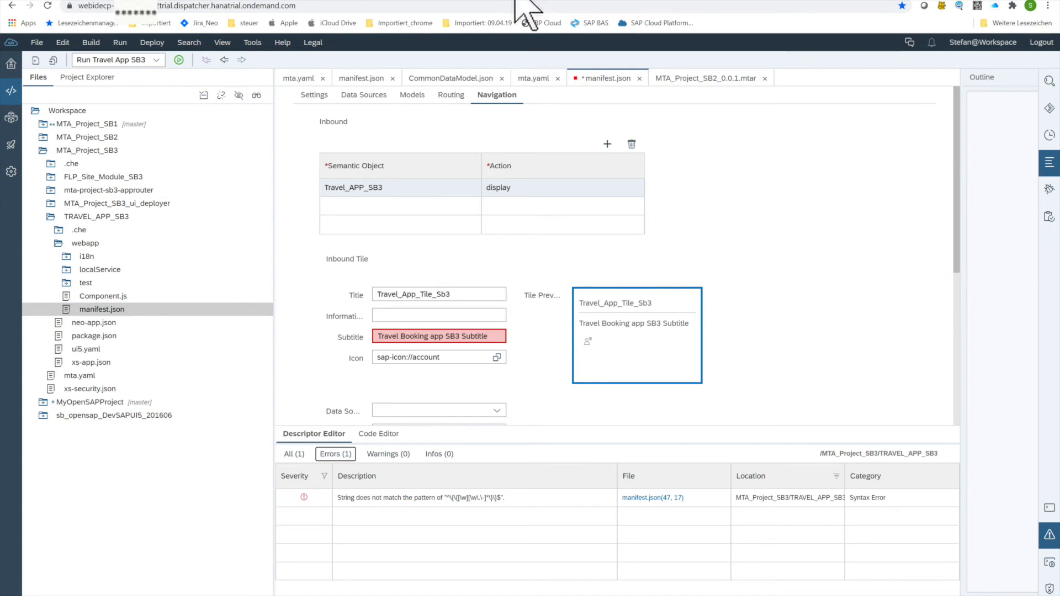
mouse_move(689, 398)
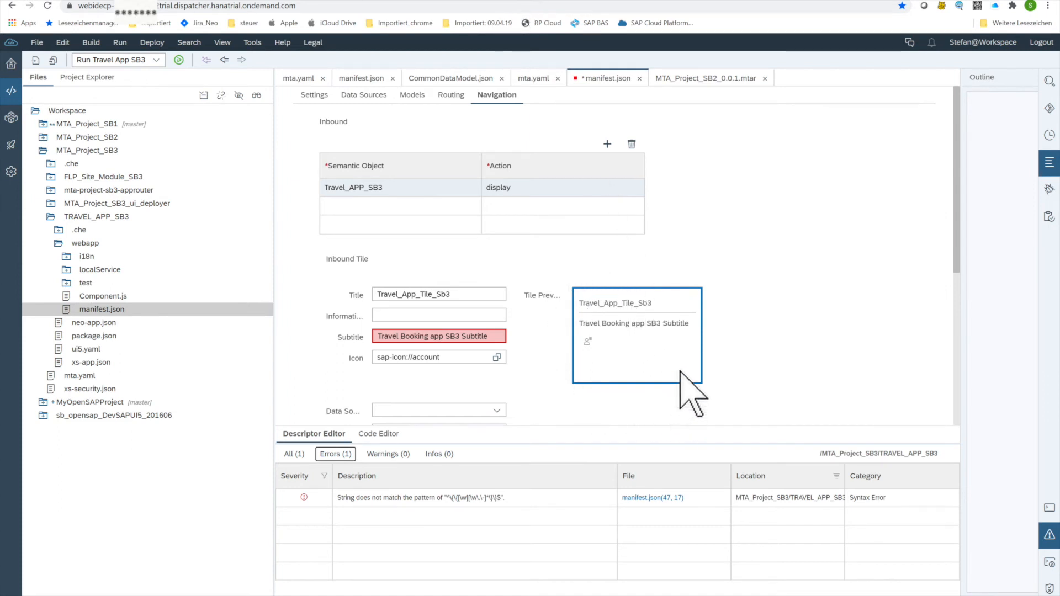
mouse_move(762, 362)
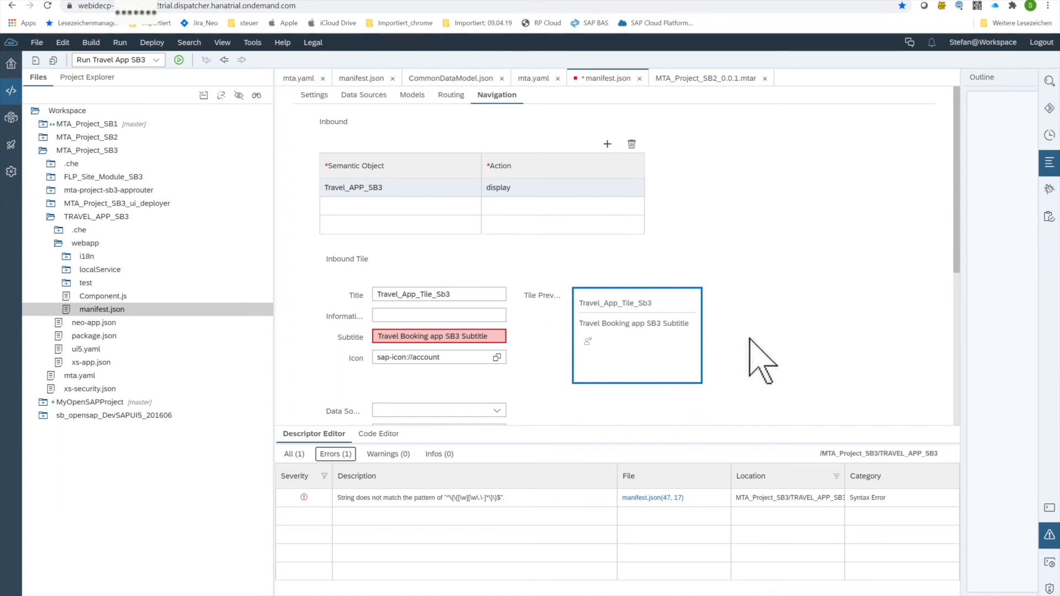
scroll("down", 3)
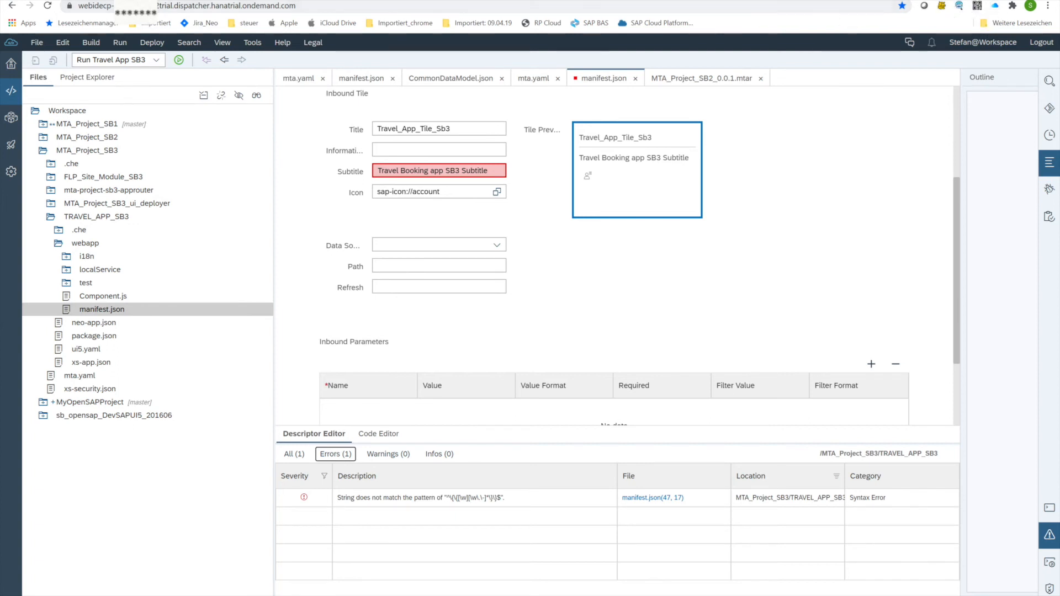
mouse_move(220, 318)
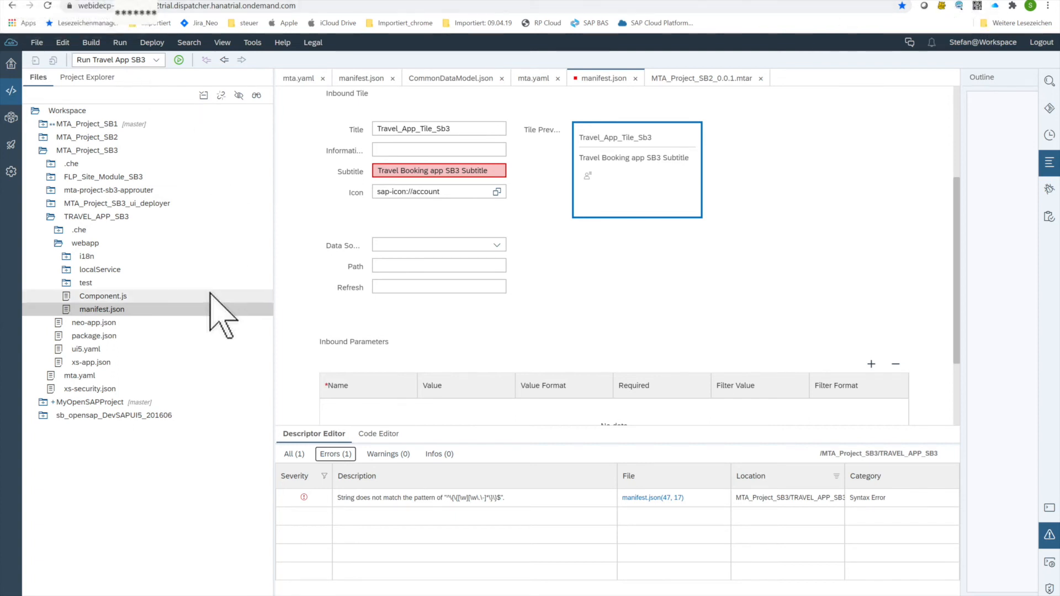
mouse_move(99, 269)
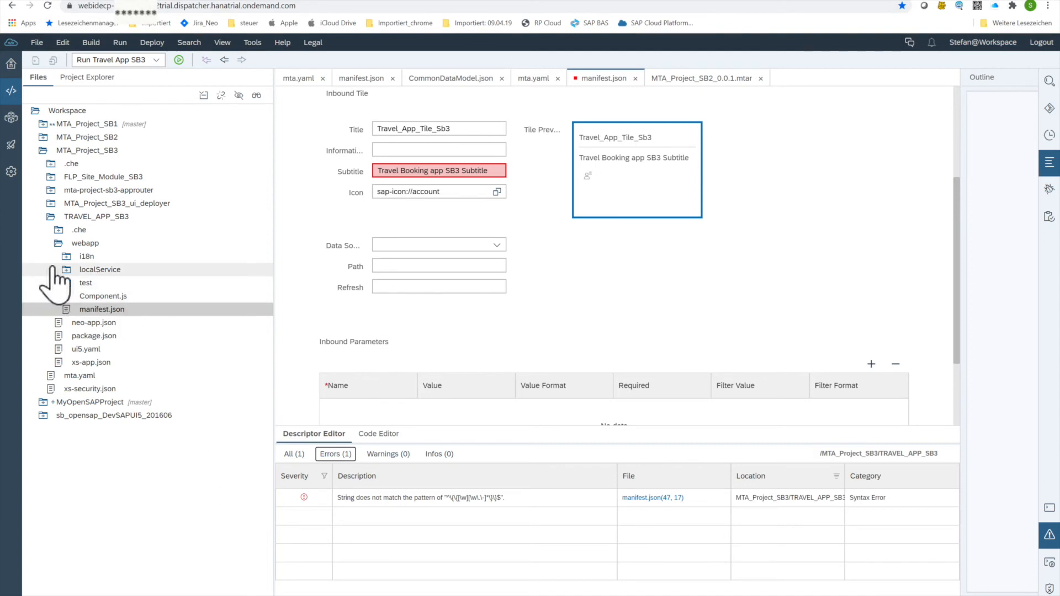
mouse_move(14, 264)
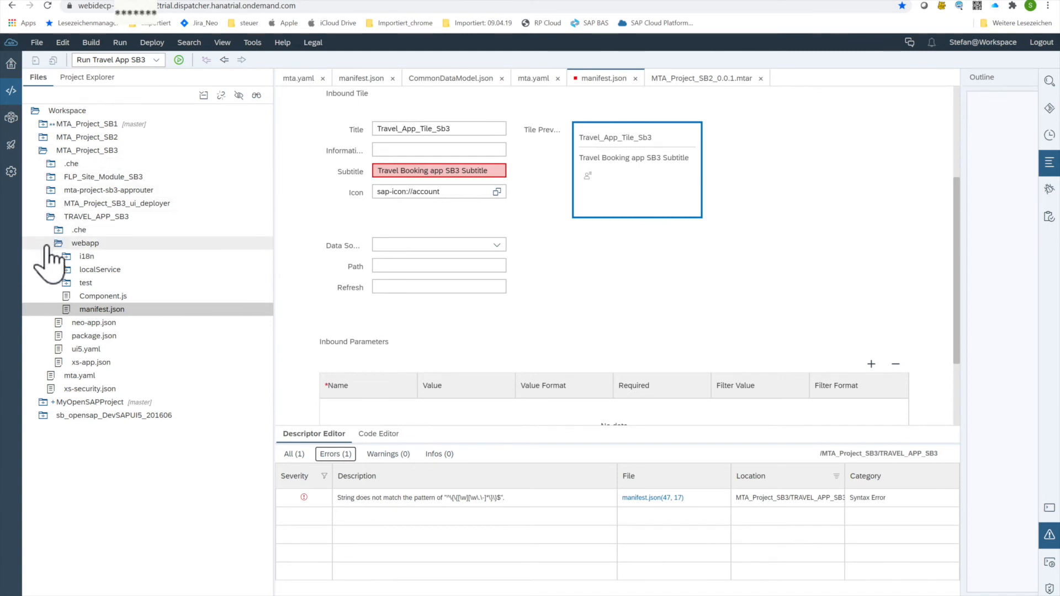
Collapse TRAVEL_APP_SB3 and open FLP_Site_Module_SB3's CommonDataModel.json in the Launchpad Editor
left_click(55, 218)
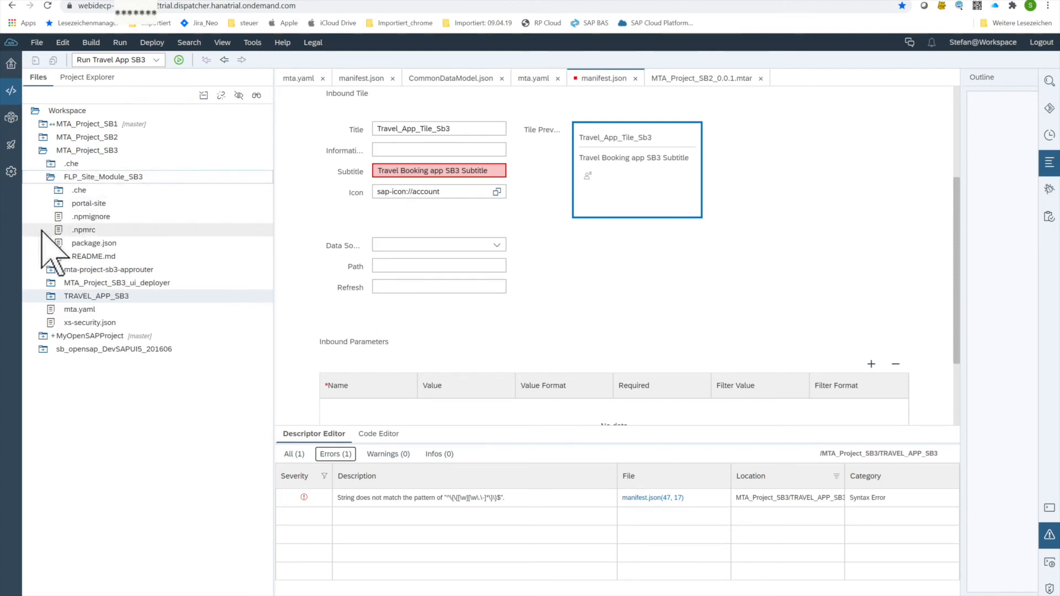
mouse_move(64, 254)
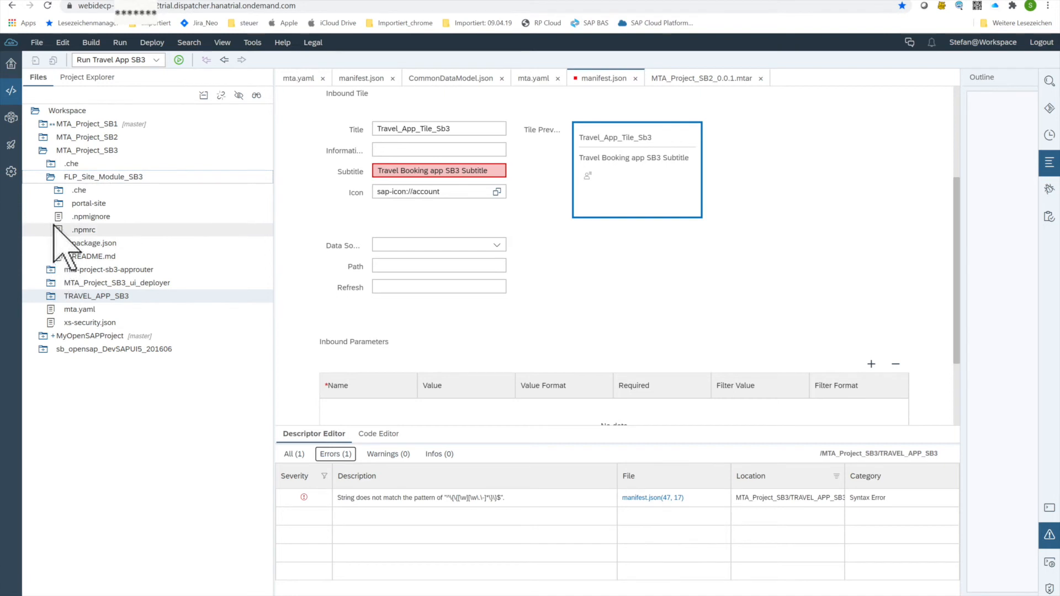
left_click(88, 204)
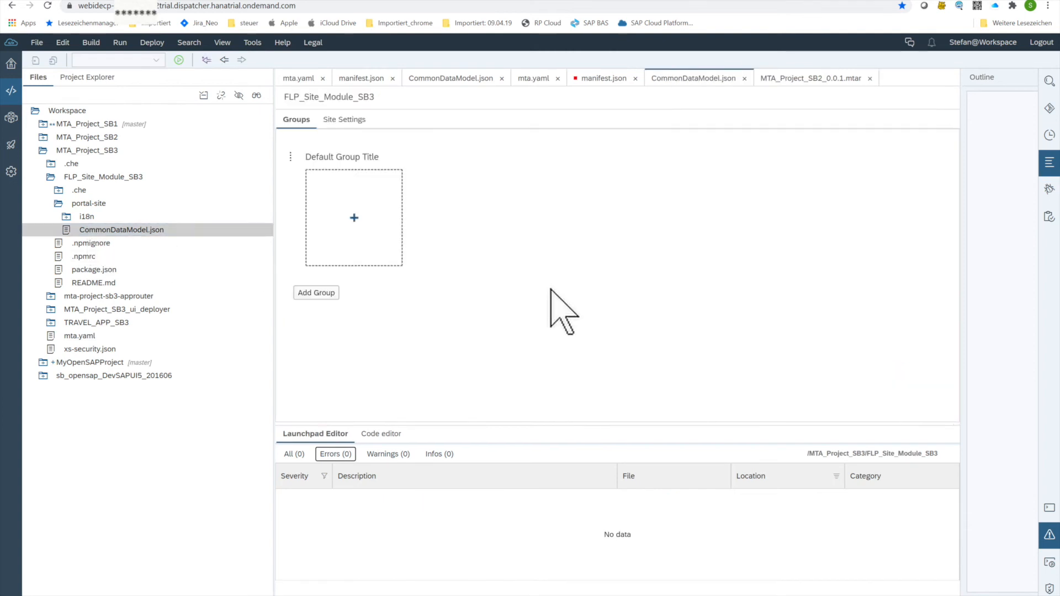
mouse_move(415, 270)
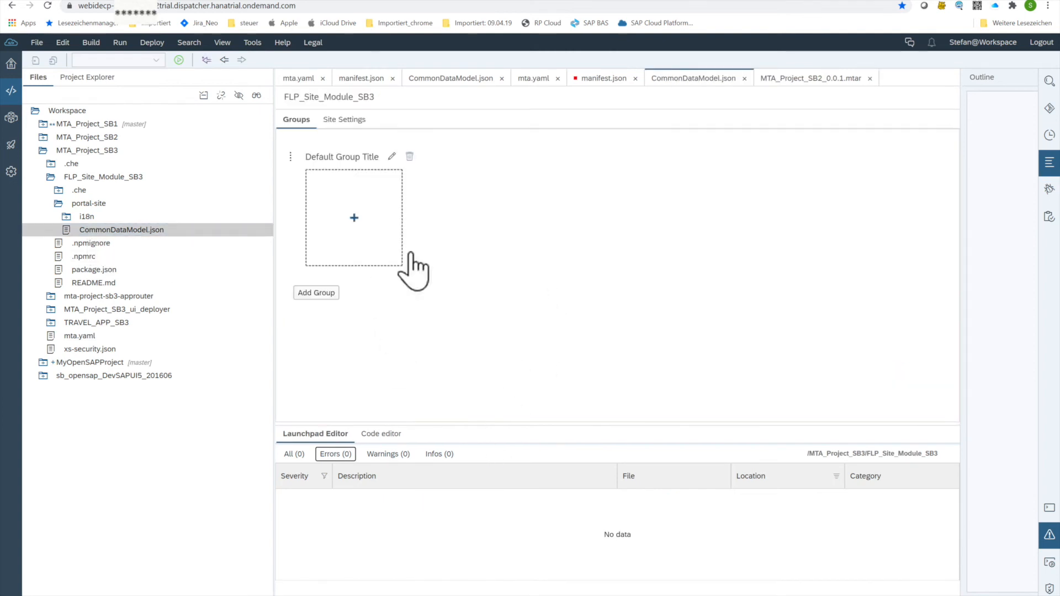
mouse_move(356, 327)
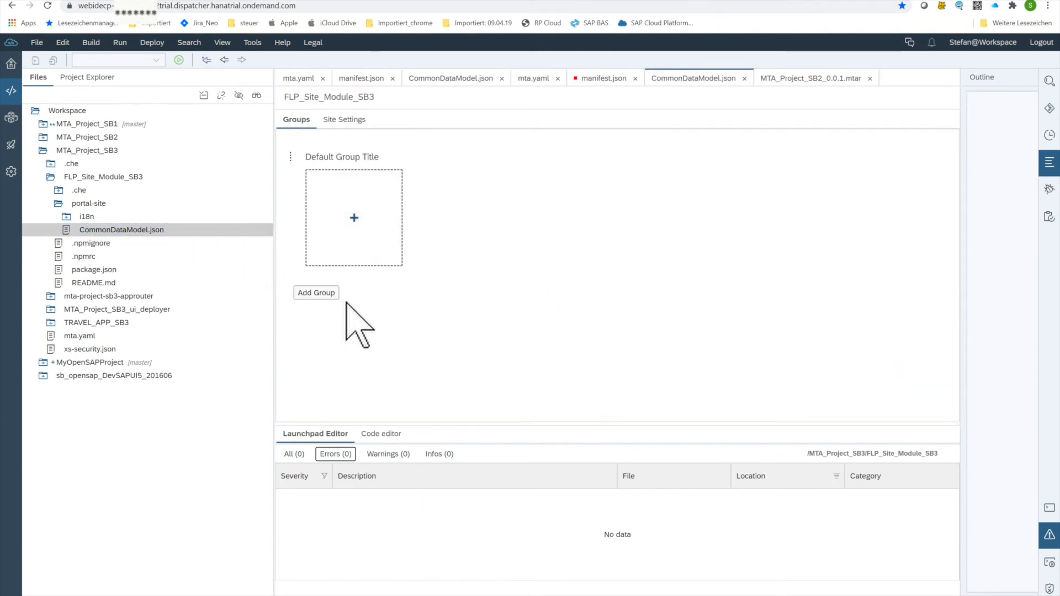
Add a new launchpad group titled Travel_App_SB3_Group
left_click(316, 291)
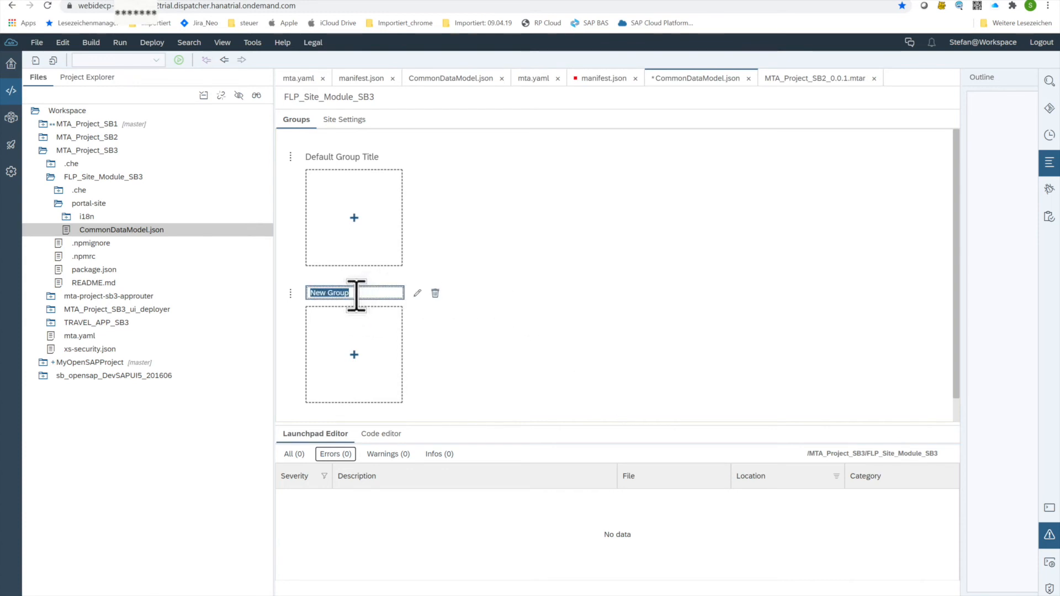
type("T")
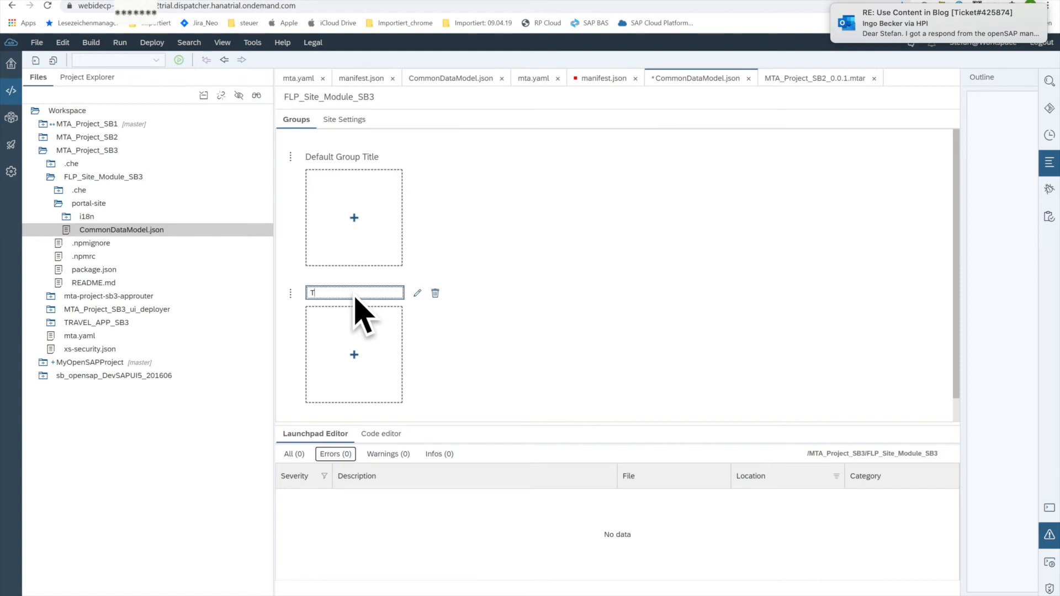
type("ravel")
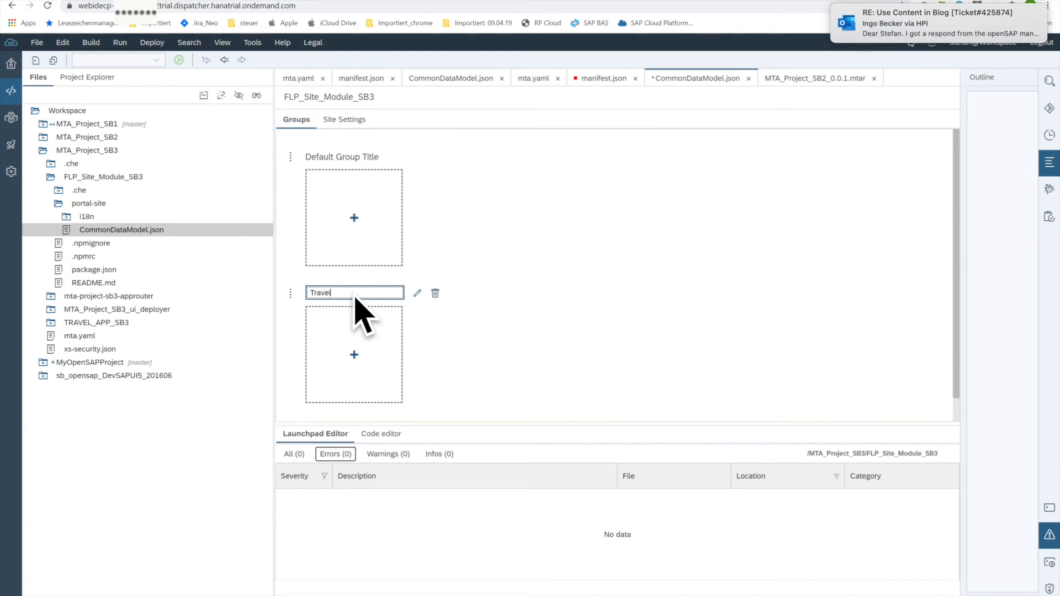
type("_App_SB3_Gr")
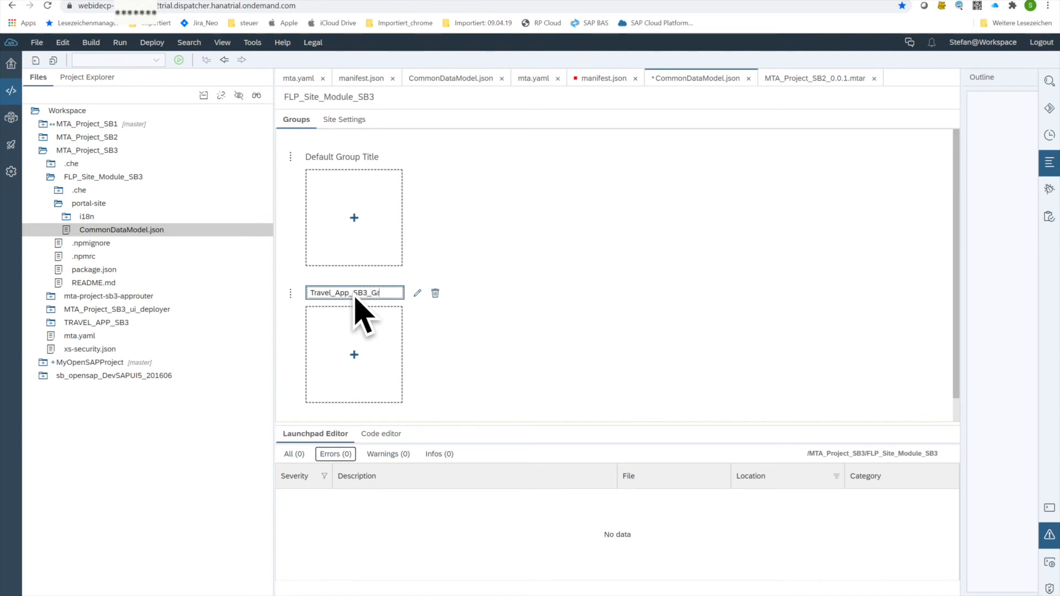
type("oup")
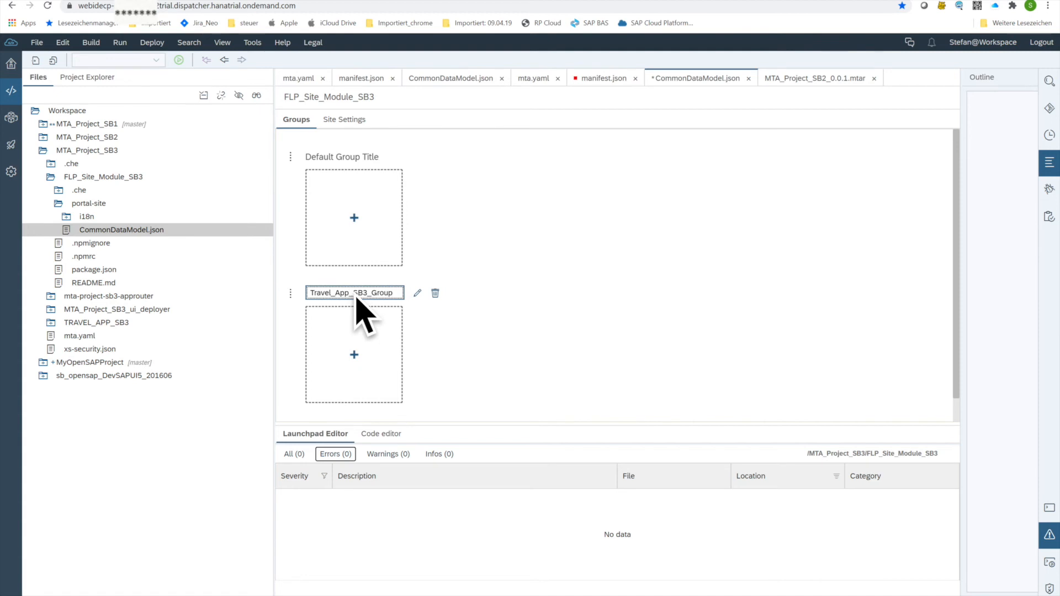
mouse_move(300, 375)
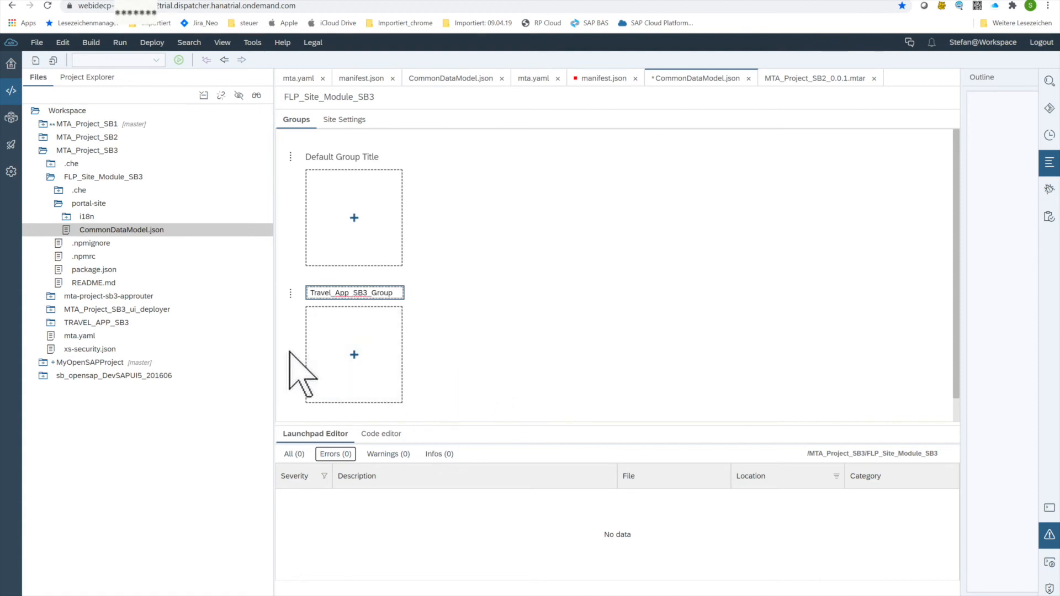
Select Travel_App_Tile_Sb3 from the project apps as a tile in Travel_App_SB3_Group
left_click(353, 355)
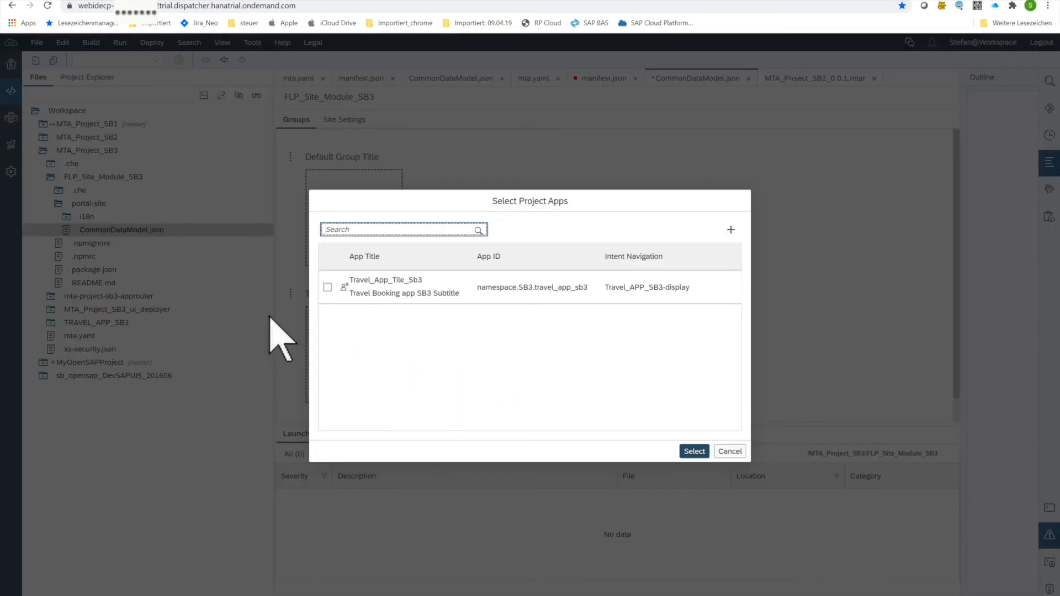
mouse_move(466, 348)
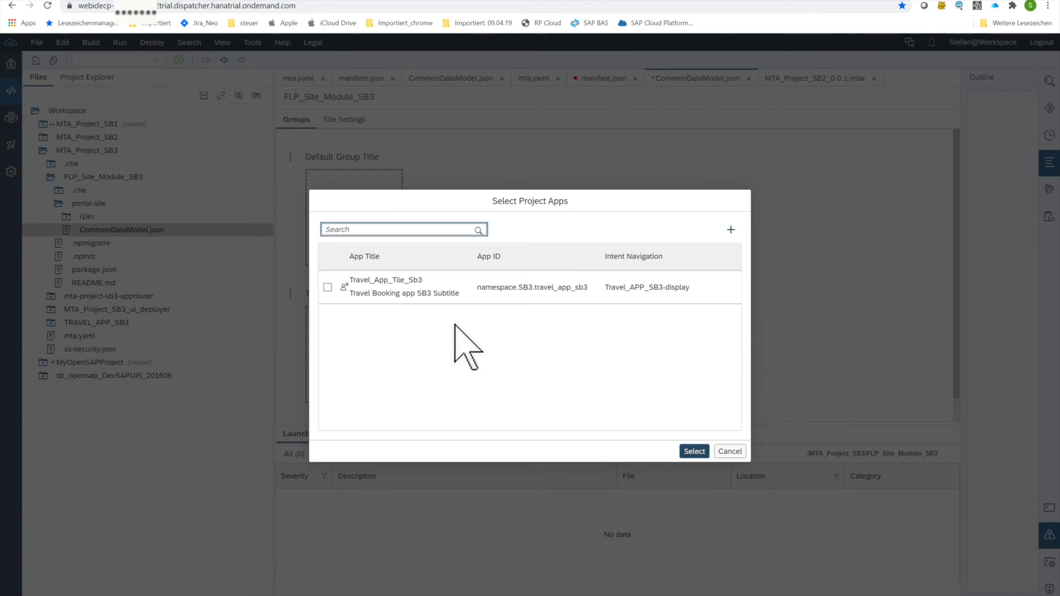
mouse_move(404, 348)
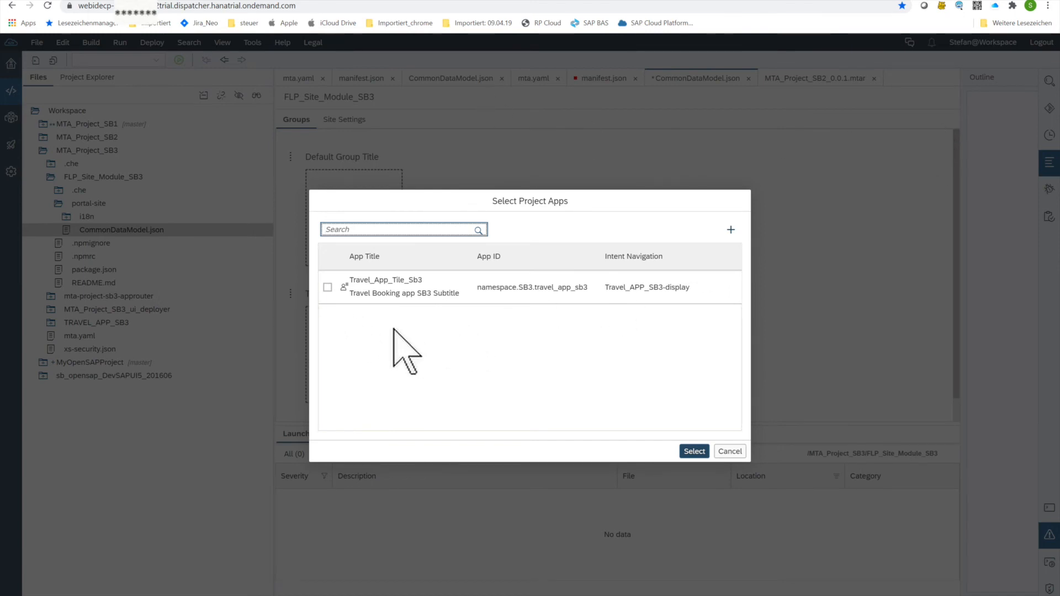
mouse_move(369, 331)
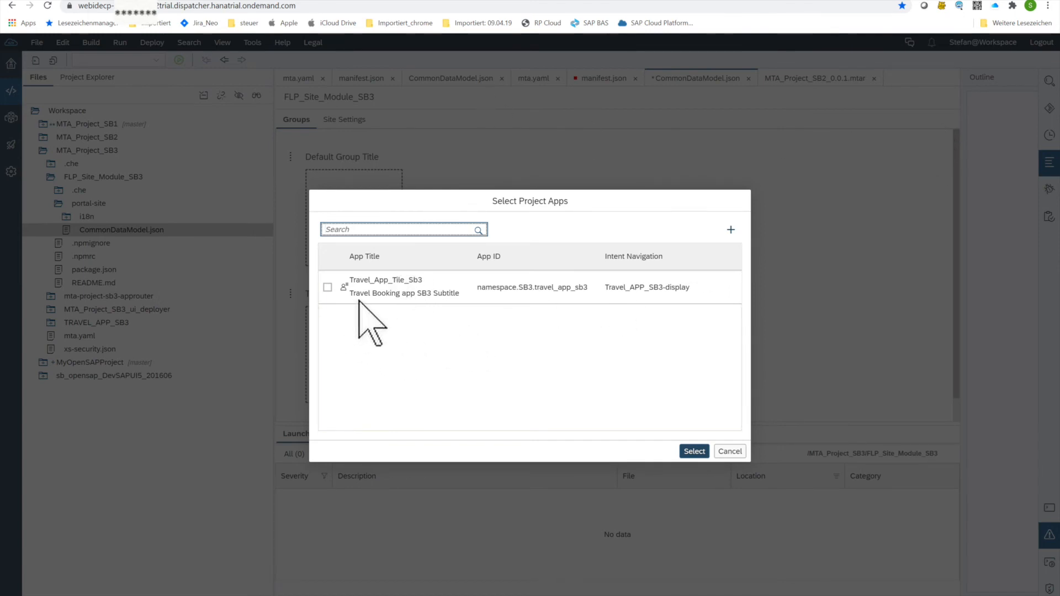
mouse_move(438, 303)
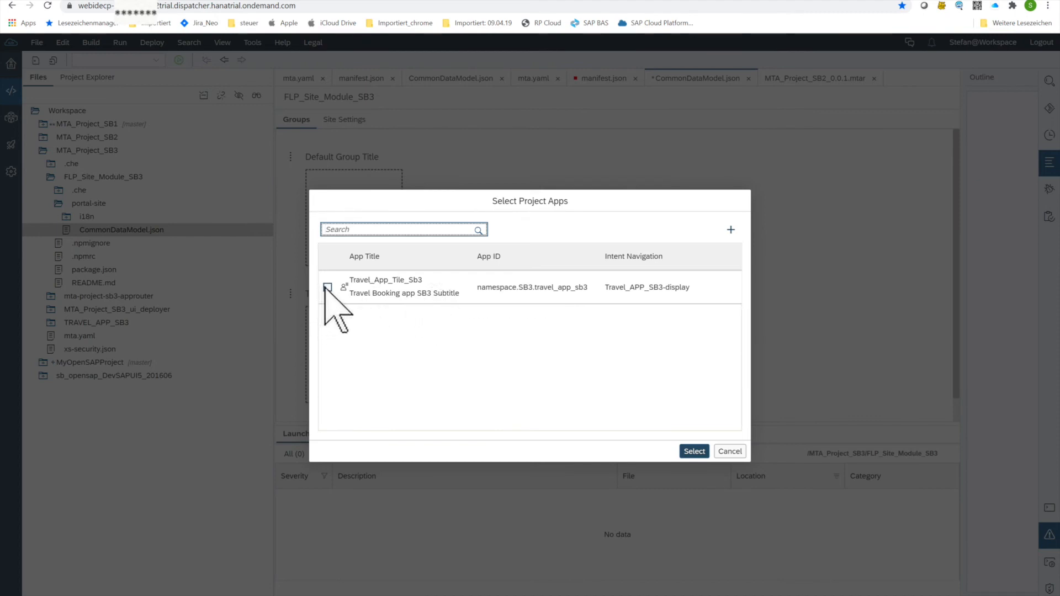
left_click(328, 287)
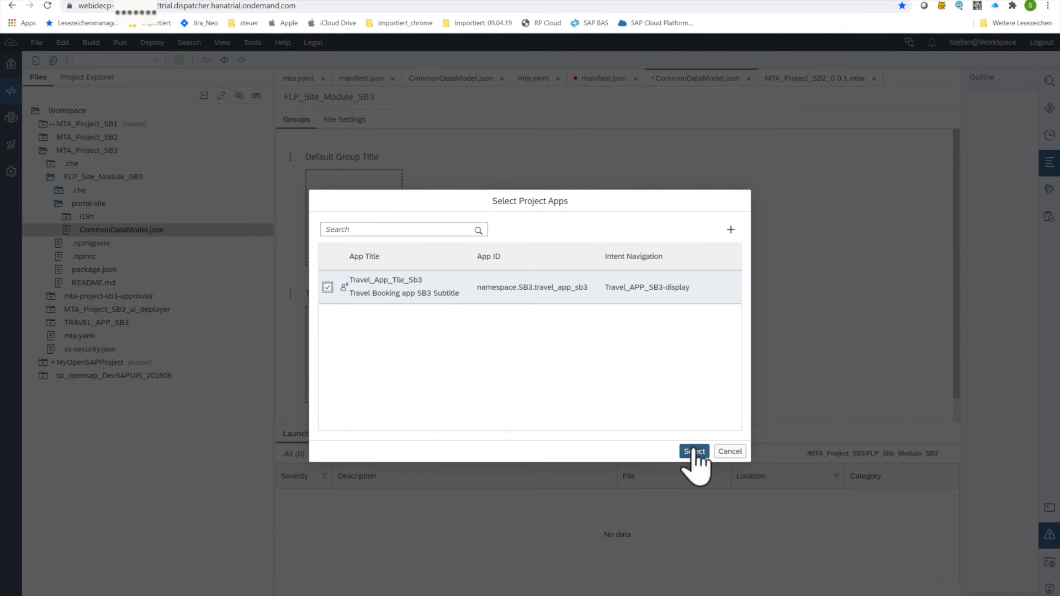
left_click(693, 451)
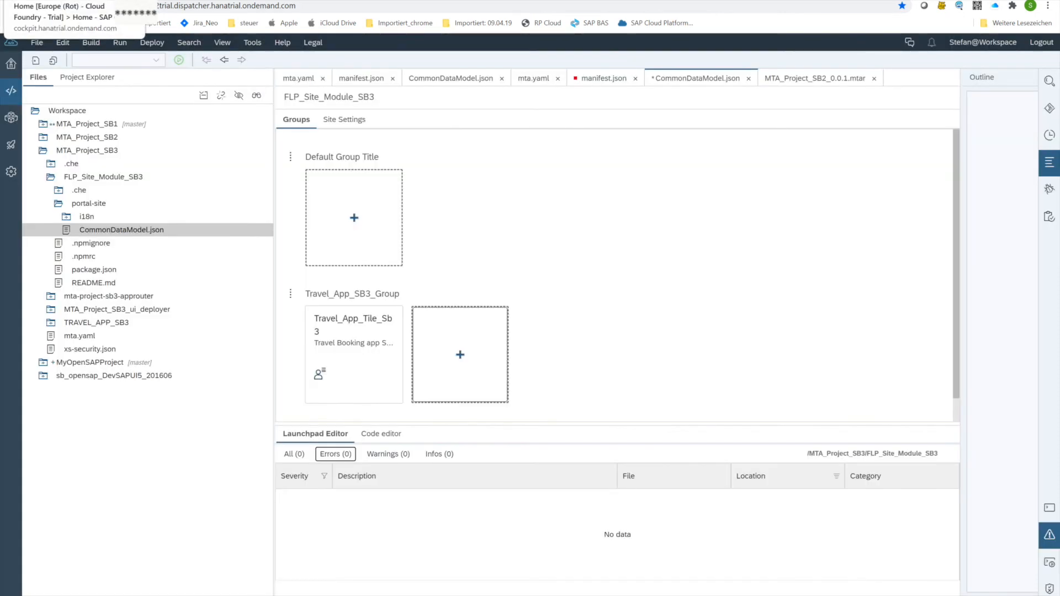
mouse_move(412, 312)
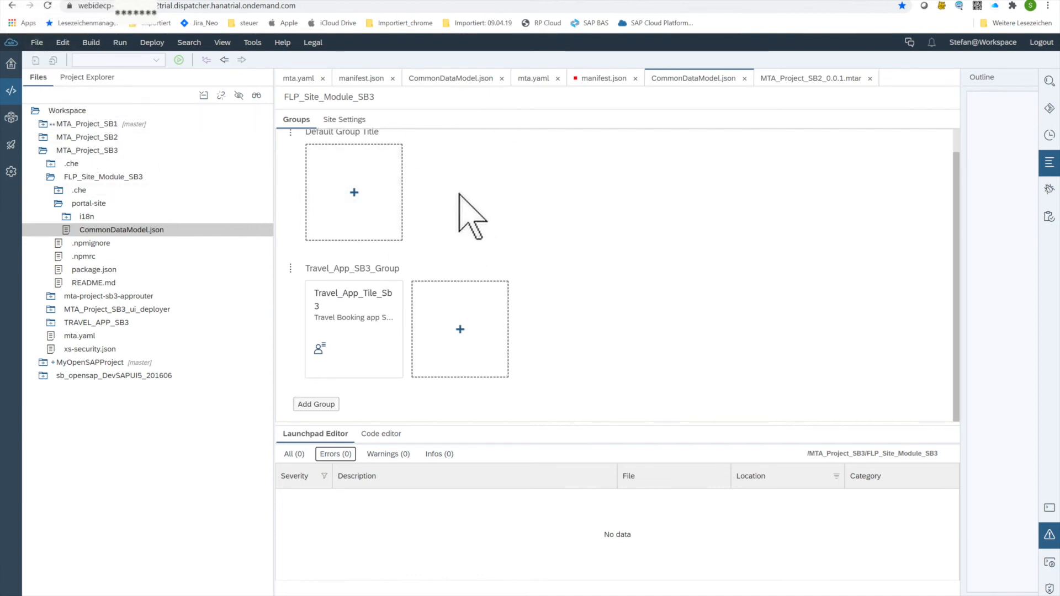
mouse_move(660, 230)
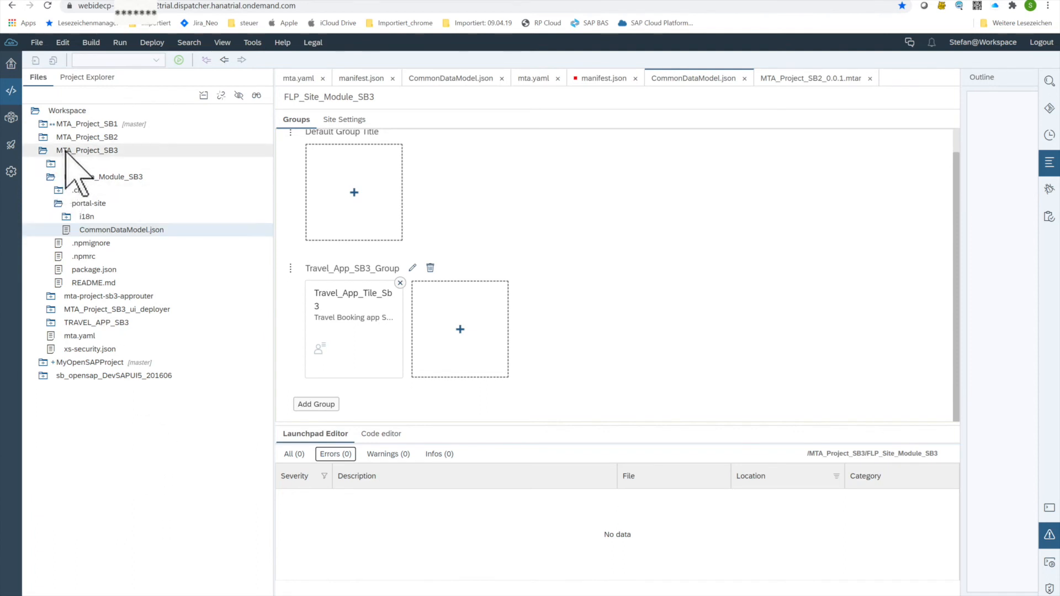
Run Build > Build on MTA_Project_SB3 and follow the log until MTA_Project_SB3_0.0.1.mtar is generated
right_click(86, 150)
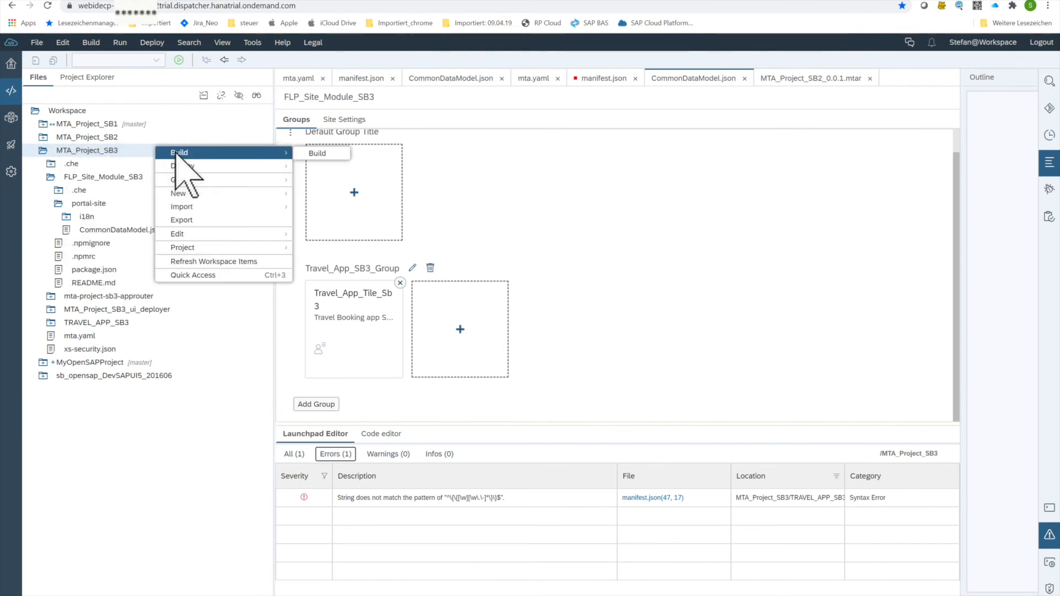
mouse_move(317, 154)
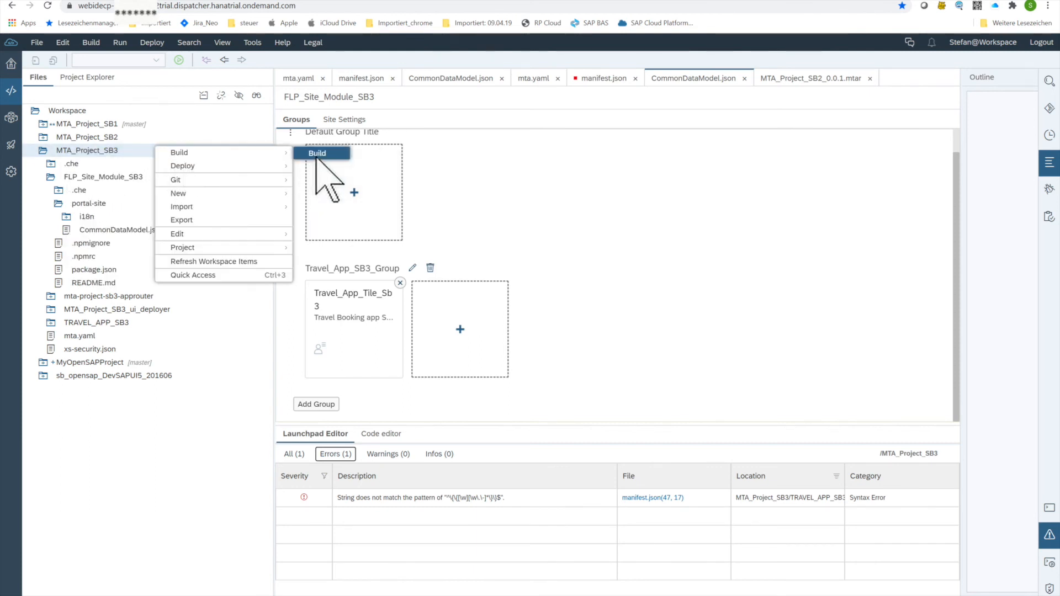
left_click(317, 154)
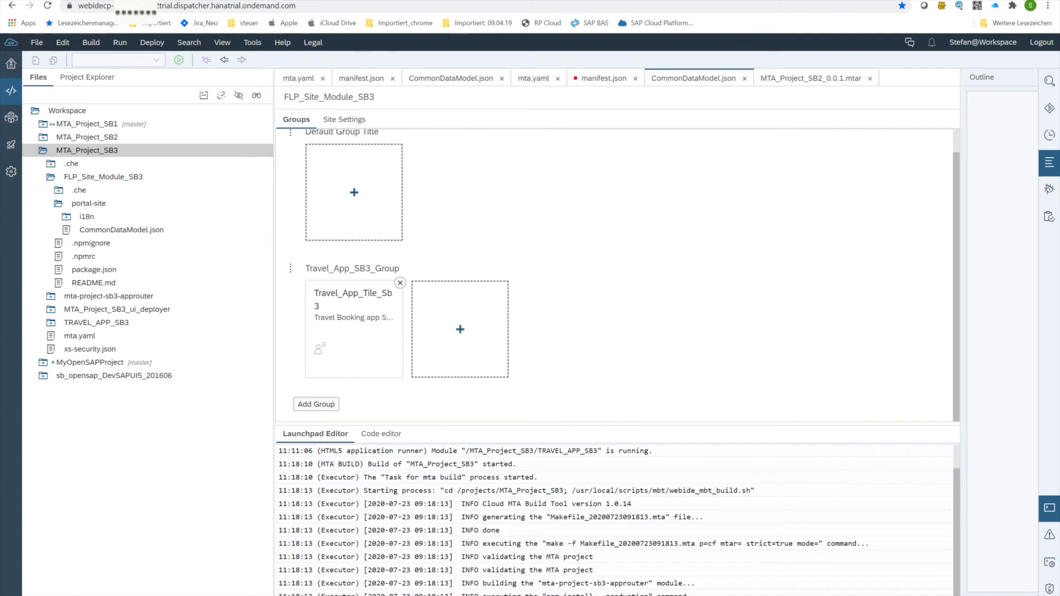
scroll("down", 3)
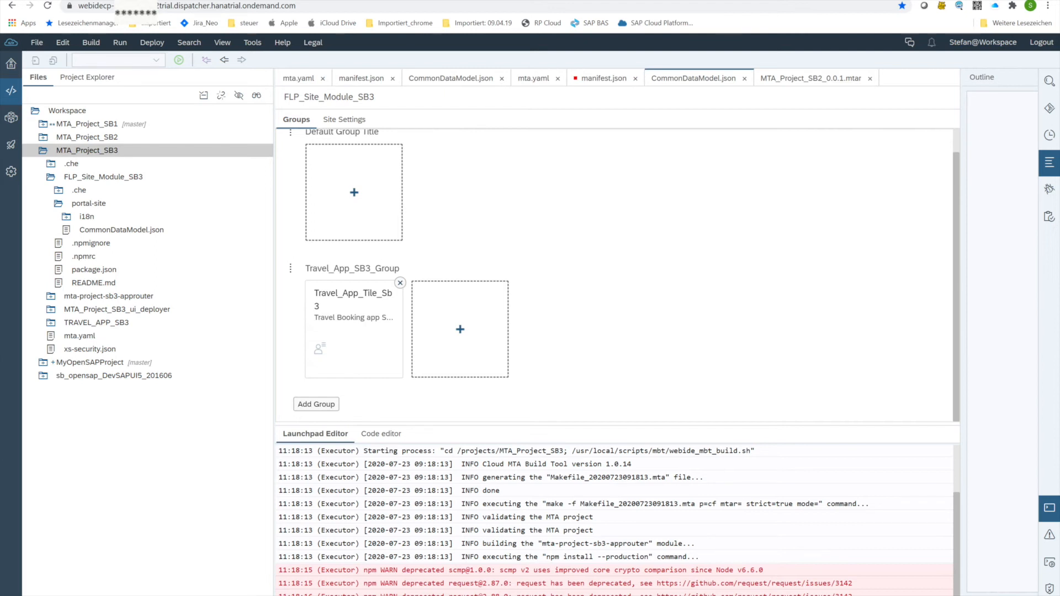
scroll("down", 3)
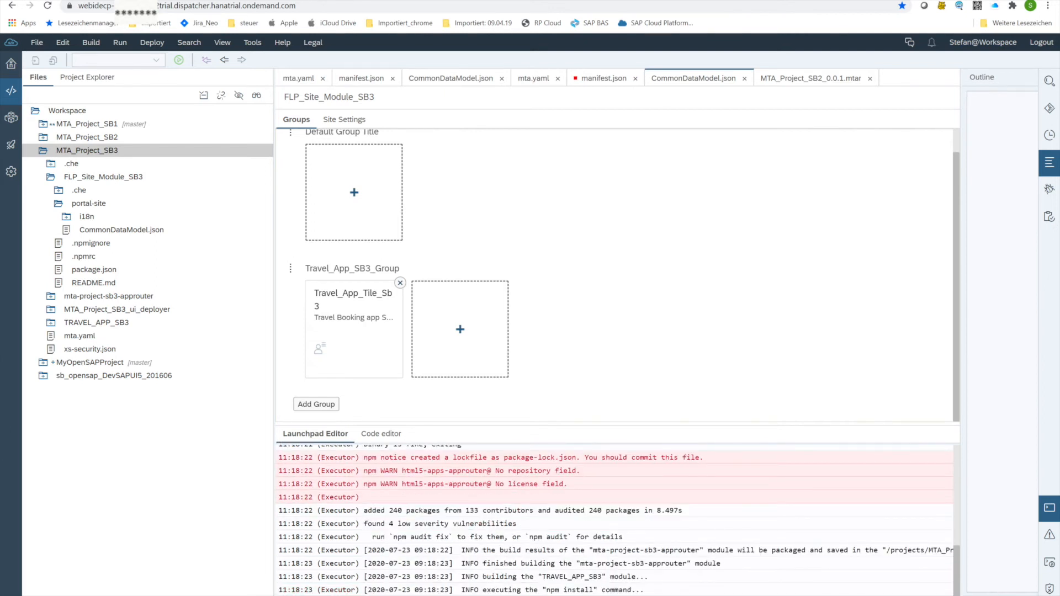
scroll("down", 3)
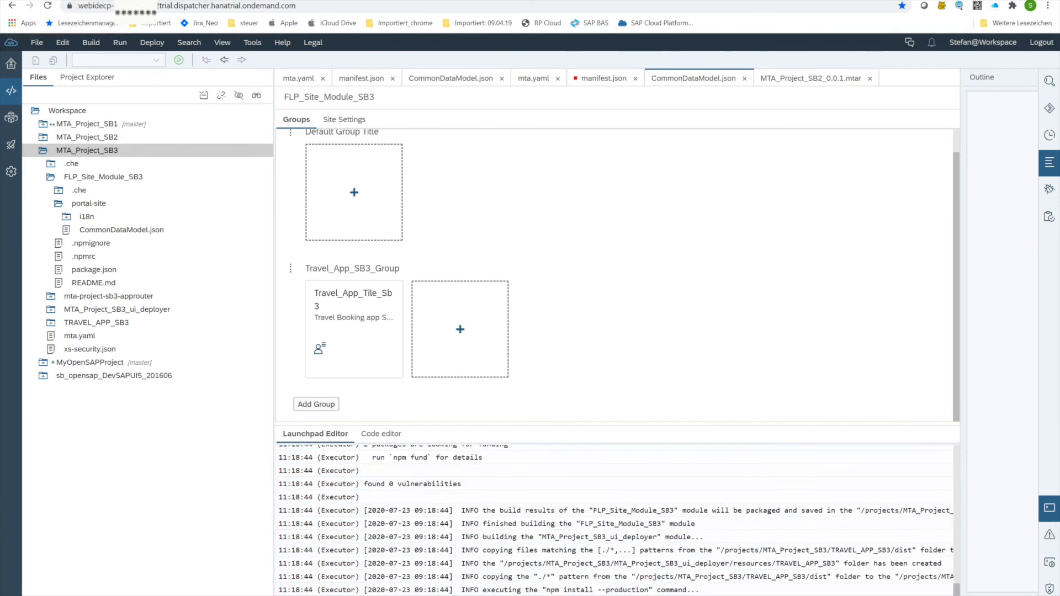
scroll("down", 3)
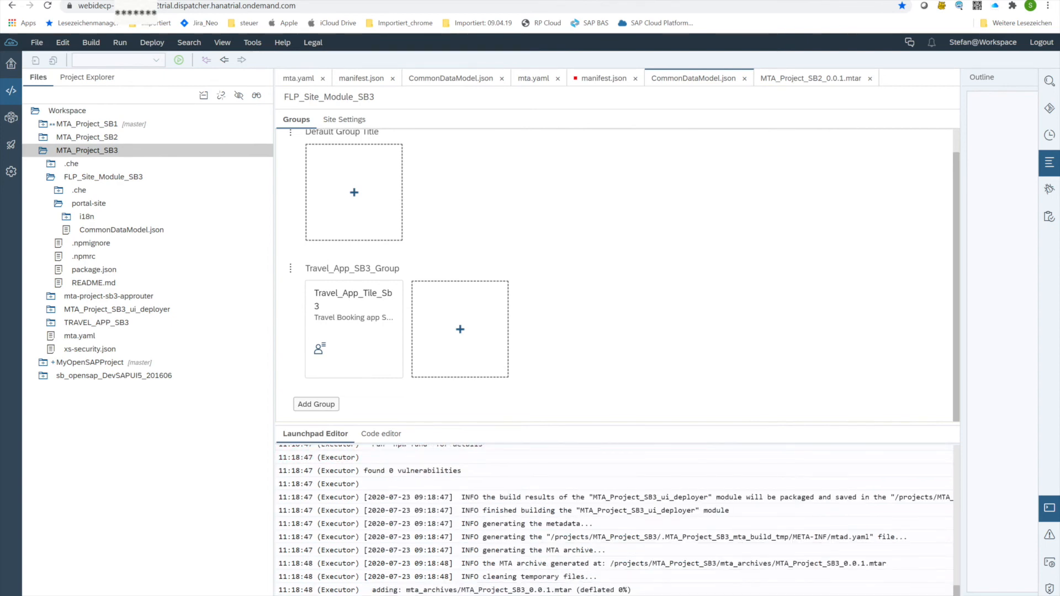
mouse_move(564, 456)
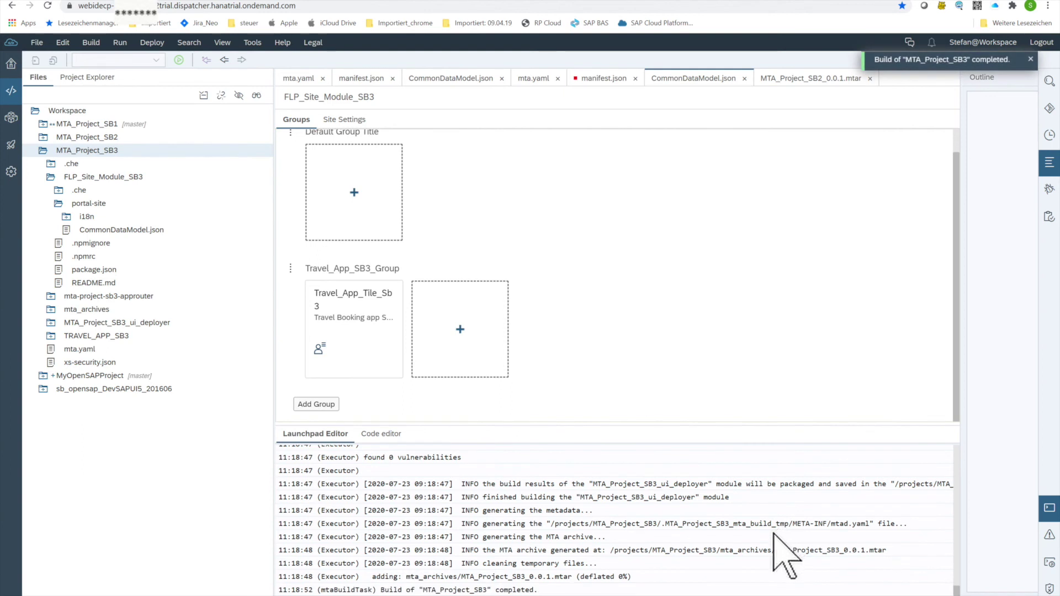
mouse_move(655, 594)
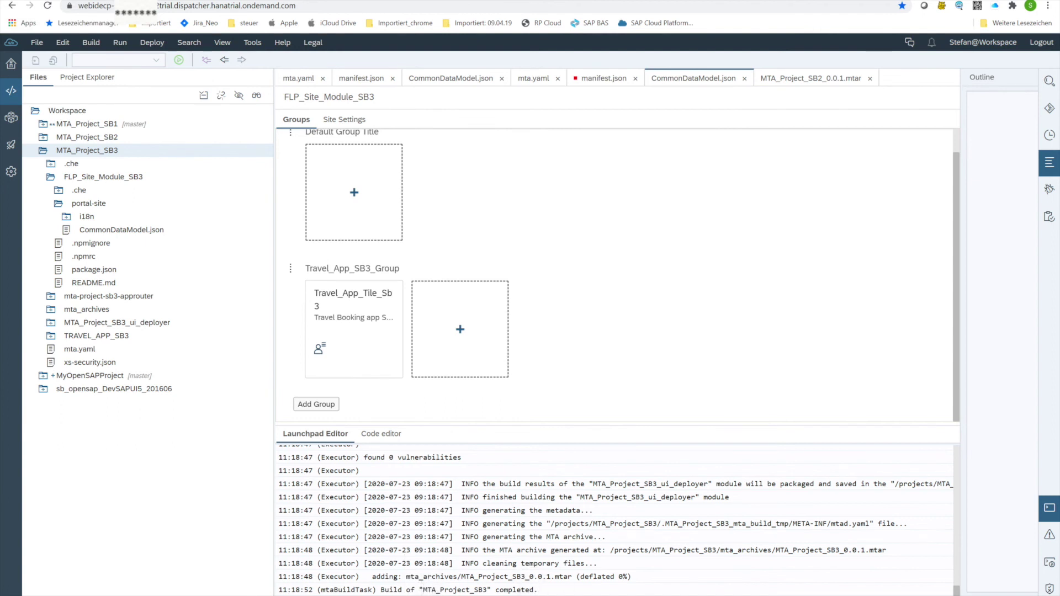
mouse_move(53, 466)
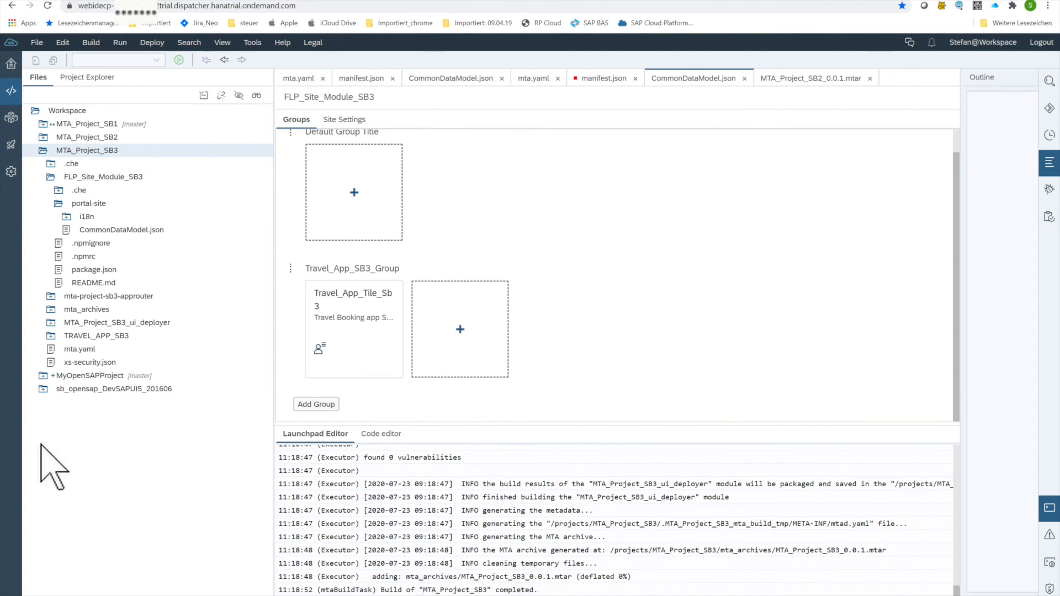
mouse_move(27, 474)
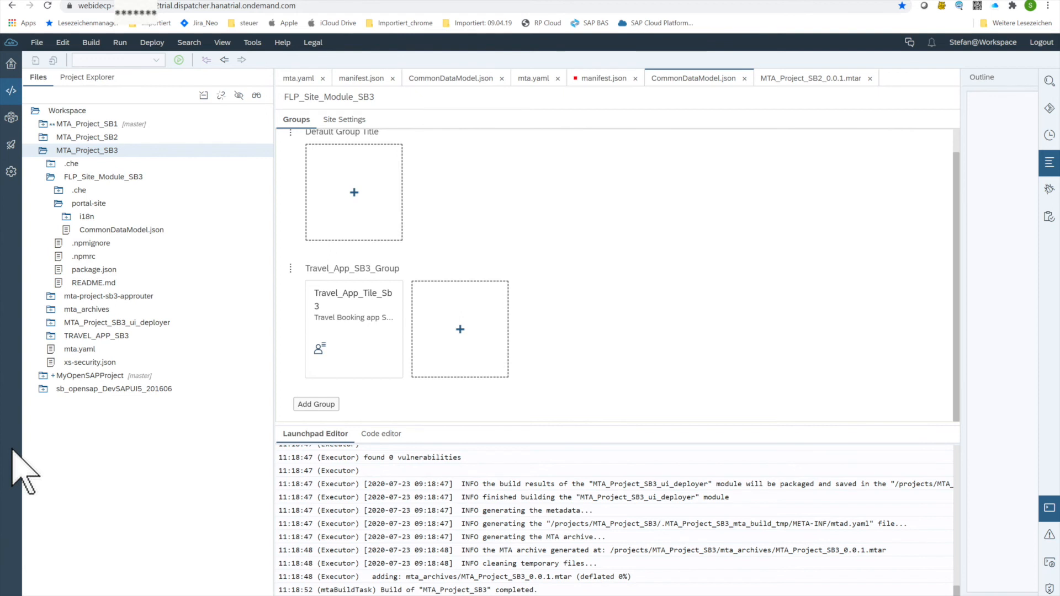
mouse_move(62, 494)
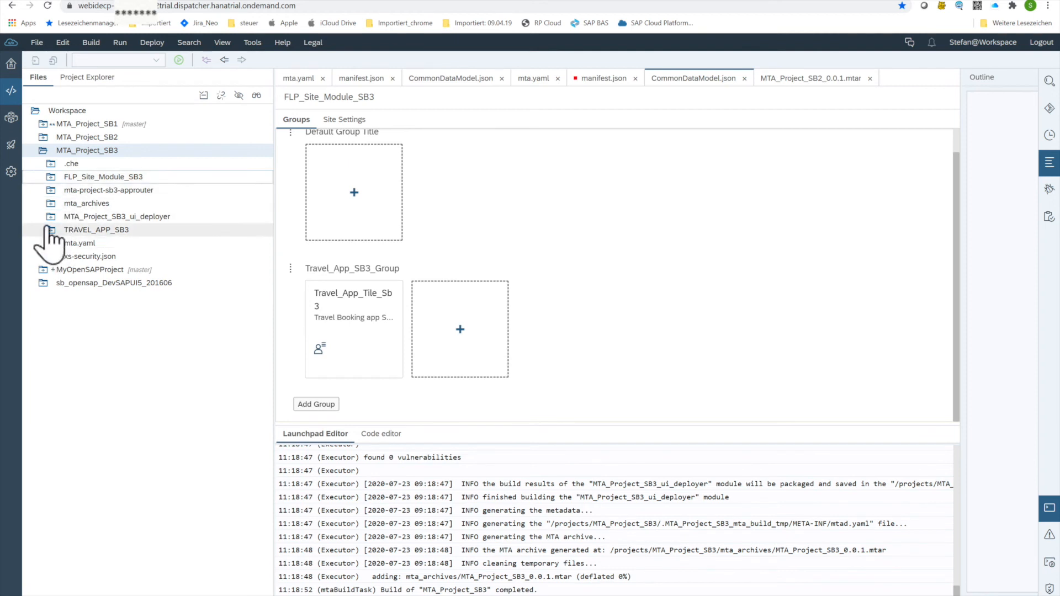
mouse_move(54, 243)
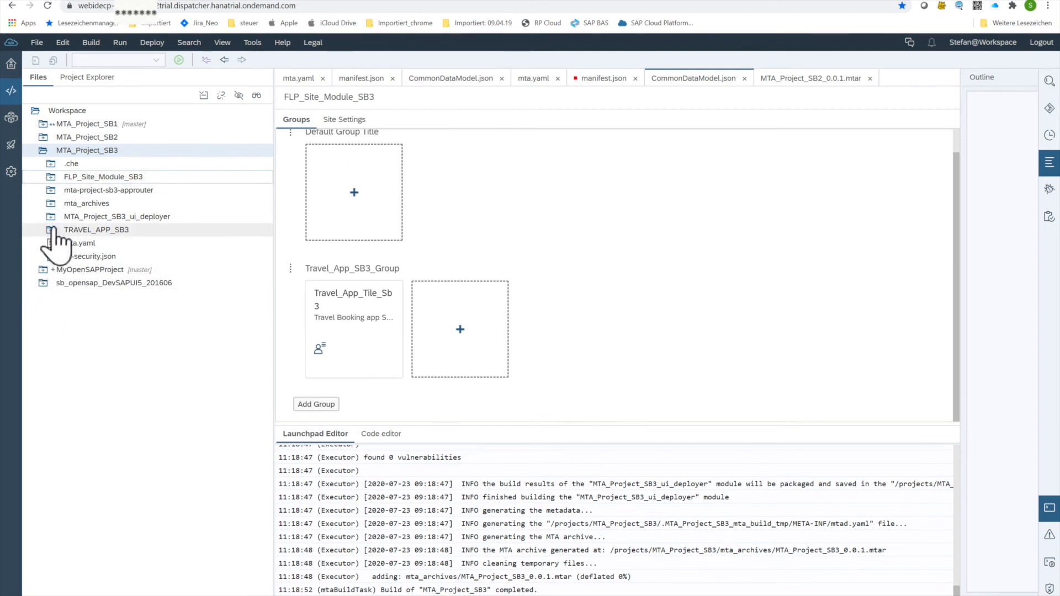
Expand the mta_archives folder to show MTA_Project_SB3_0.0.1.mtar
left_click(86, 203)
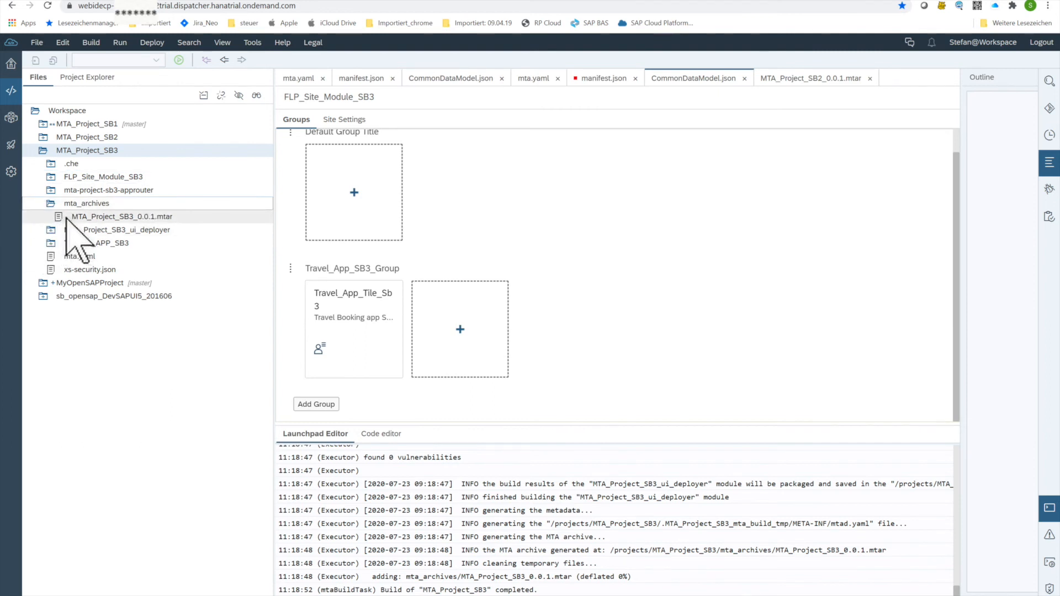
Start Deploy to SAP Cloud Platform on MTA_Project_SB3_0.0.1.mtar from its context menu
right_click(122, 217)
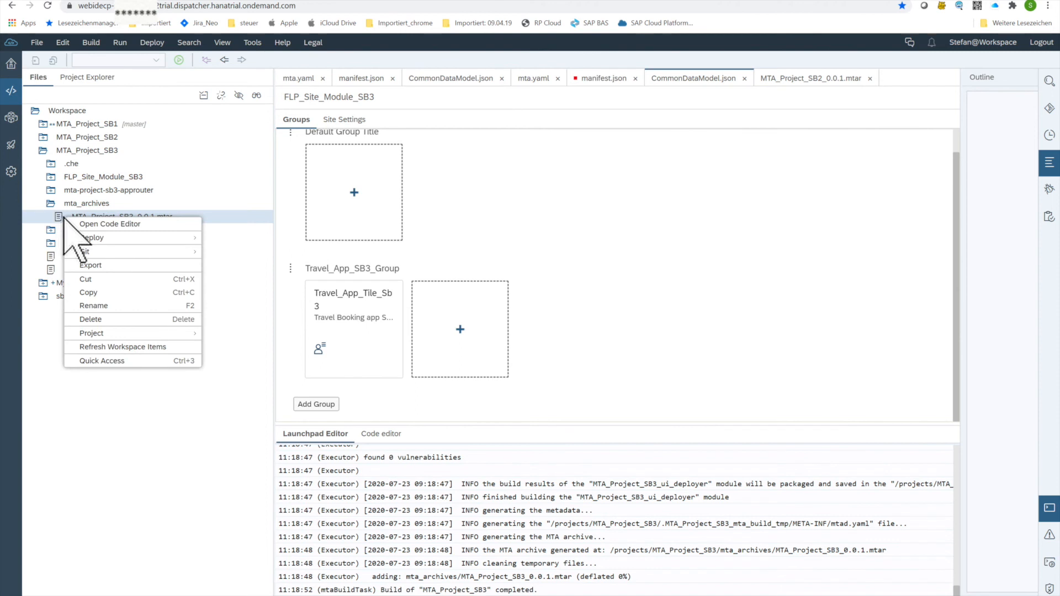
mouse_move(245, 223)
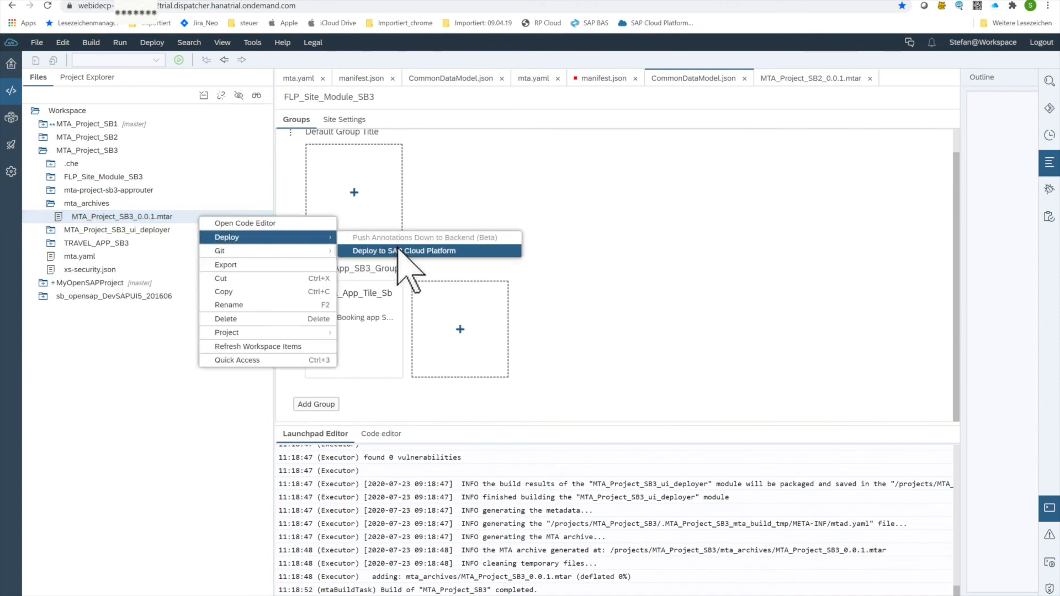
left_click(404, 251)
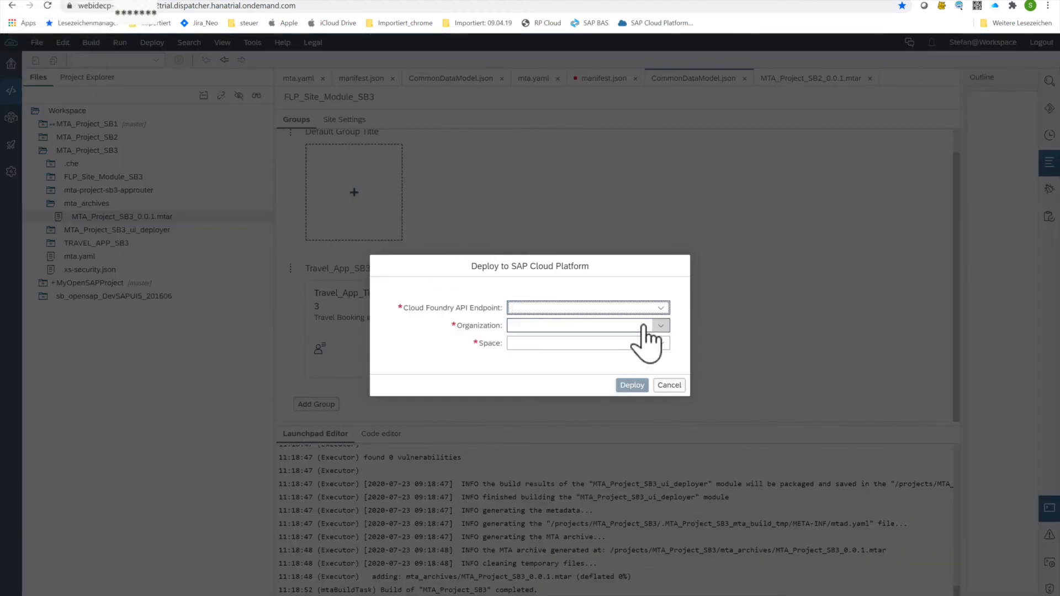
left_click(659, 308)
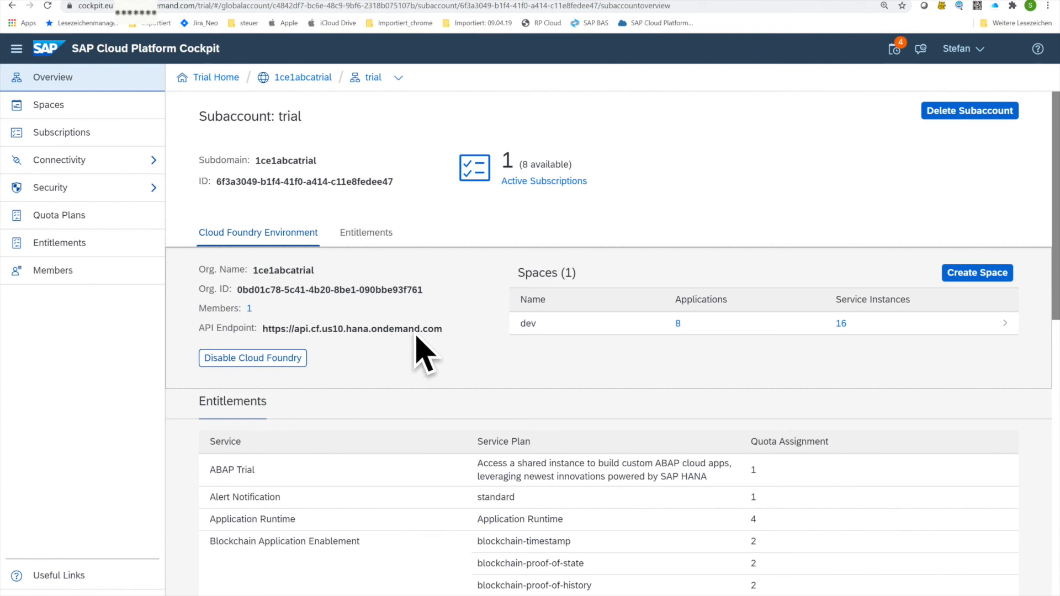
double_click(351, 329)
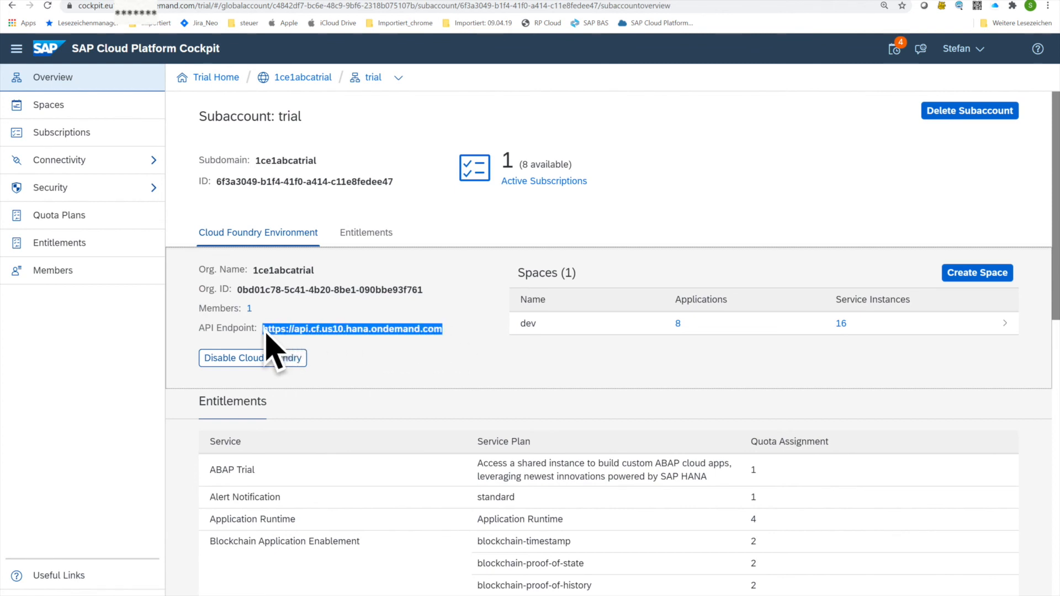
mouse_move(345, 412)
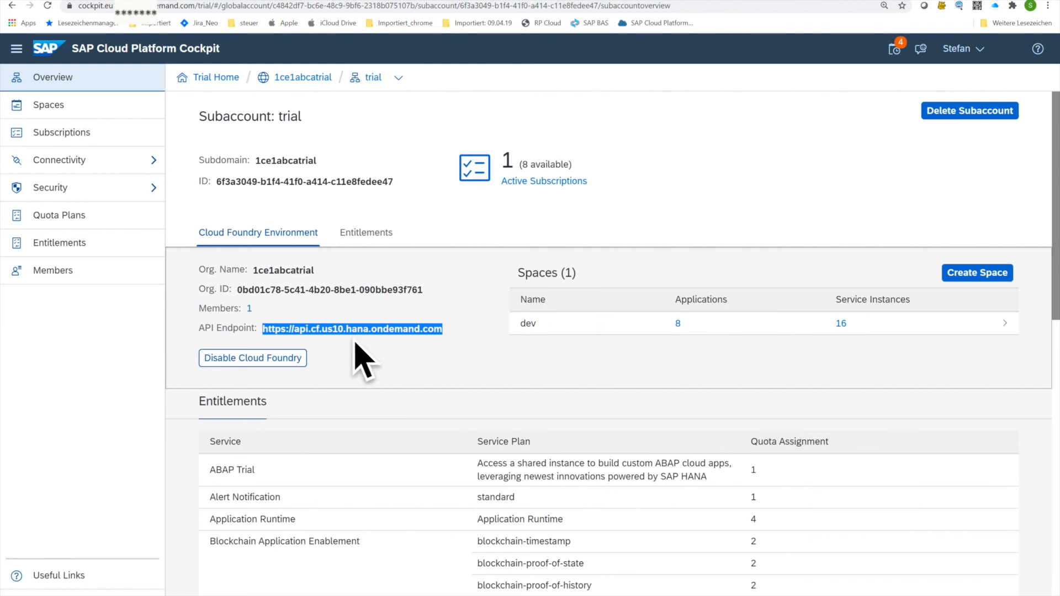
mouse_move(752, 34)
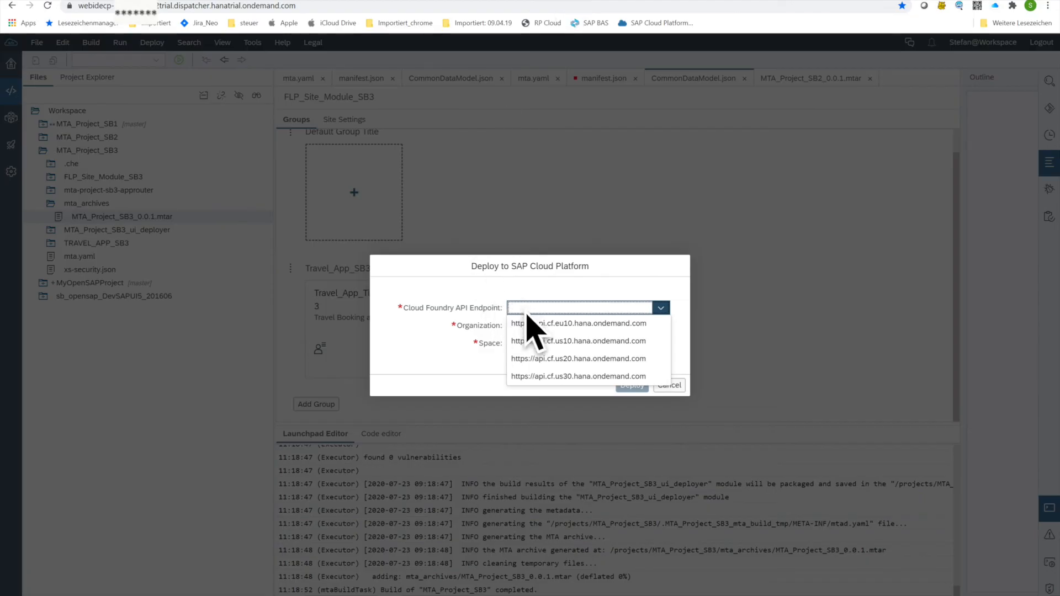
Deploy the archive to the us10 endpoint, organization 1ce1abcatrial, space dev
left_click(578, 341)
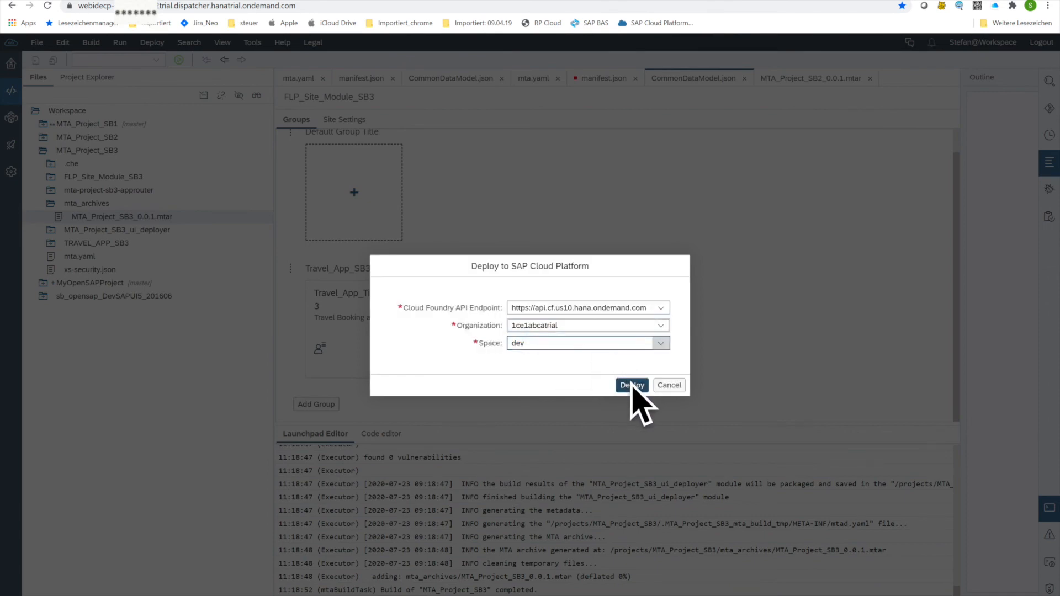
left_click(632, 384)
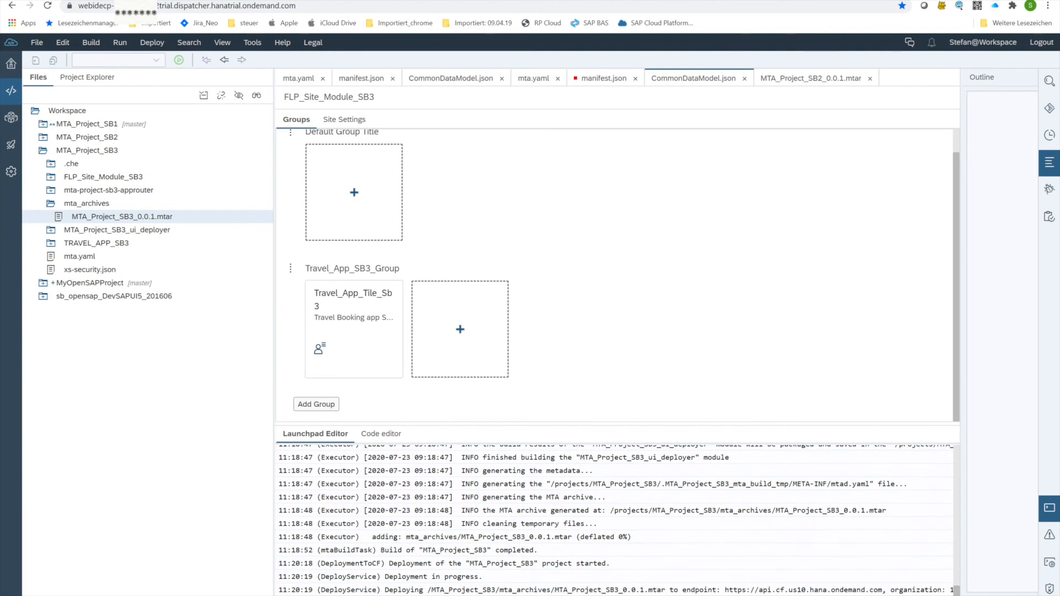
mouse_move(1044, 399)
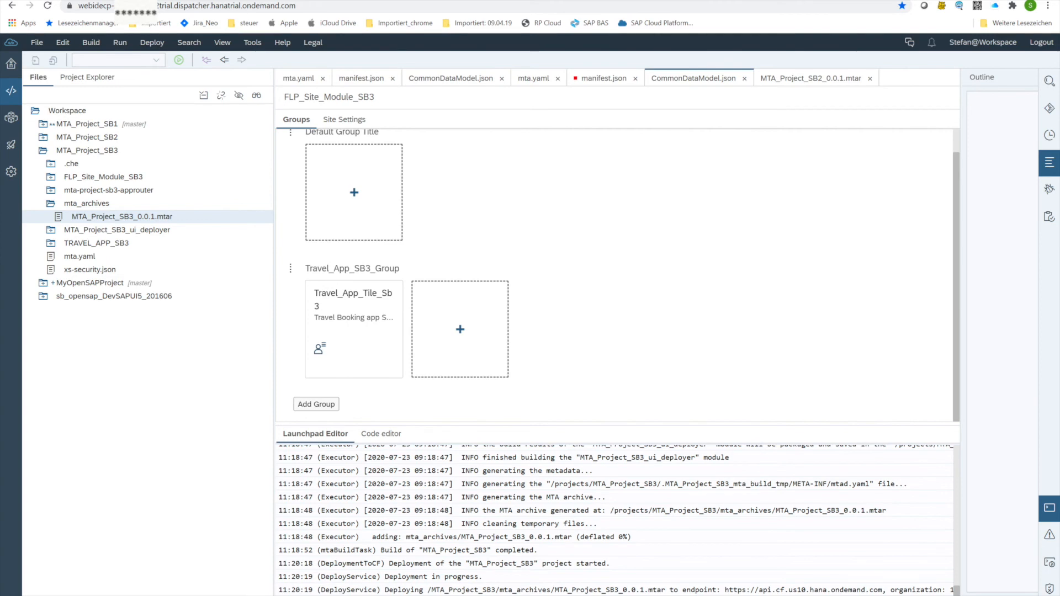
mouse_move(95, 6)
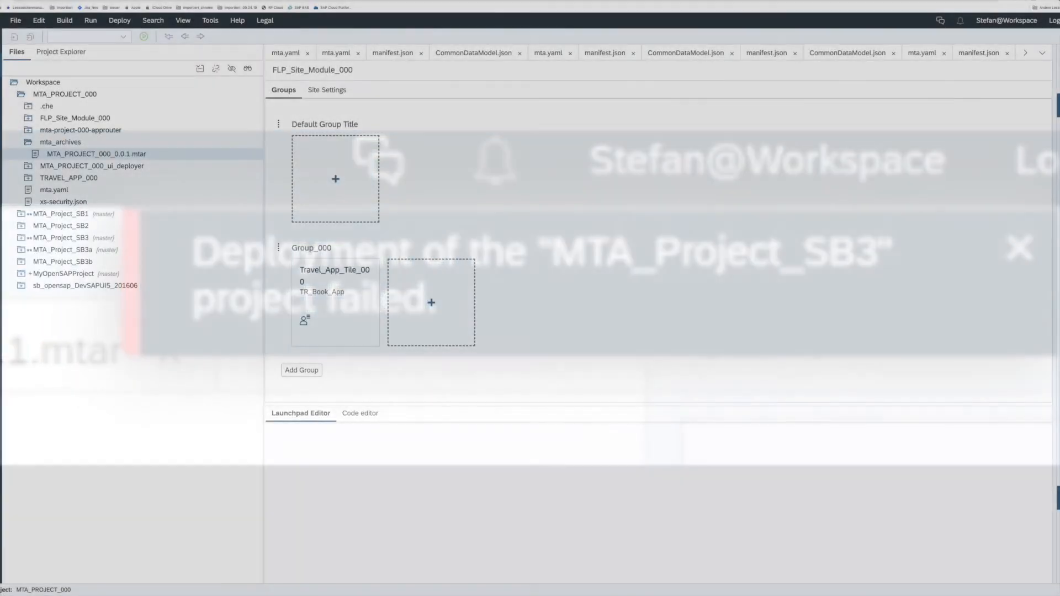
Switch to the MTA_PROJECT_000 workspace after the SB3 deployment failure
left_click(1020, 248)
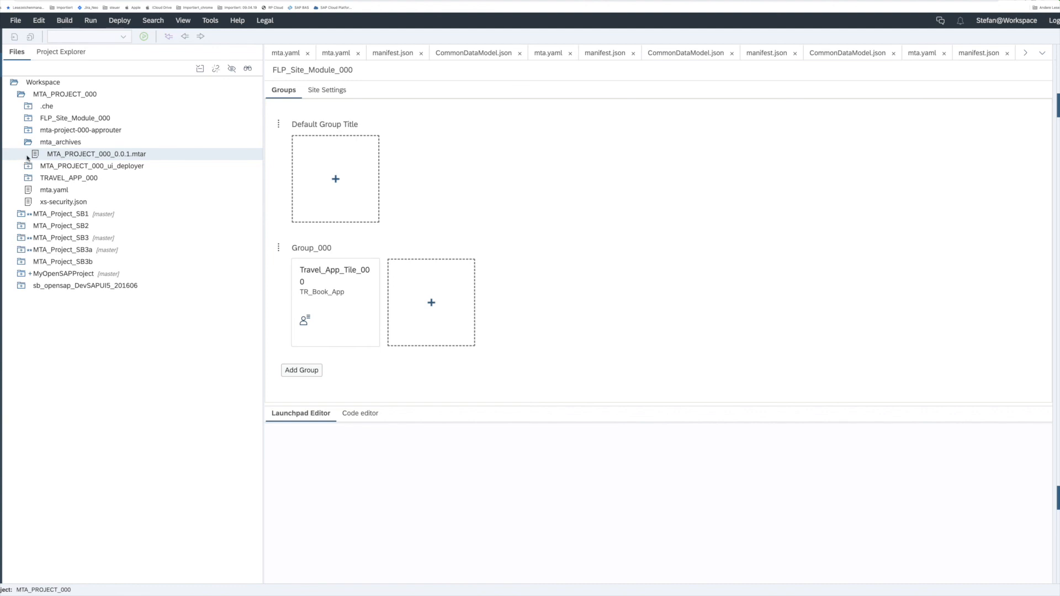
mouse_move(108, 154)
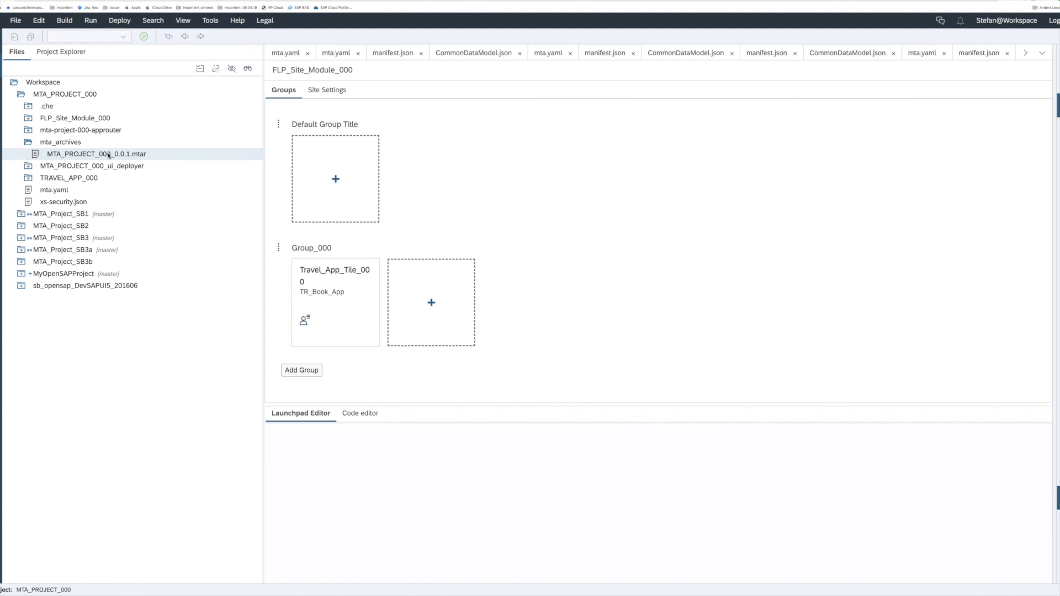
mouse_move(143, 159)
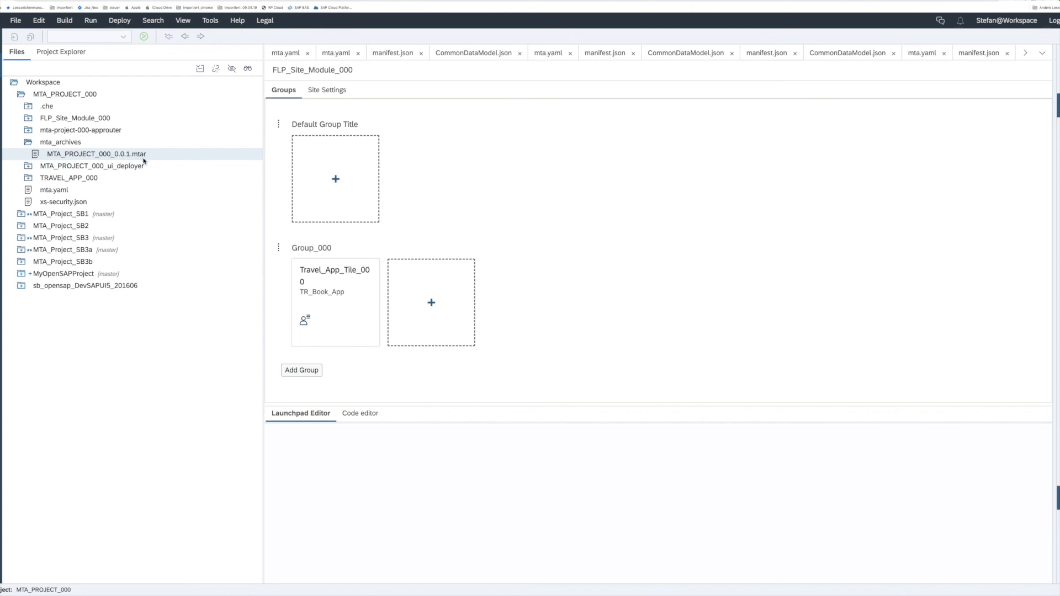
mouse_move(29, 161)
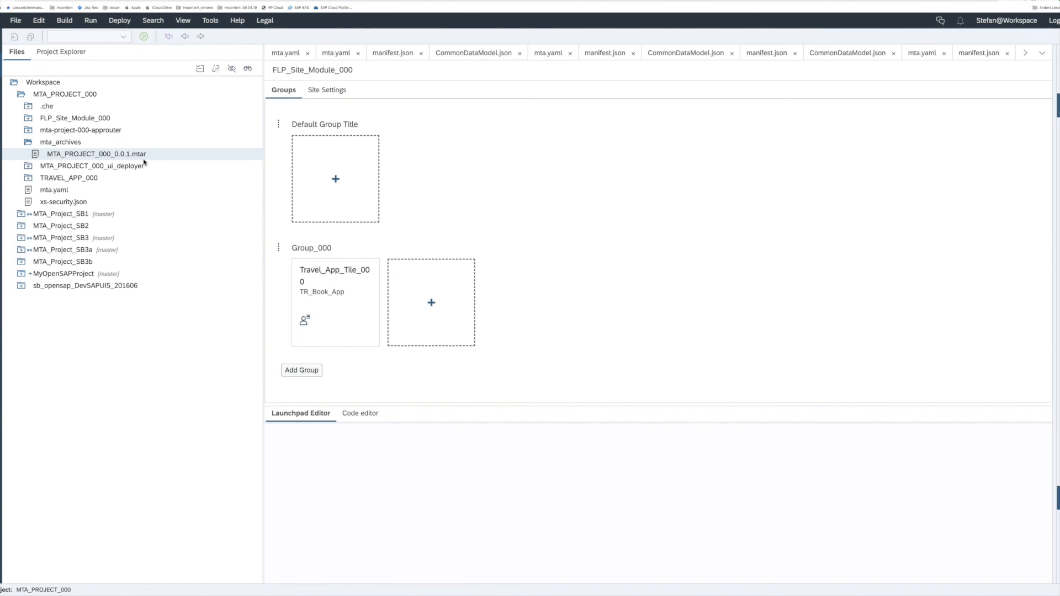
mouse_move(85, 98)
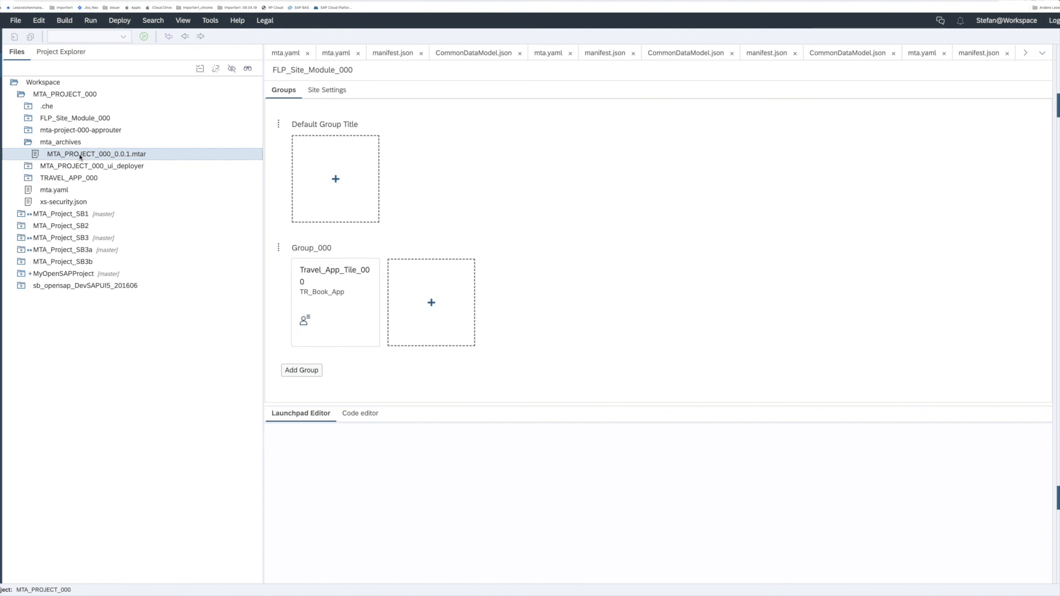
Deploy MTA_PROJECT_000_0.0.1.mtar to the eu10 dev space, keeping endpoint, organization and space
right_click(95, 153)
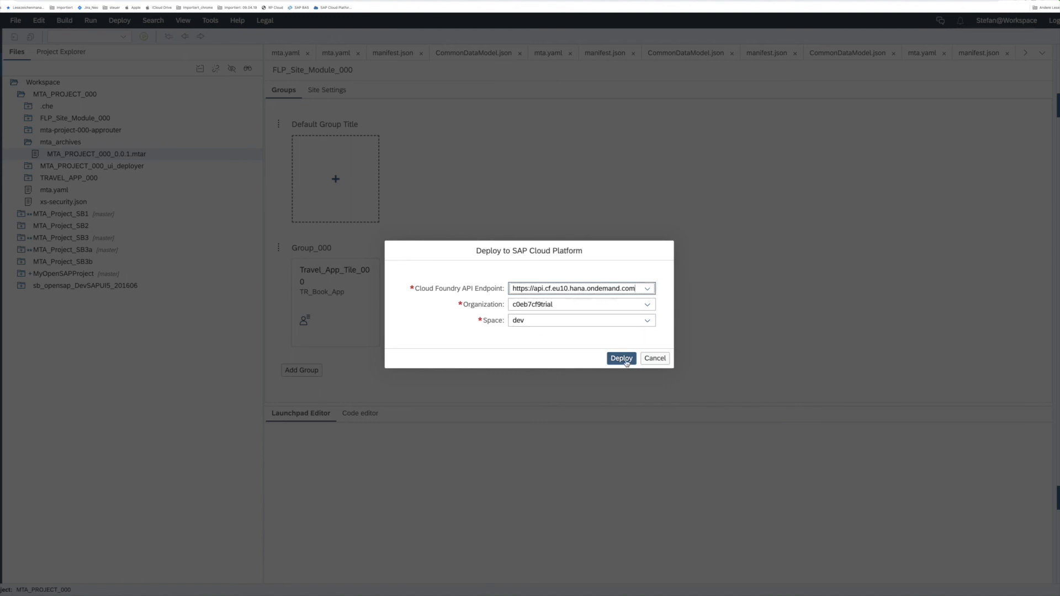
left_click(620, 358)
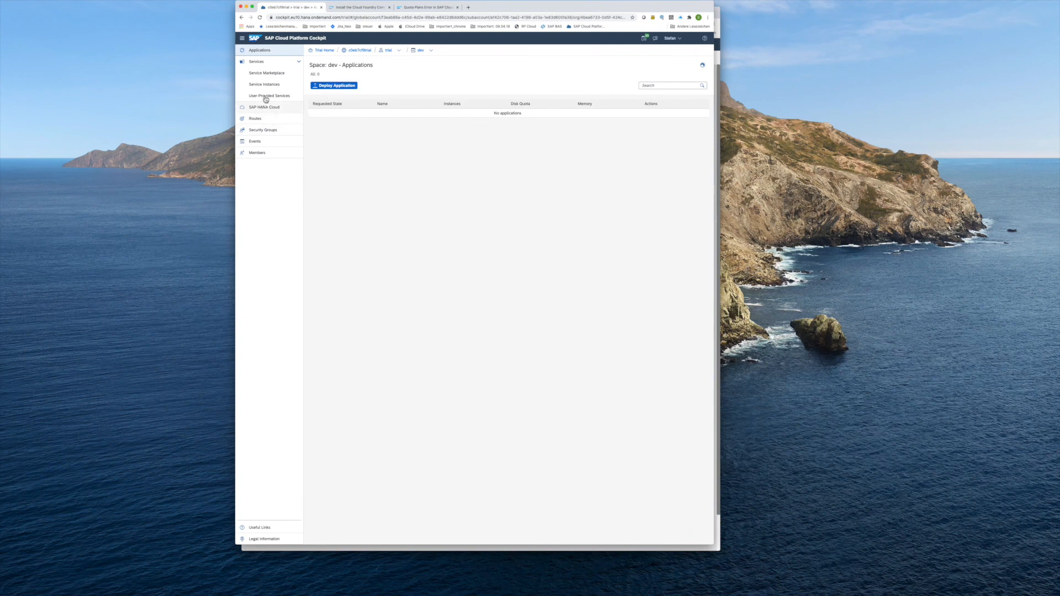
mouse_move(357, 57)
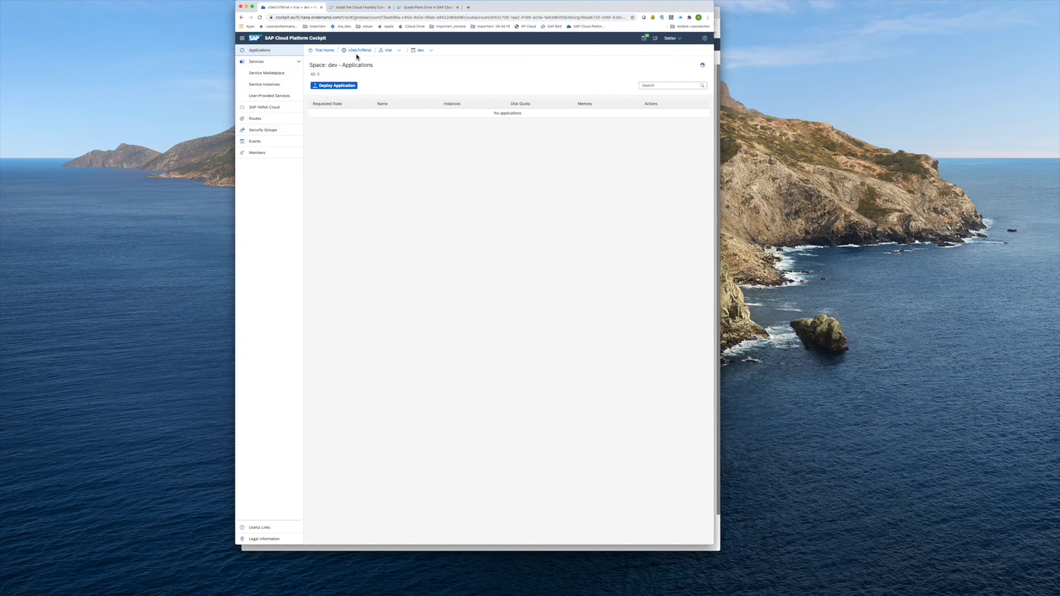
Return to the trial subaccount overview via the breadcrumb
left_click(388, 50)
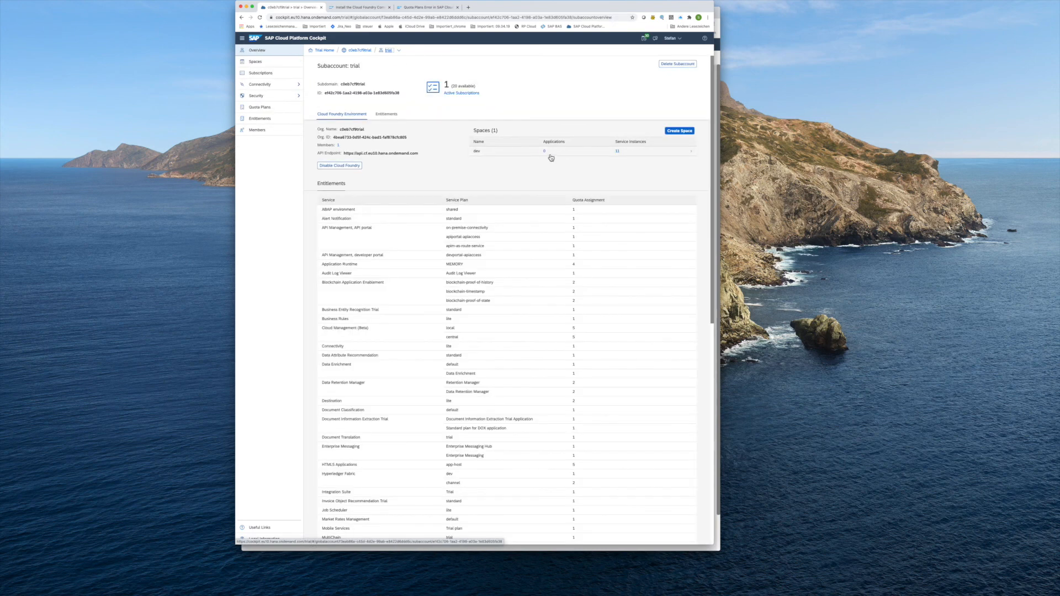
mouse_move(558, 156)
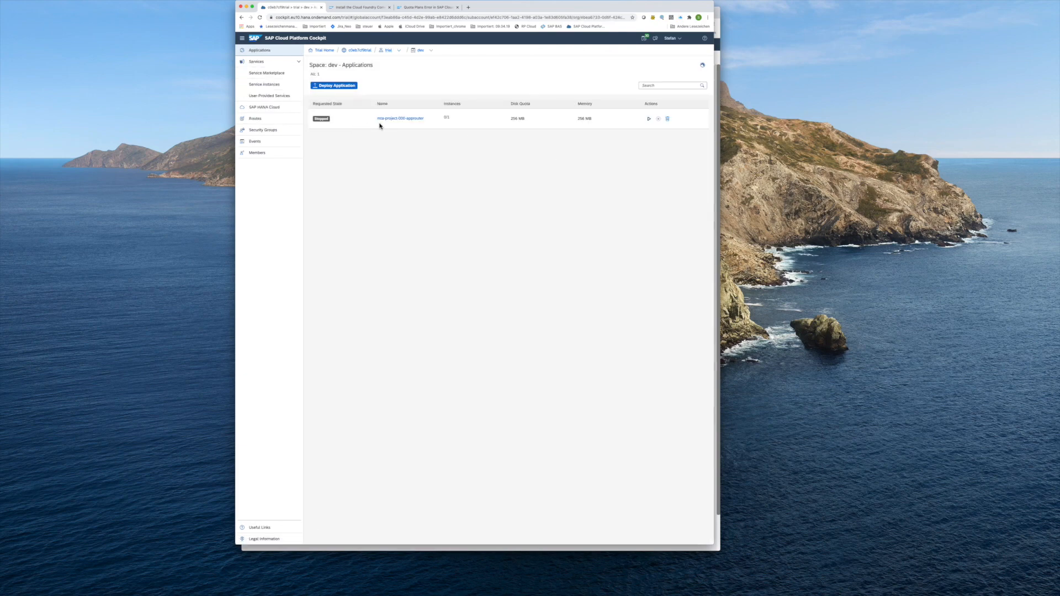
mouse_move(420, 125)
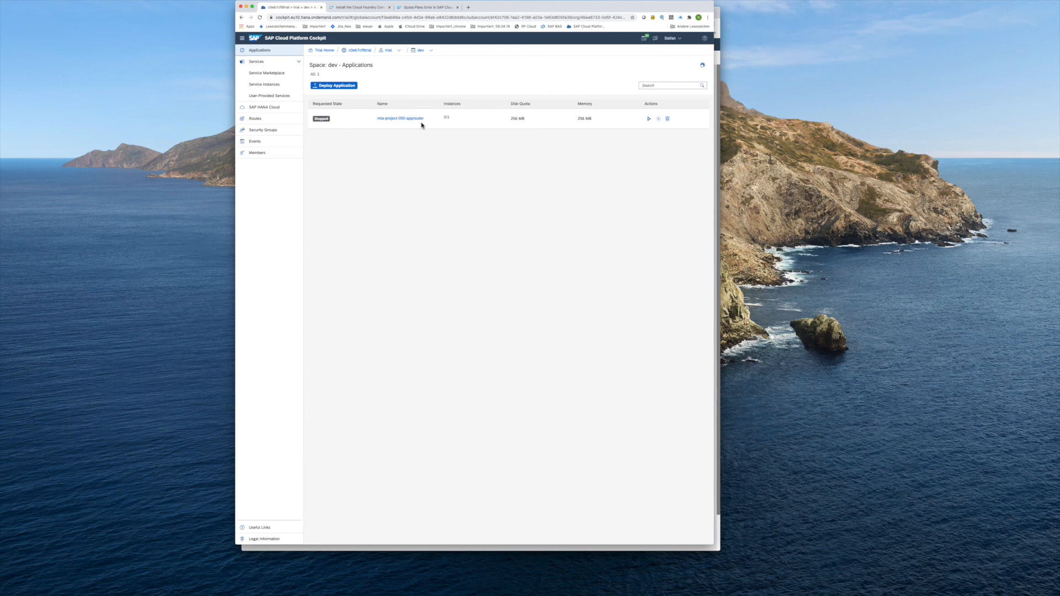
mouse_move(435, 130)
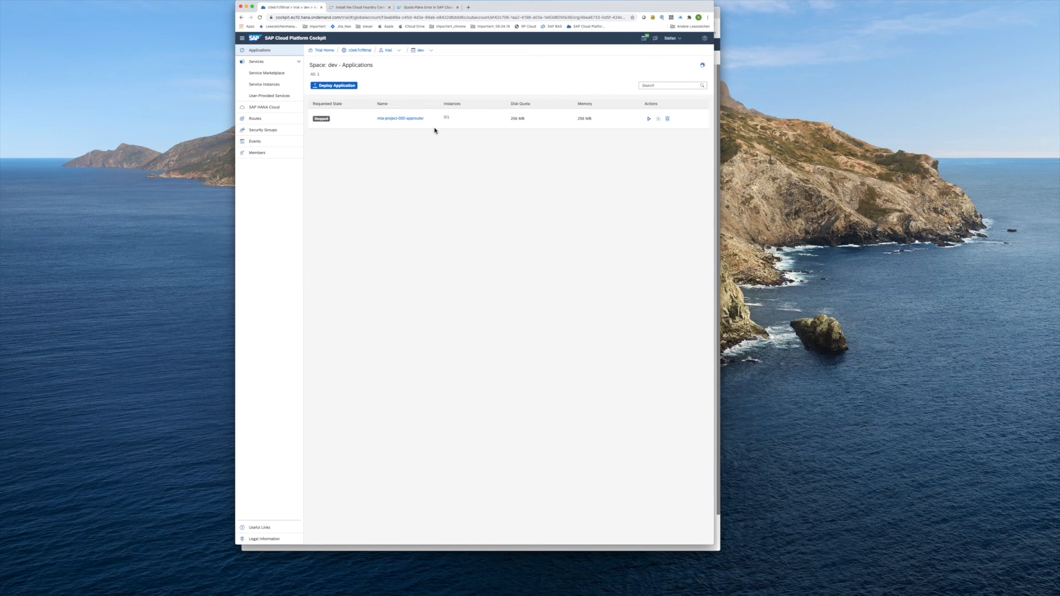
mouse_move(417, 135)
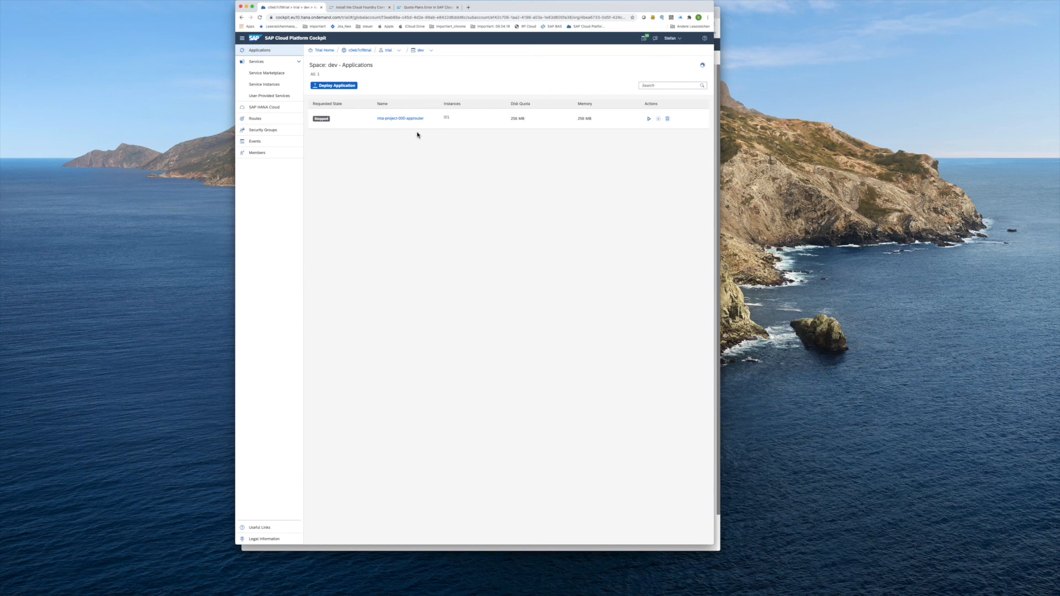
mouse_move(423, 135)
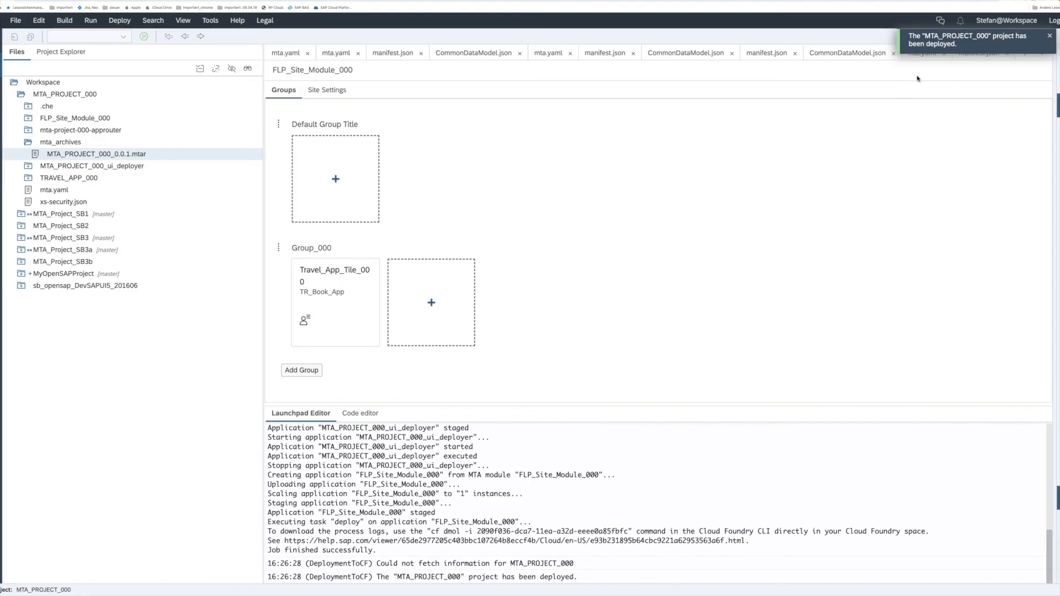
mouse_move(1017, 36)
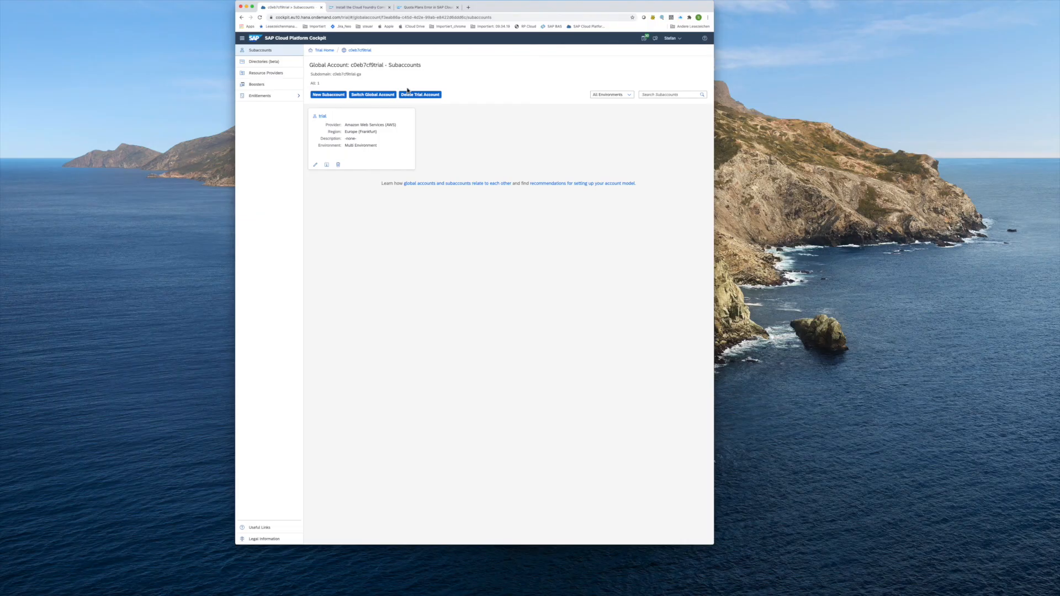
Navigate to mta-project-000-approuter in the dev space and follow its Application Route
left_click(321, 116)
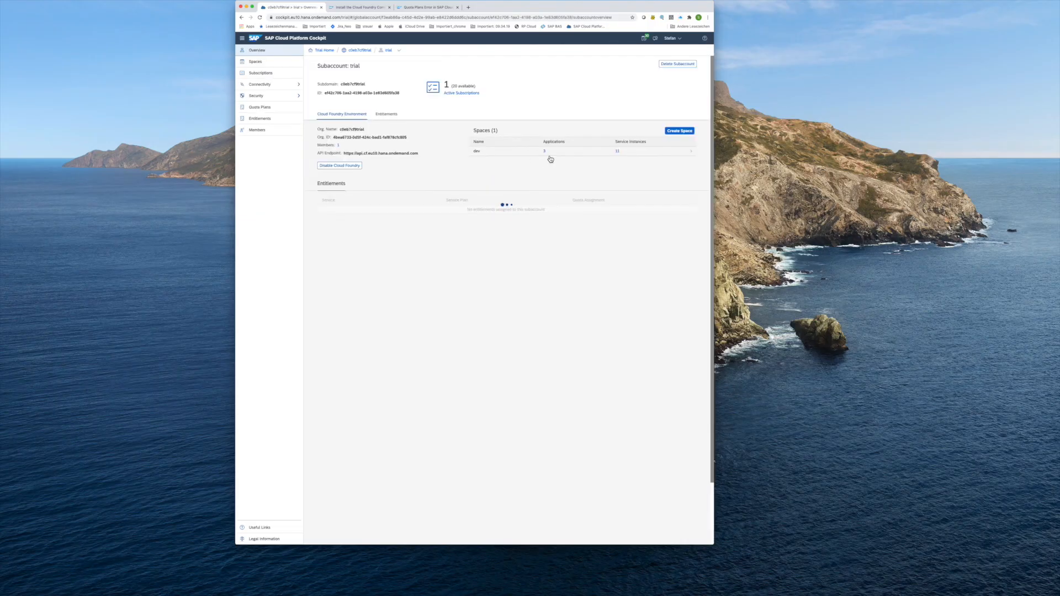
left_click(477, 151)
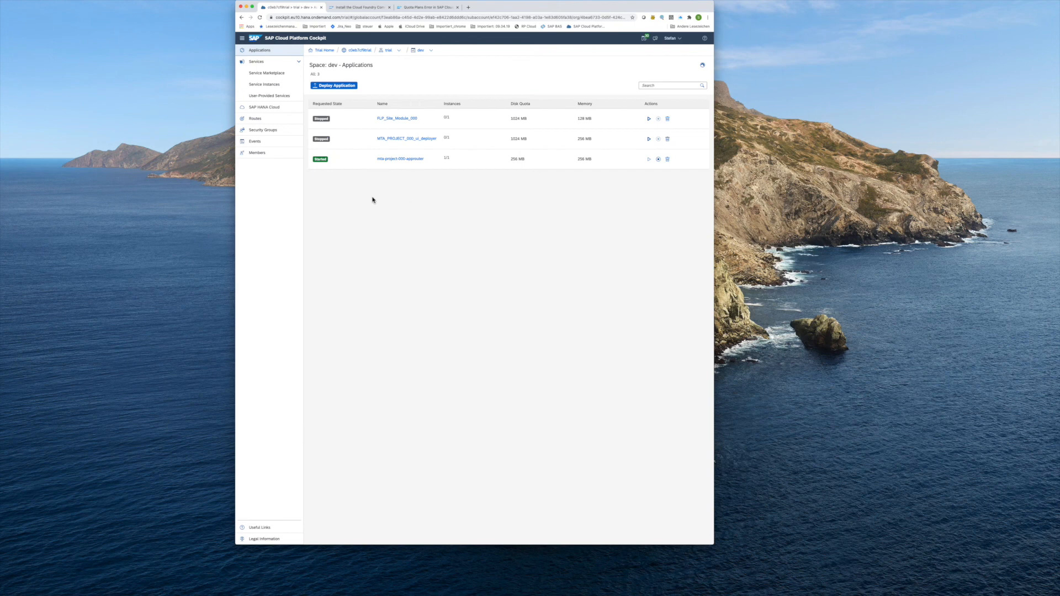
mouse_move(380, 195)
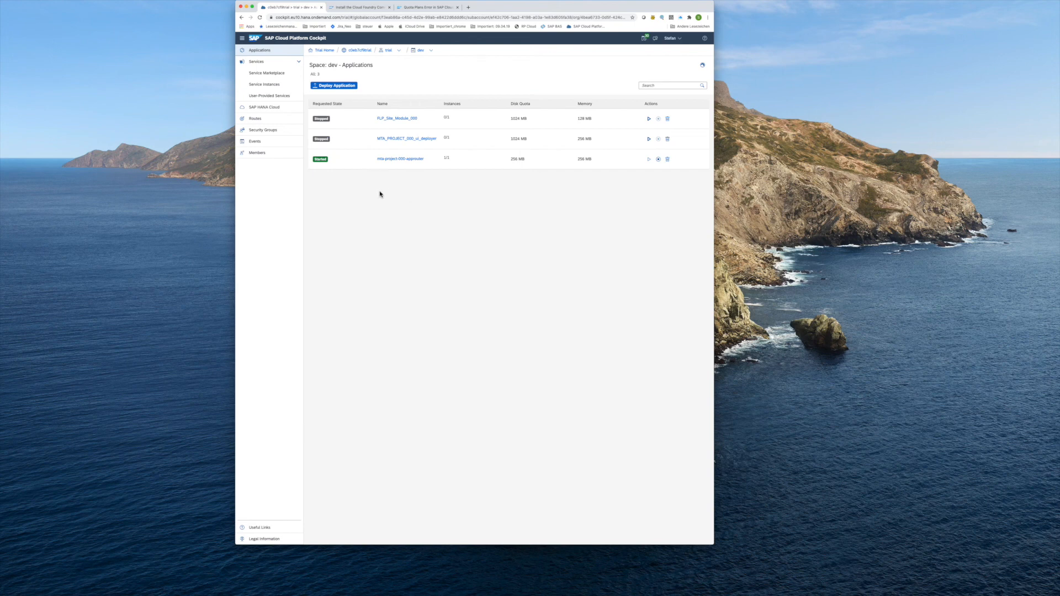
mouse_move(399, 152)
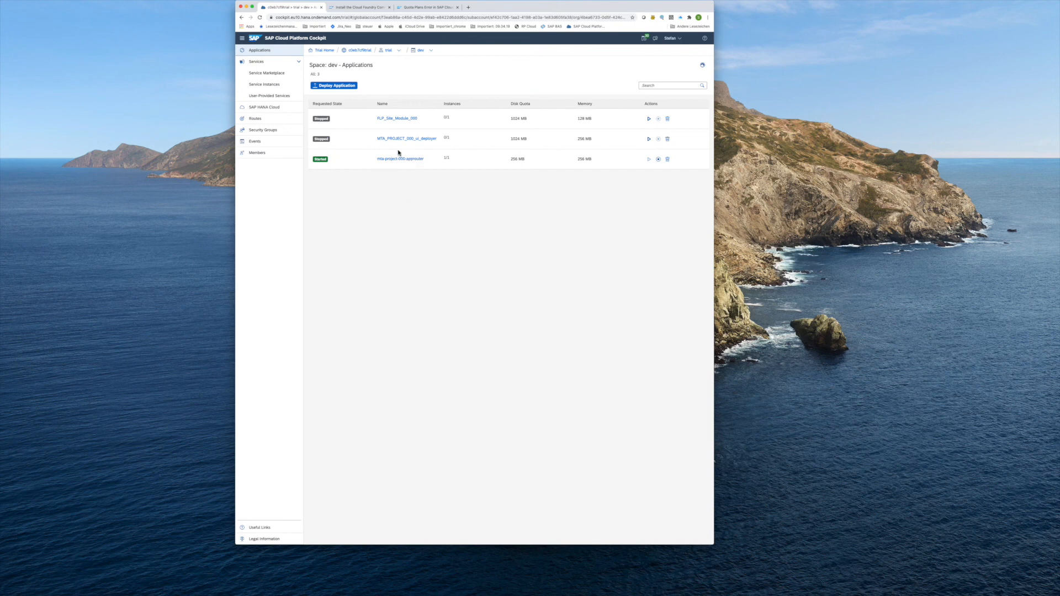
mouse_move(404, 132)
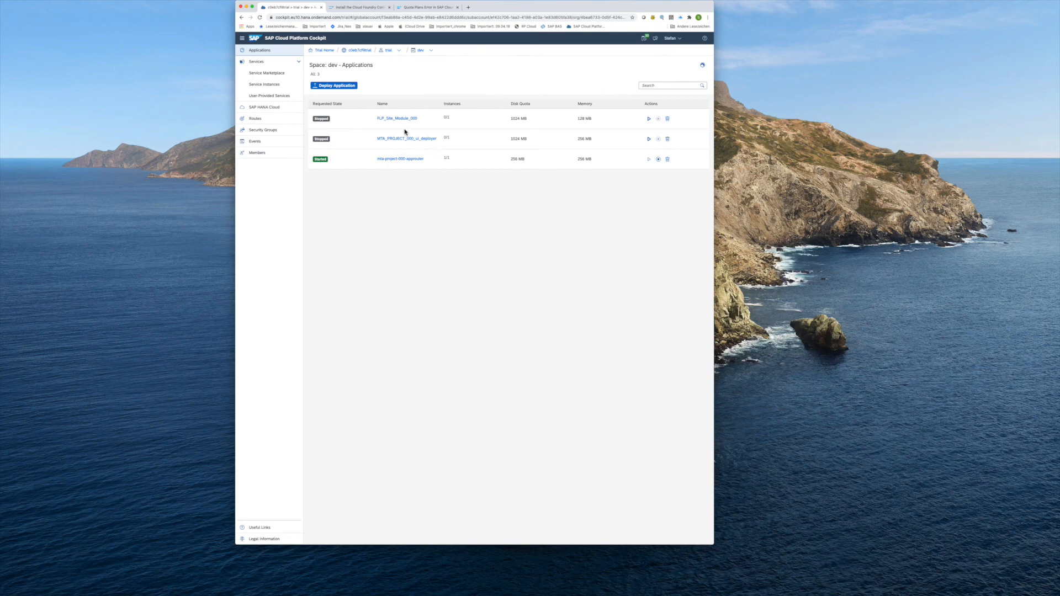
mouse_move(398, 119)
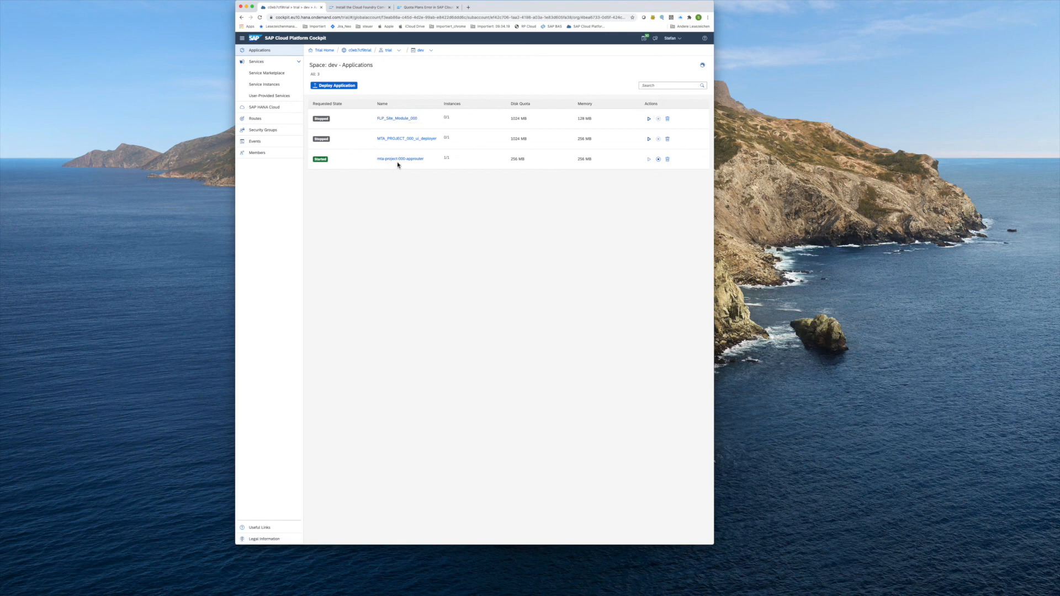
left_click(400, 157)
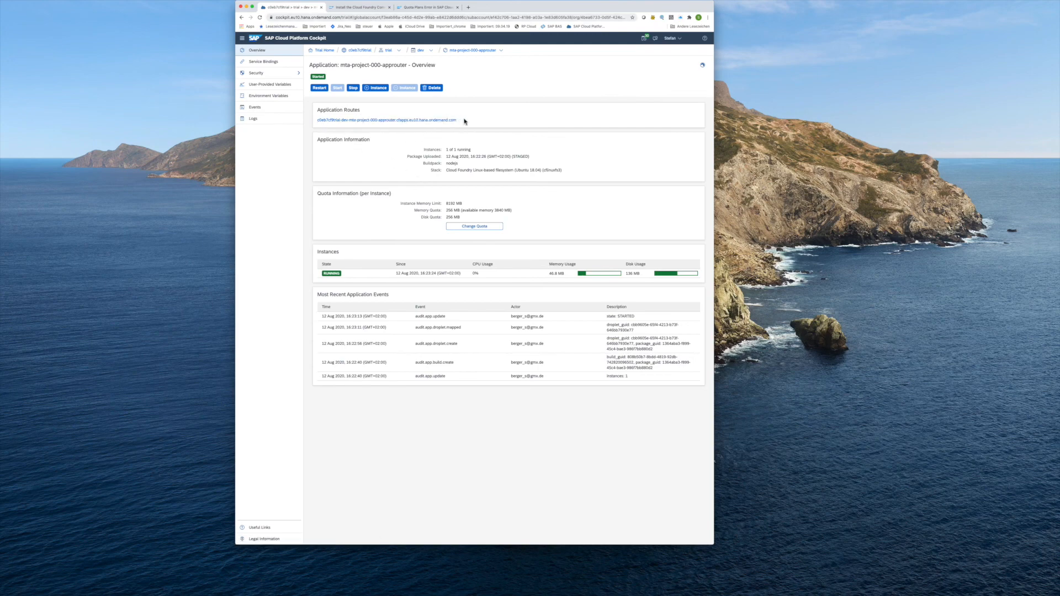
left_click(468, 6)
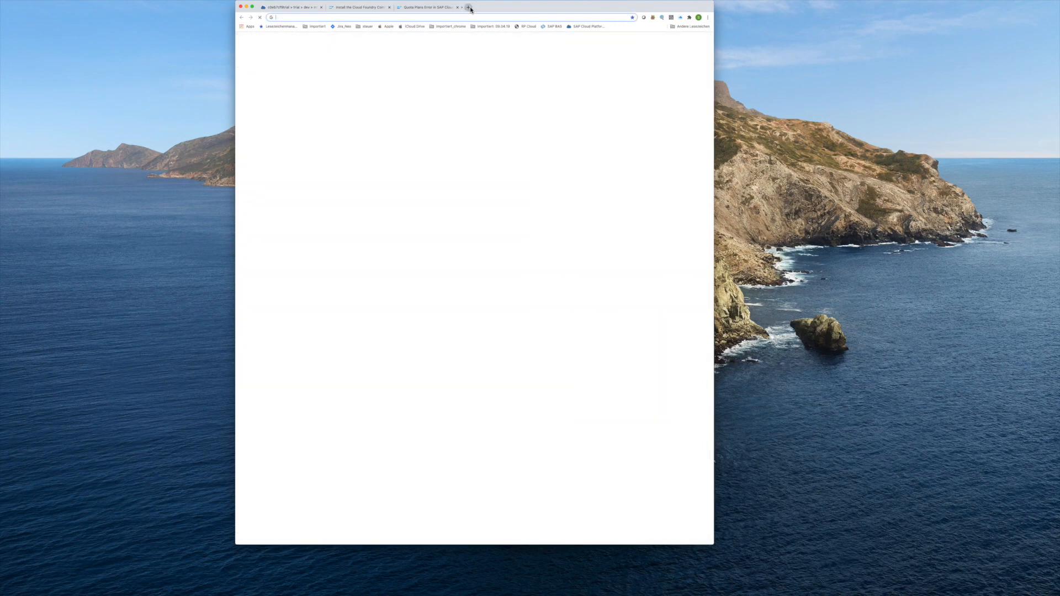
Launch Travel_App_Tile_000 in the launchpad and load the Travels list showing three travels
left_click(467, 8)
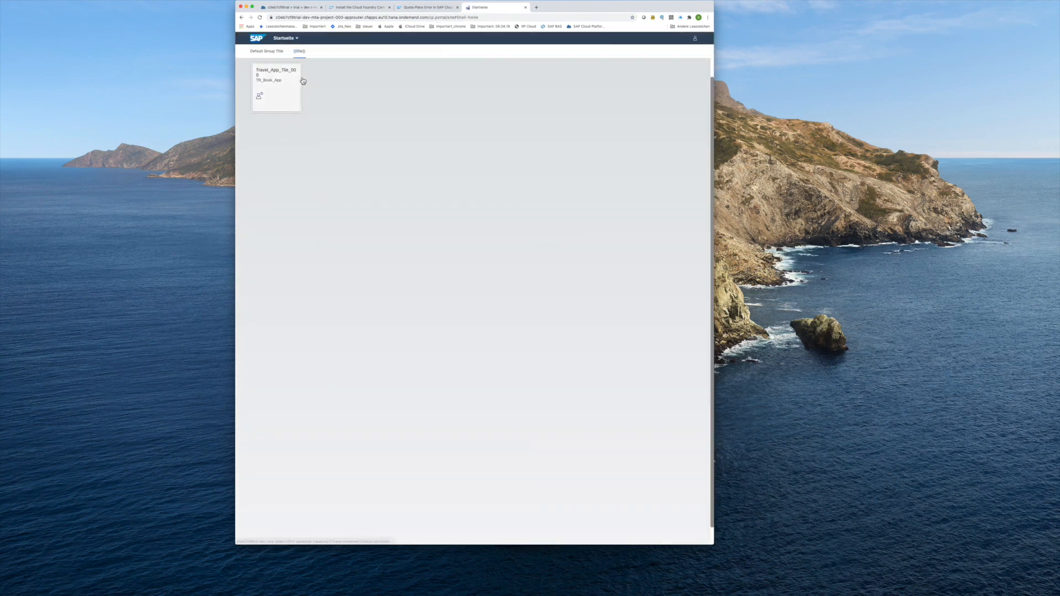
mouse_move(306, 82)
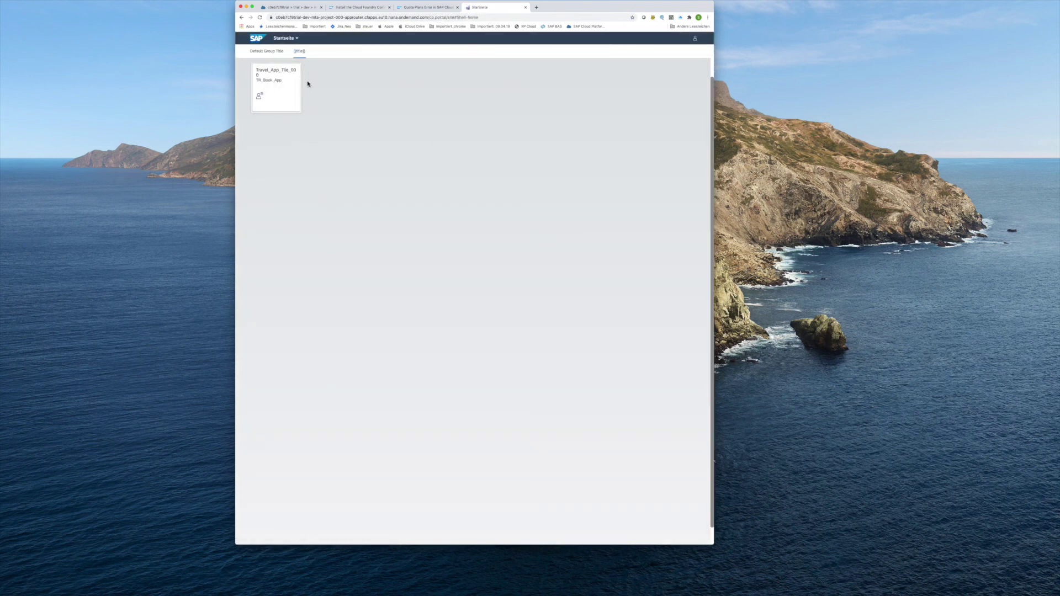
mouse_move(272, 86)
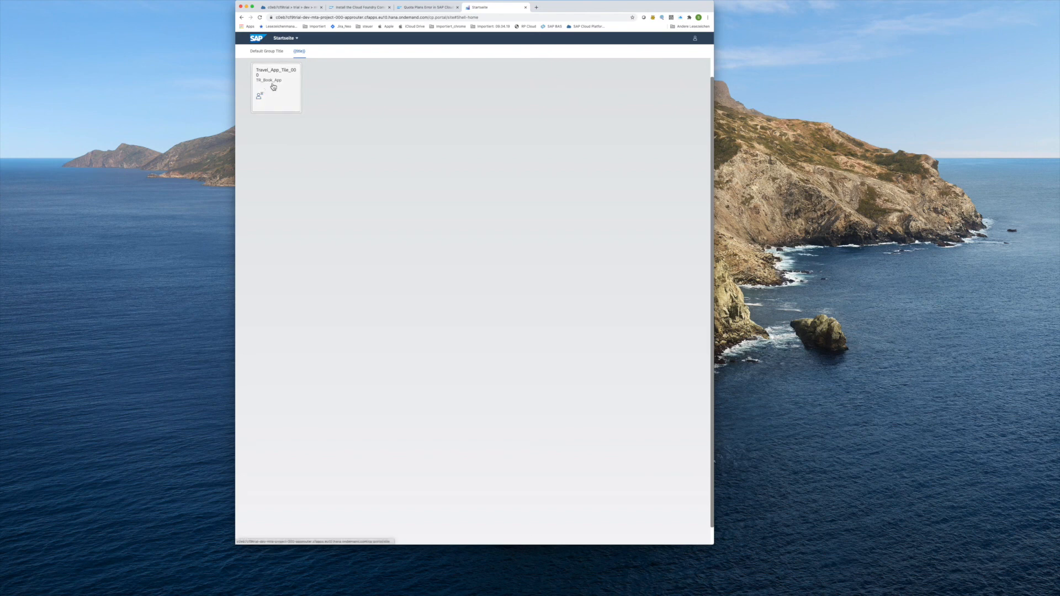
left_click(275, 86)
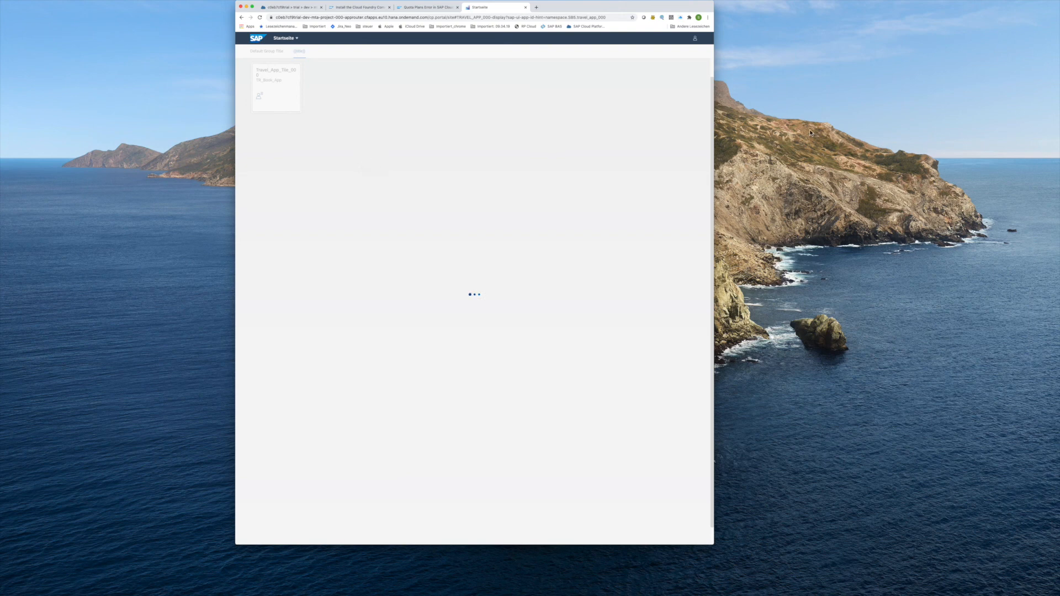
left_click(275, 89)
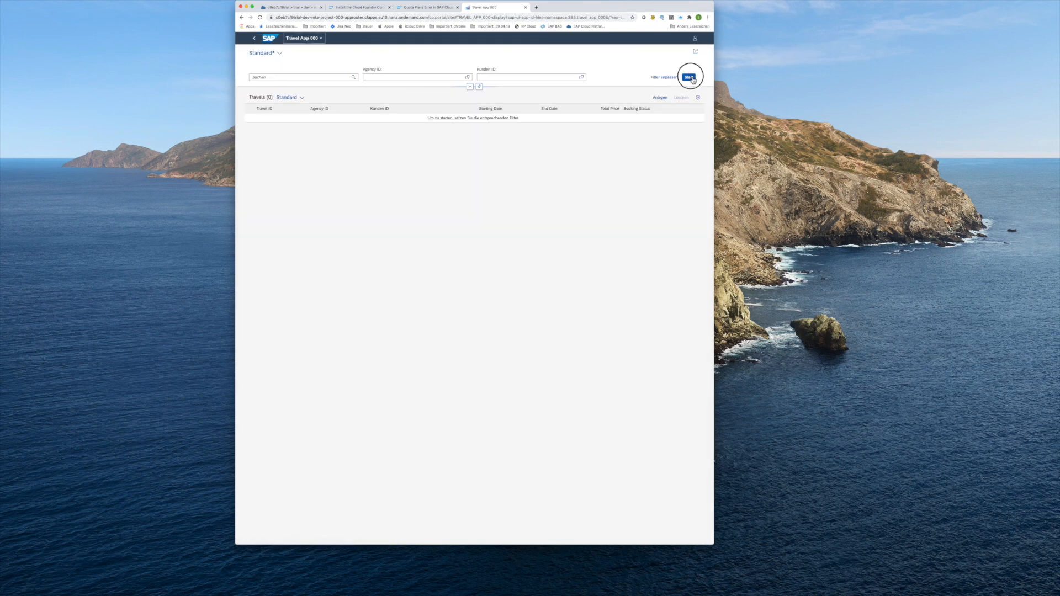
left_click(688, 76)
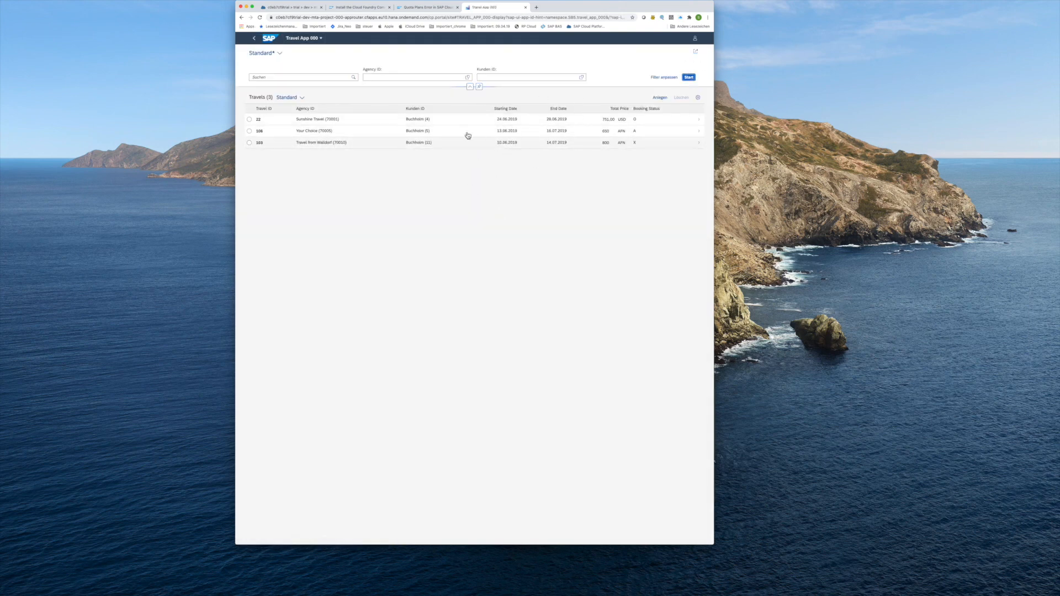
mouse_move(593, 185)
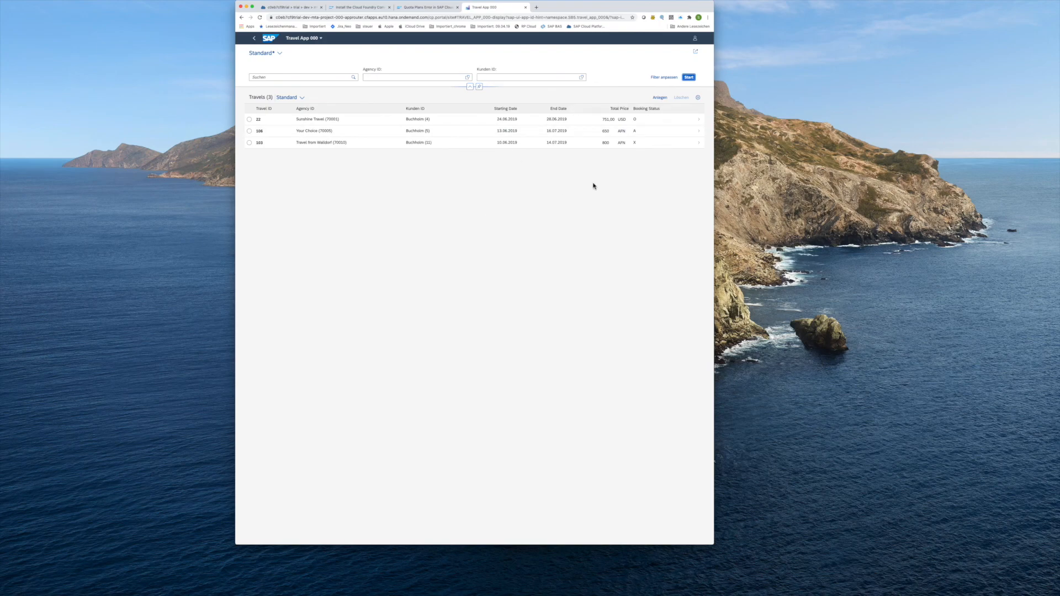